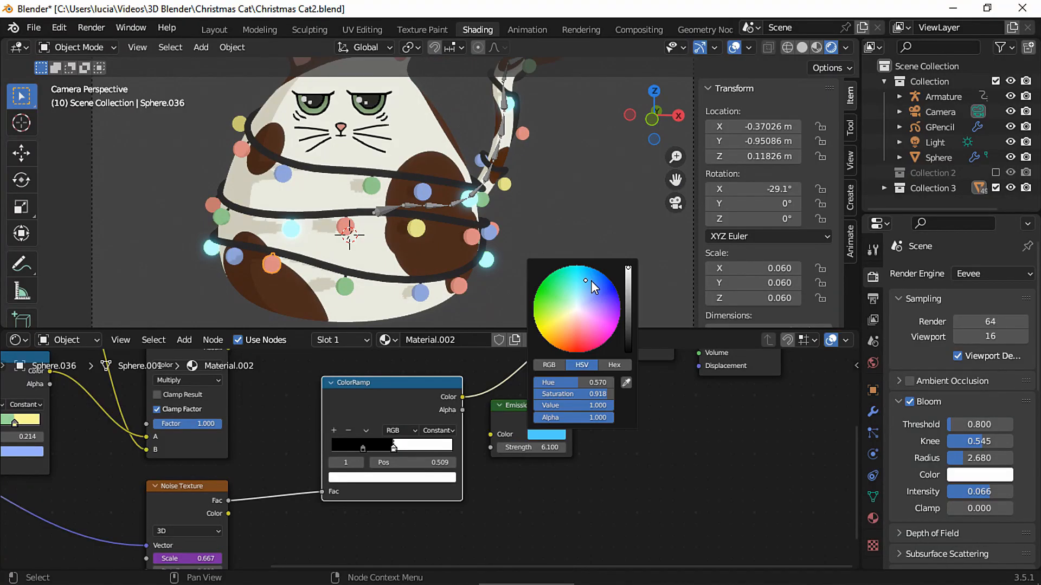
Apply Make Instances Real on the BezierCircle's particle modifier to create separate bulb spheres
click(213, 29)
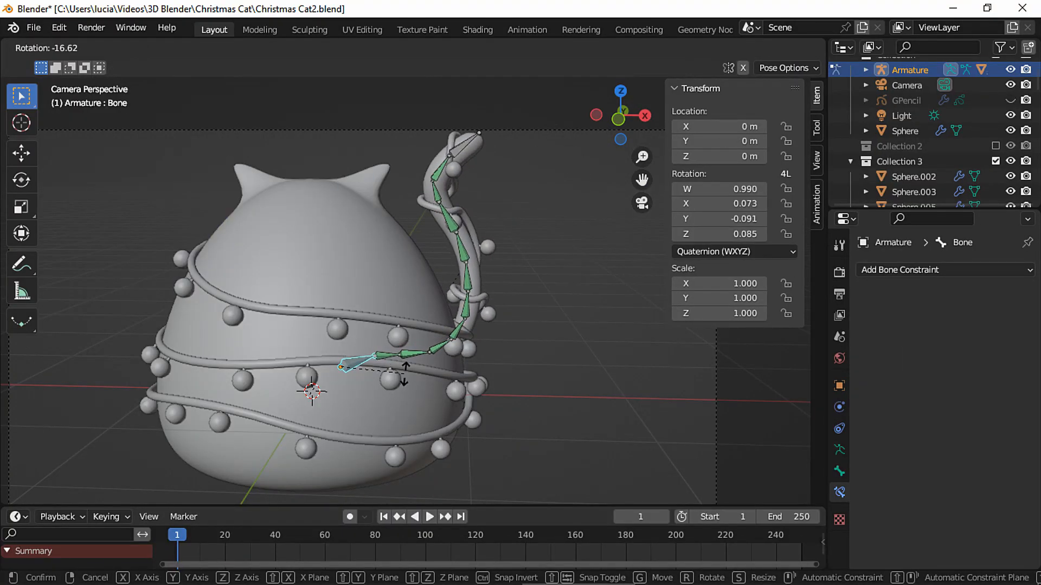
click(477, 29)
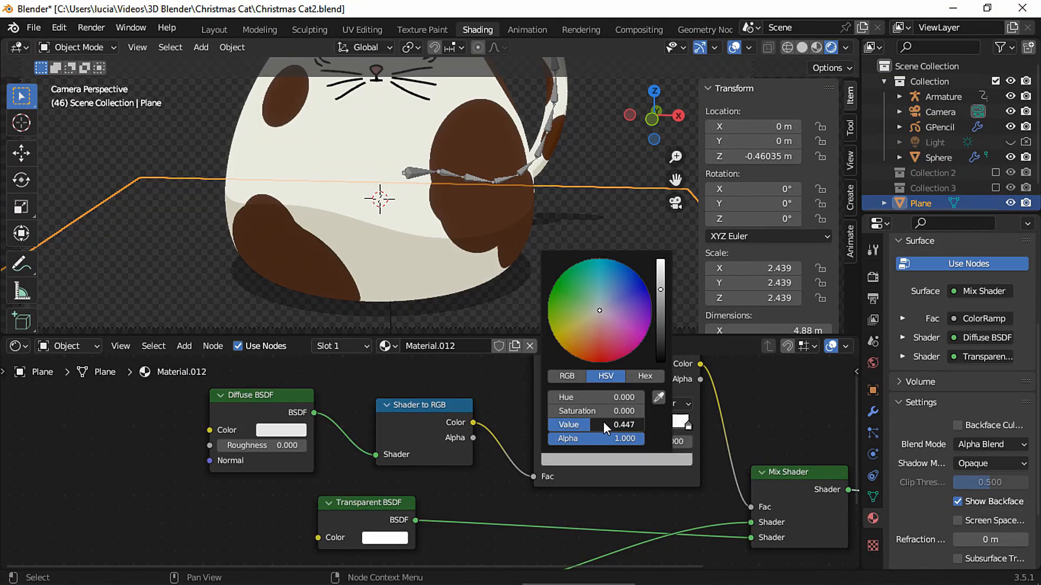
click(551, 29)
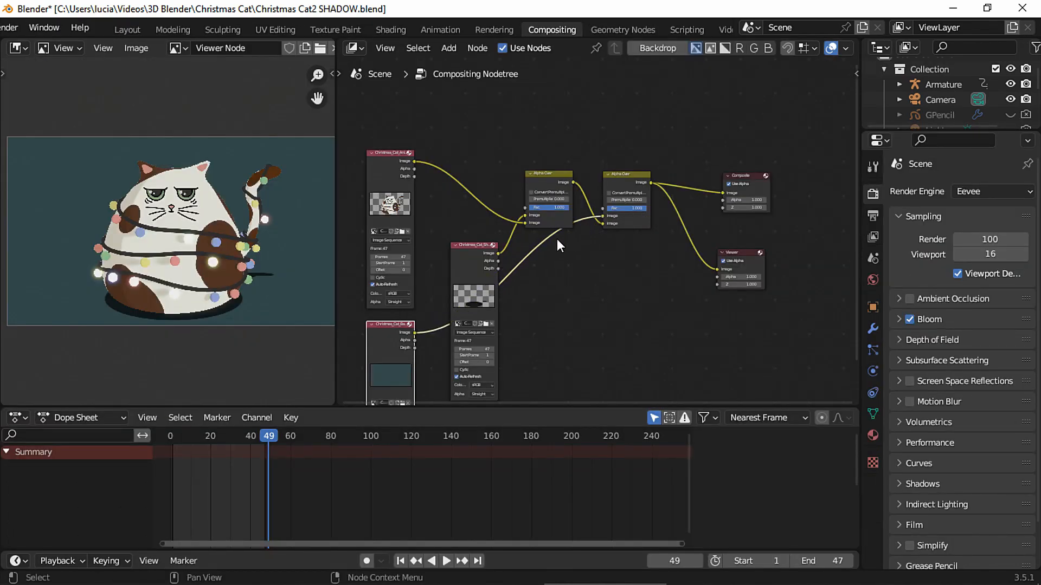
click(725, 30)
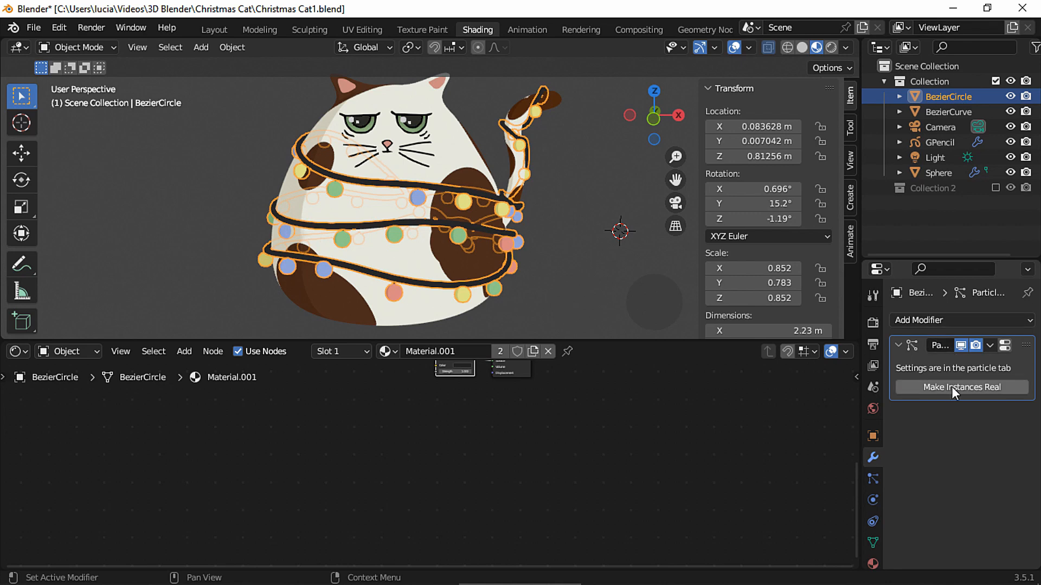
click(961, 387)
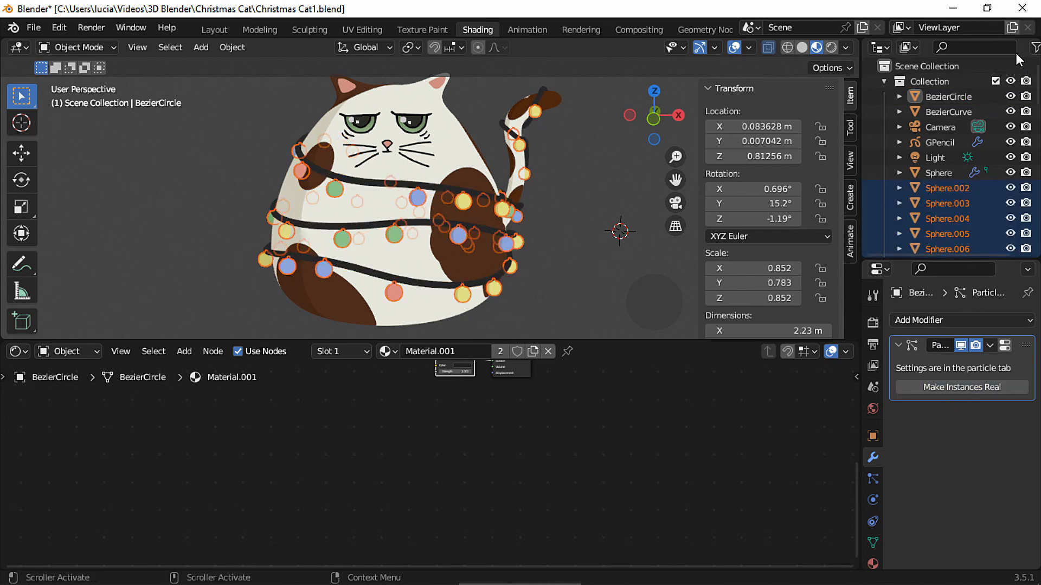
scroll(down, 3)
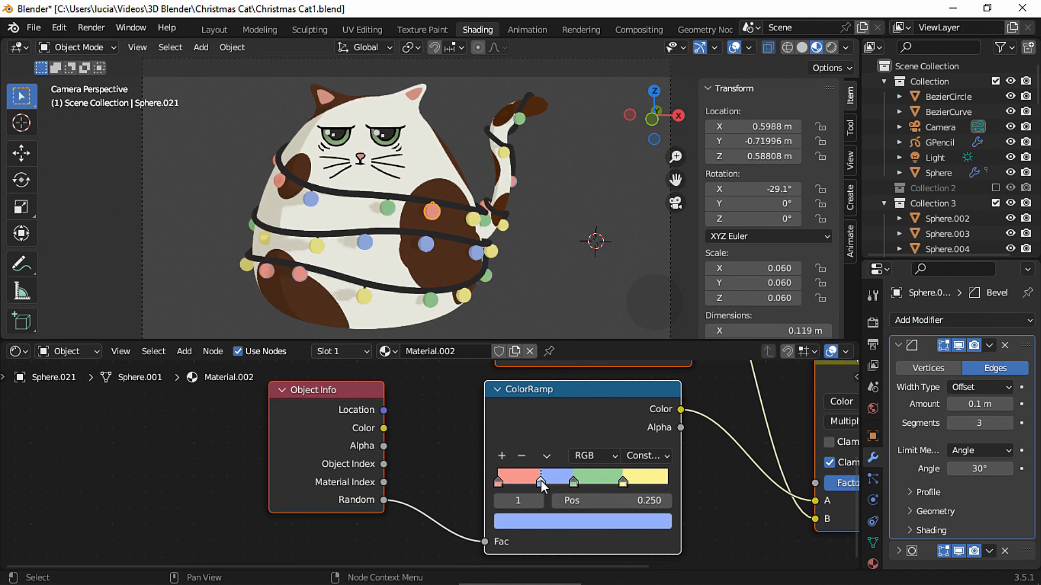
Reposition the bulb ColorRamp's colour stops and assign the existing bulb material to the sphere
drag(541, 476, 535, 477)
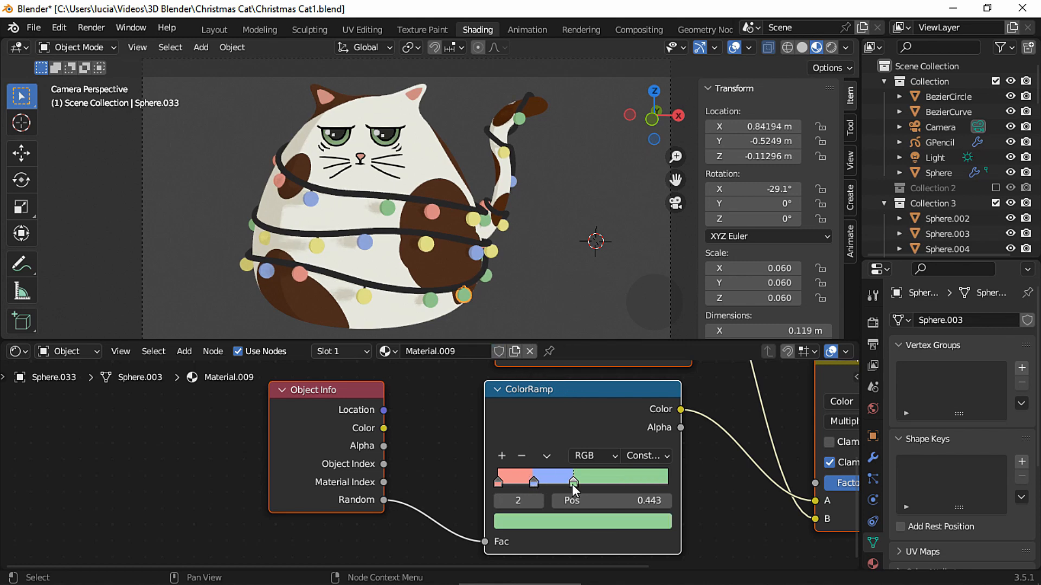
click(521, 456)
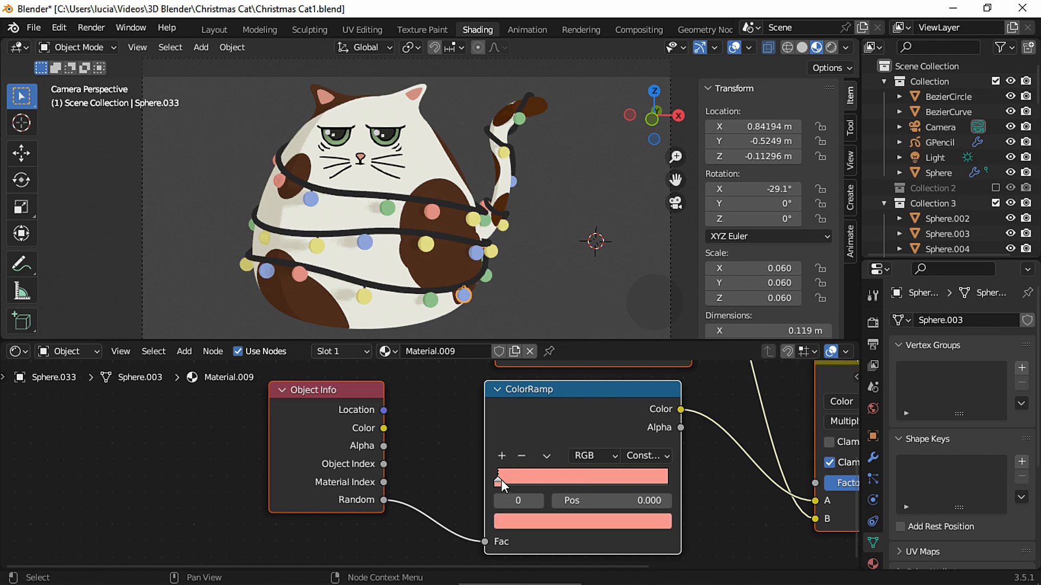
drag(497, 482, 568, 482)
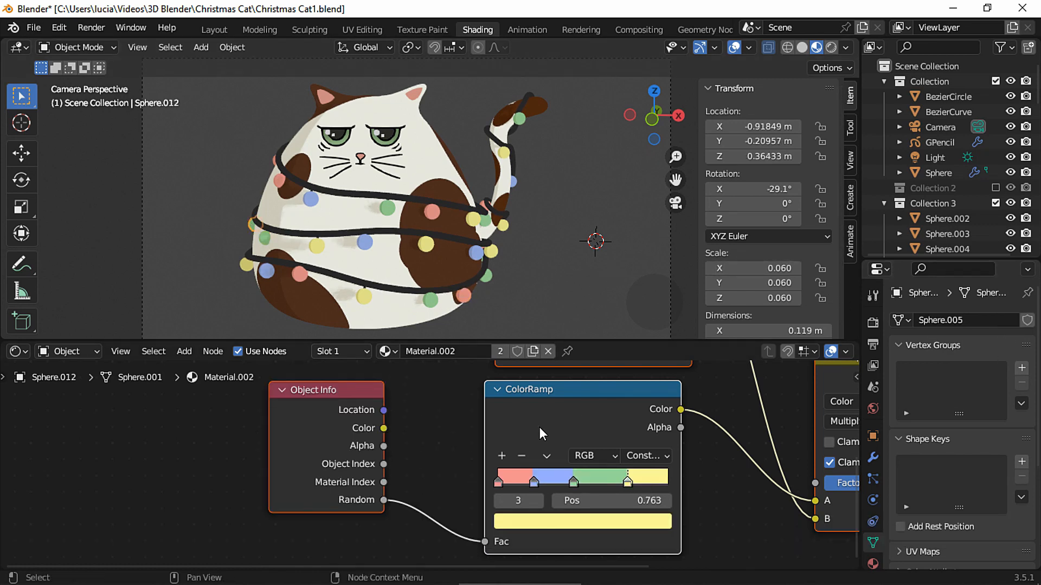
click(387, 352)
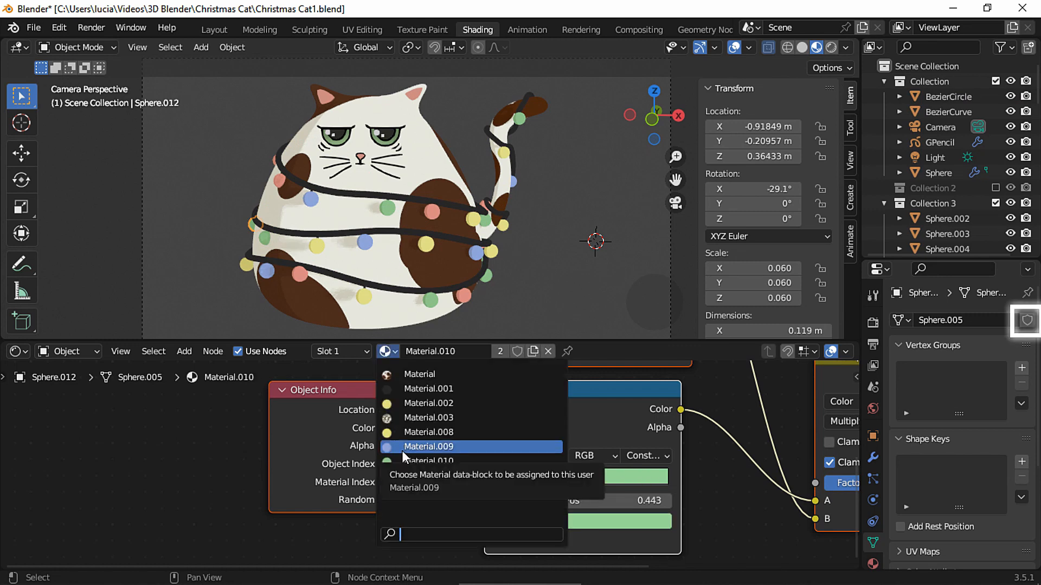
click(430, 446)
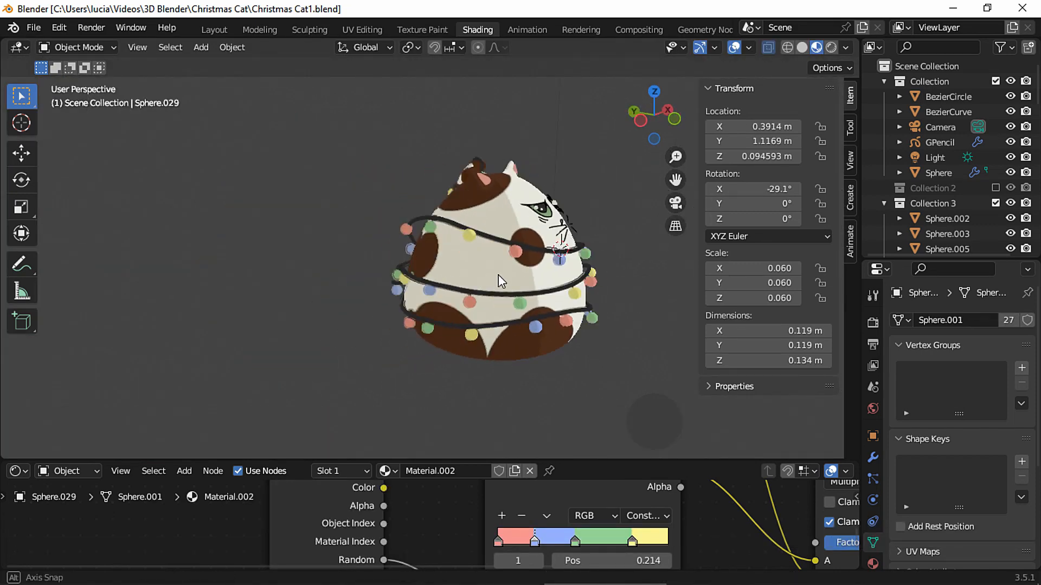
drag(497, 279, 438, 298)
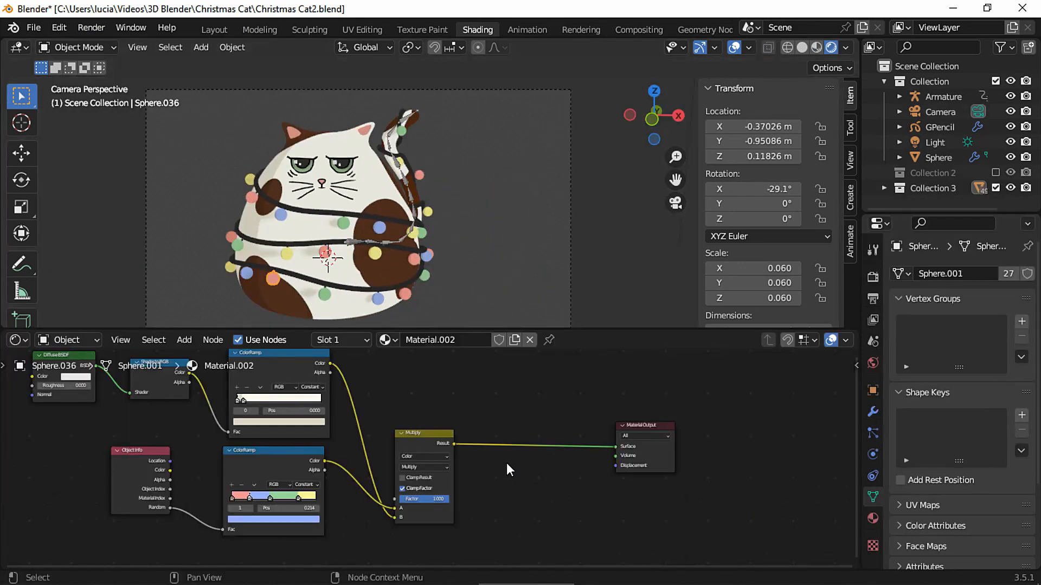
Insert a Mix Shader node into the bulb material after the colours
key(shift+a)
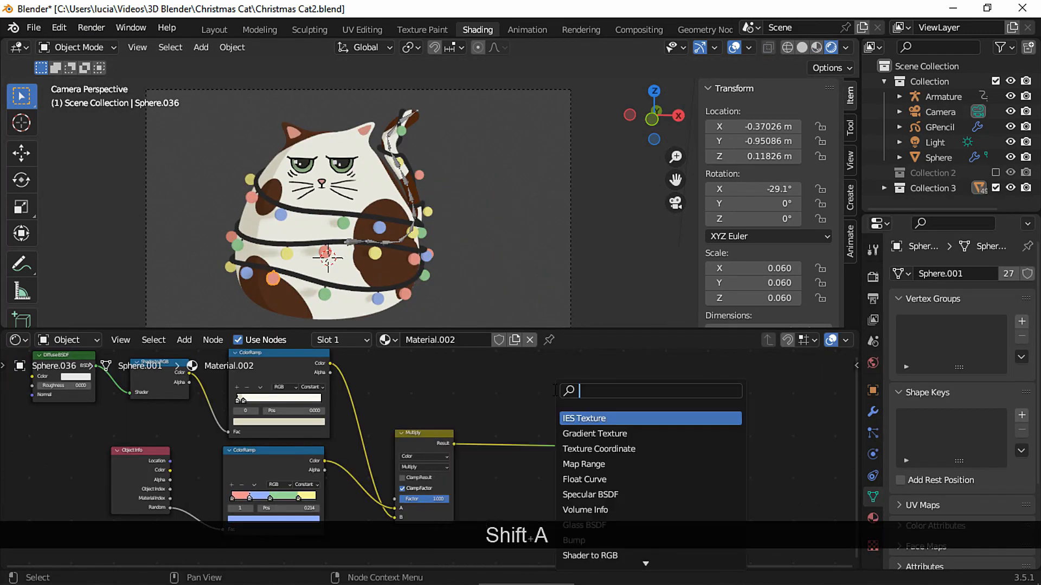
text(mix)
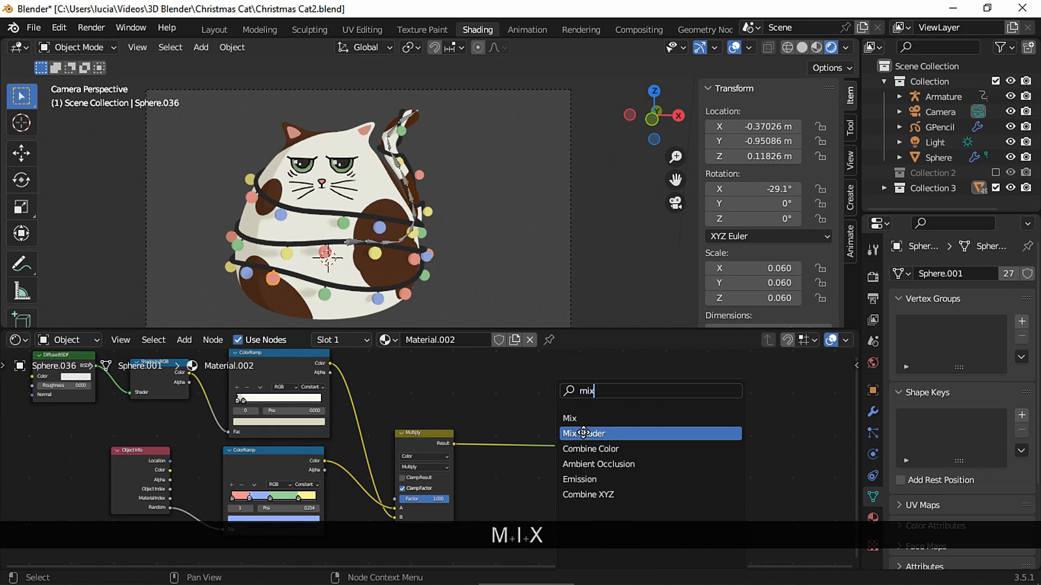
click(583, 433)
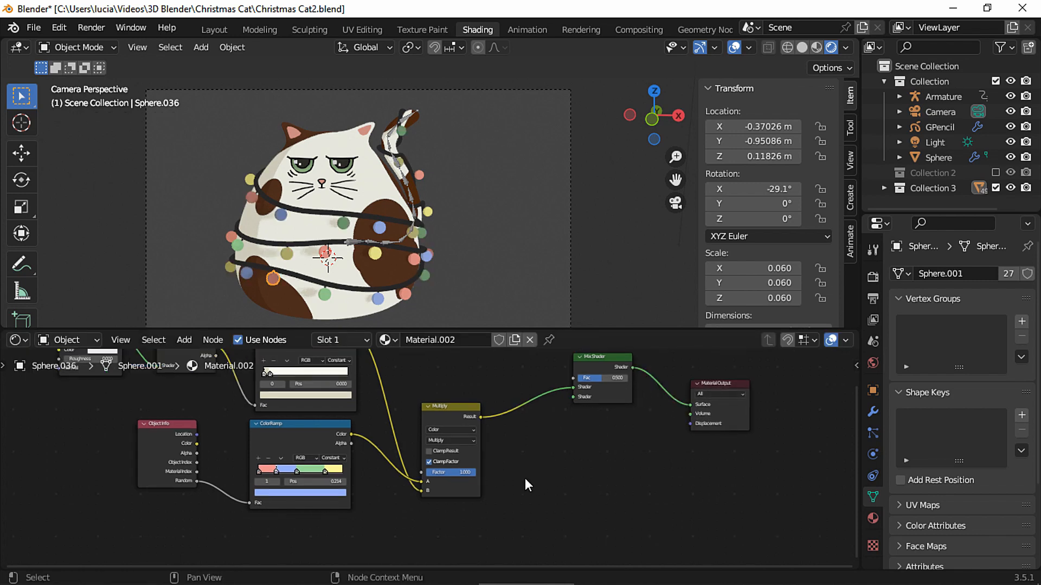
Duplicate the ColorRamp and reset it to a default black-to-white ramp for the noise
key(shift+d)
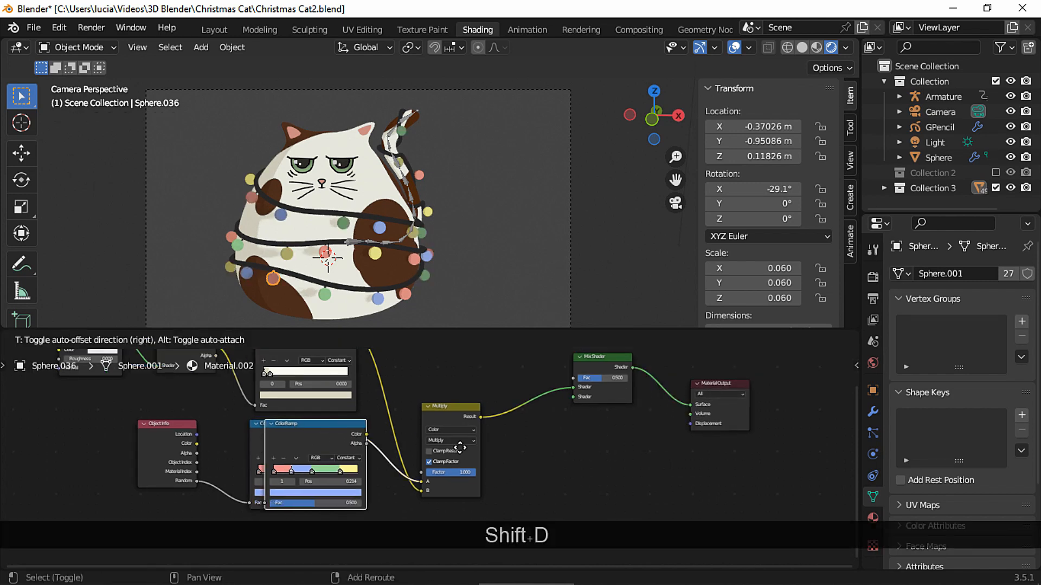
key(Backspace)
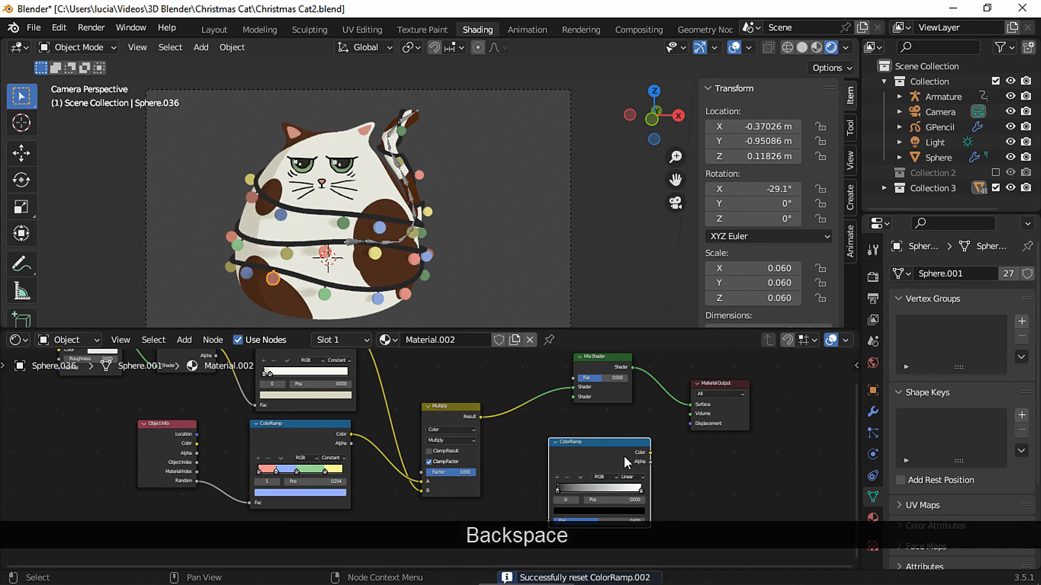
text(r)
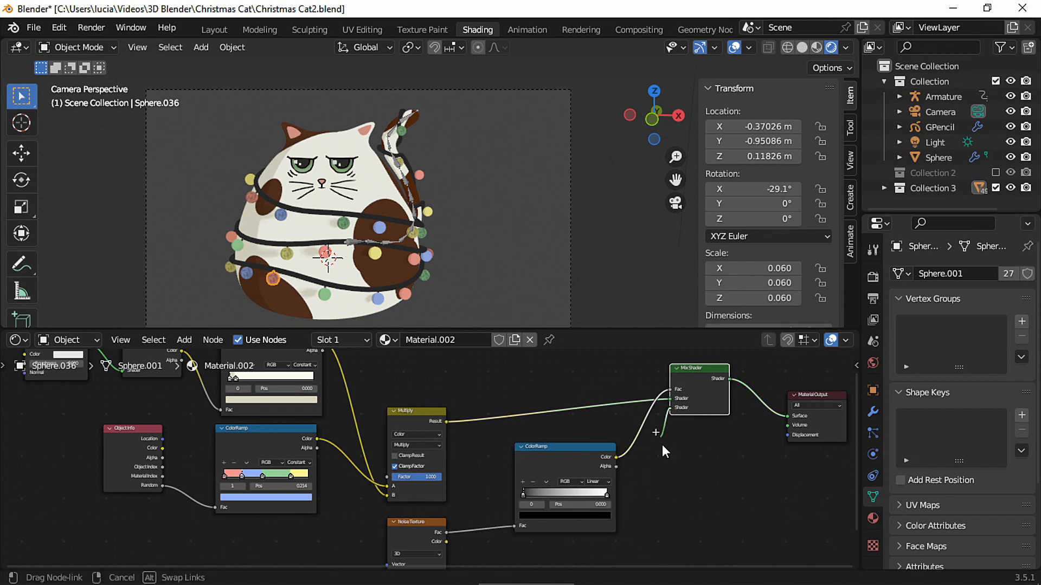
text(e)
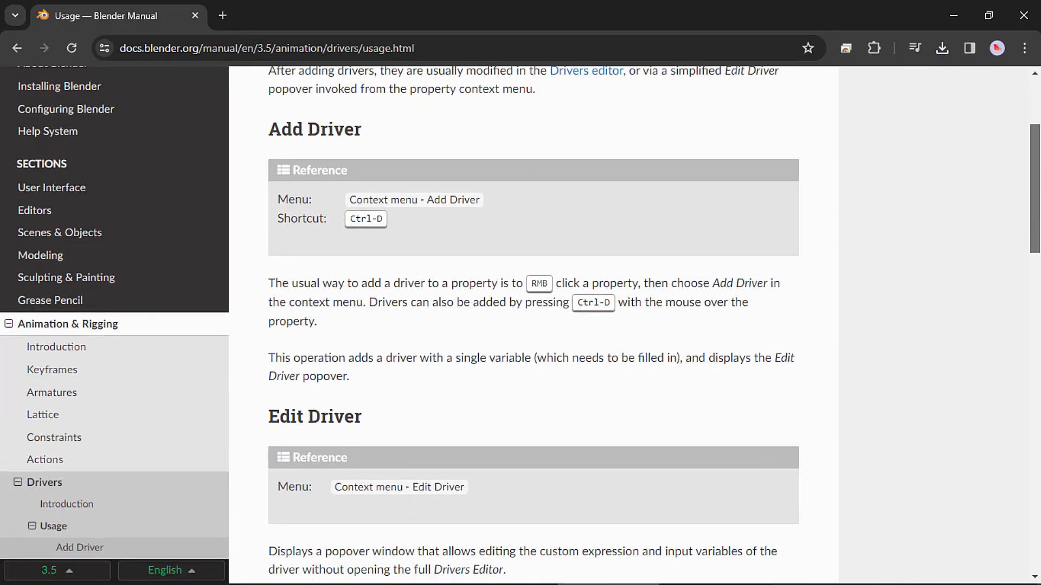
Scroll through the Blender Manual's Drivers usage page in Chrome
scroll(down, 3)
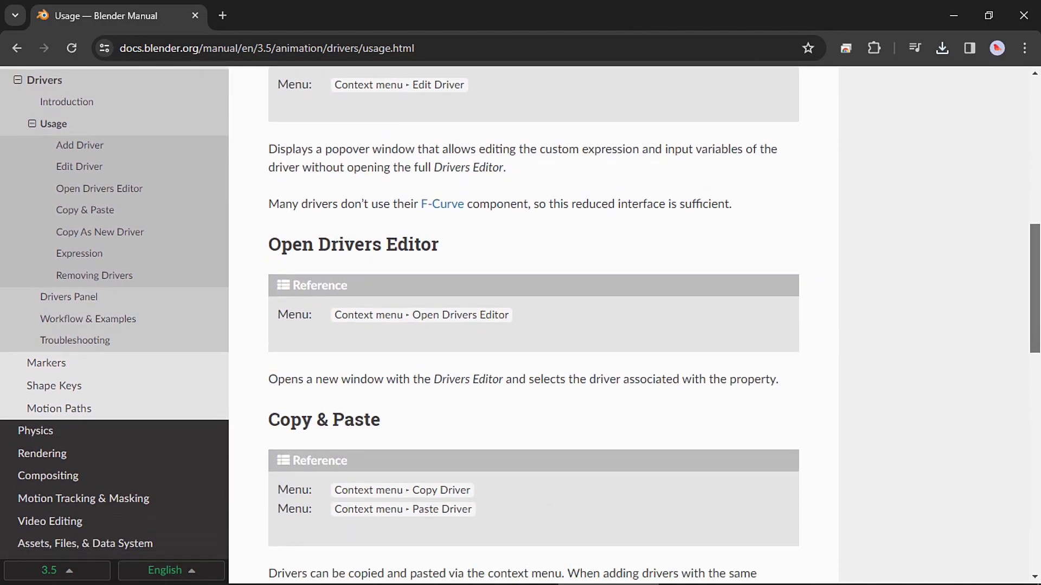
scroll(down, 3)
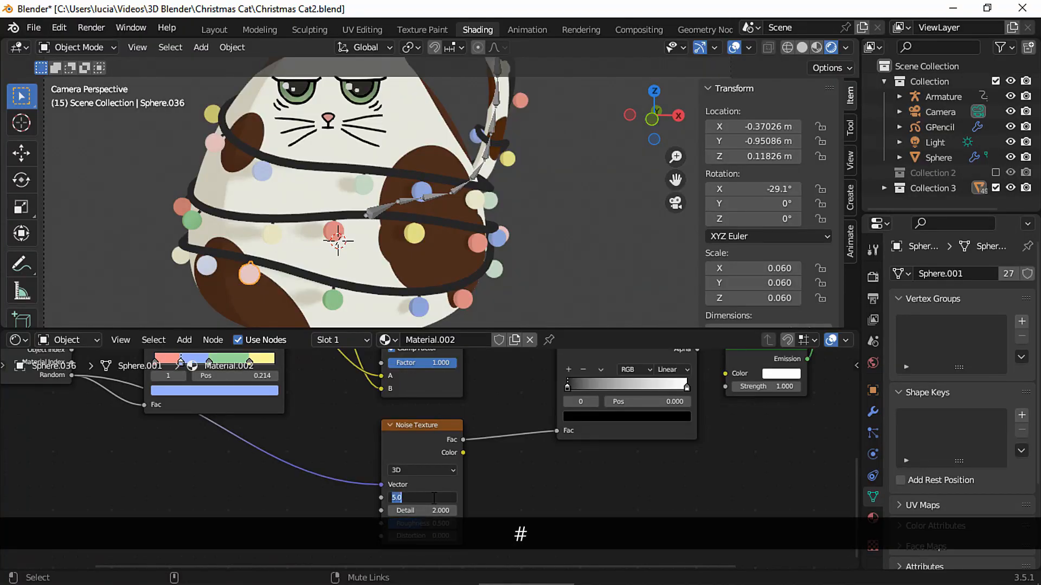
Drive the Noise Texture Scale with a #frame expression and shift the ramp stop for hard twinkling
text(#fra)
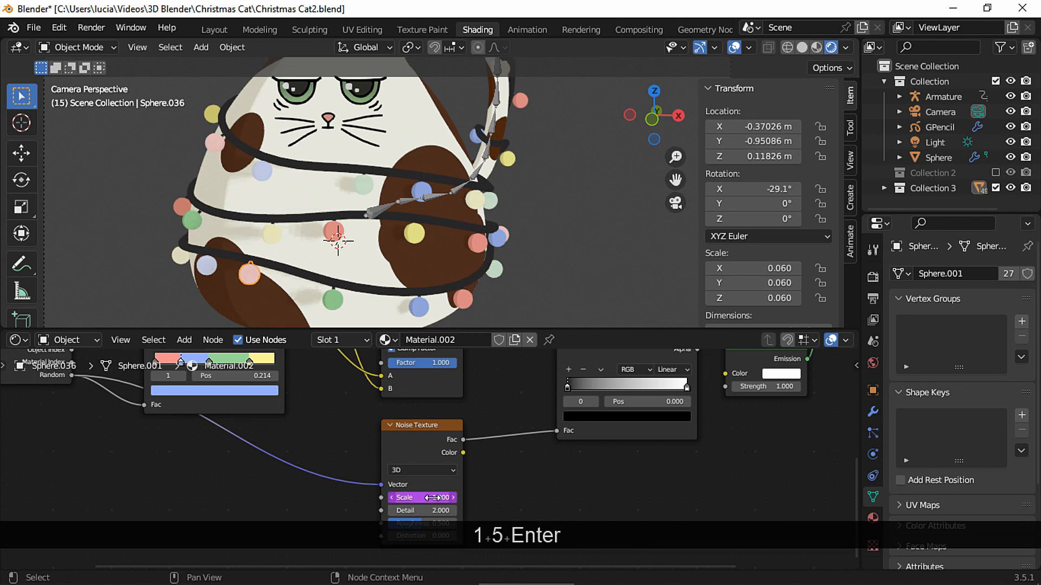
key(space)
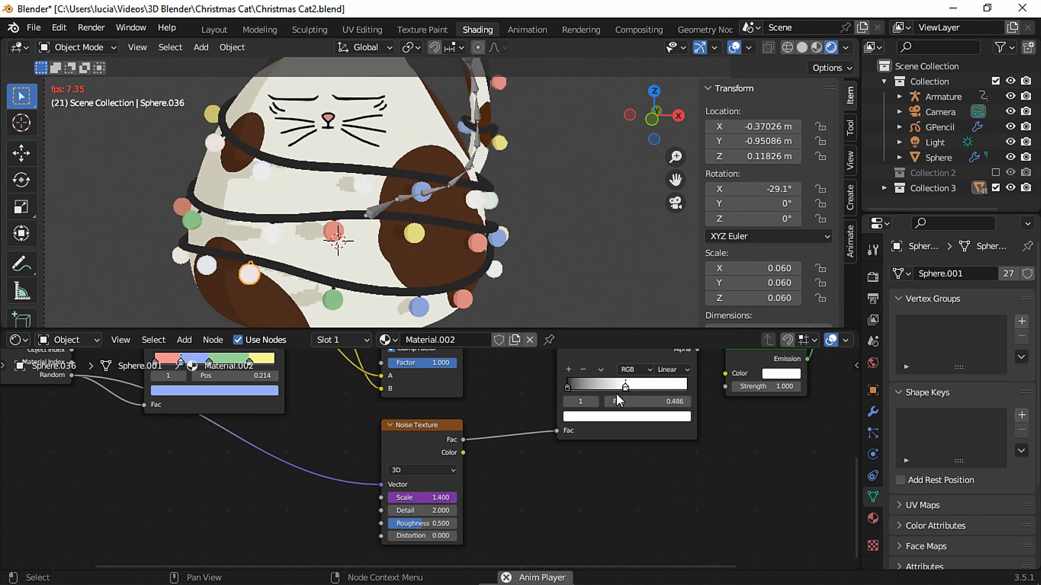
drag(624, 385, 598, 385)
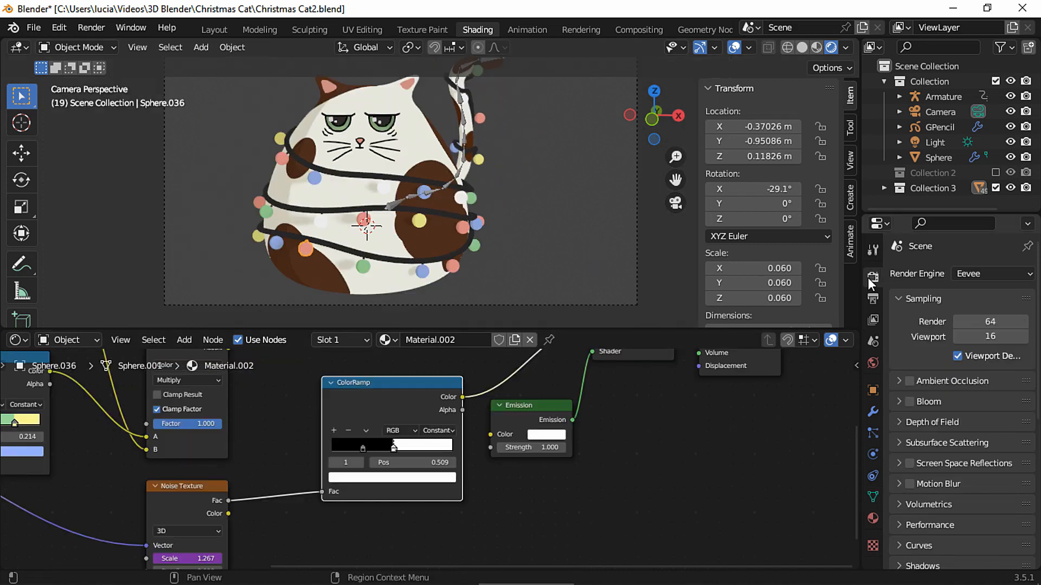
Enable bloom, tint the emission glow blue, and play the animation to preview the glow
click(927, 401)
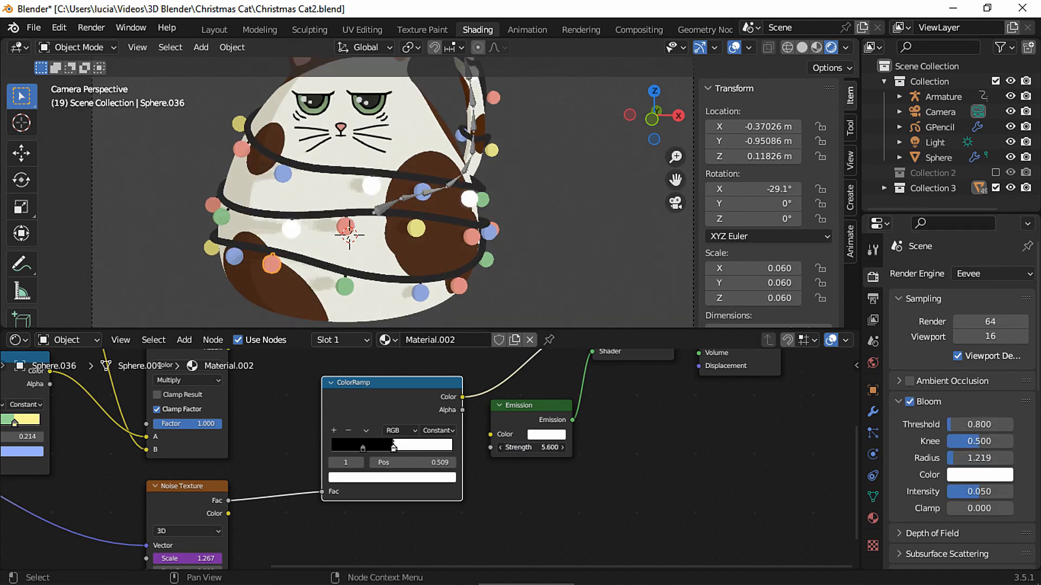
key(space)
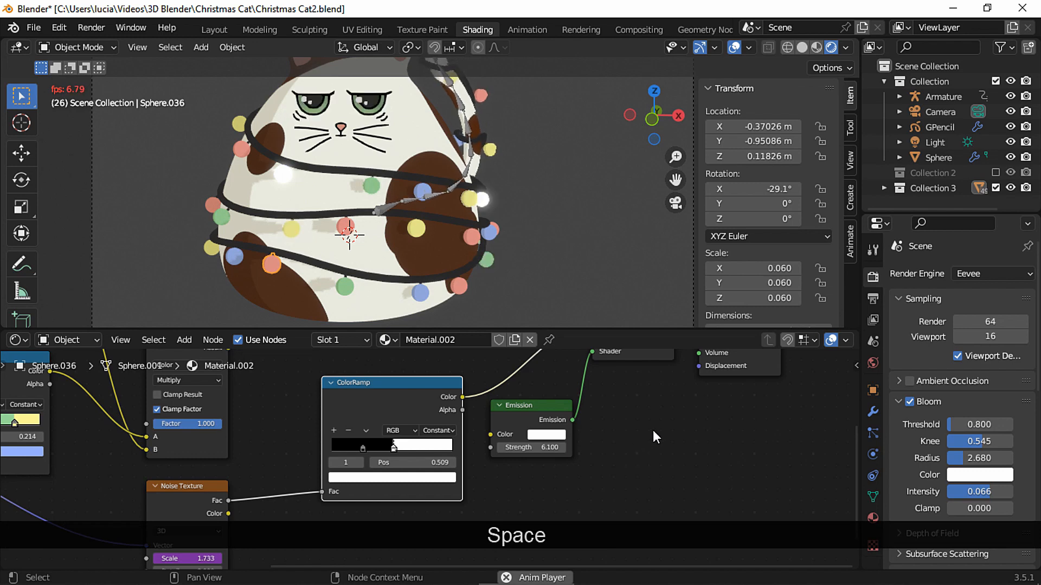
click(543, 435)
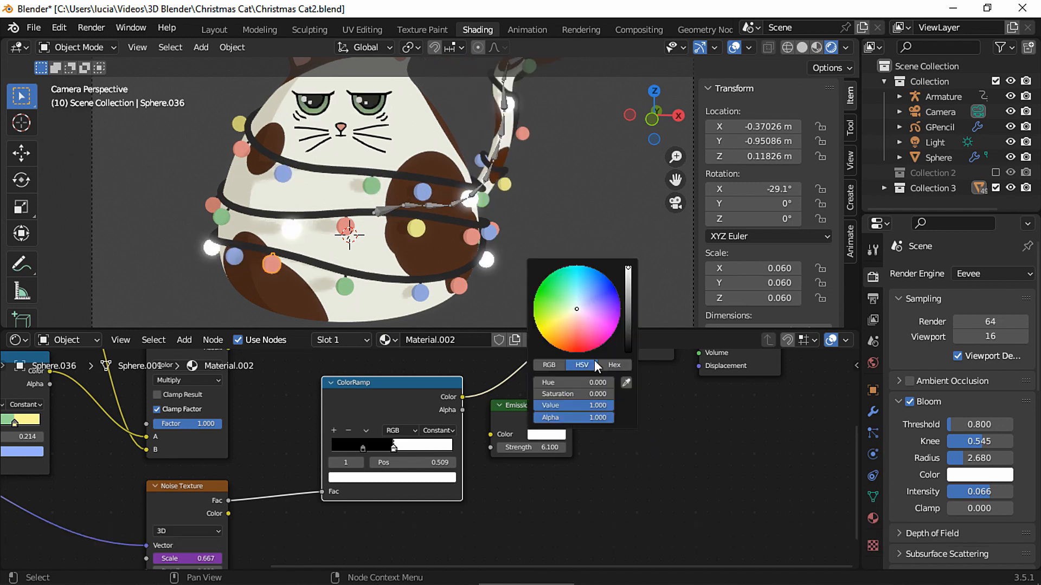
click(611, 312)
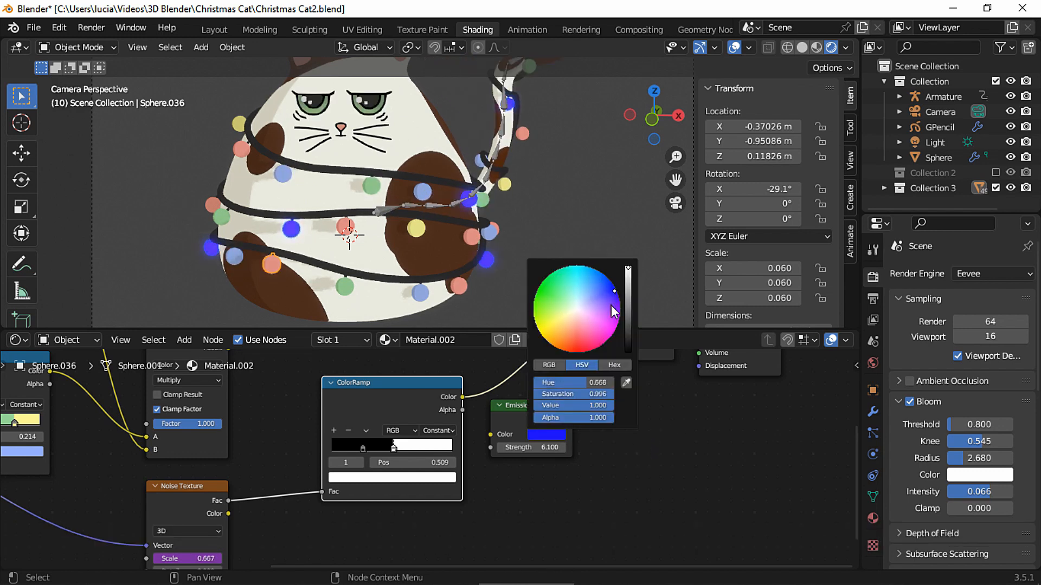
key(space)
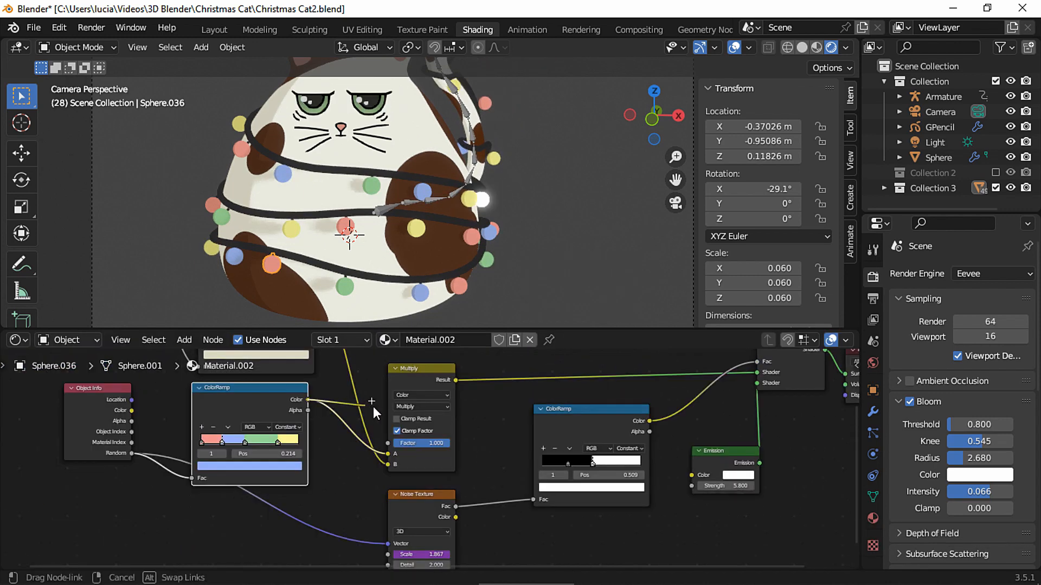
key(space)
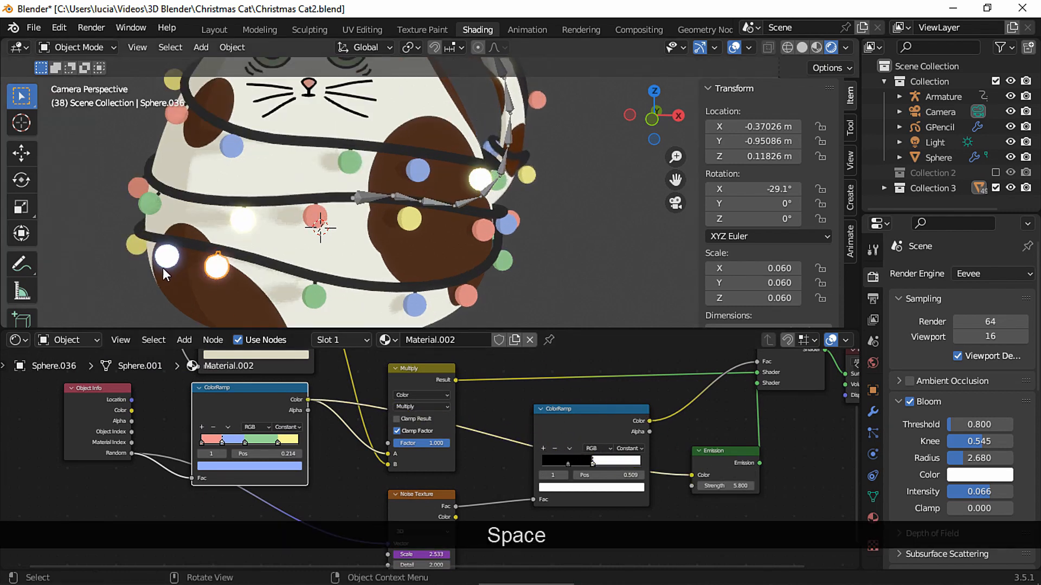
key(space)
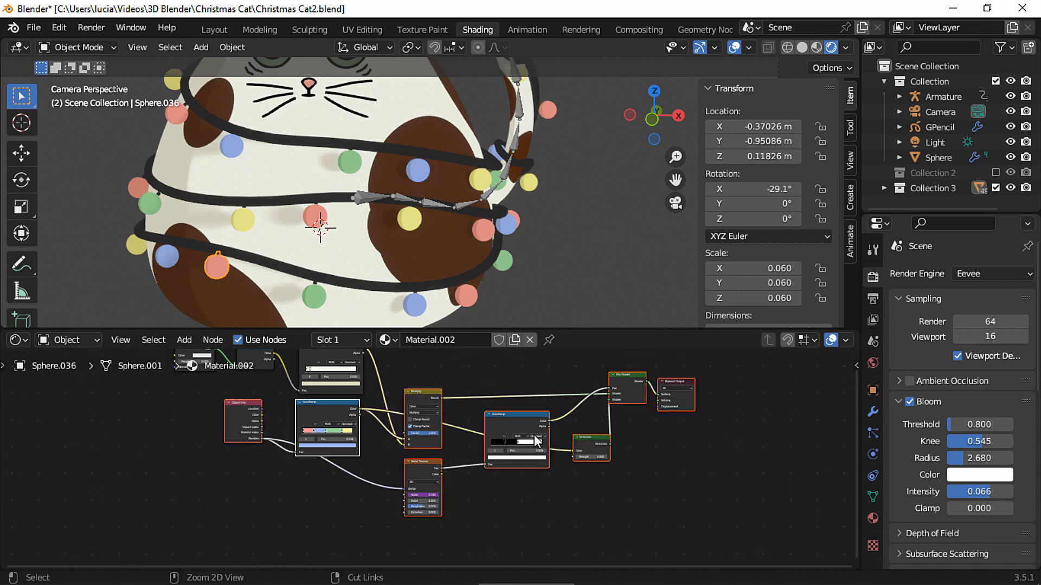
mouse_move(319, 302)
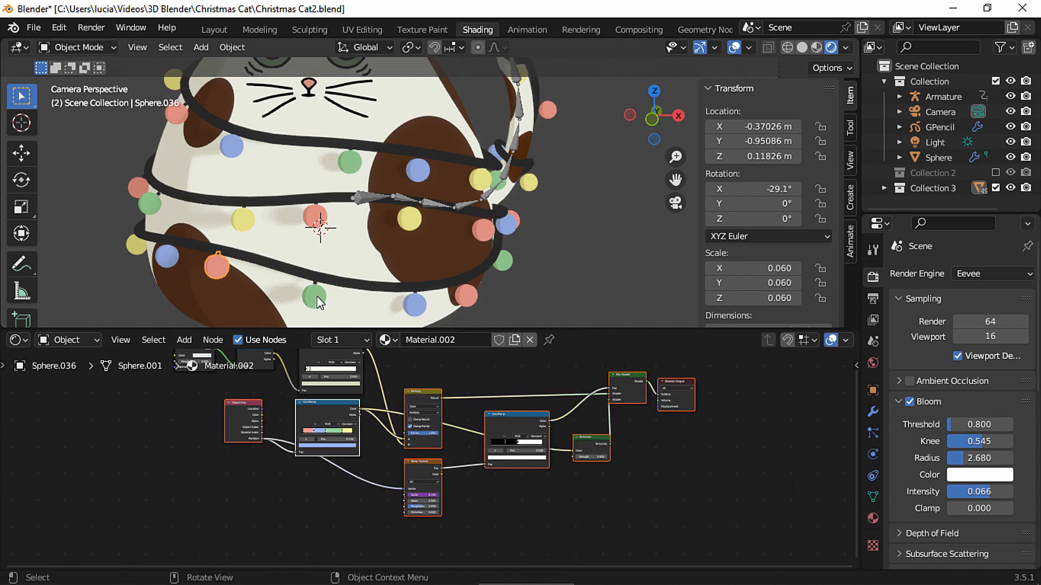
Link ColorRamp into Multiply, drive the noise with #frame/15, and shift the glow threshold stop
key(ctrl+v)
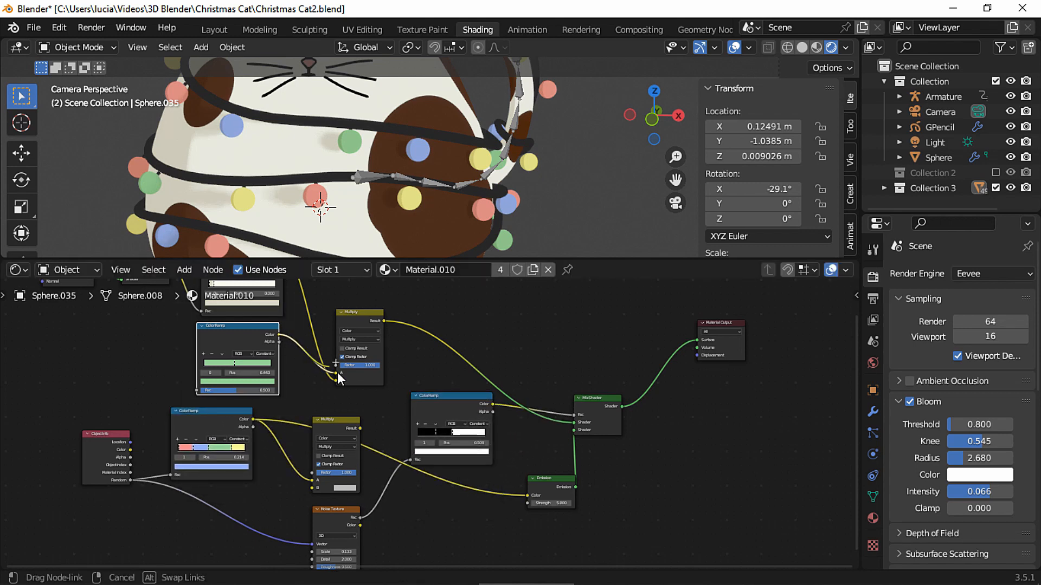
drag(339, 378, 528, 500)
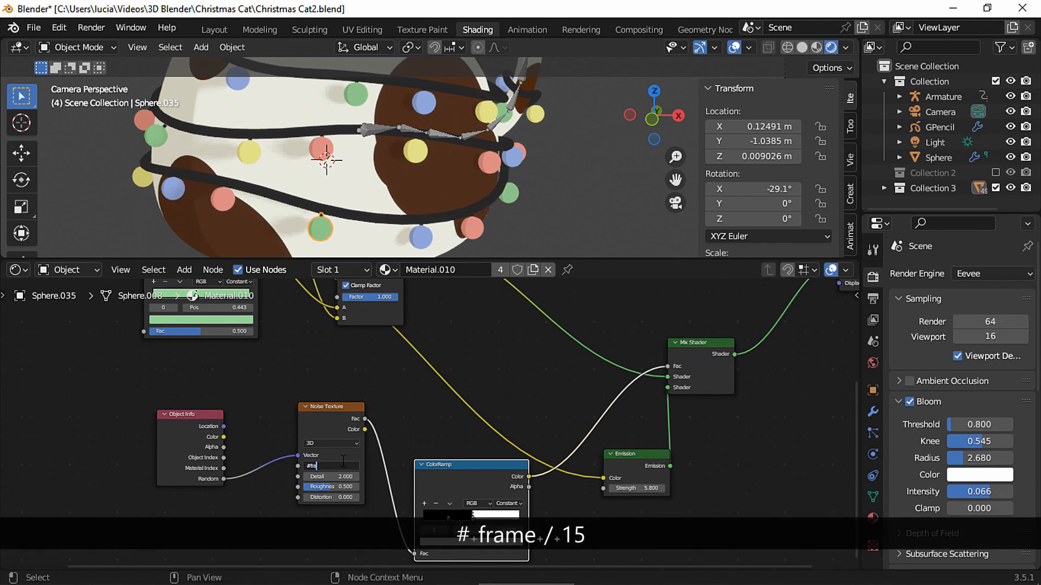
text(#frame/15)
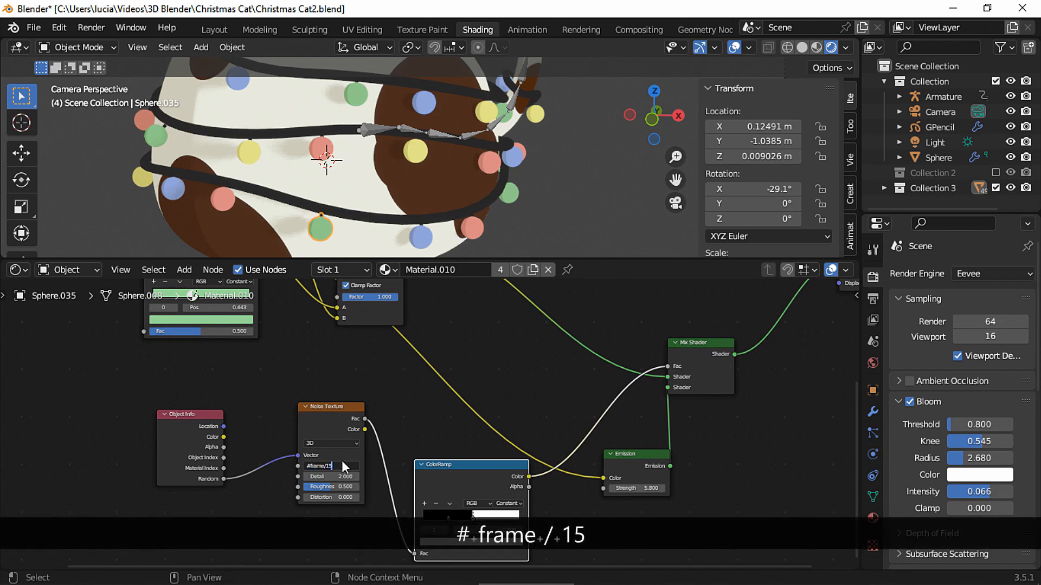
key(space)
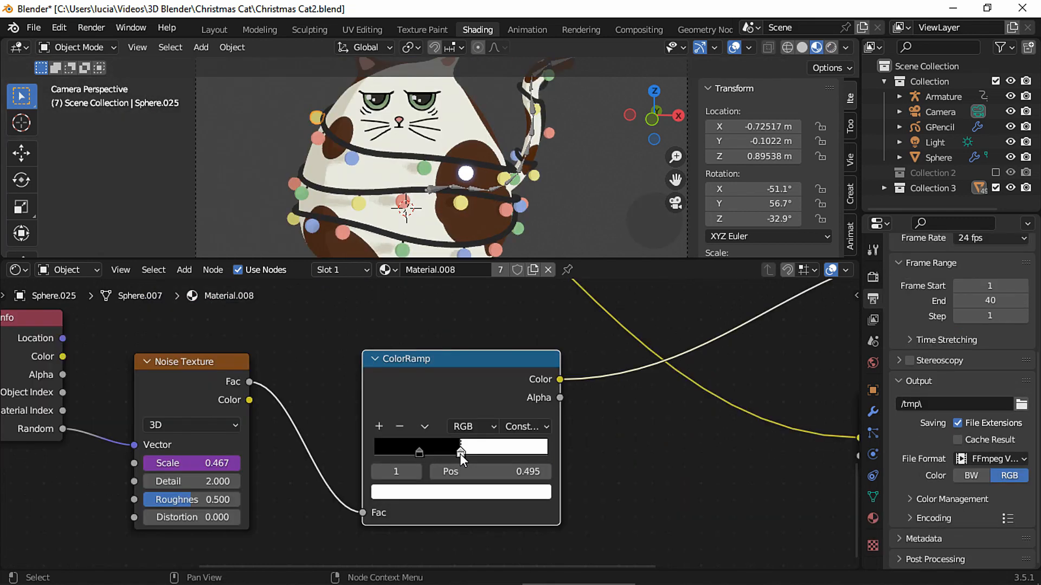
drag(461, 458, 450, 458)
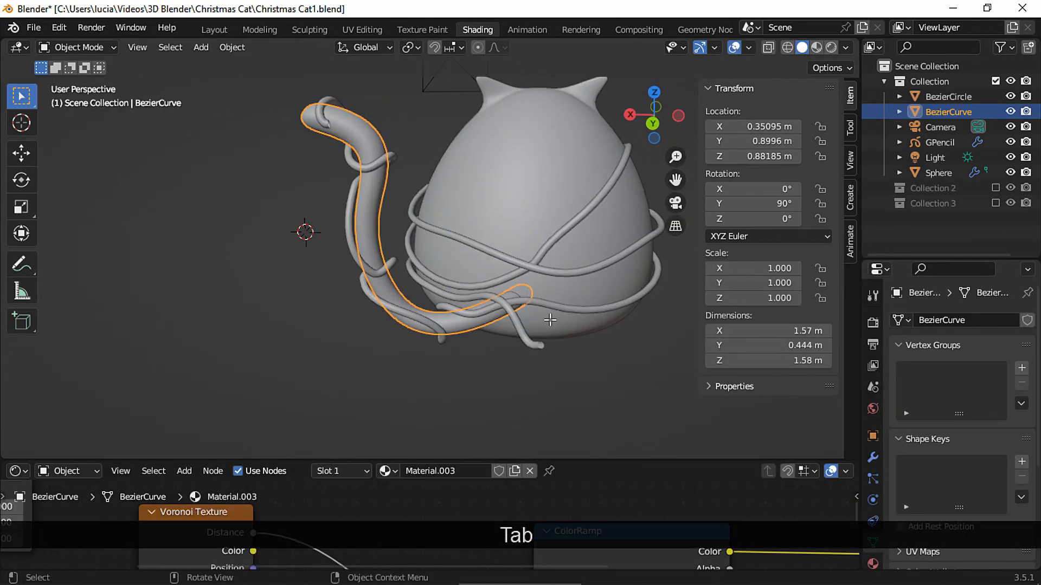
Rotate the new bone along the tail and move it onto the tail tip
key(Tab)
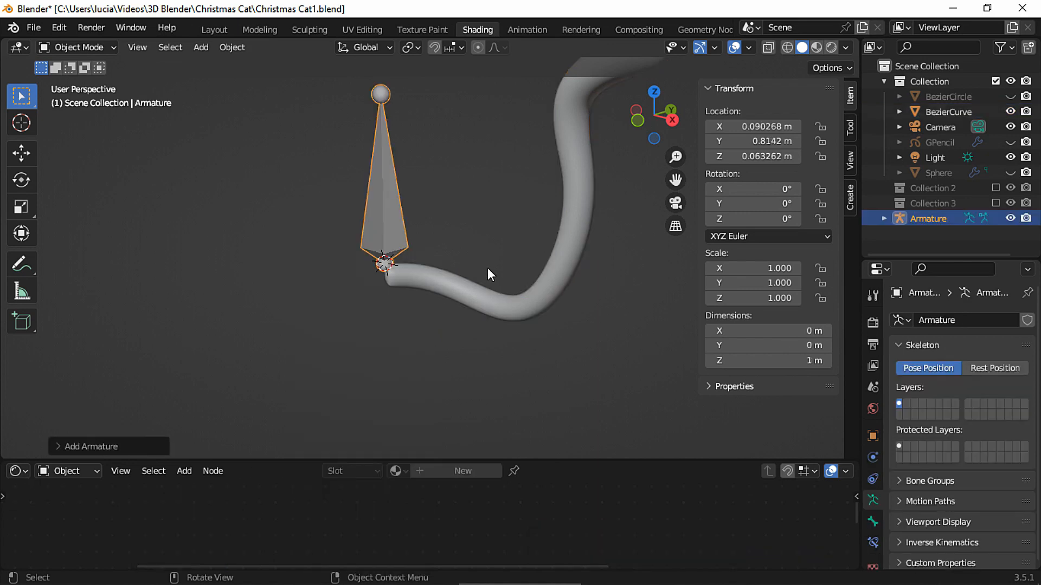
key(r)
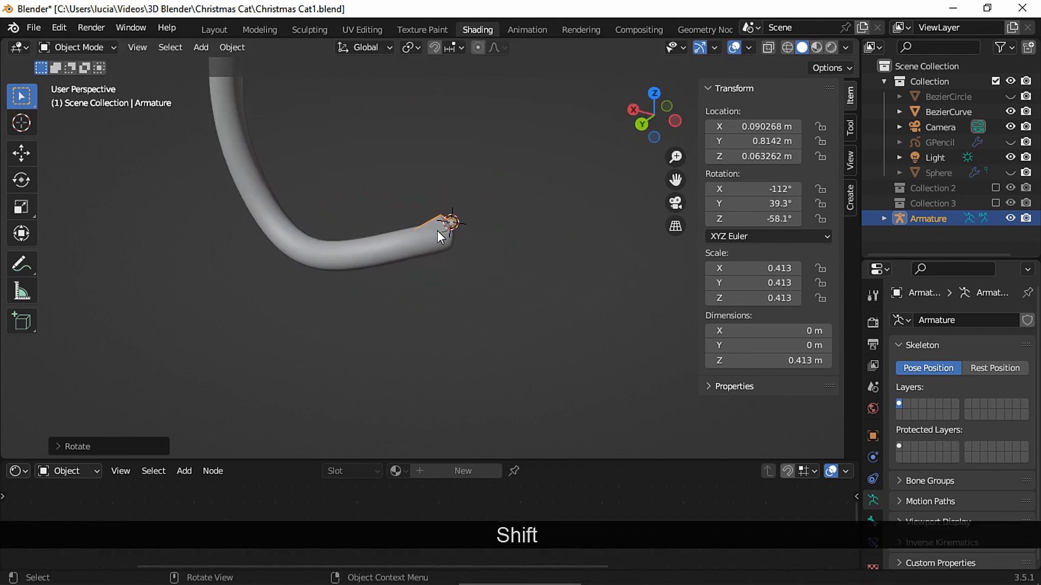
key(g)
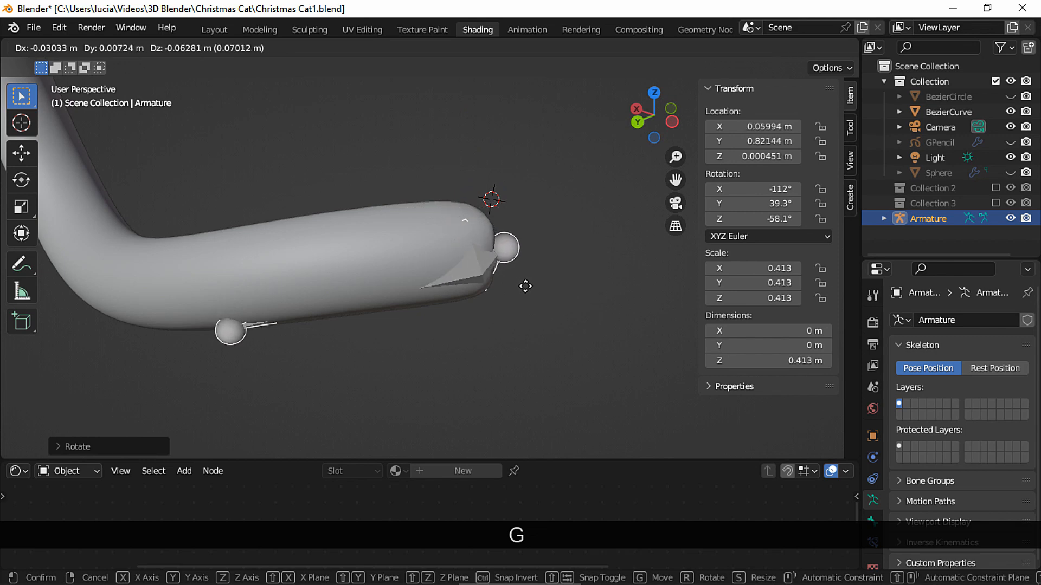
click(580, 280)
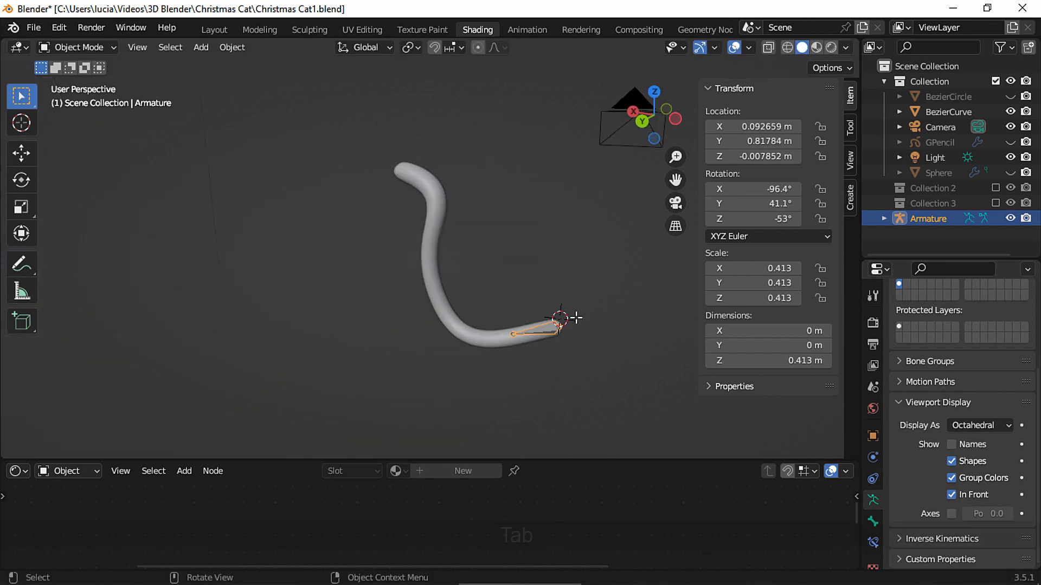
Extrude successive bones, rotating and moving each to follow the tail's bend to its end
key(g)
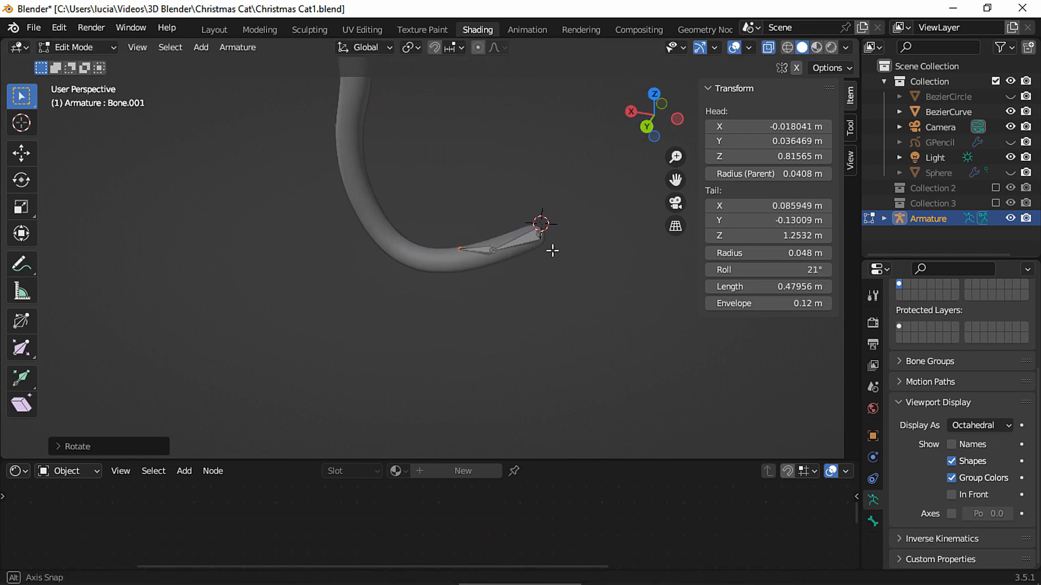
key(r)
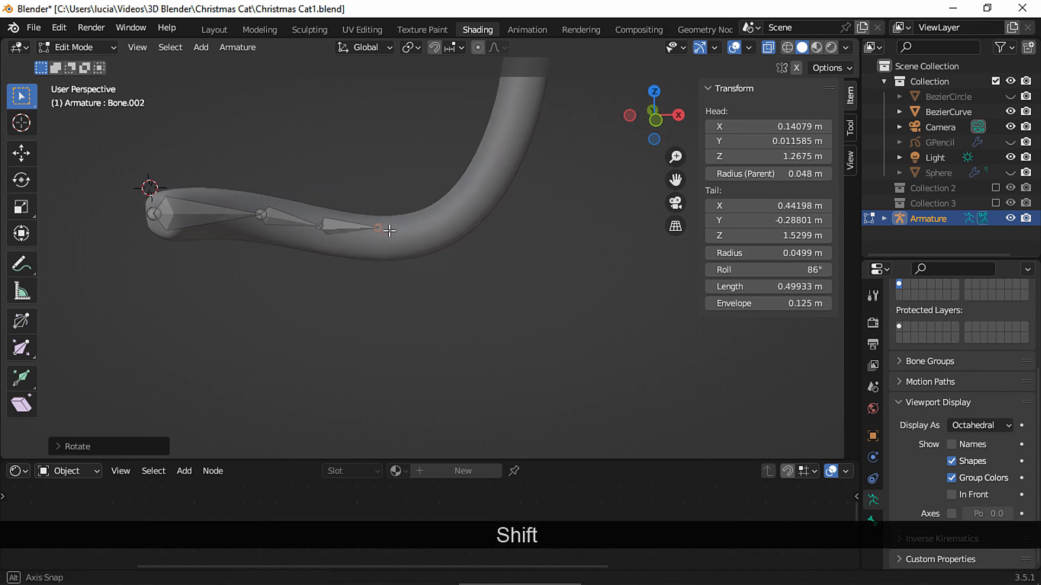
key(e)
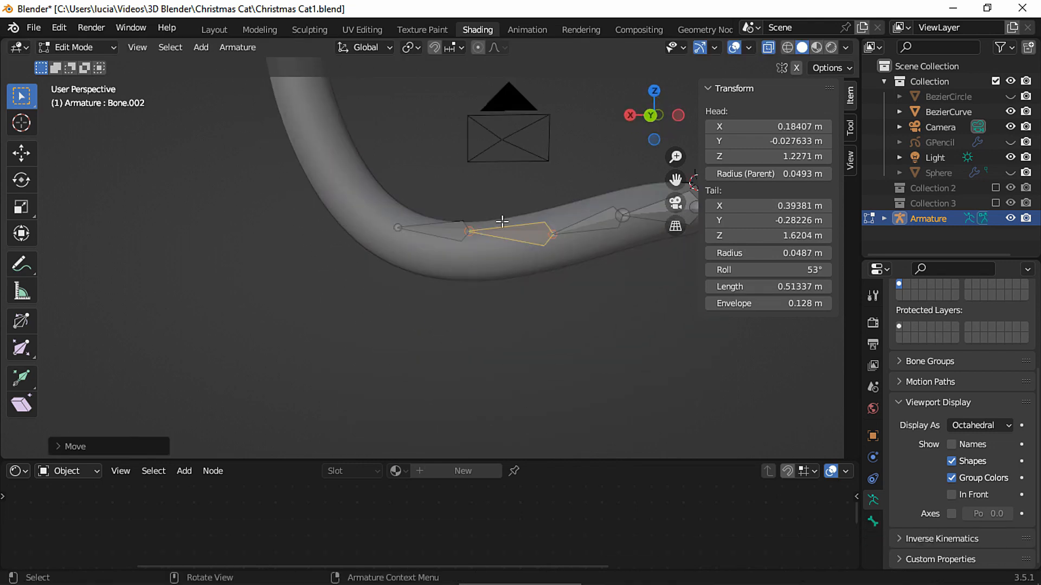
key(r)
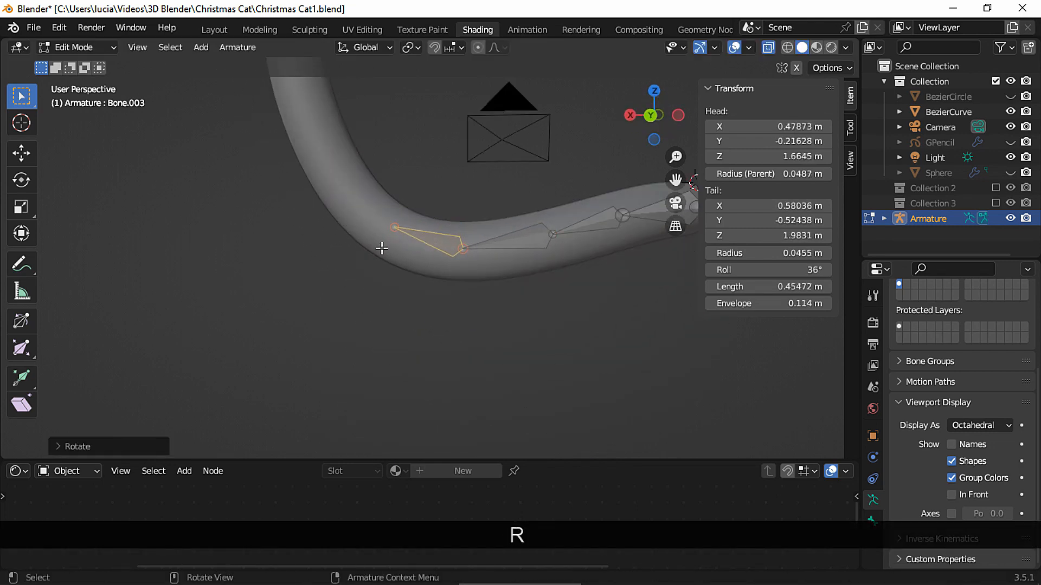
key(e)
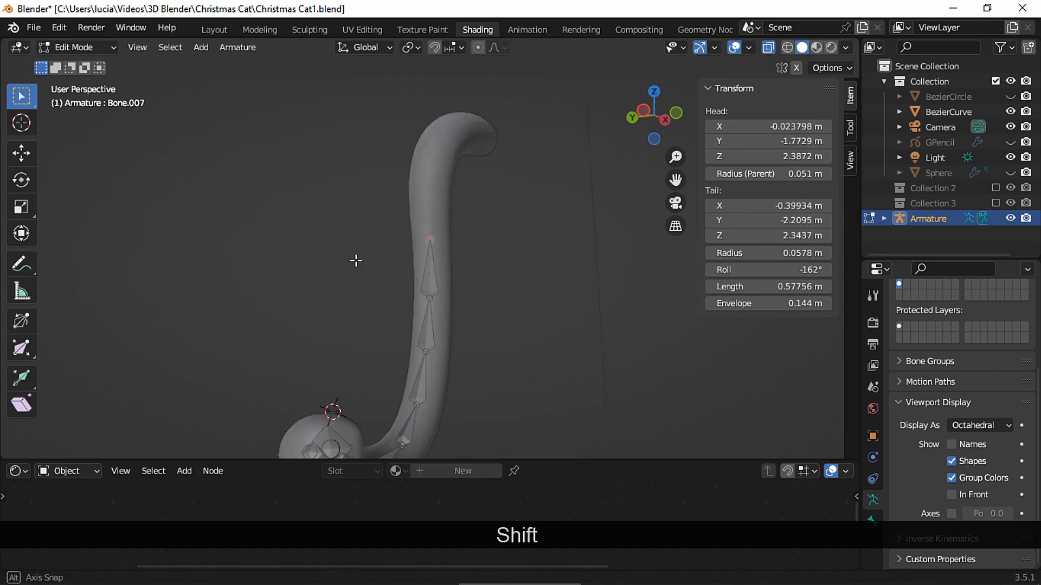
key(e)
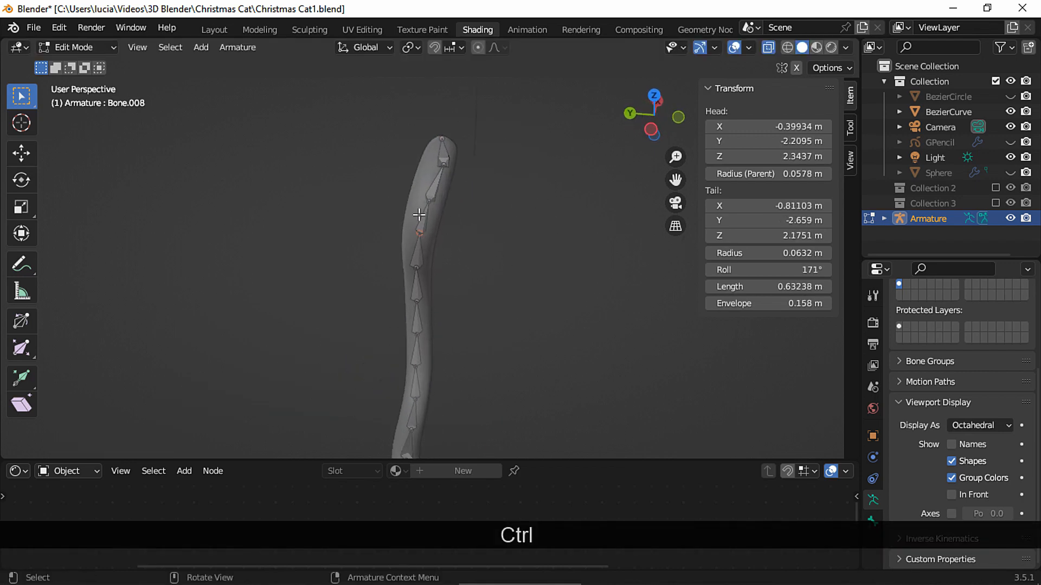
key(g)
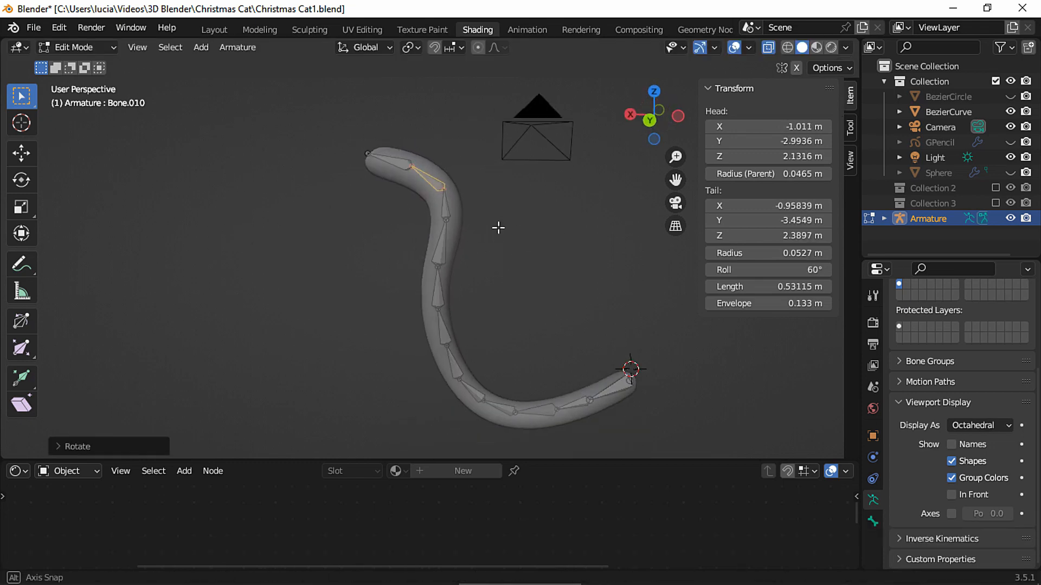
key(r)
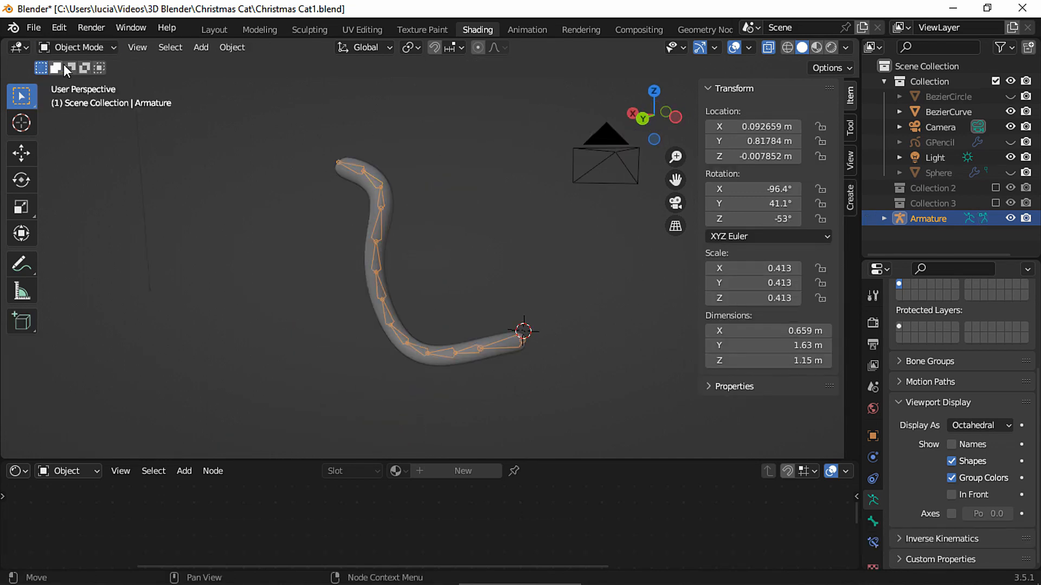
Parent the tail to the armature With Automatic Weights, then select the armature to test bending
click(381, 206)
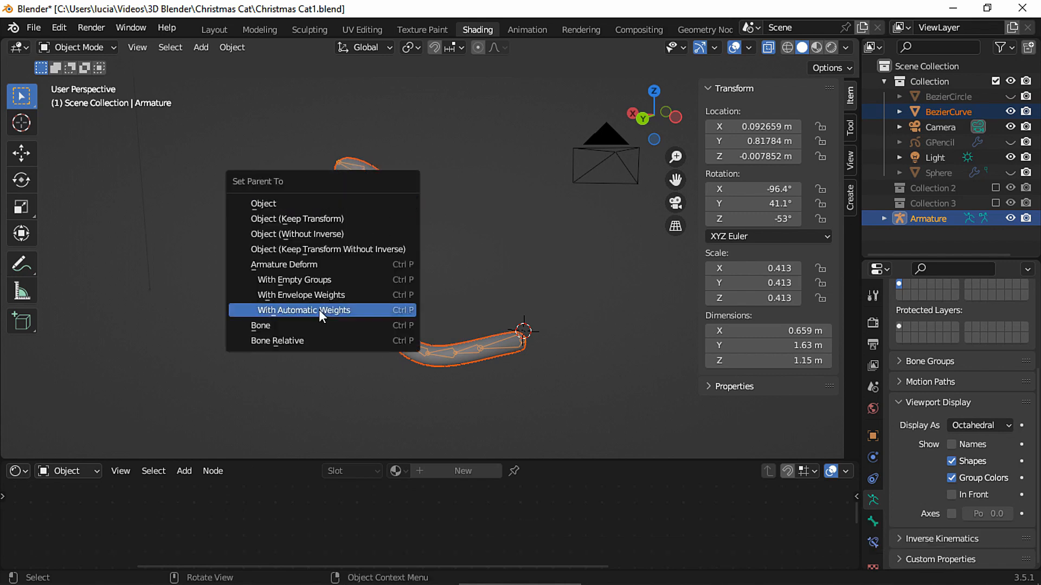
click(303, 310)
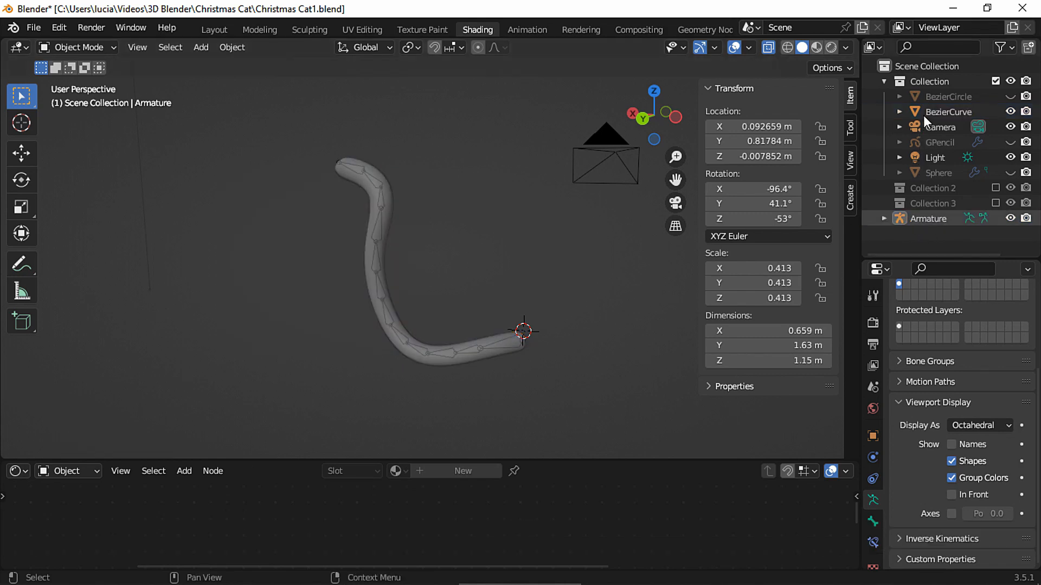
click(75, 47)
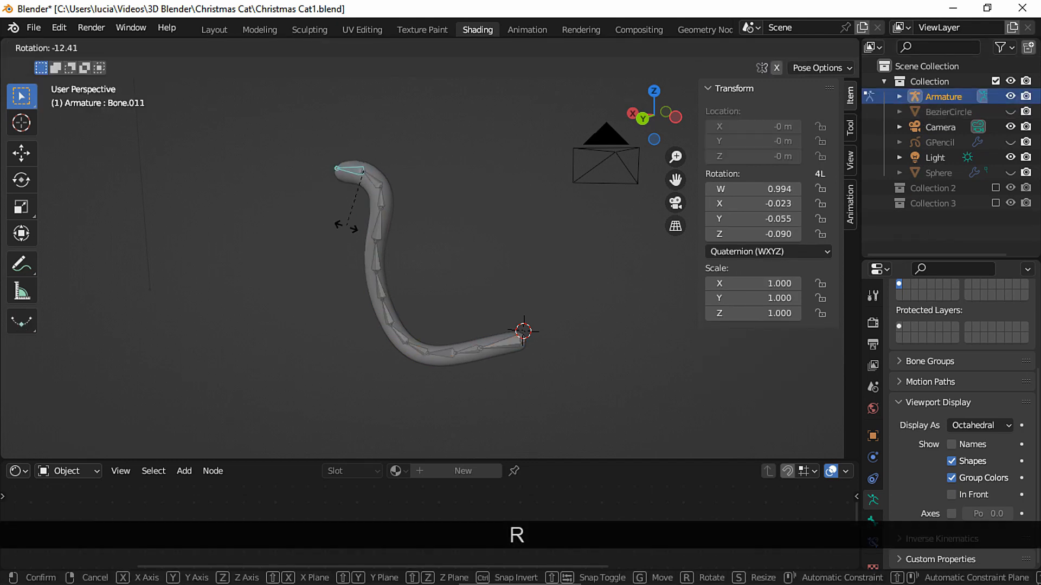
key(Escape)
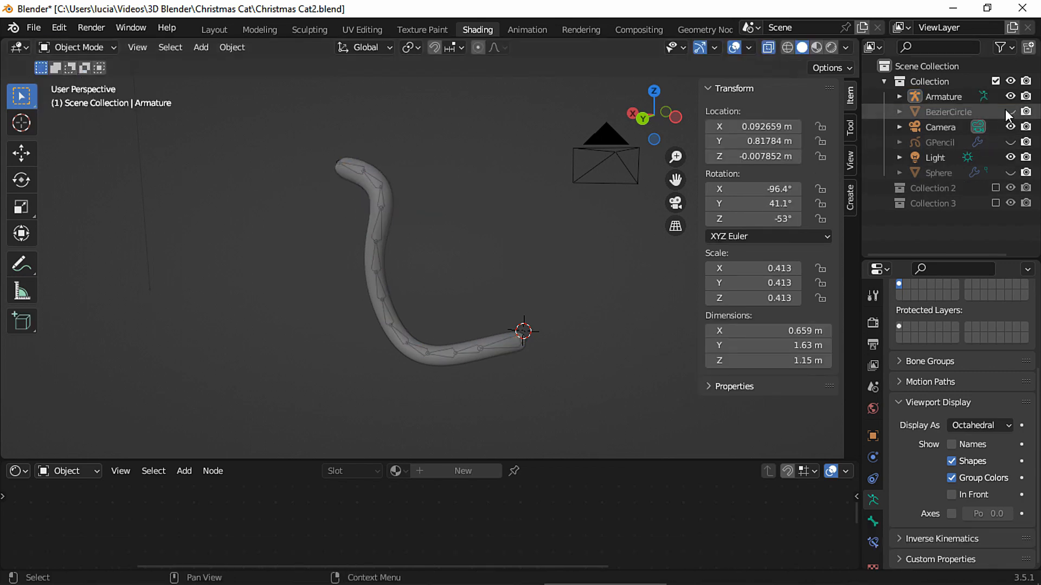
Unhide BezierCircle and parent it to the tail armature With Empty Groups
click(943, 97)
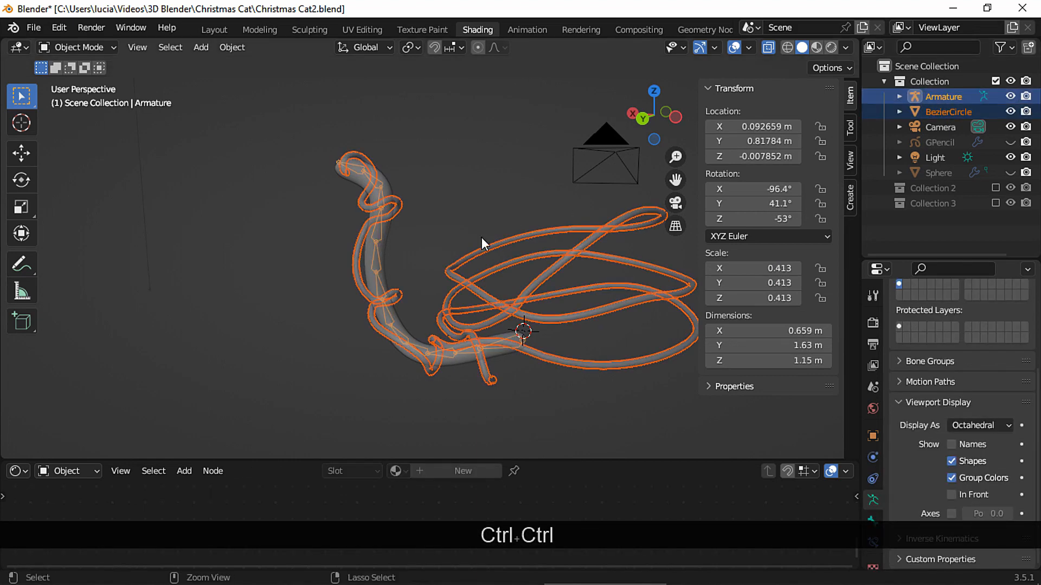
key(Ctrl+P)
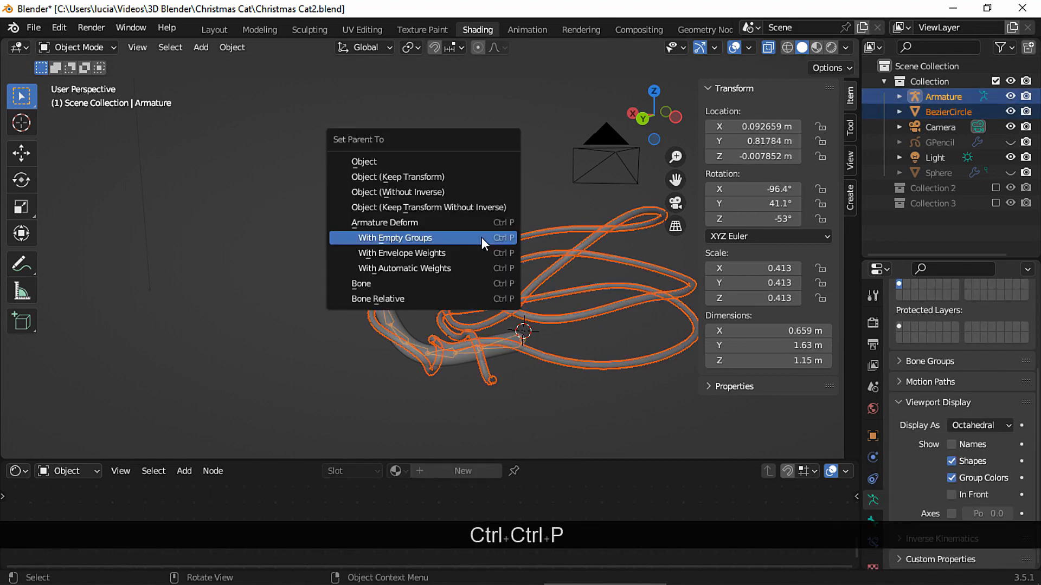
click(396, 237)
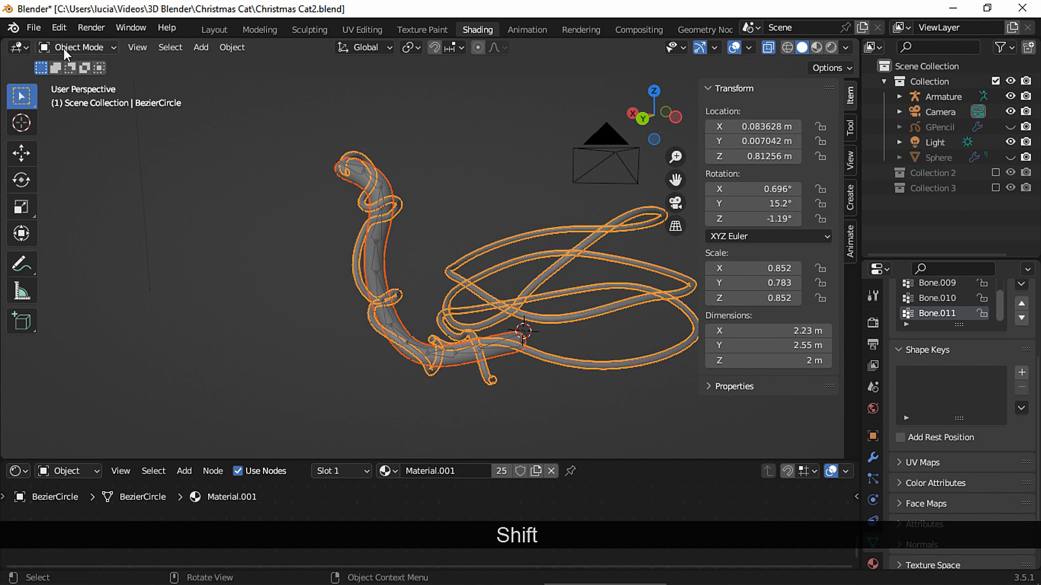
In Weight Paint mode, select Bone.006's group and paint stray garland loops to weight 0
click(80, 47)
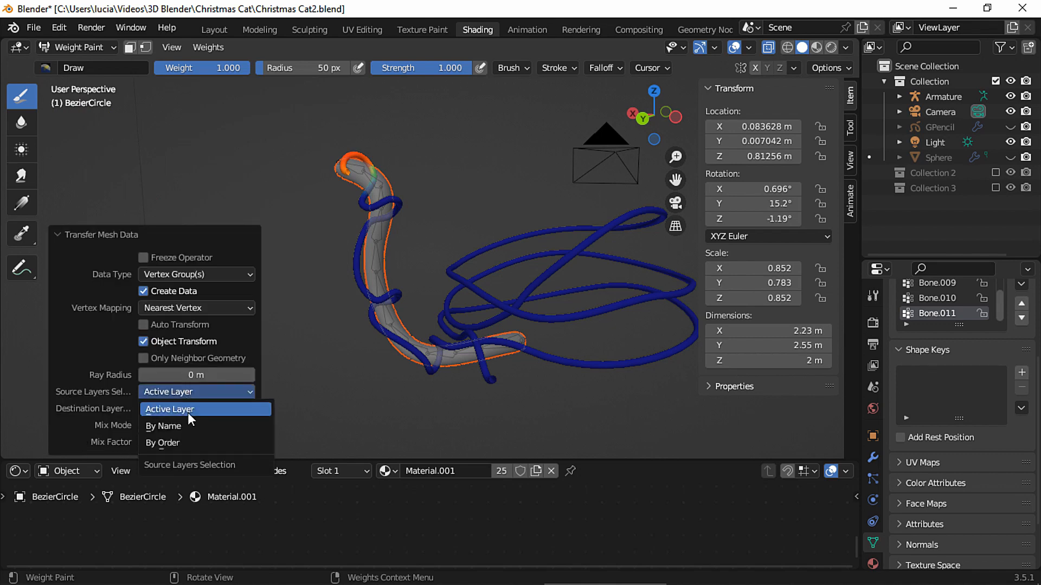
click(163, 426)
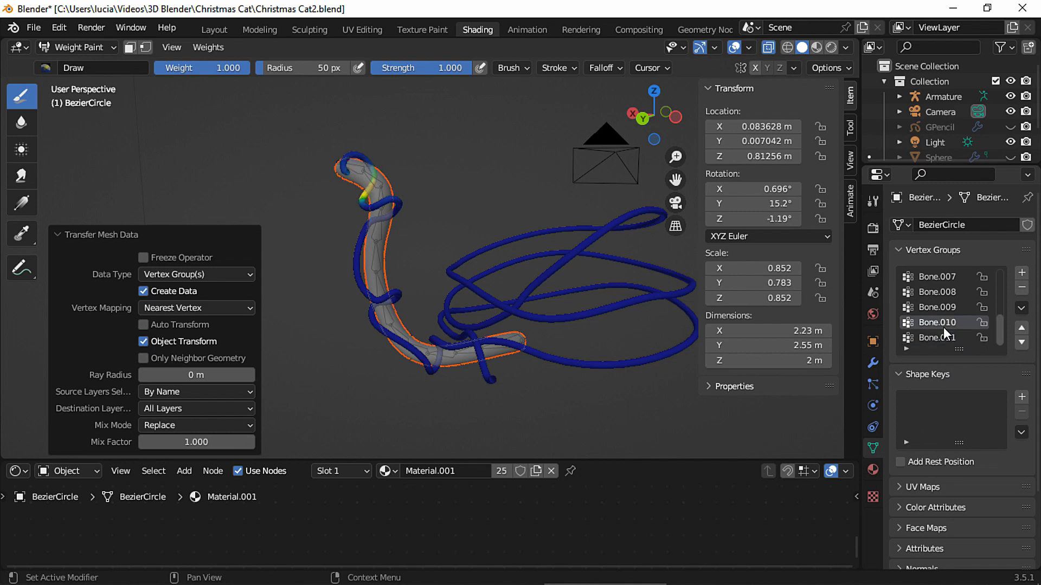
click(937, 292)
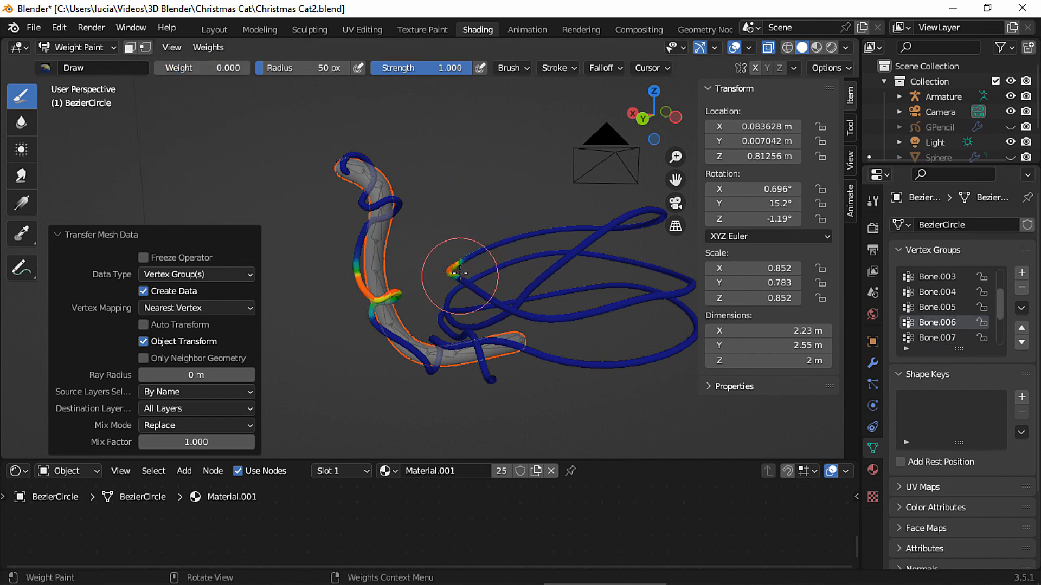
drag(458, 272, 368, 292)
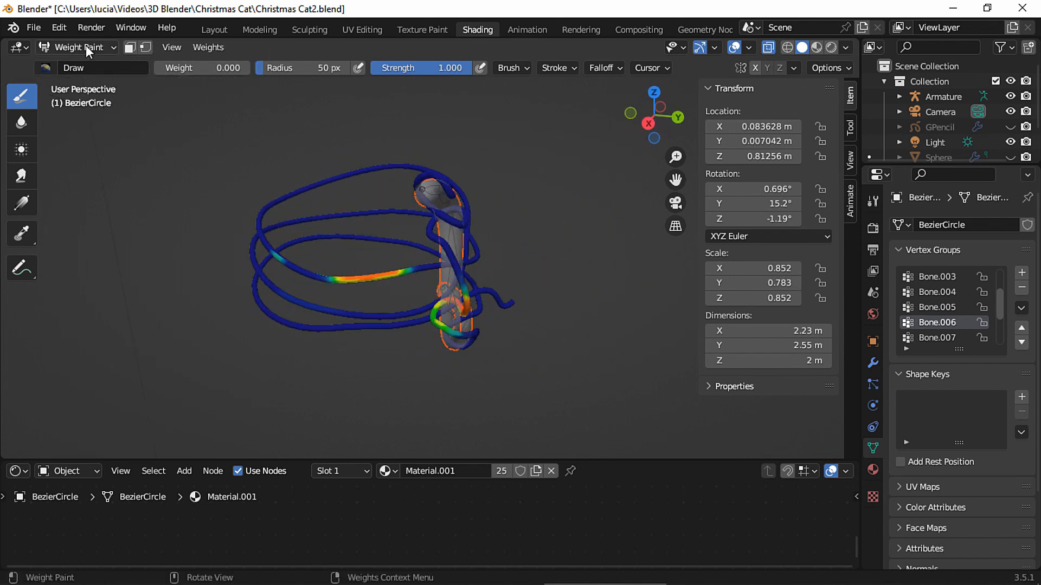
In Edit Mode, assign weight 0 in Bone.011 to the selected outer garland loops
click(75, 47)
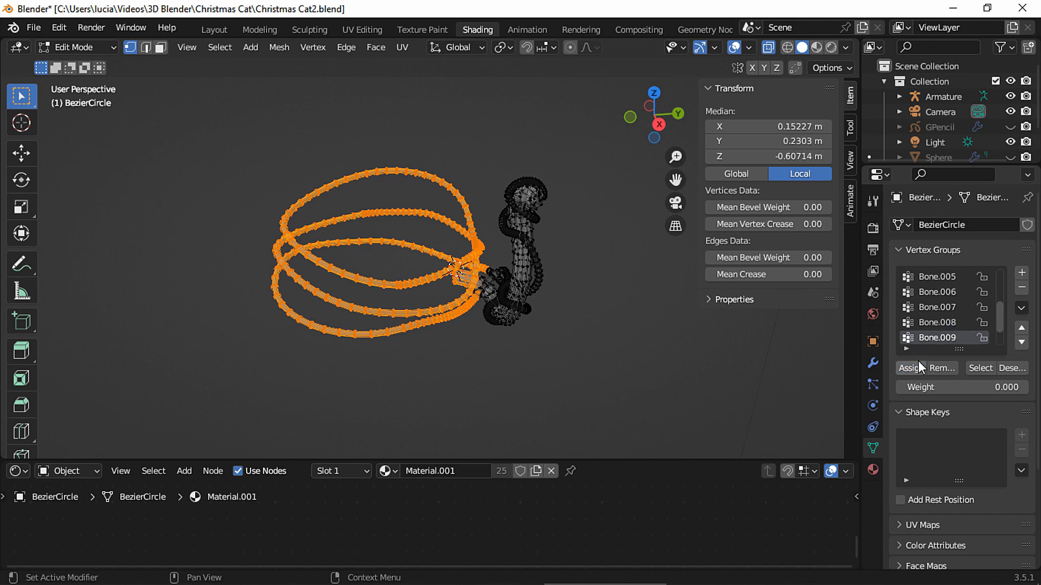
scroll(down, 3)
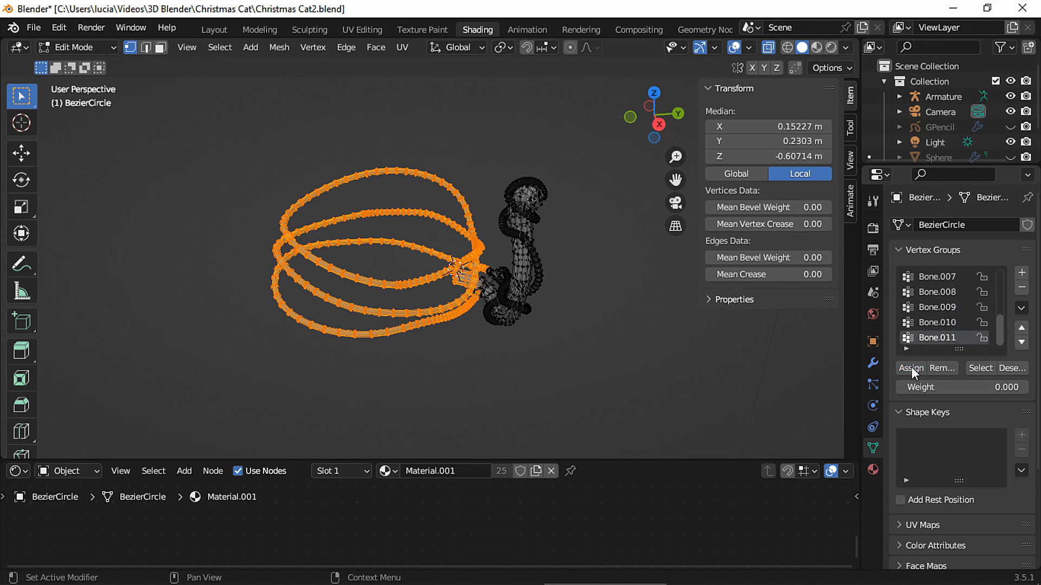
click(75, 47)
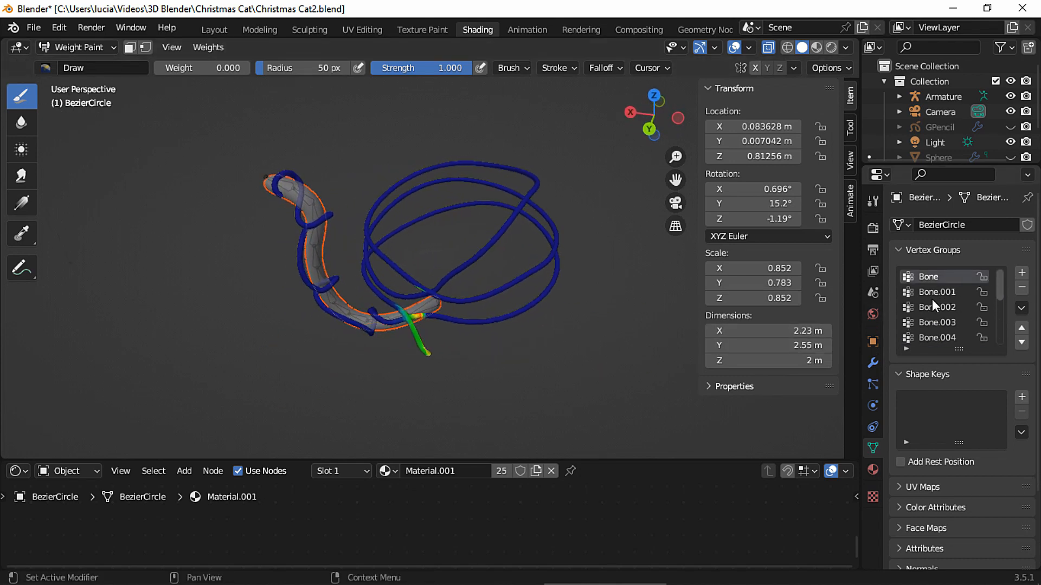
Test-rotate a tail bone in Pose Mode to check the garland follows, then cancel
click(936, 322)
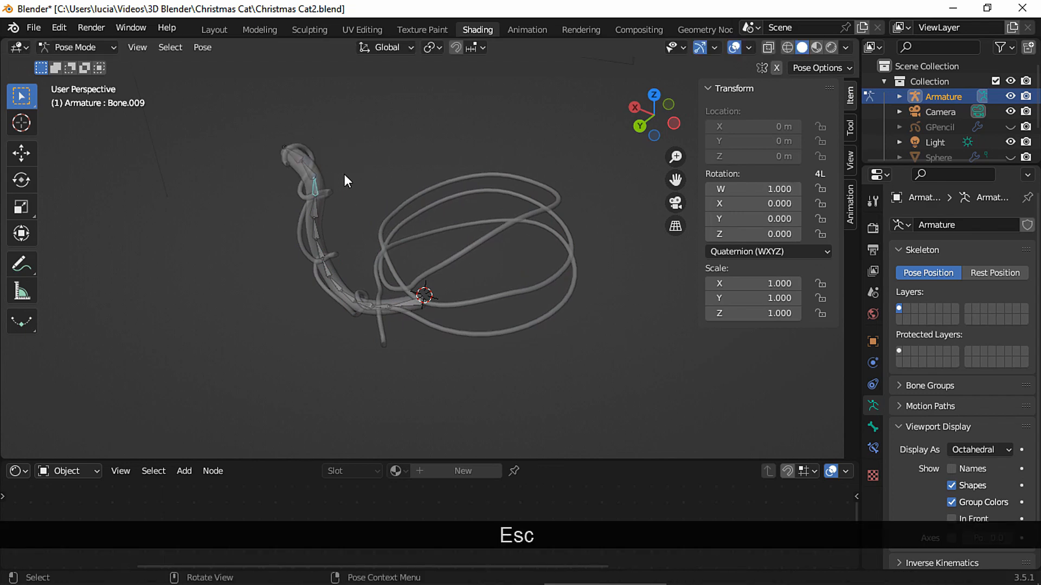
key(r)
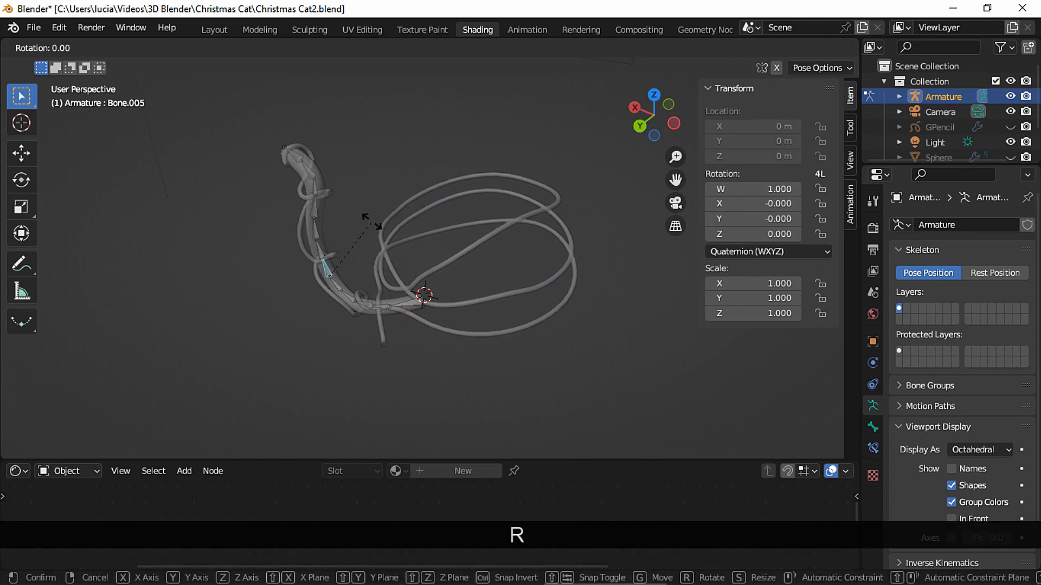
key(Escape)
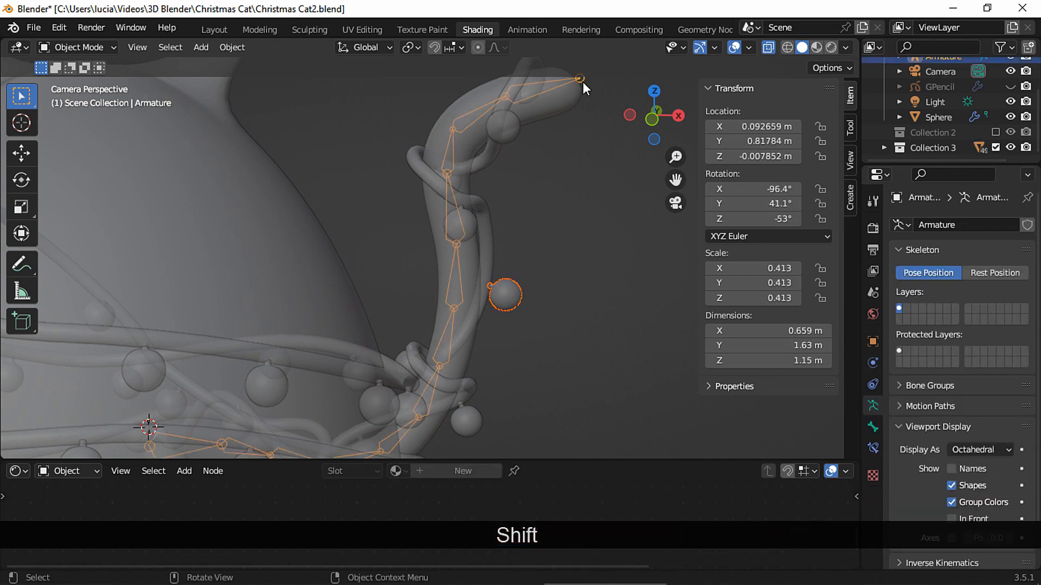
Parent the first ornament ball to its nearest tail bone with Ctrl+P > Bone
click(76, 47)
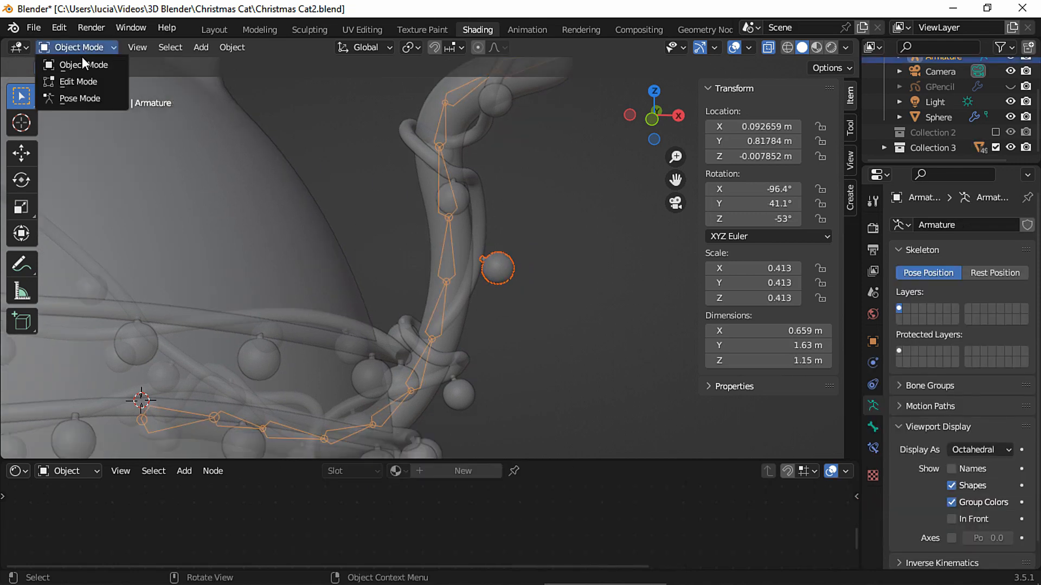
click(80, 98)
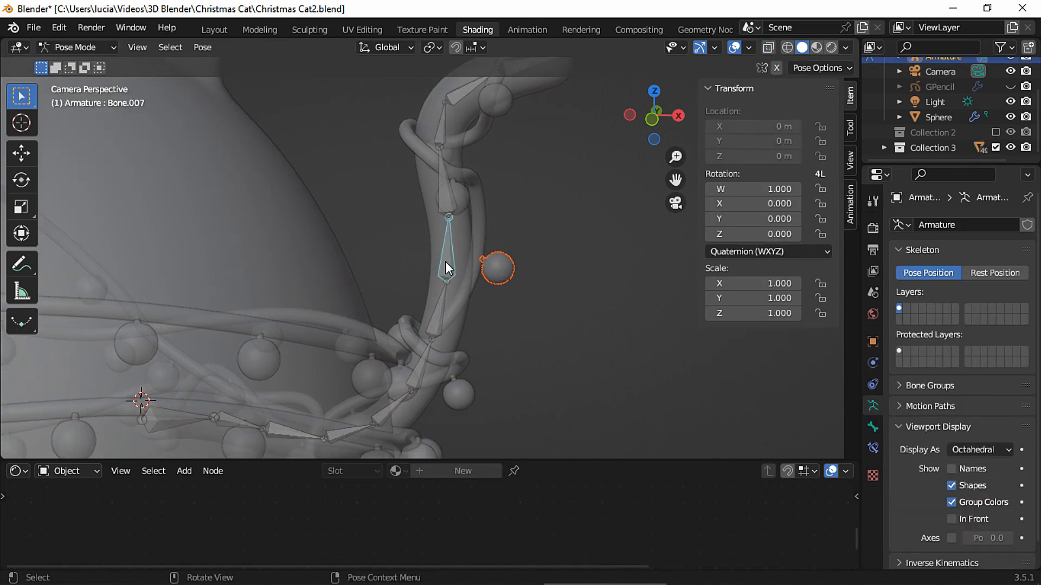
key(ctrl+p)
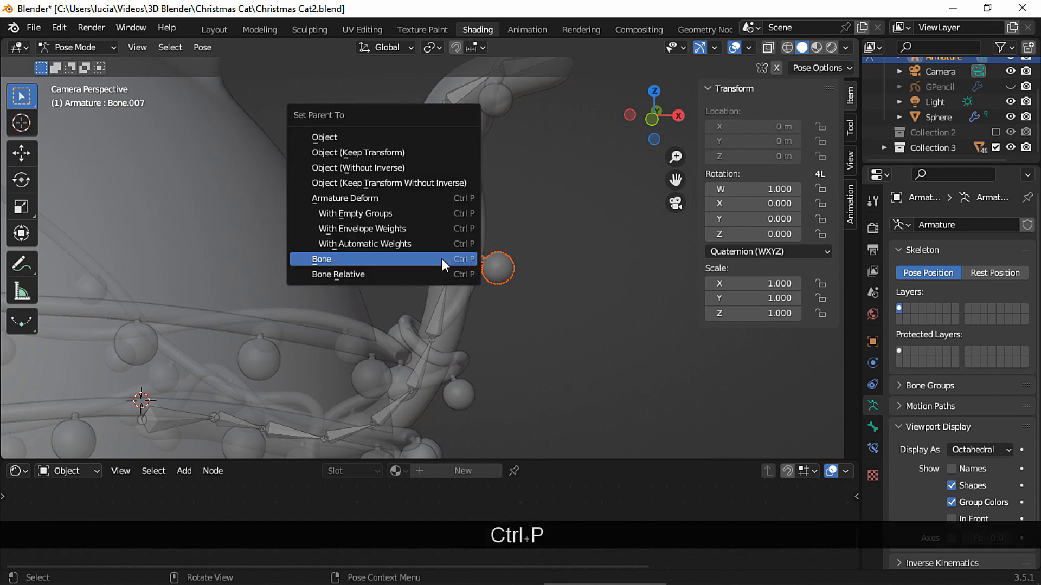
click(322, 259)
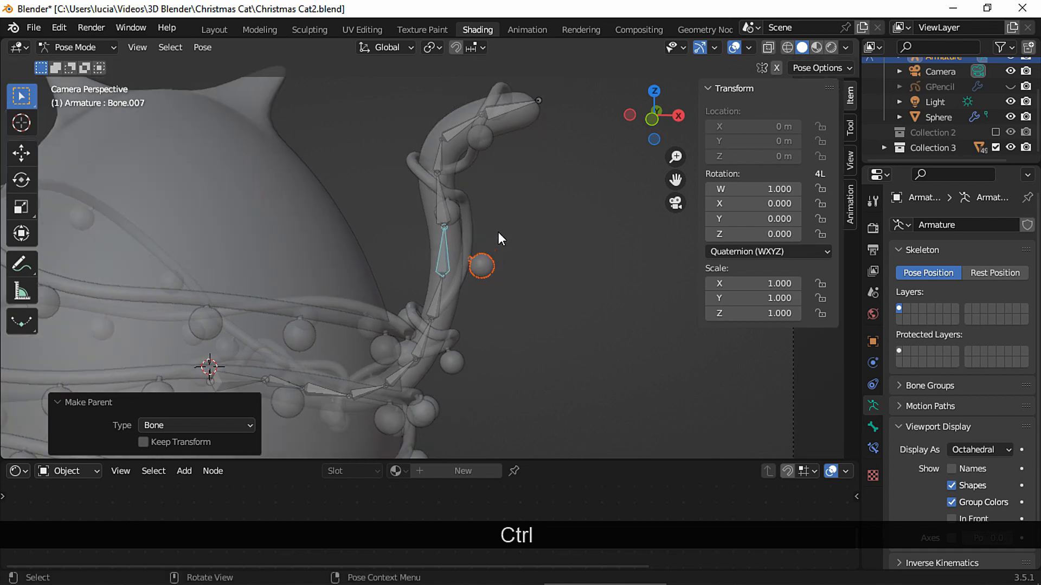
key(r)
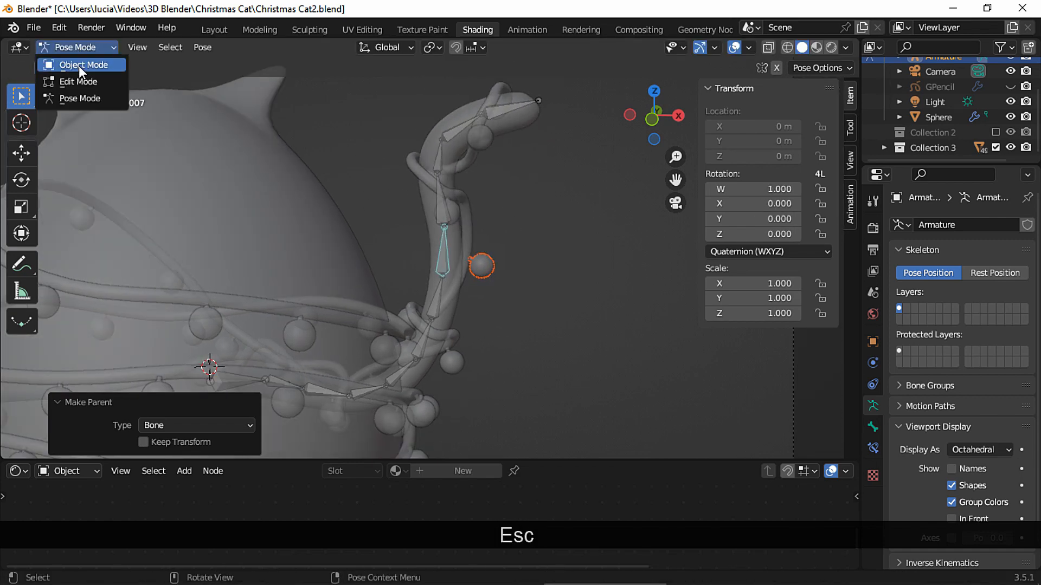
Parent two more tail balls, including the tail-tip ball, to their nearest bones
click(82, 65)
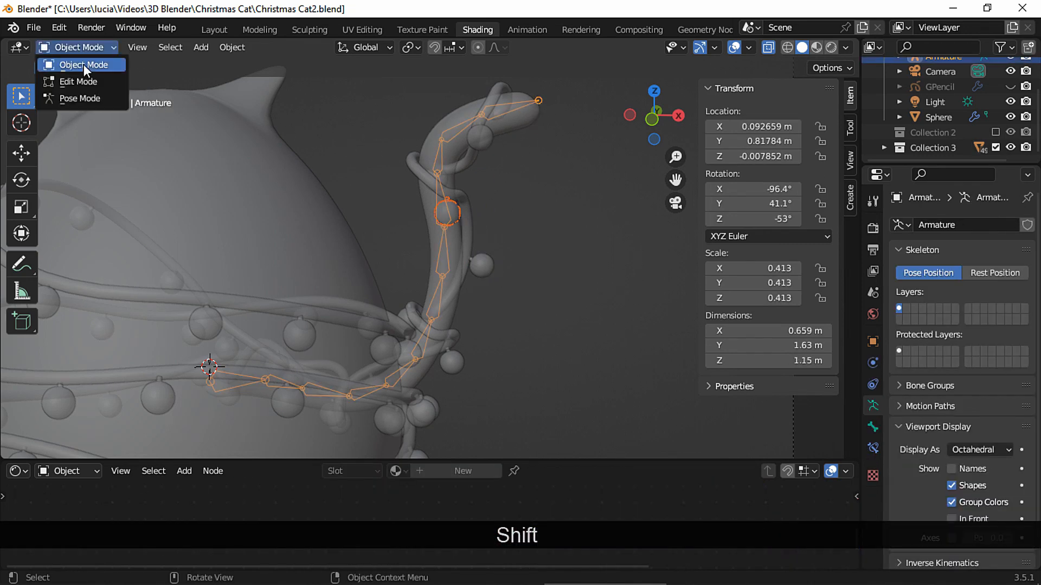
click(80, 98)
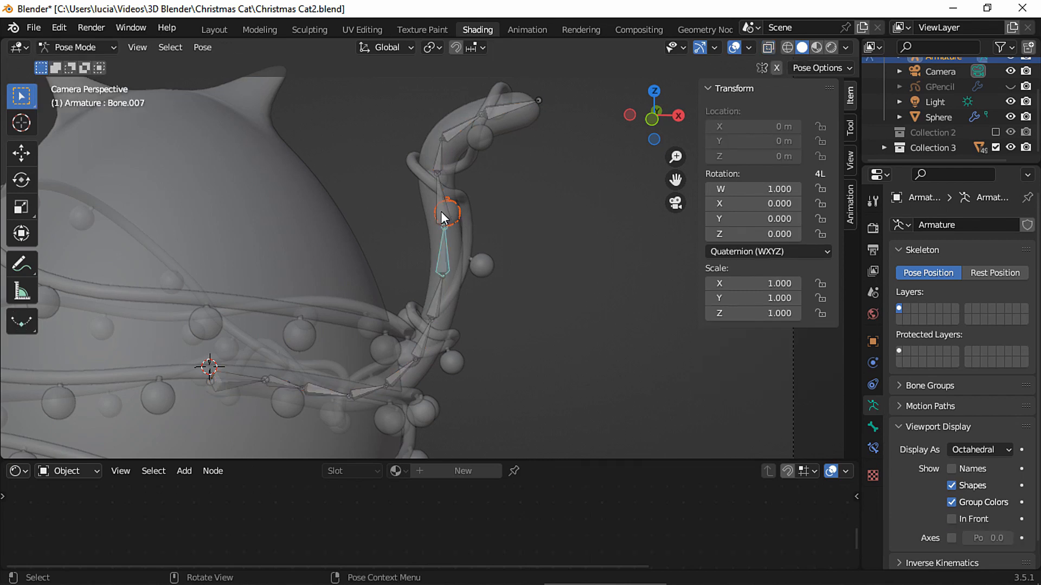
key(ctrl+p)
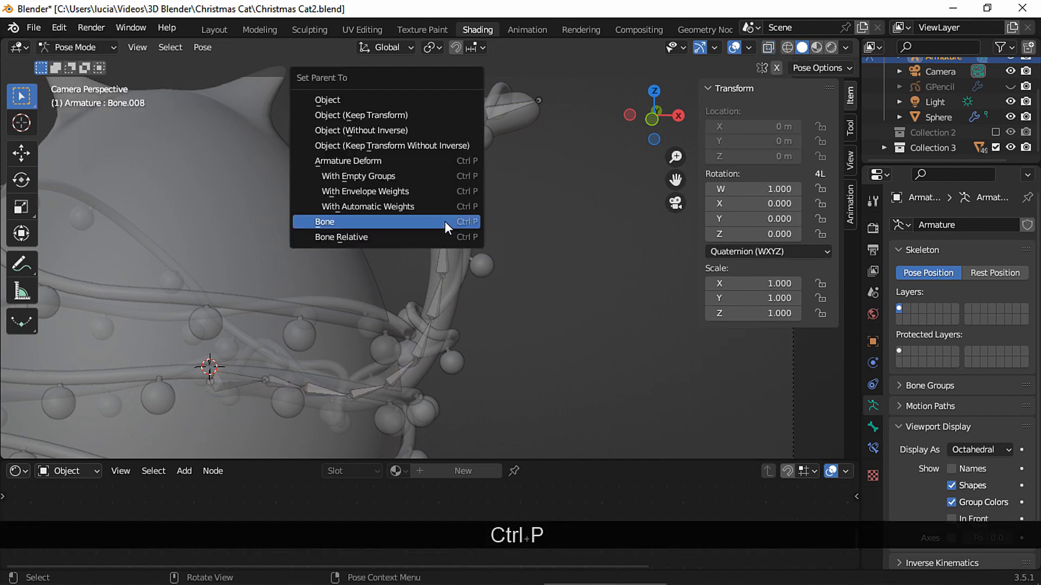
click(325, 222)
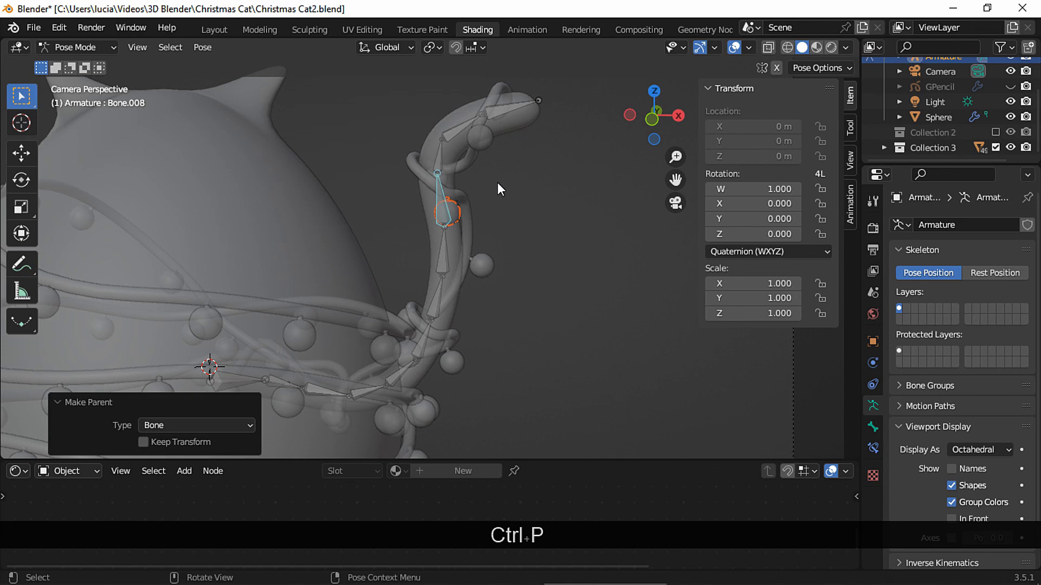
key(r)
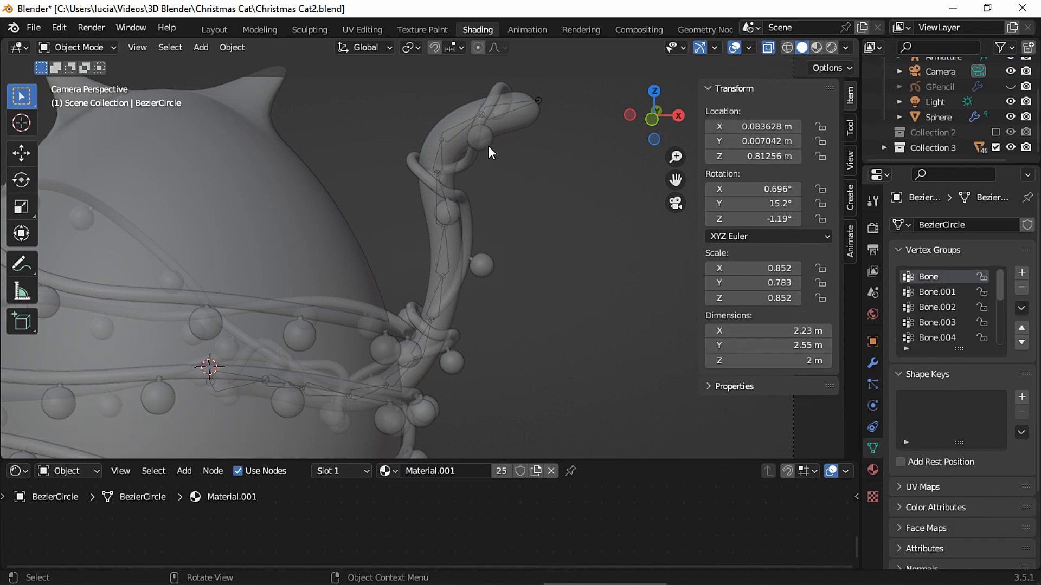
click(478, 137)
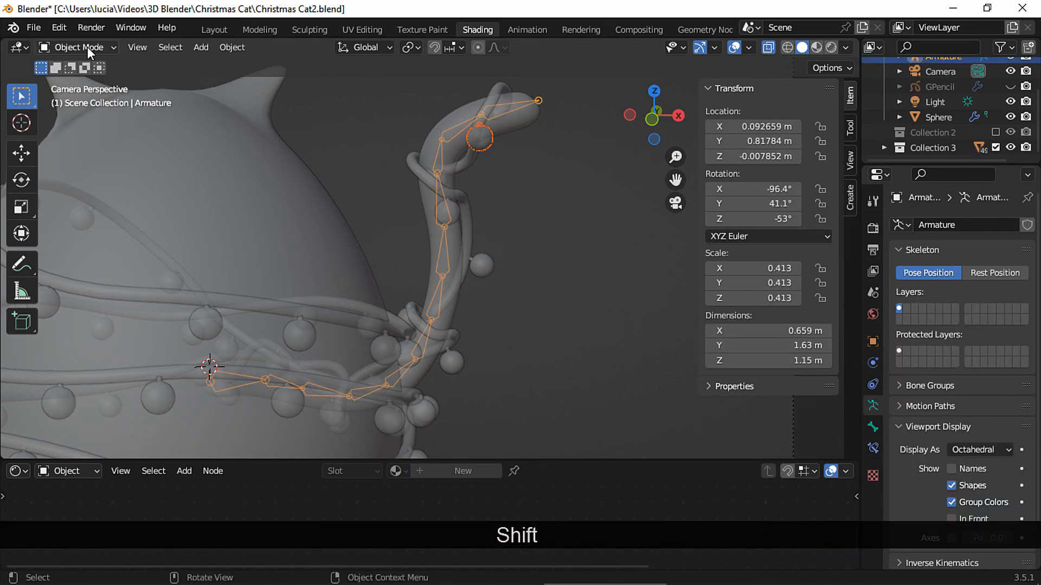
click(77, 47)
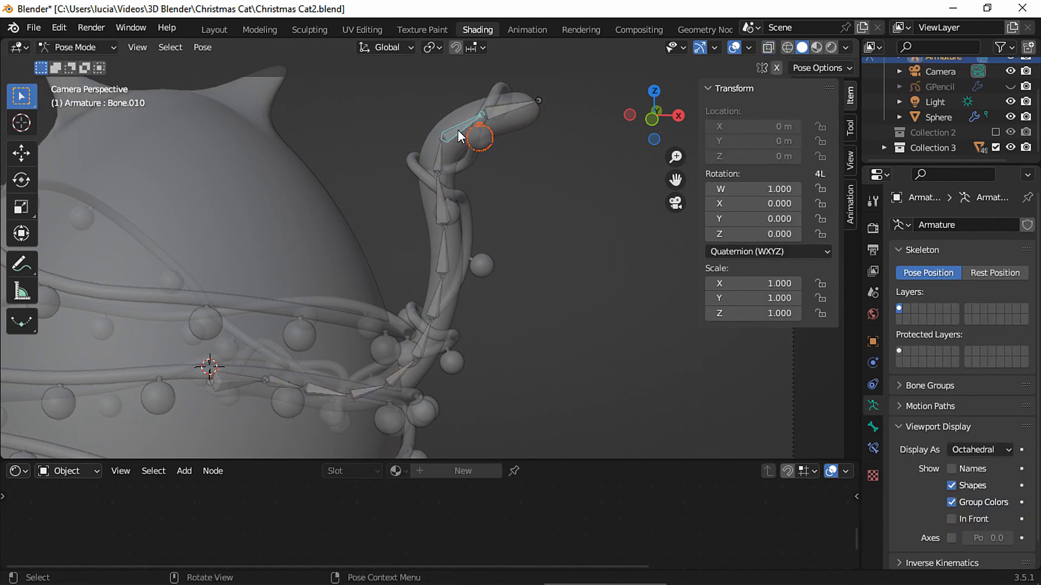
key(Ctrl+P)
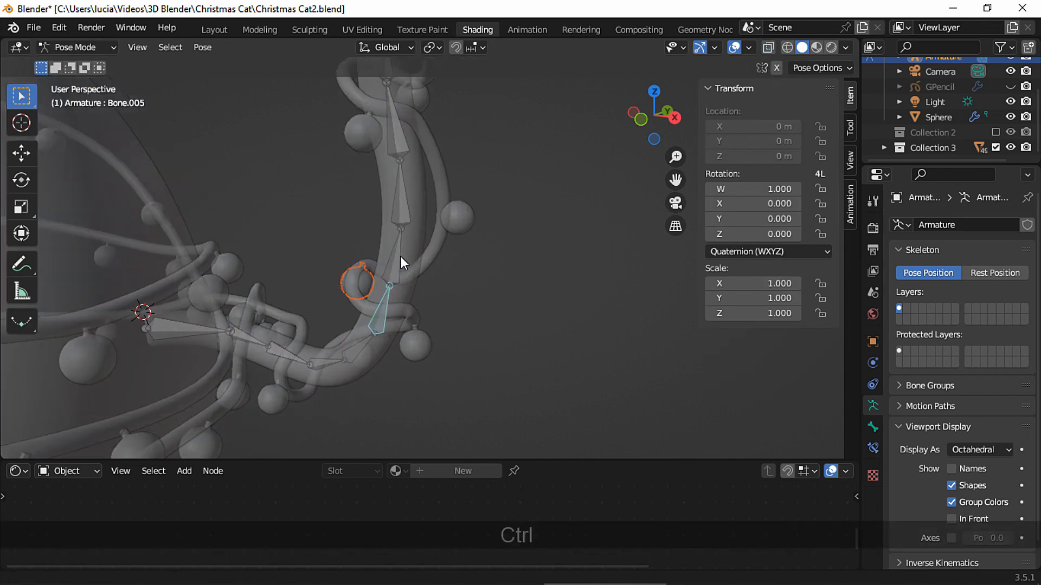
Test-rotate Bone.006, then parent the remaining tail ornament ball to it
key(Ctrl+P)
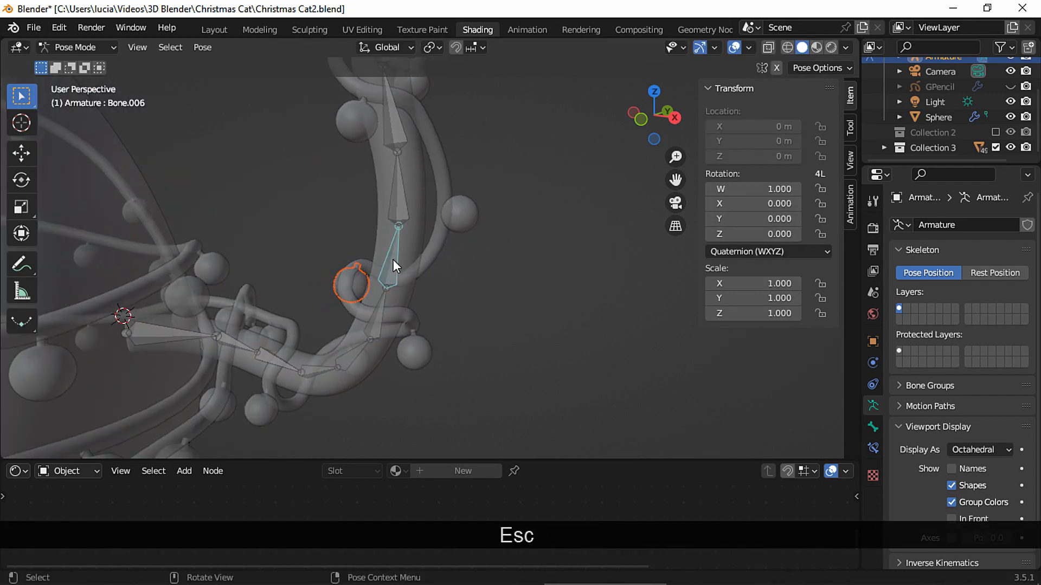
key(r)
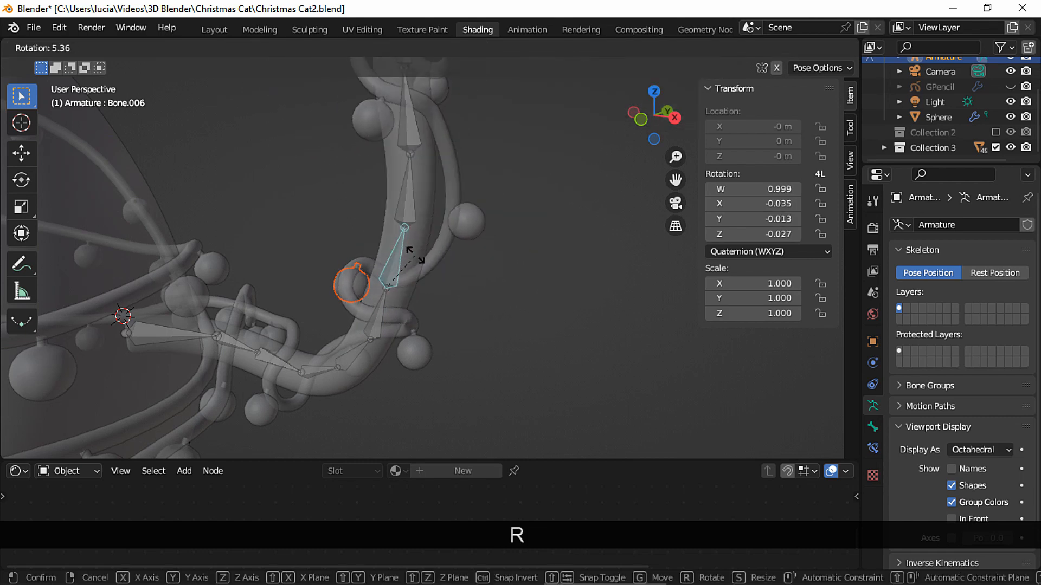
key(Escape)
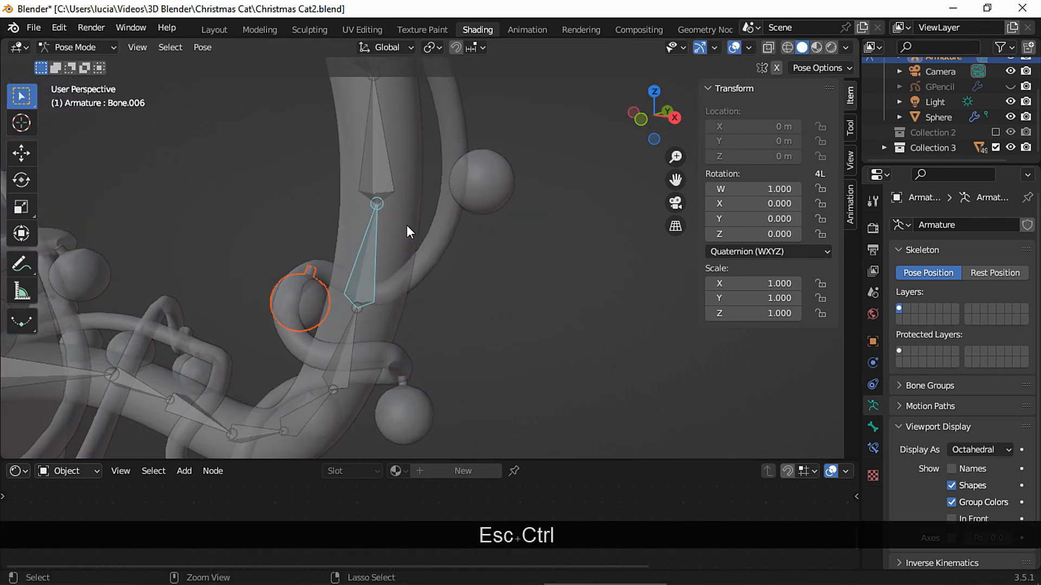
key(ctrl+p)
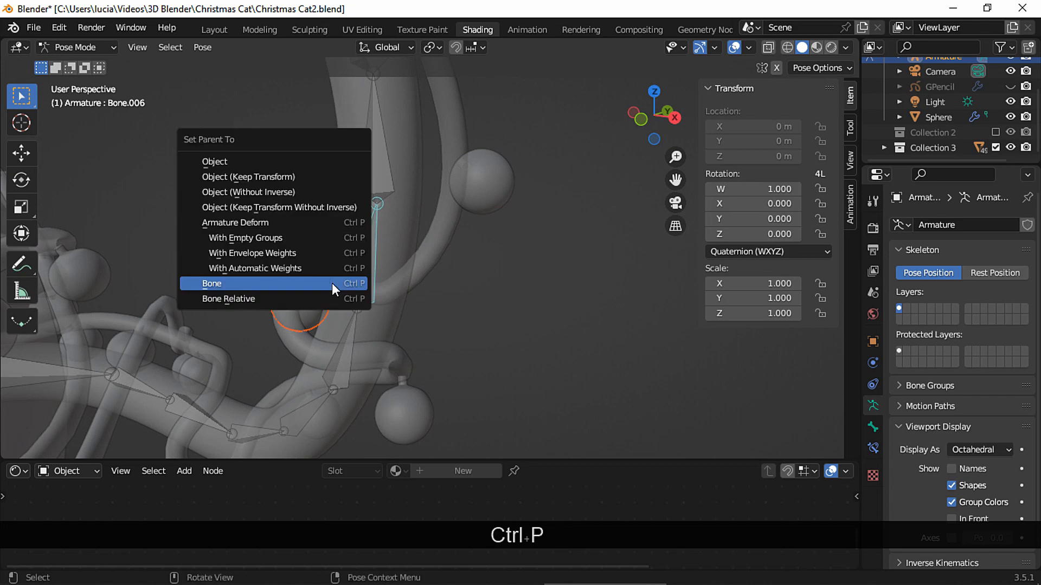
click(212, 283)
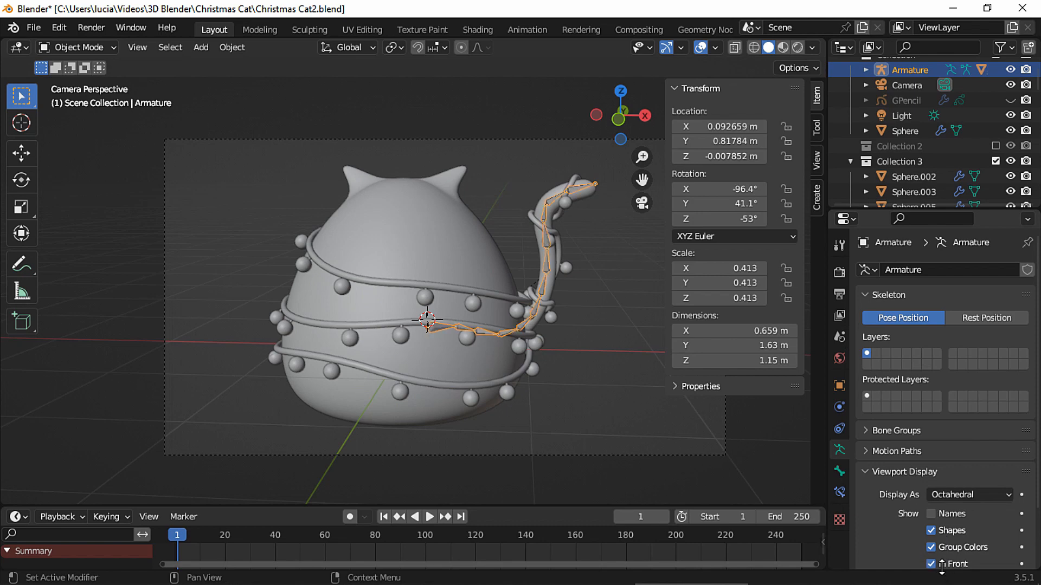
Add Damped Track constraints to tail bones, targeting Bone.011 with 0.3 influence
click(74, 47)
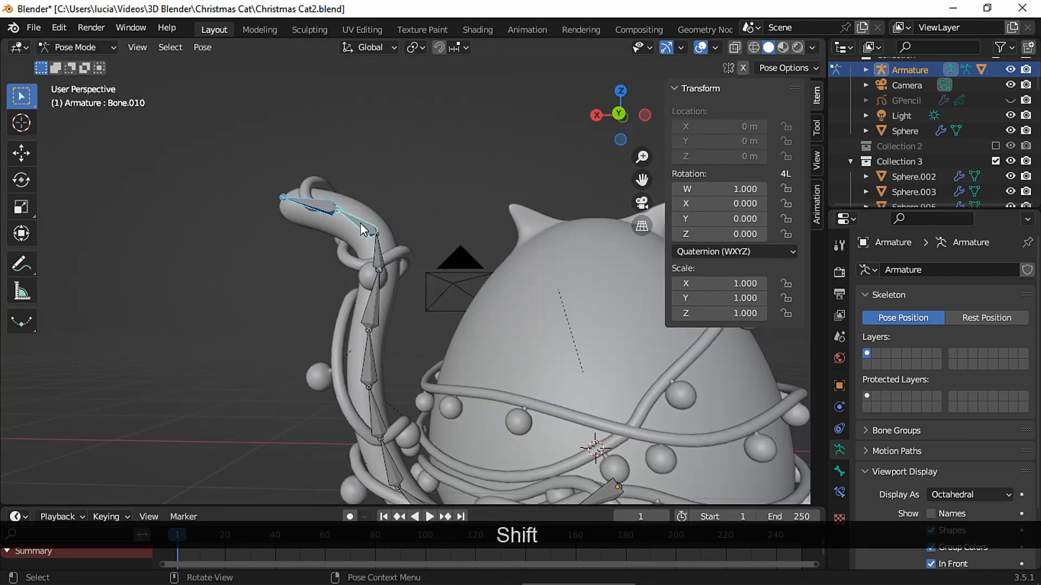
key(ctrl+shift+c)
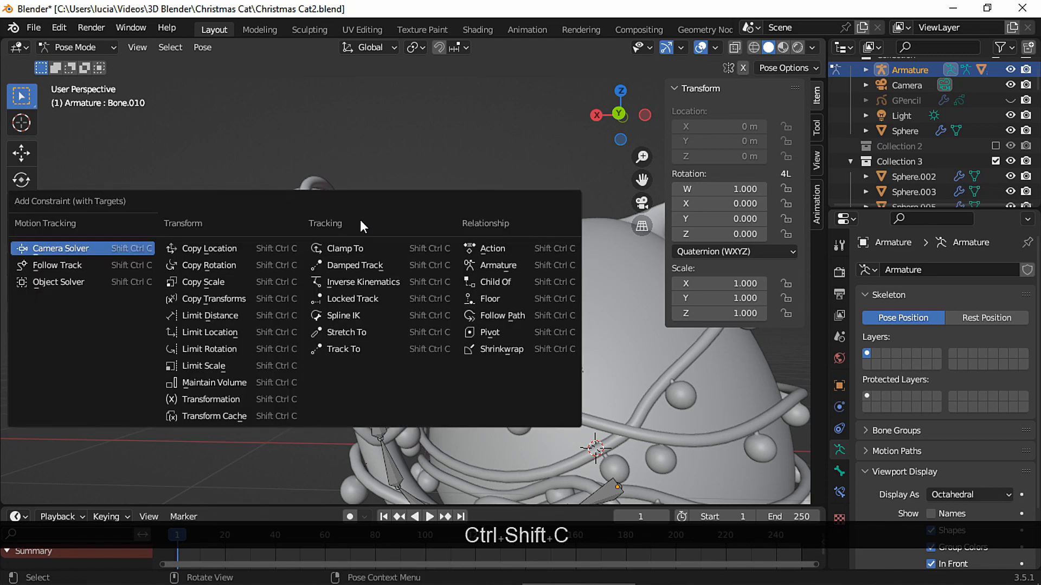
mouse_move(355, 265)
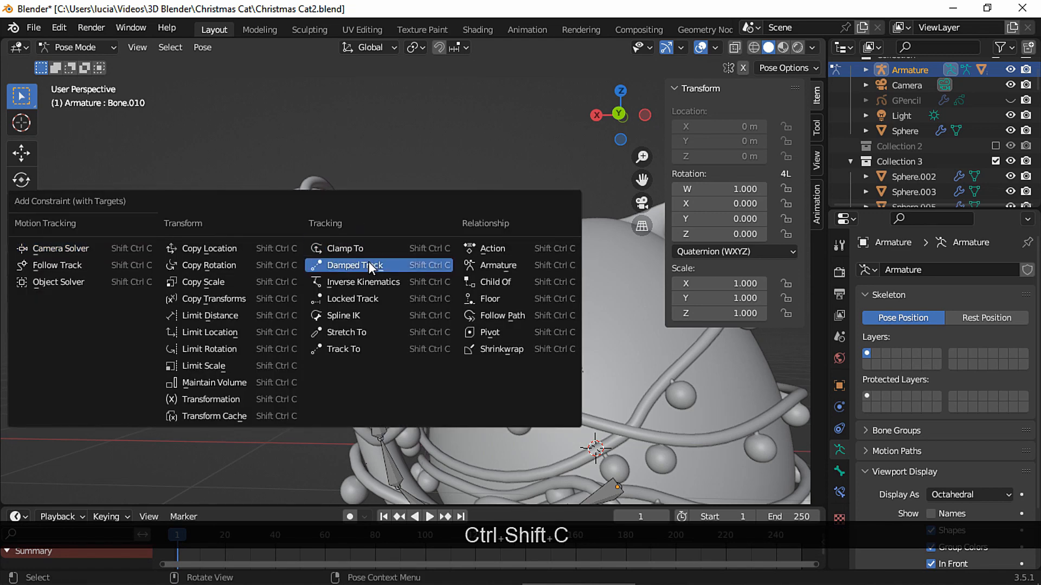
click(354, 265)
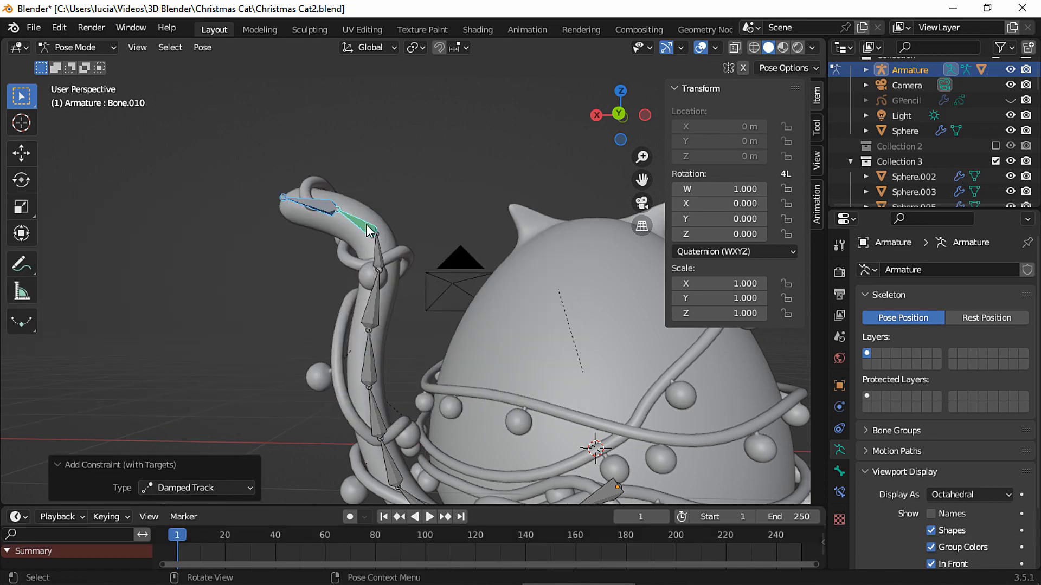
click(378, 259)
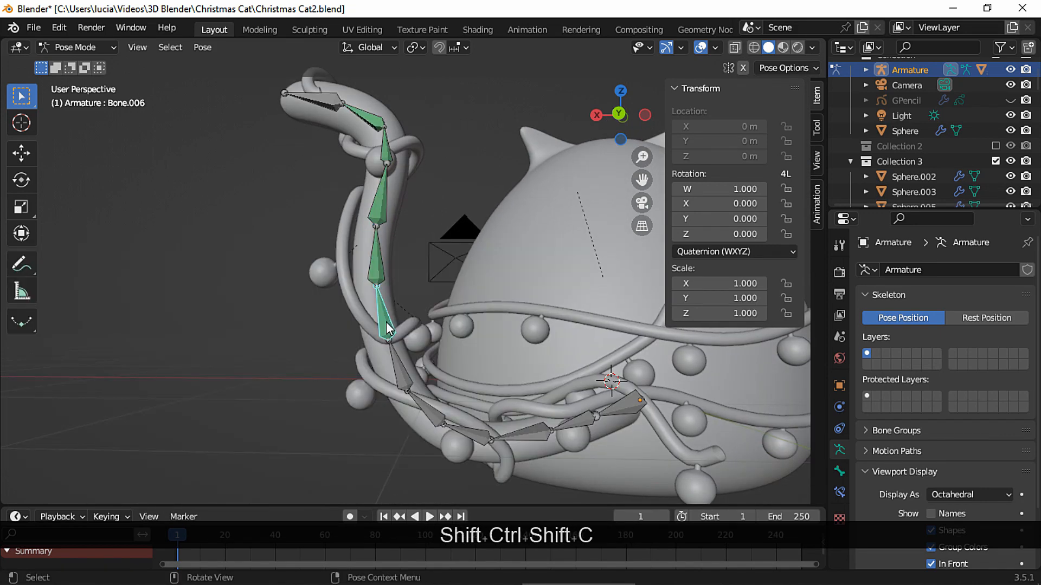
click(402, 379)
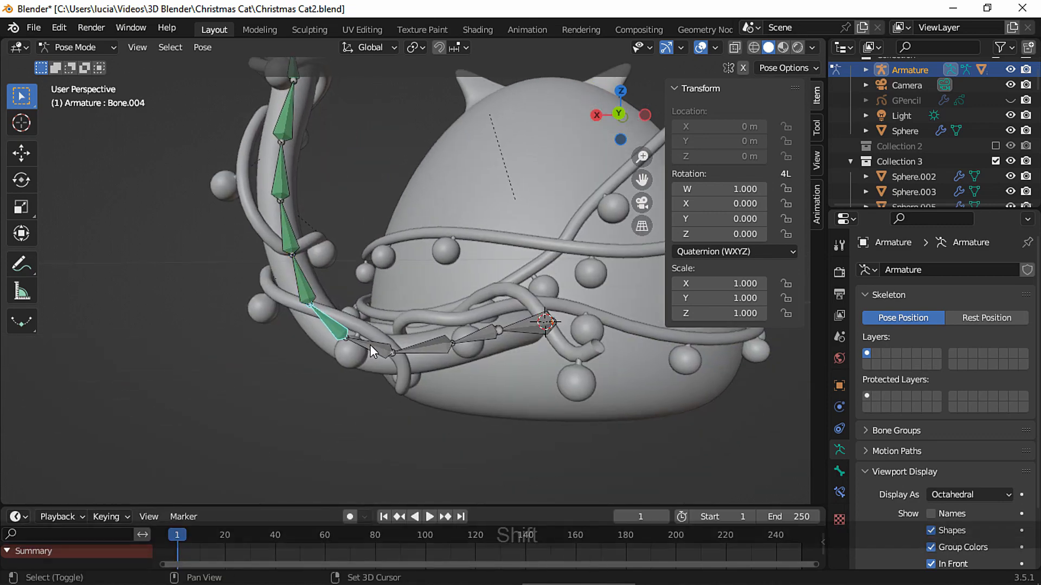
click(431, 346)
text(0.300)
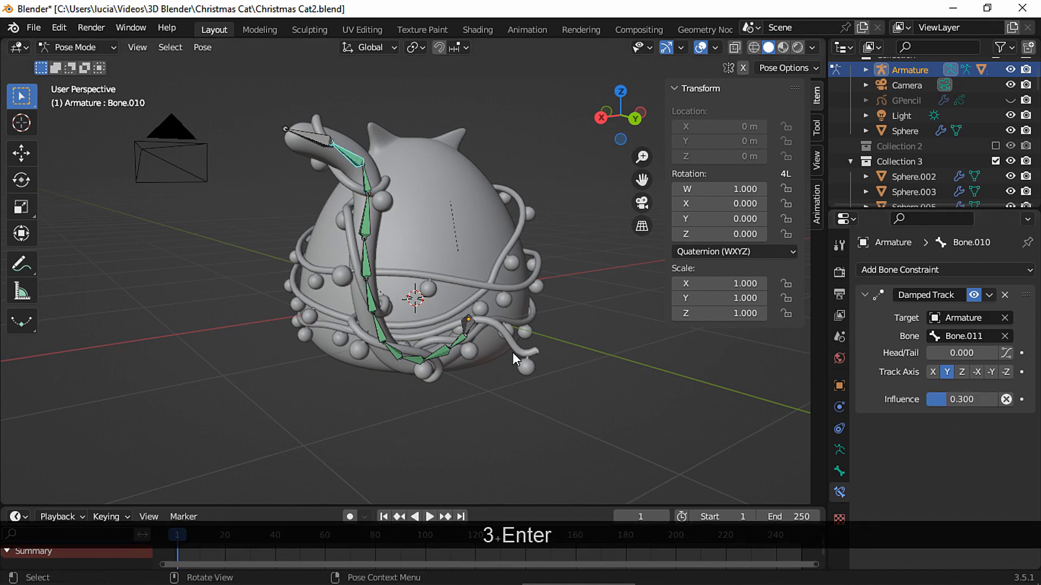
Orbit to the camera view of the cat and show the Armature data properties
key(r)
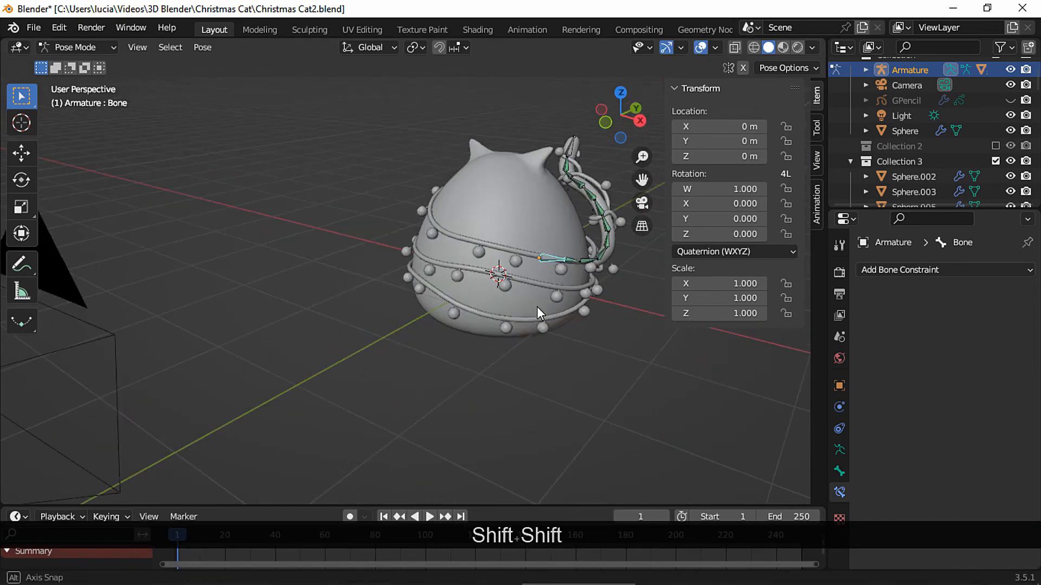
drag(538, 312, 581, 259)
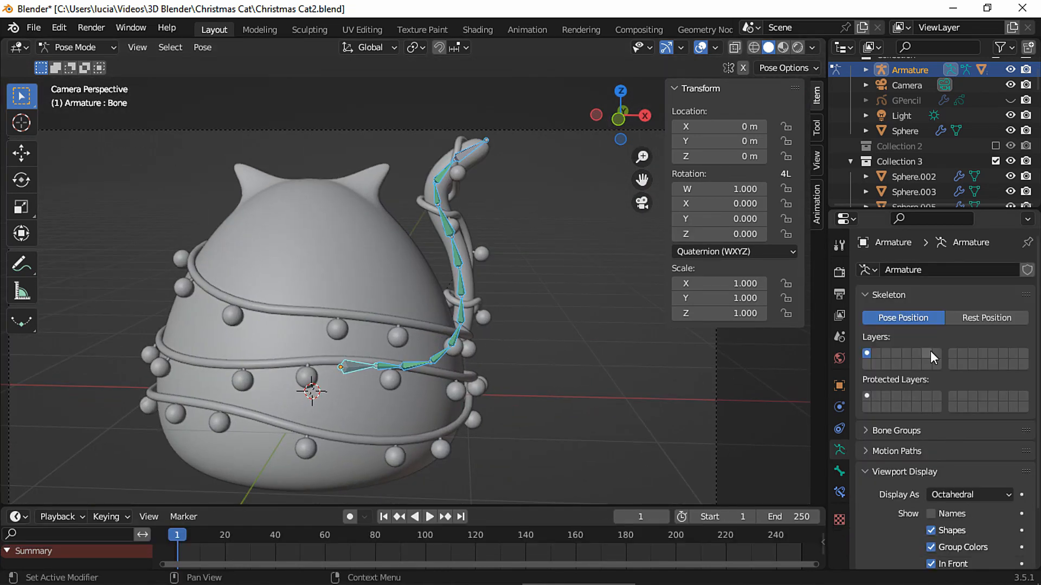
click(986, 319)
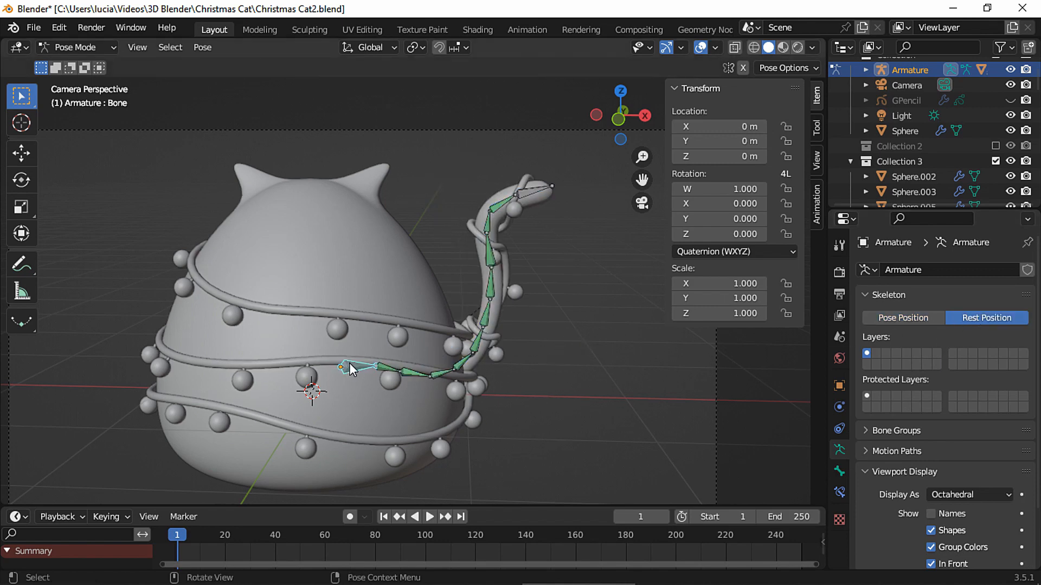
Key the base bone's rotation at frame 1, then bend and key it at frame 20
key(i)
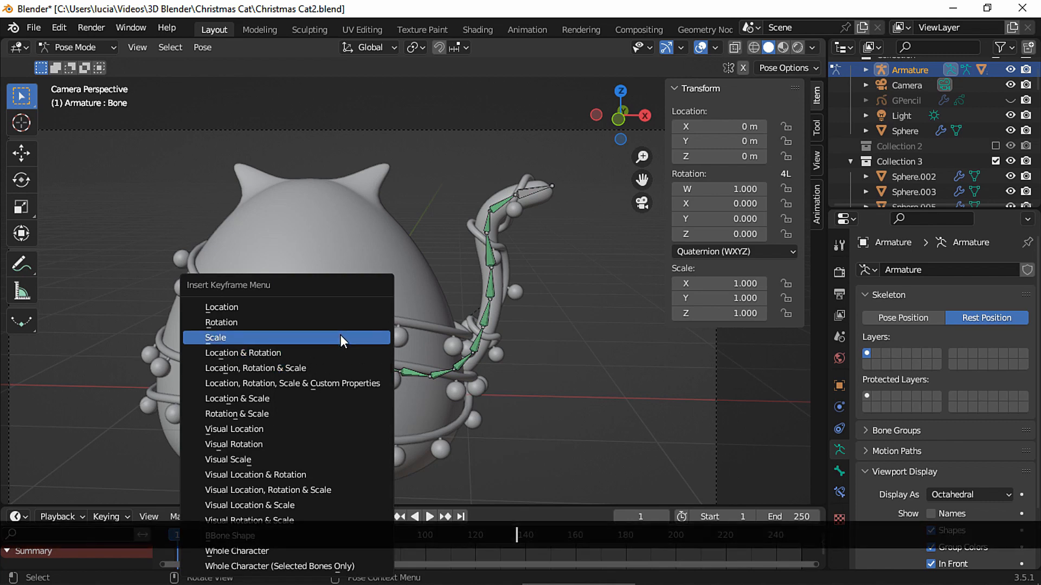
click(216, 337)
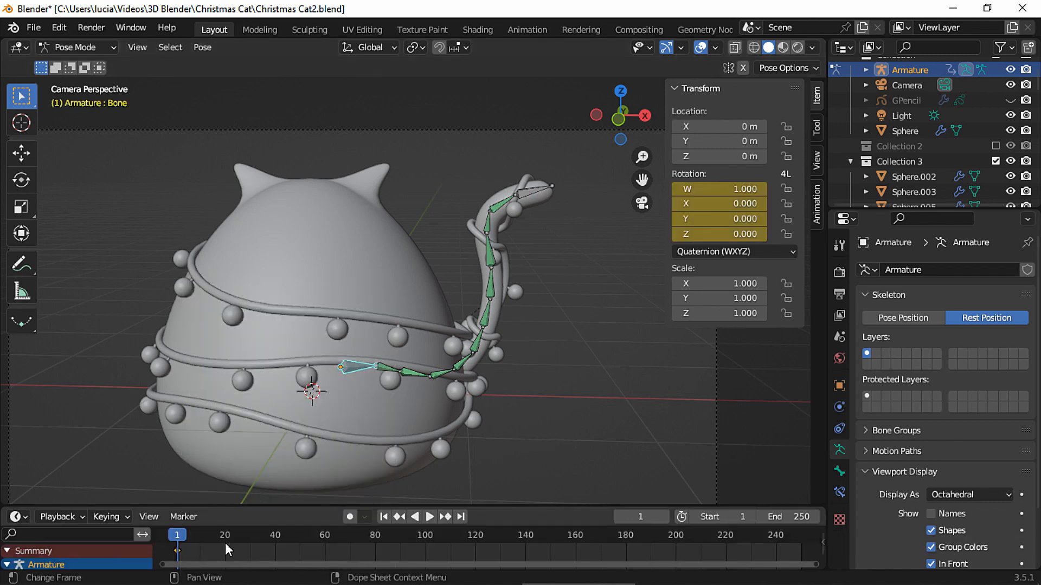
click(902, 318)
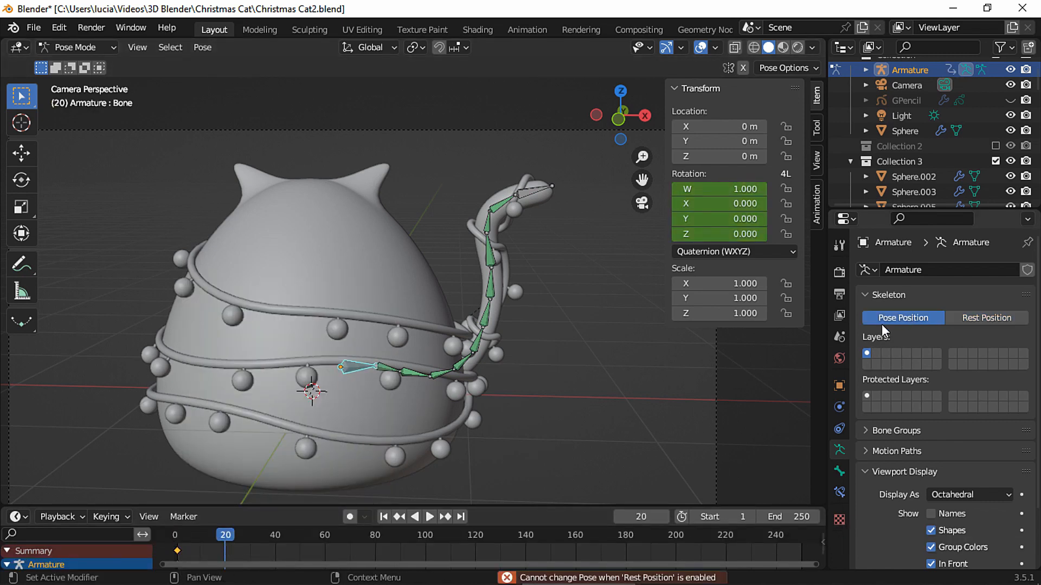
key(r)
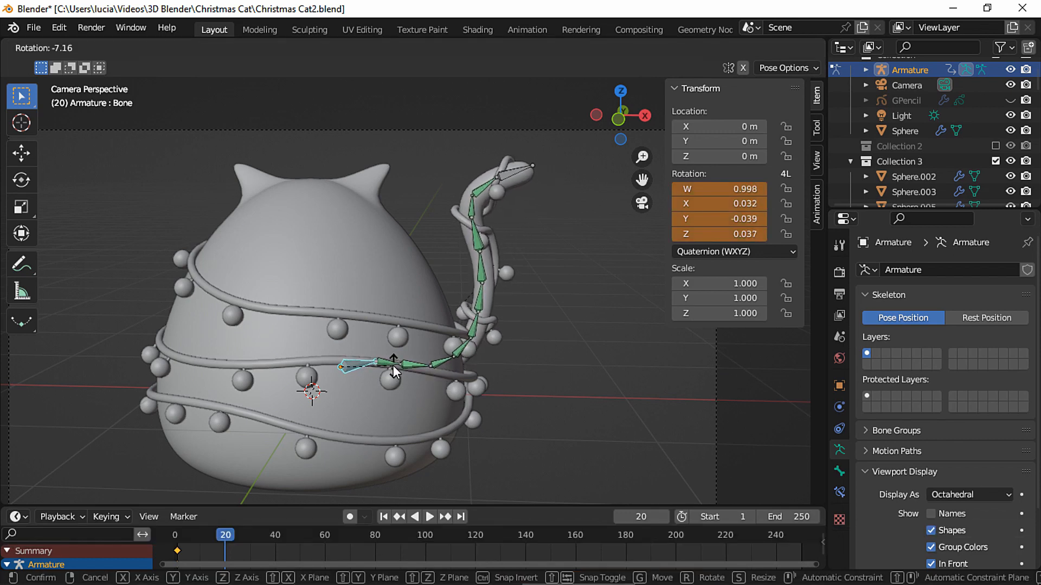
key(i)
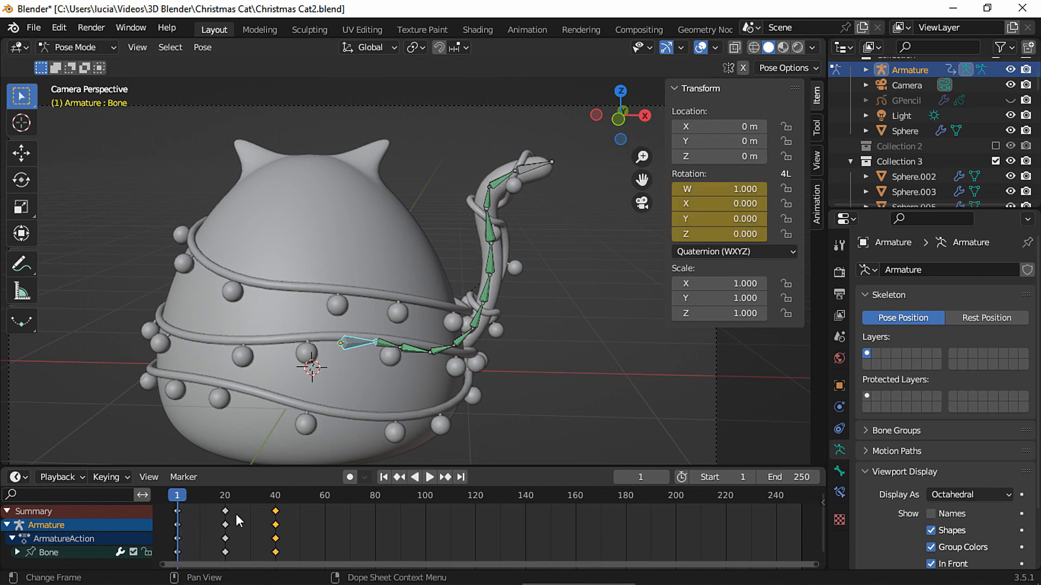
Play the tail sway, strengthen the frame 20 bend, and set End to frame 40
key(space)
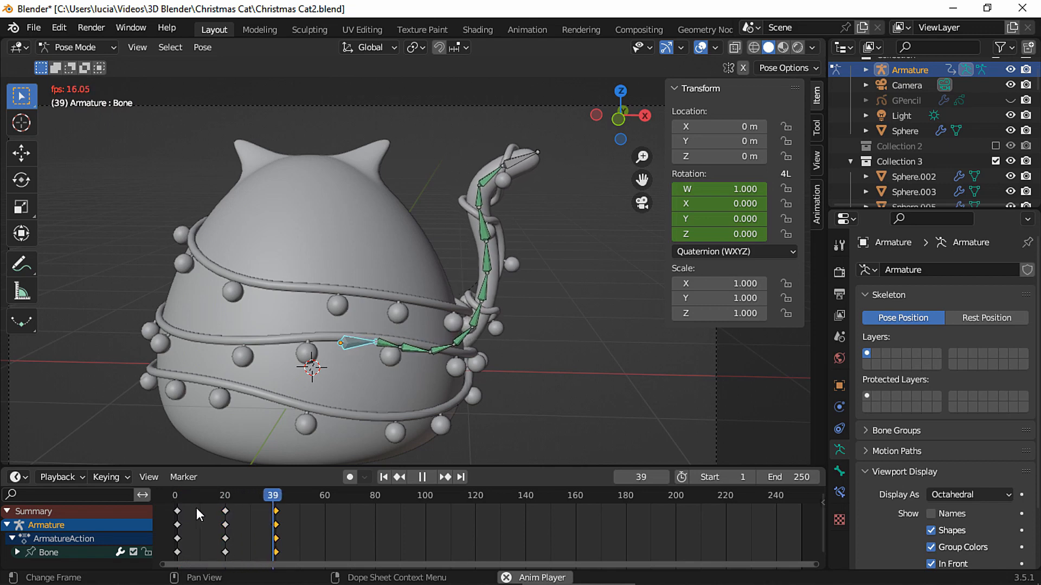
key(r)
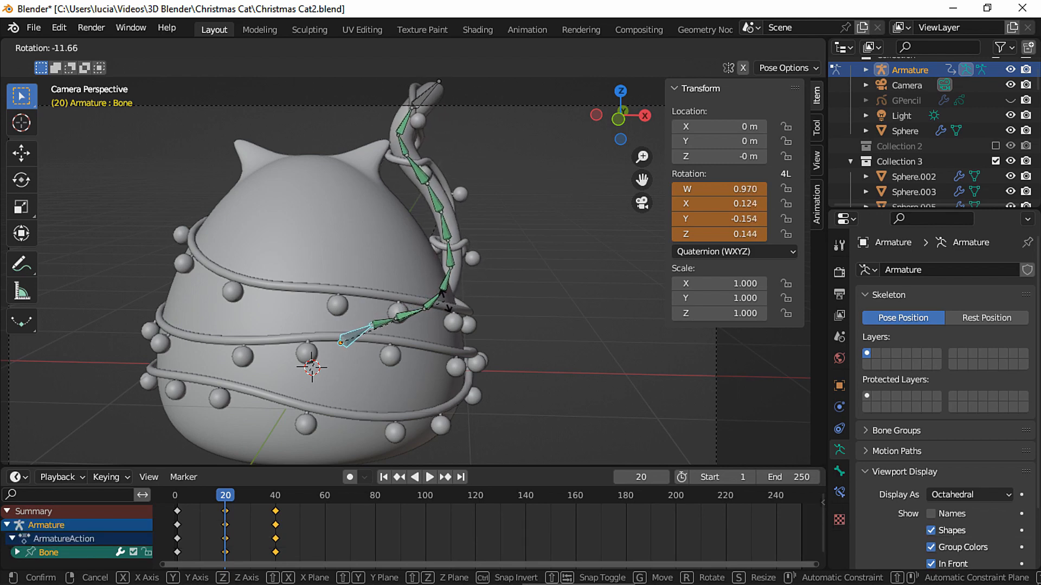
key(i)
text(40)
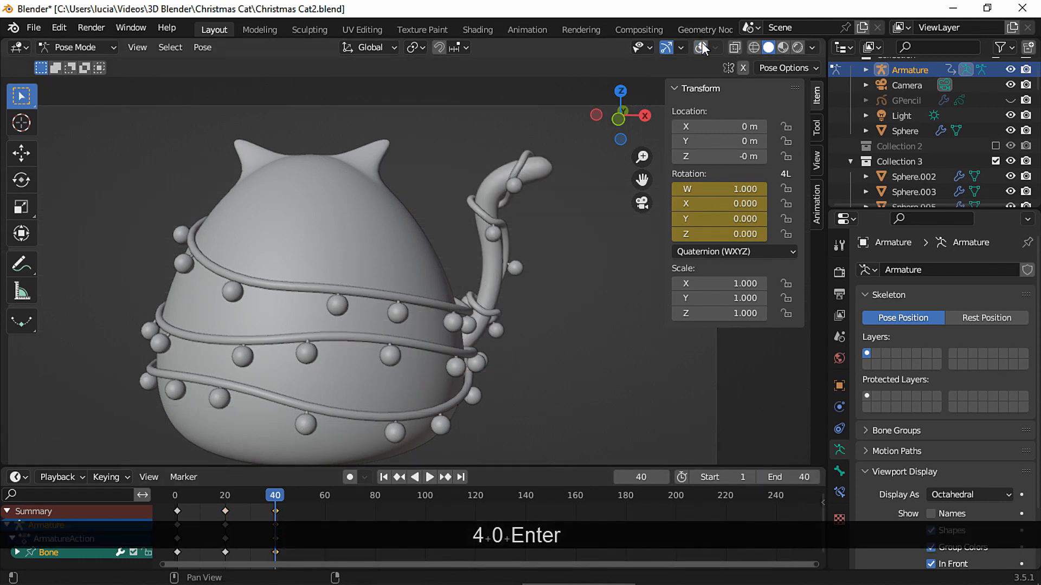
key(space)
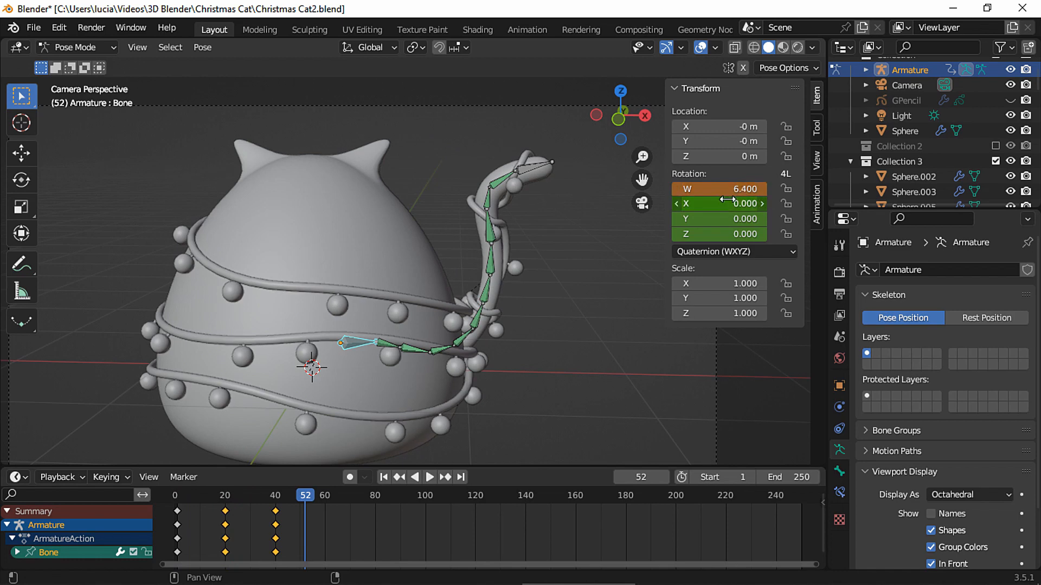
drag(719, 204, 737, 204)
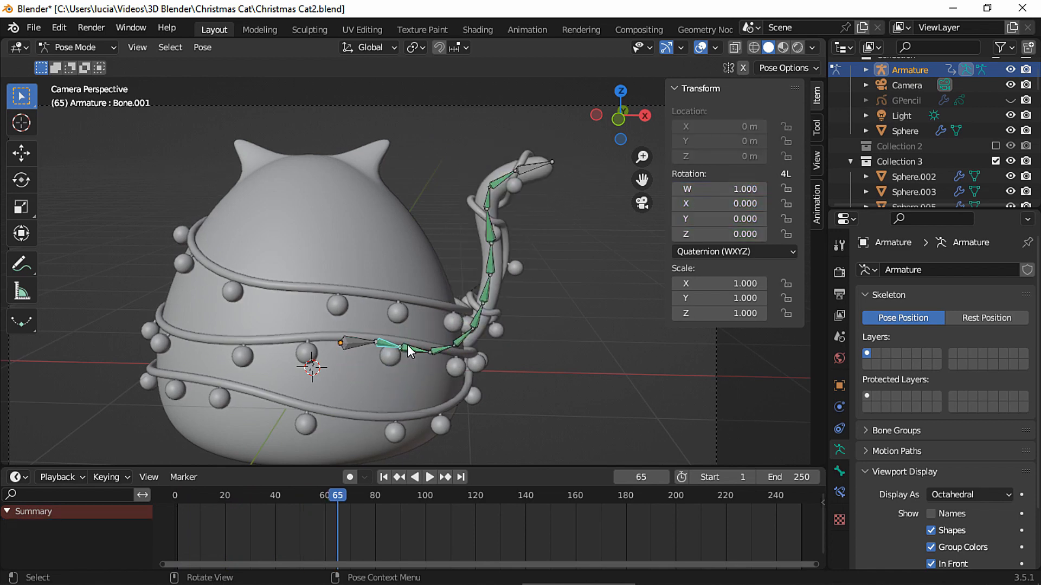
key(r)
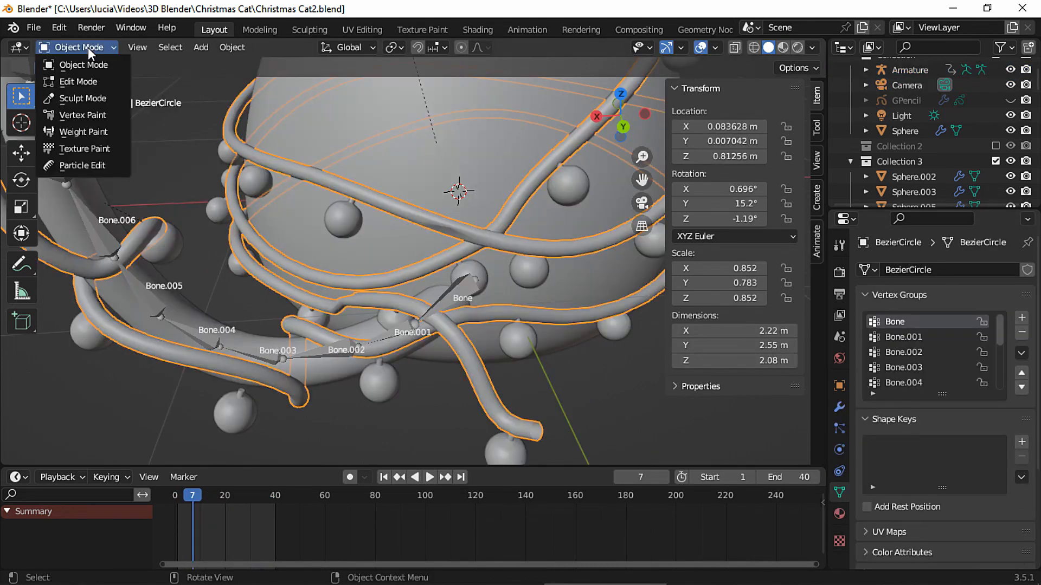
Inspect the light strand's Bone.001 and Bone.002 vertex group regions in Edit Mode
click(78, 82)
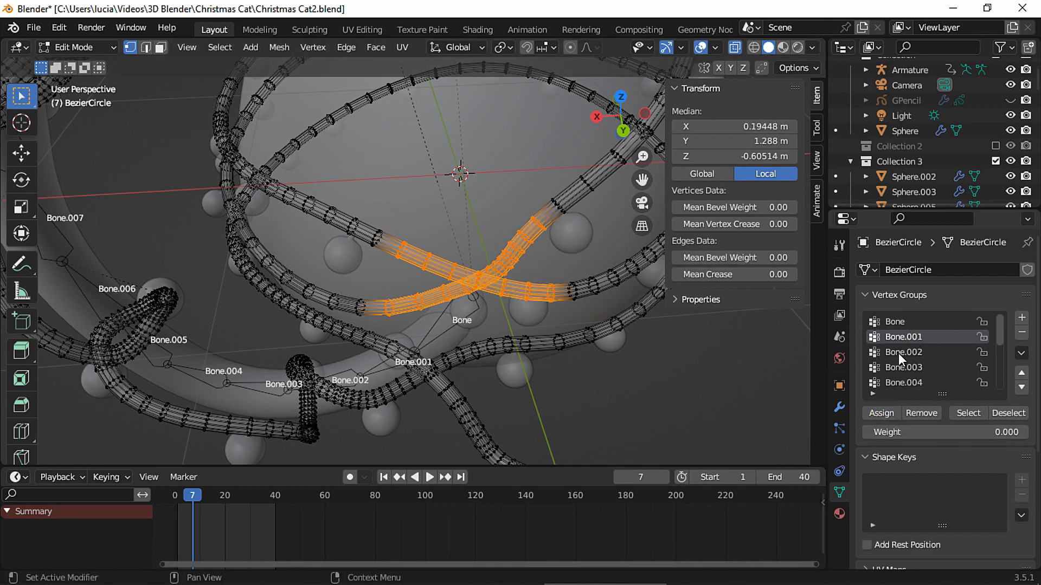
key(Tab)
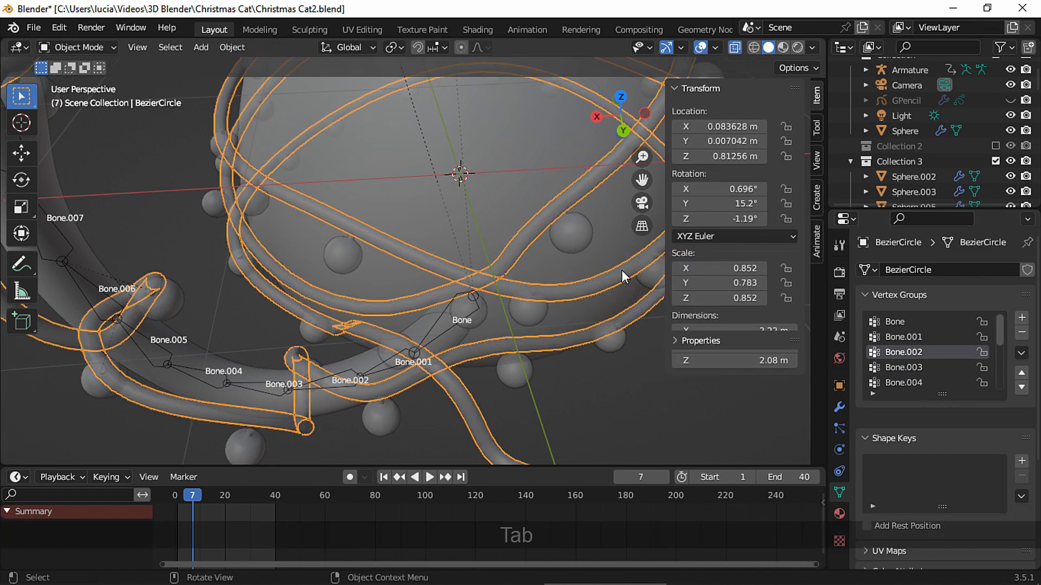
key(space)
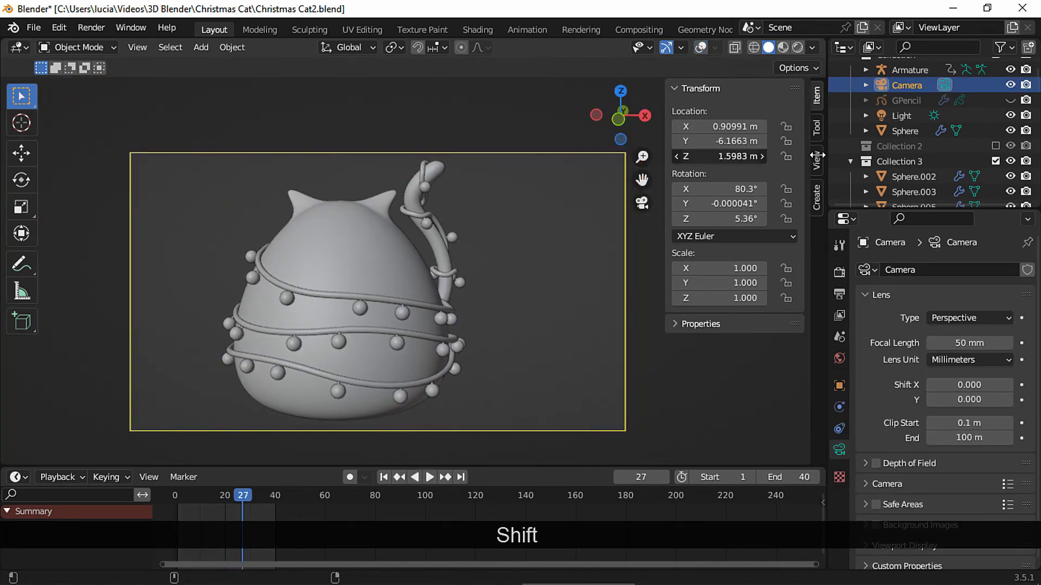
Jump back to frame 1 and switch the viewport to Material Preview shading
click(384, 477)
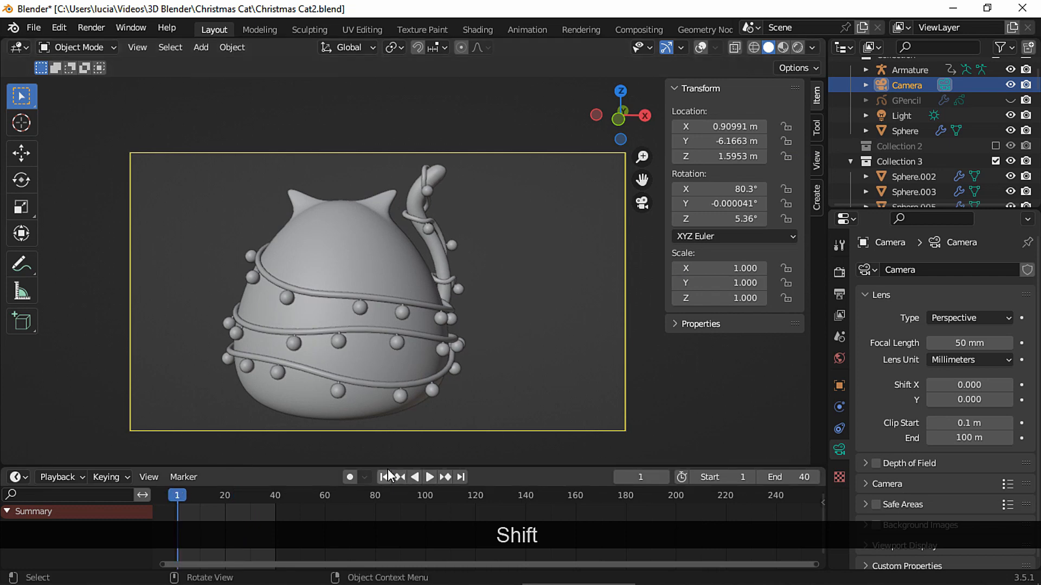
key(space)
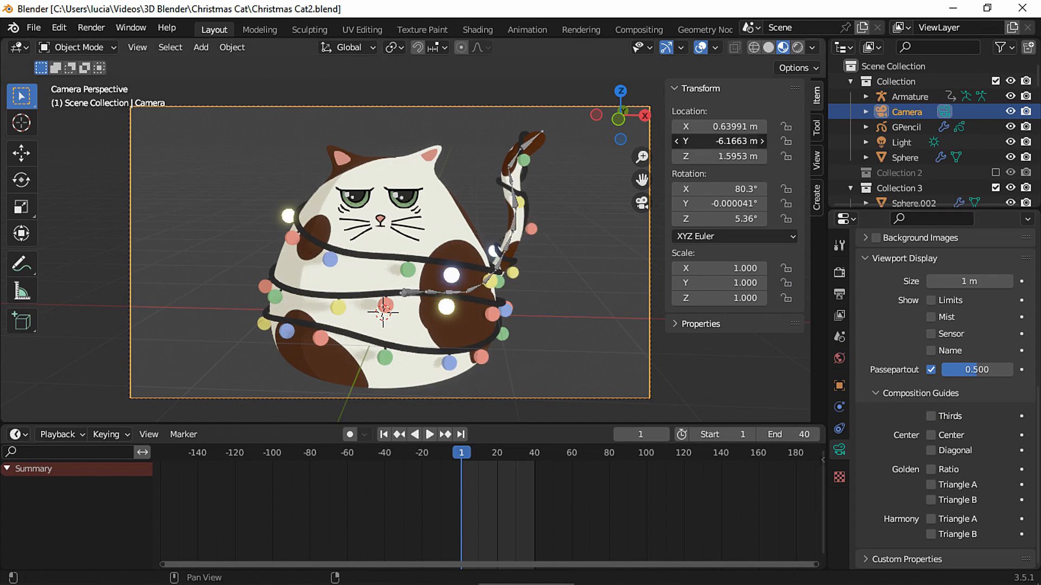
click(75, 47)
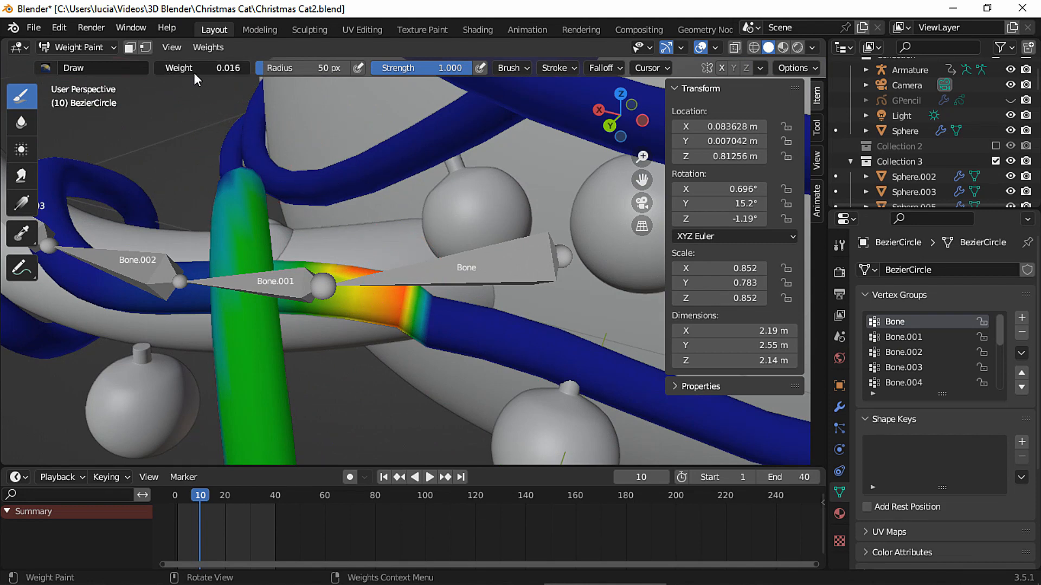
Set a paint weight and blur the Bone group weights along the strand, then check playback
click(448, 319)
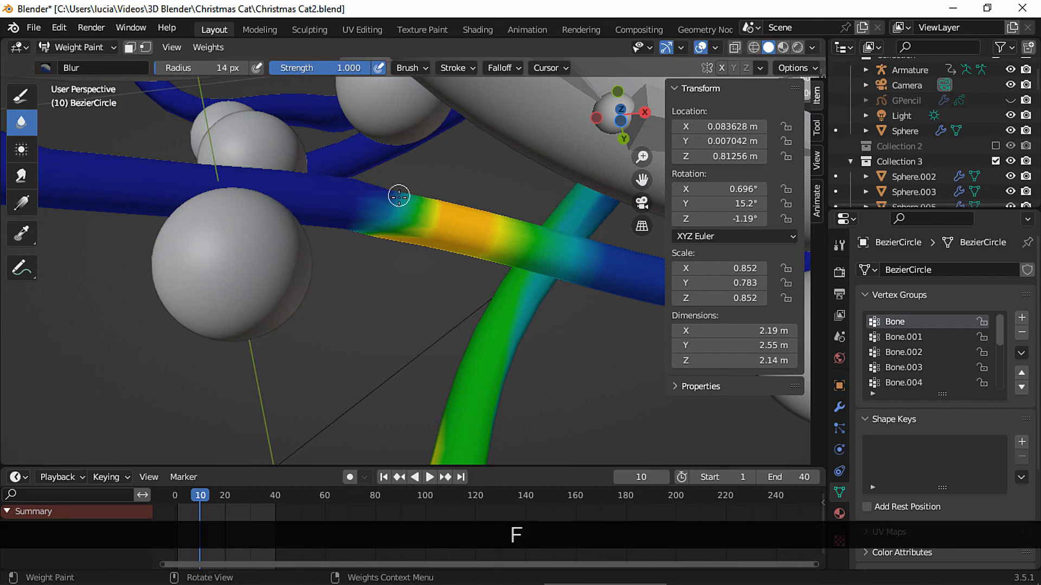
drag(399, 196, 456, 217)
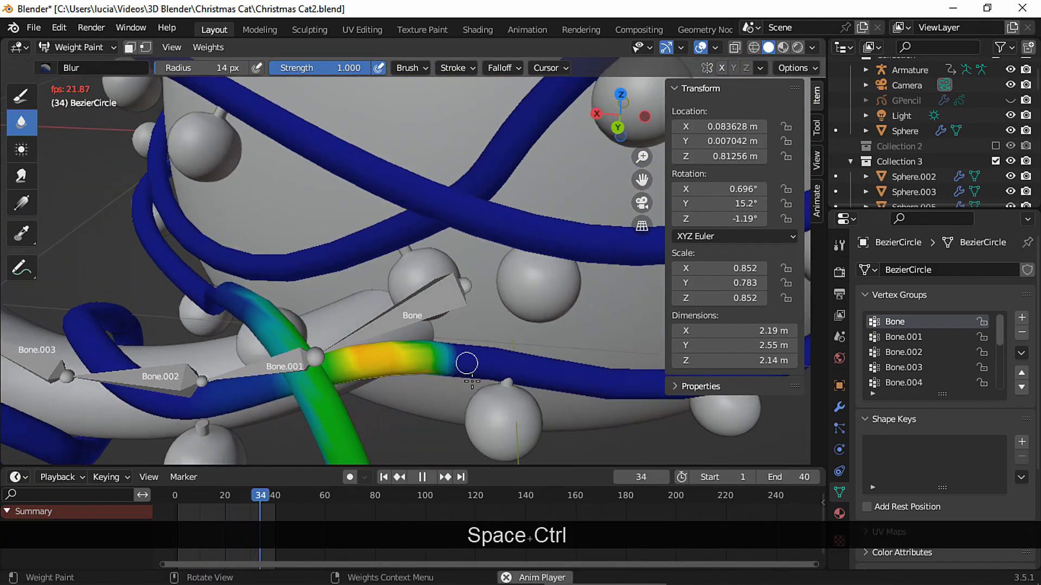
key(space)
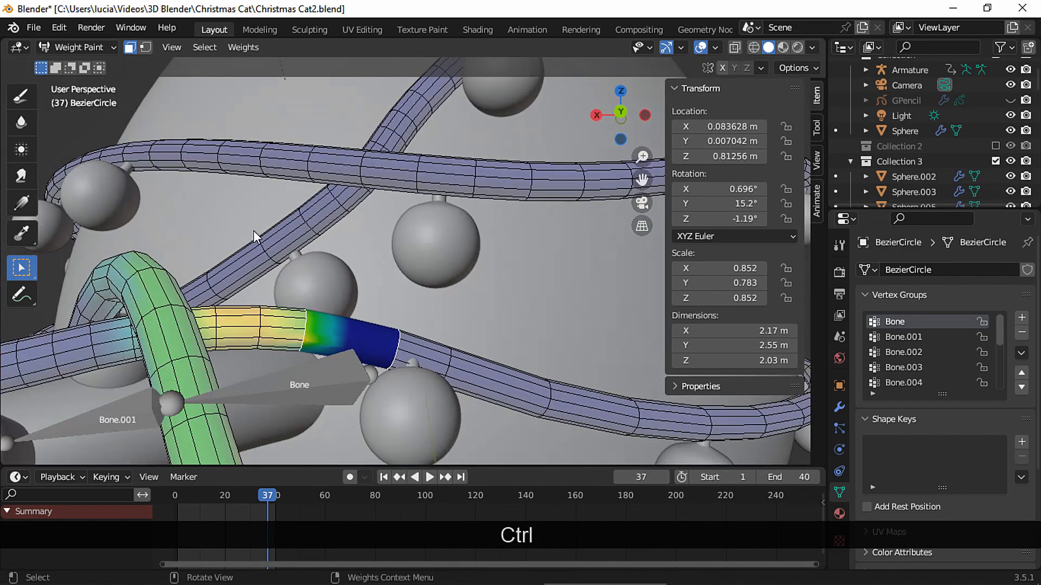
Run Weights > Smooth with factor 0.01 and 5 iterations, checking the bend in playback
click(242, 47)
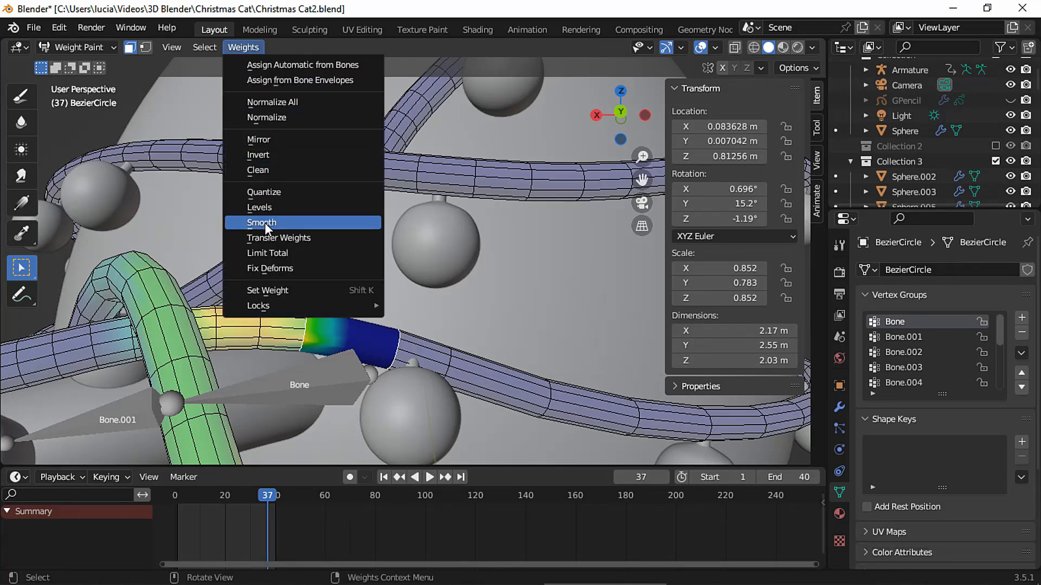
click(261, 222)
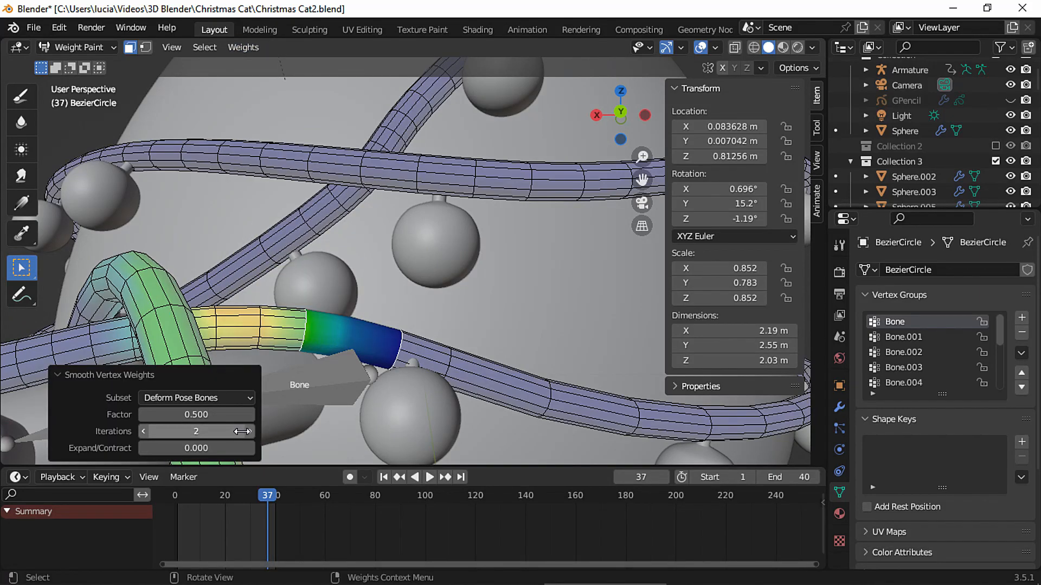
drag(225, 415, 196, 414)
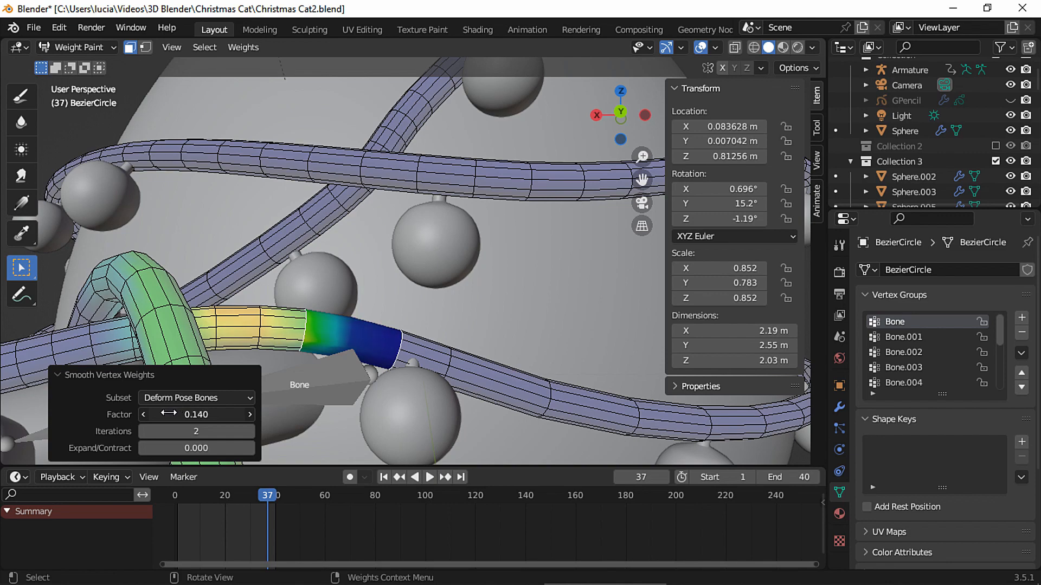
key(space)
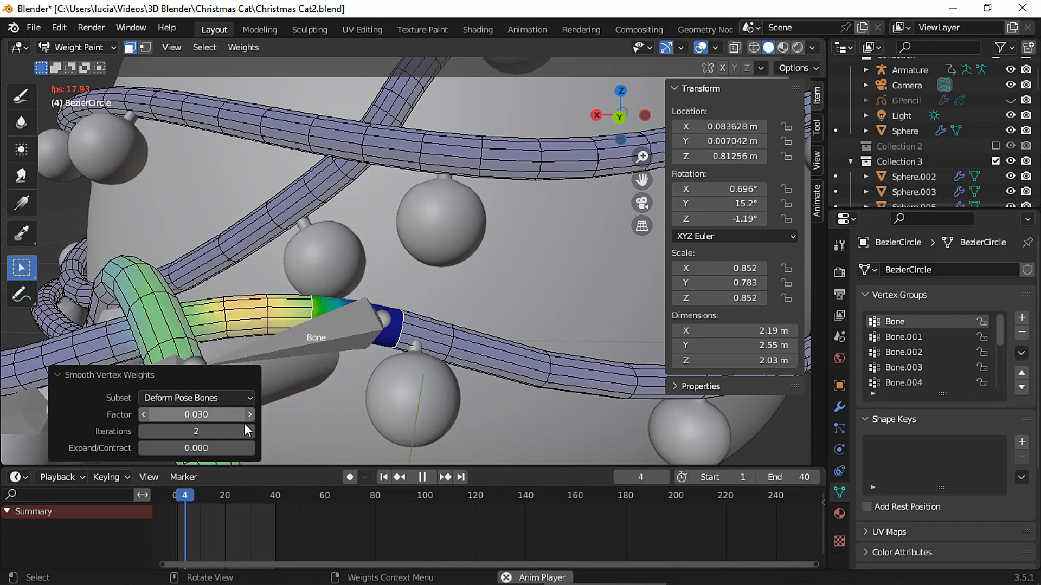
click(249, 432)
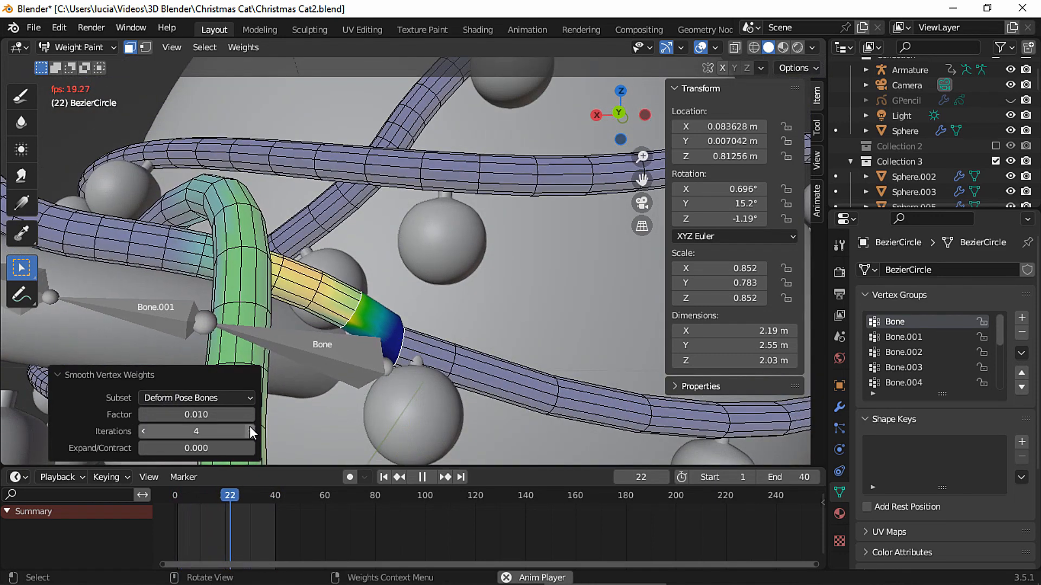
click(251, 432)
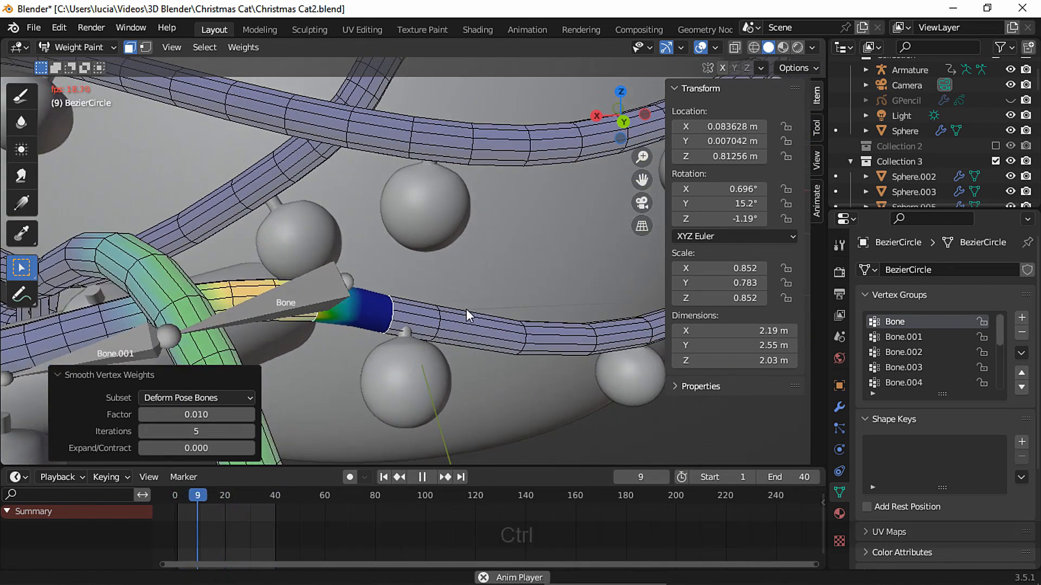
key(space)
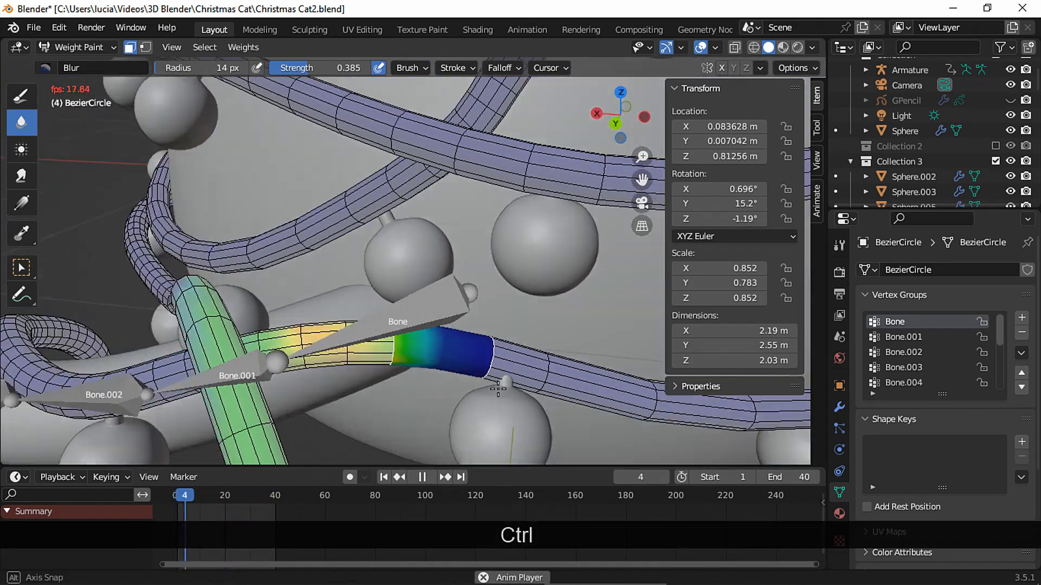
Blur the blue-green weight transition at strength 0.889 and replay the animation
key(space)
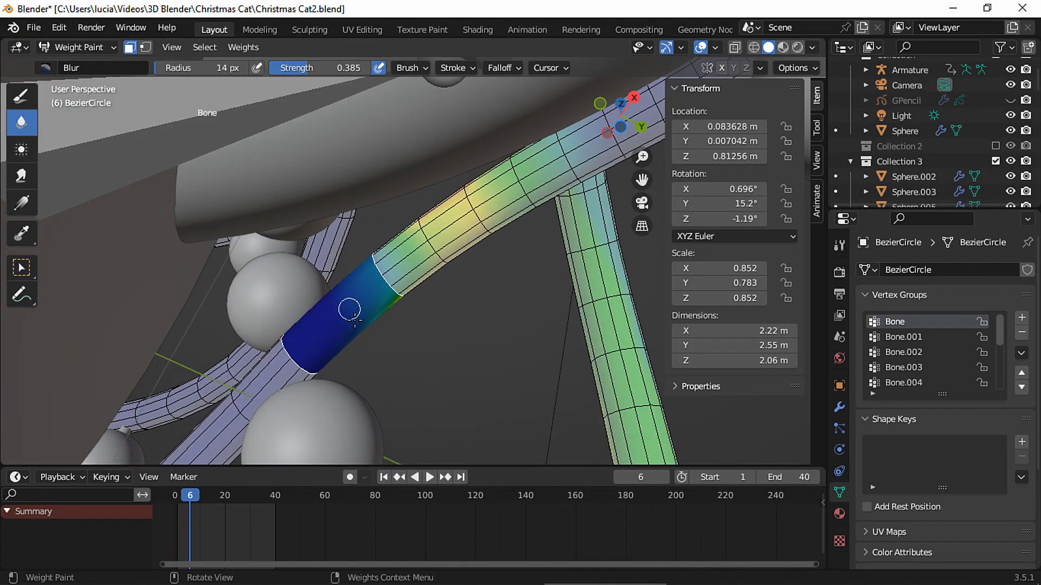
mouse_move(322, 290)
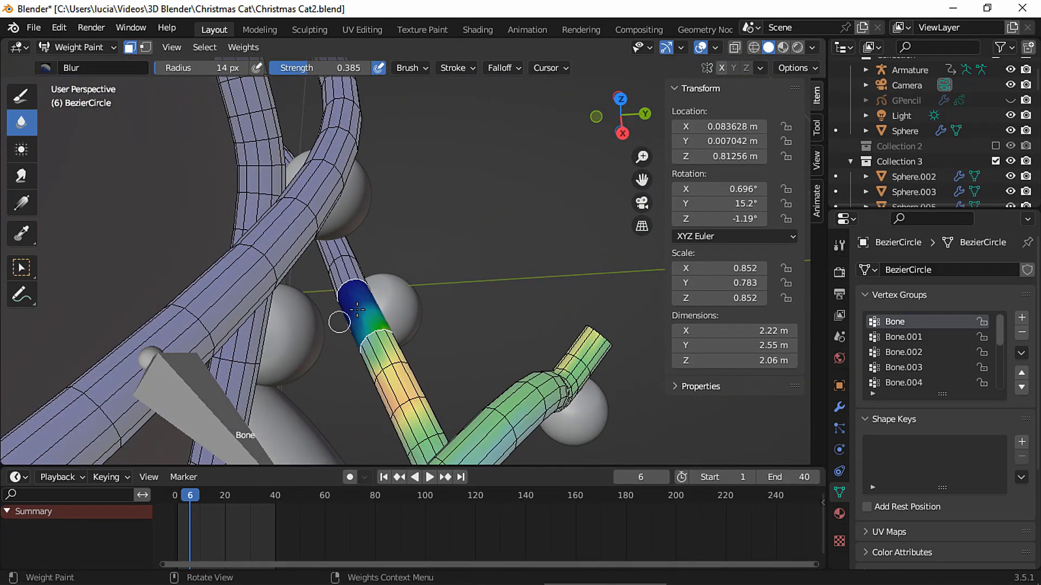
key(space)
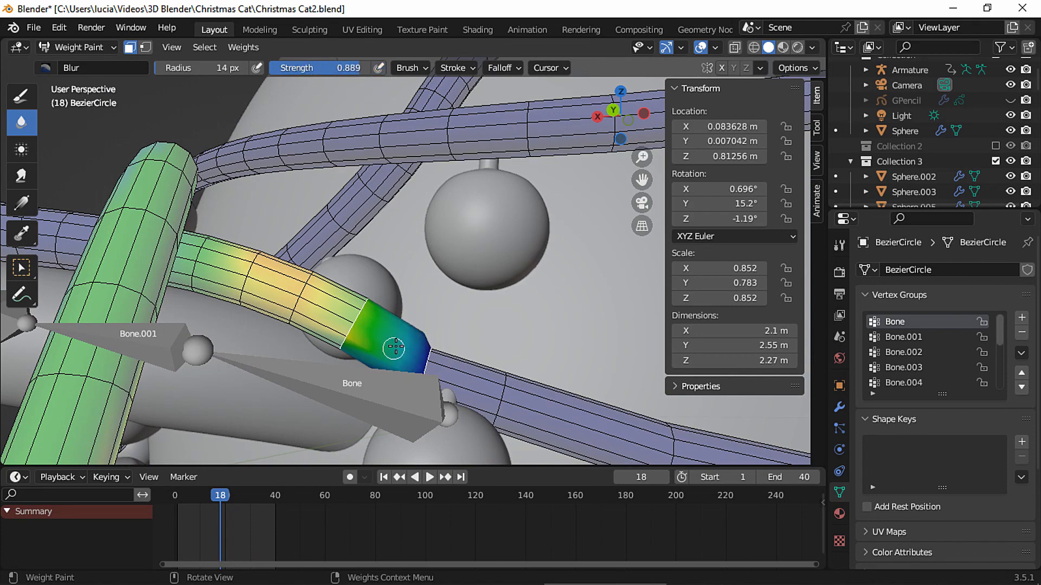
click(429, 477)
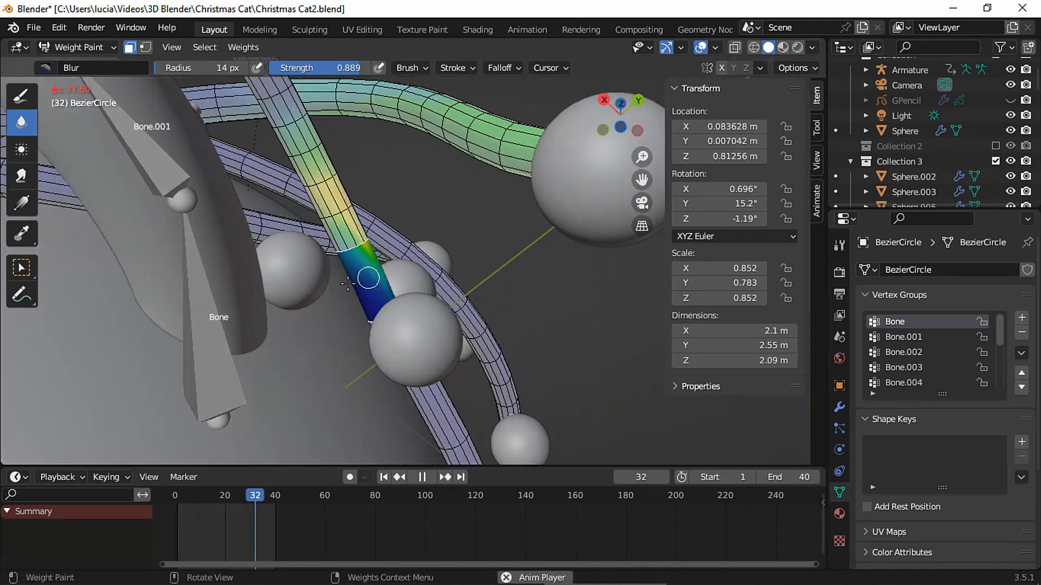
click(189, 495)
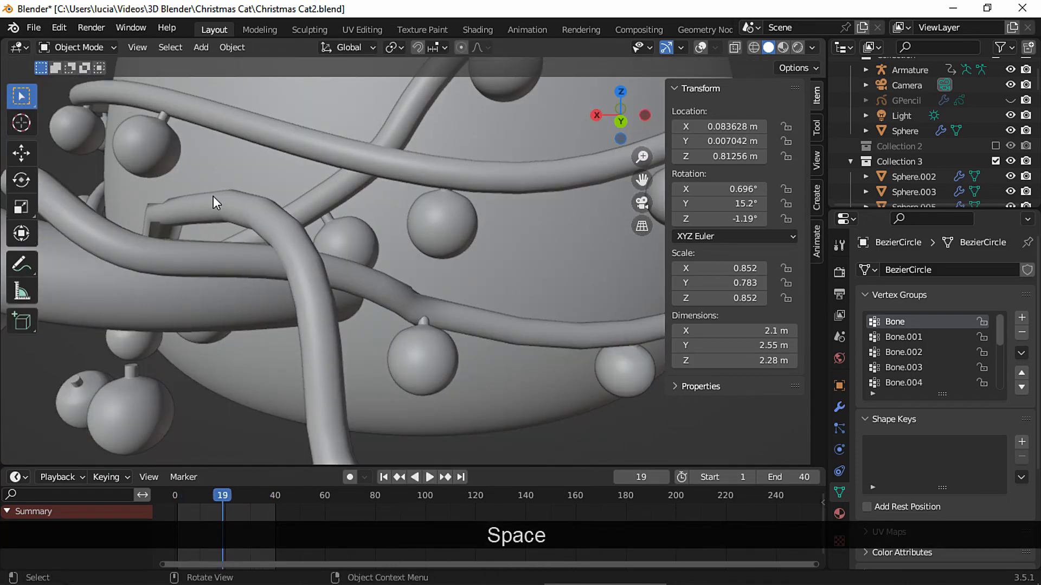
key(space)
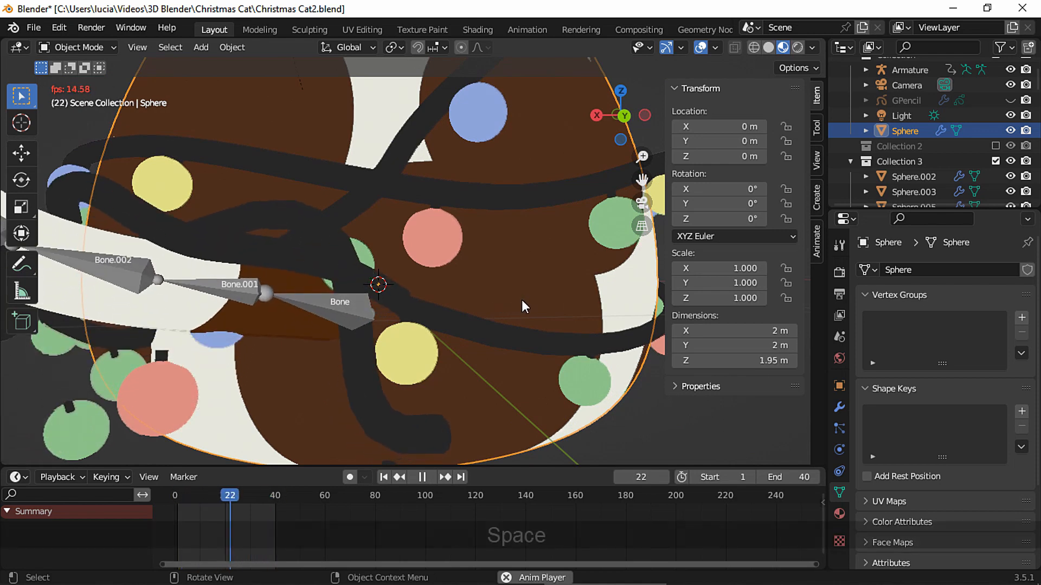
click(75, 47)
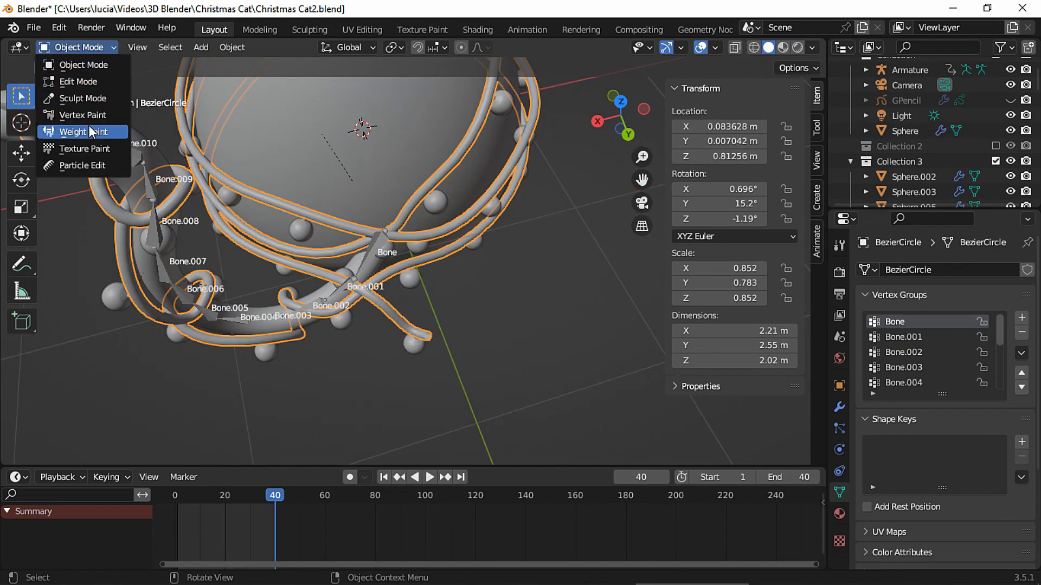
Assign the garland's vertex ring near the tail base to the Bone group at weight 1.0
click(75, 131)
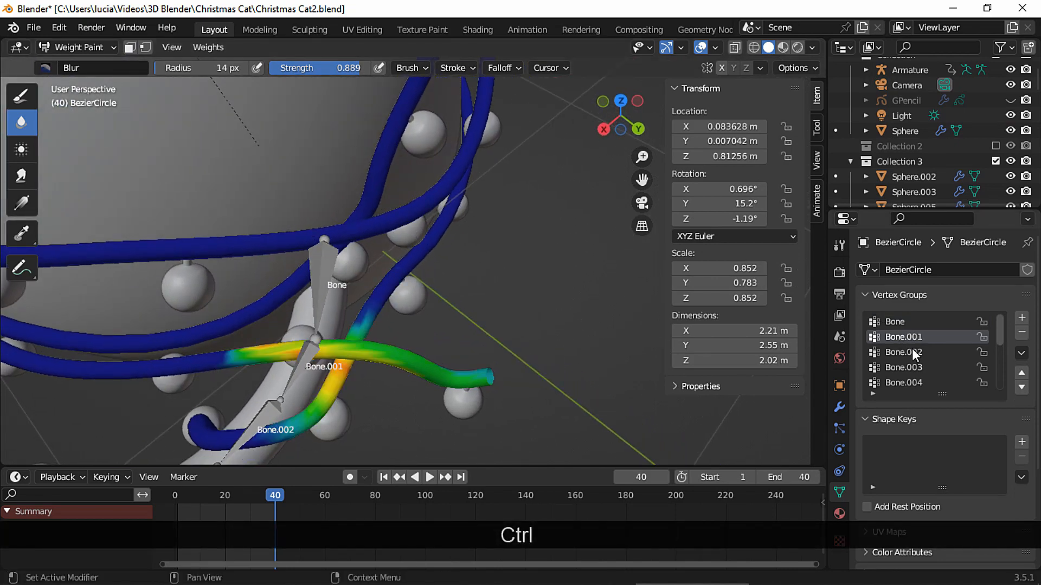
click(79, 47)
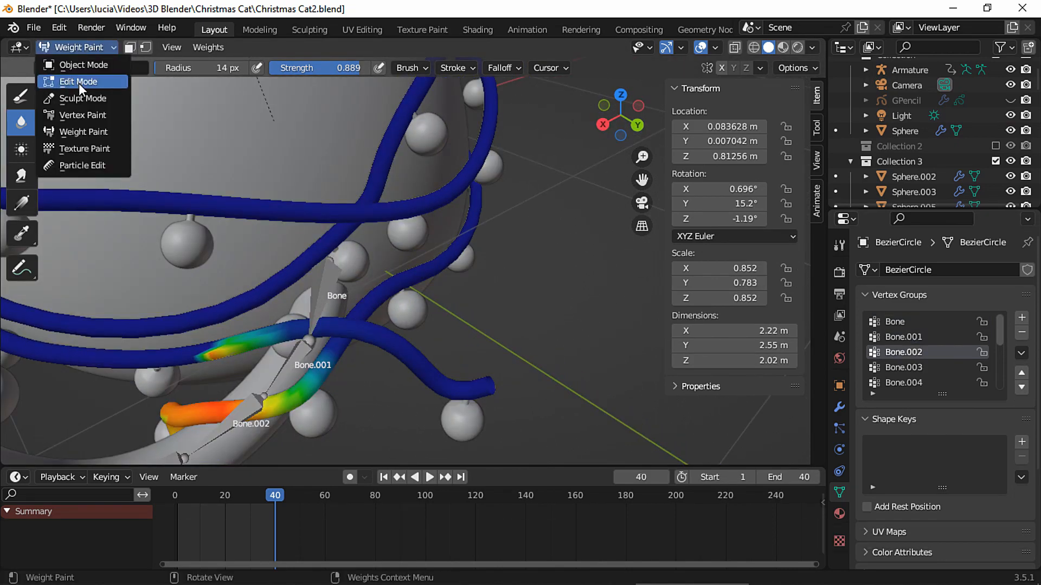
click(78, 81)
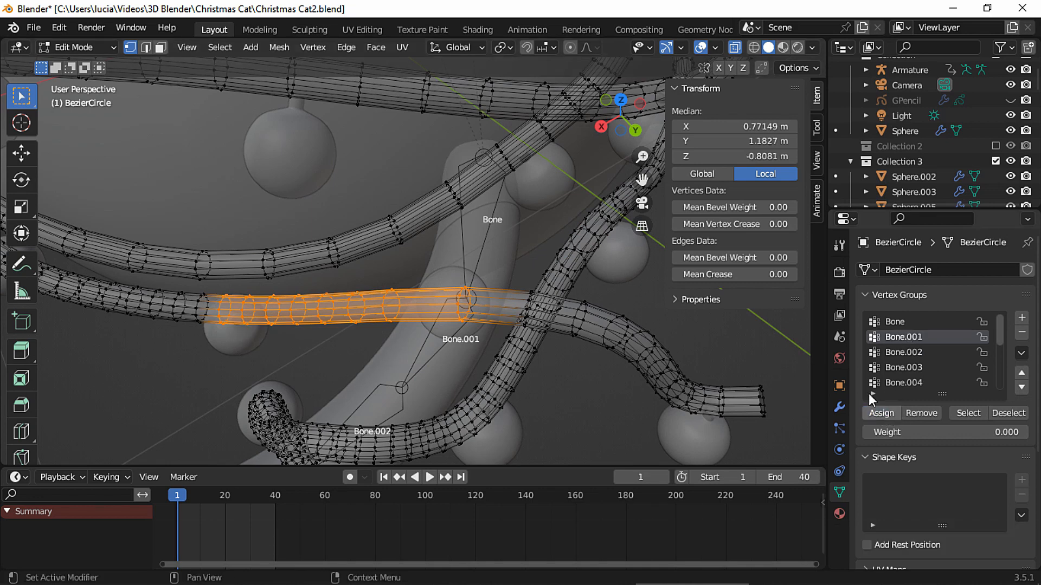
click(272, 495)
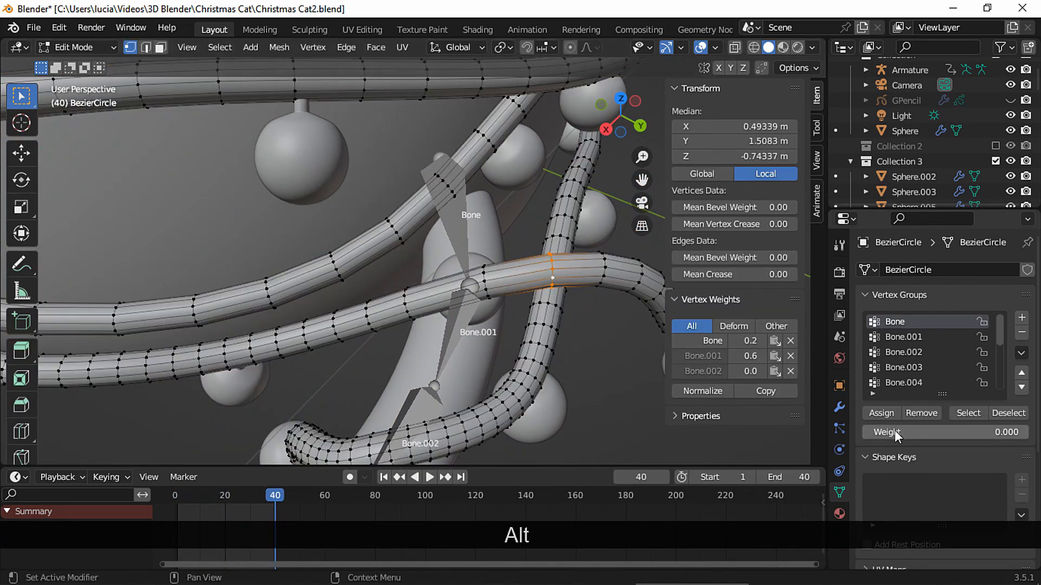
text(1)
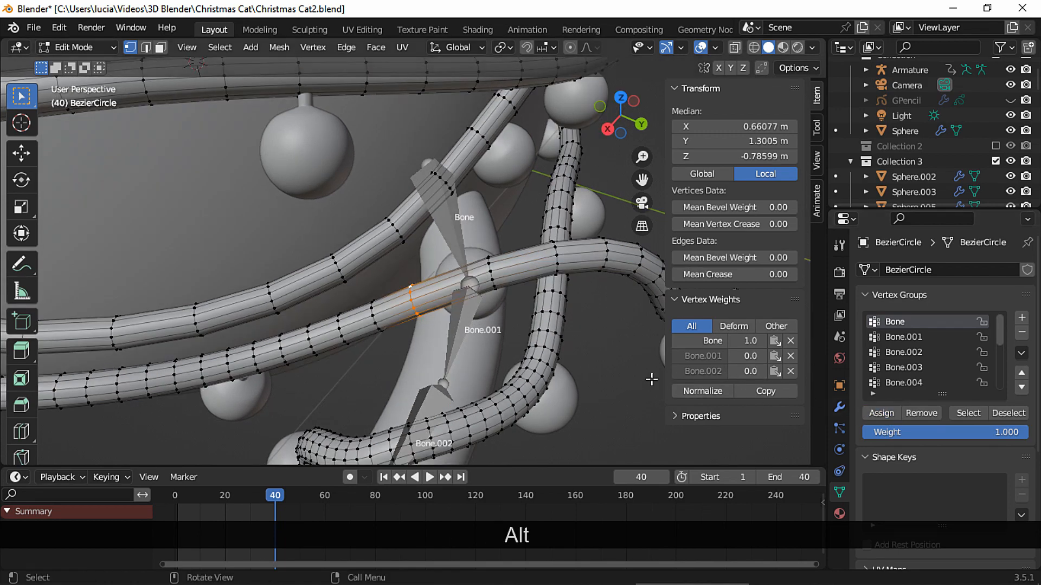
key(Tab)
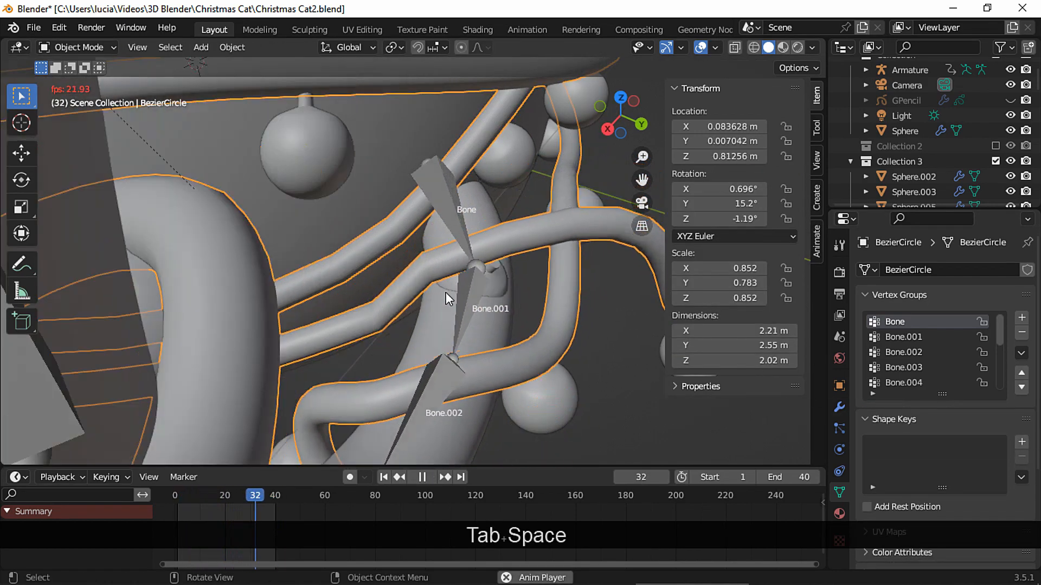
Nudge the edge loops beside the first bone up along Z with proportional falloff
key(space)
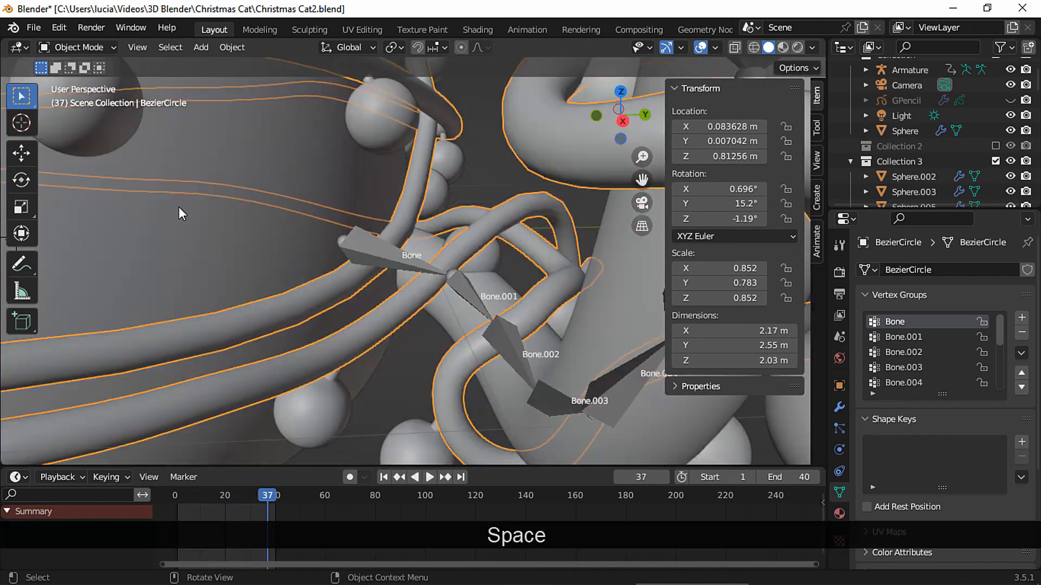
key(Tab)
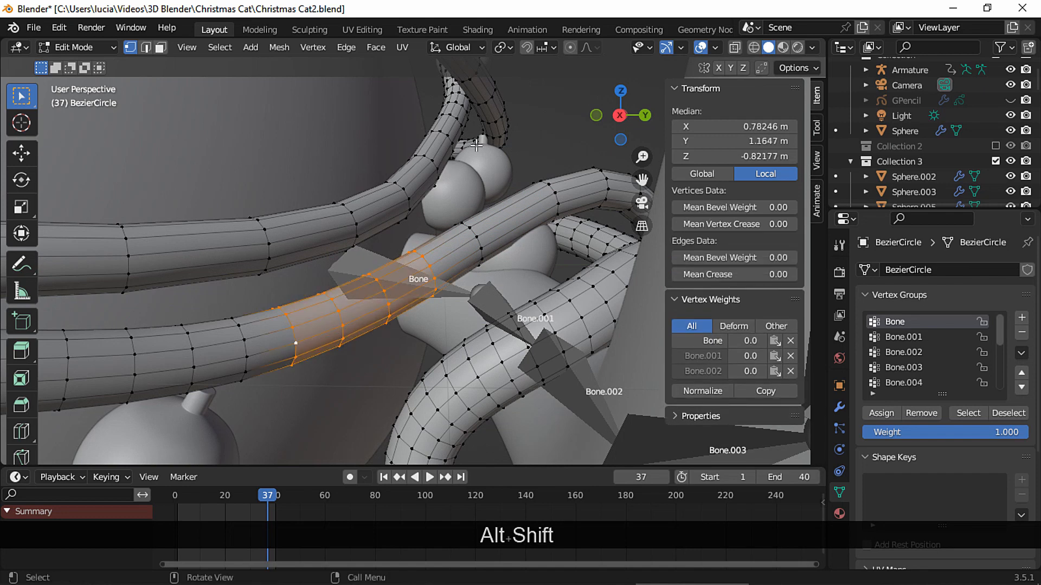
key(g)
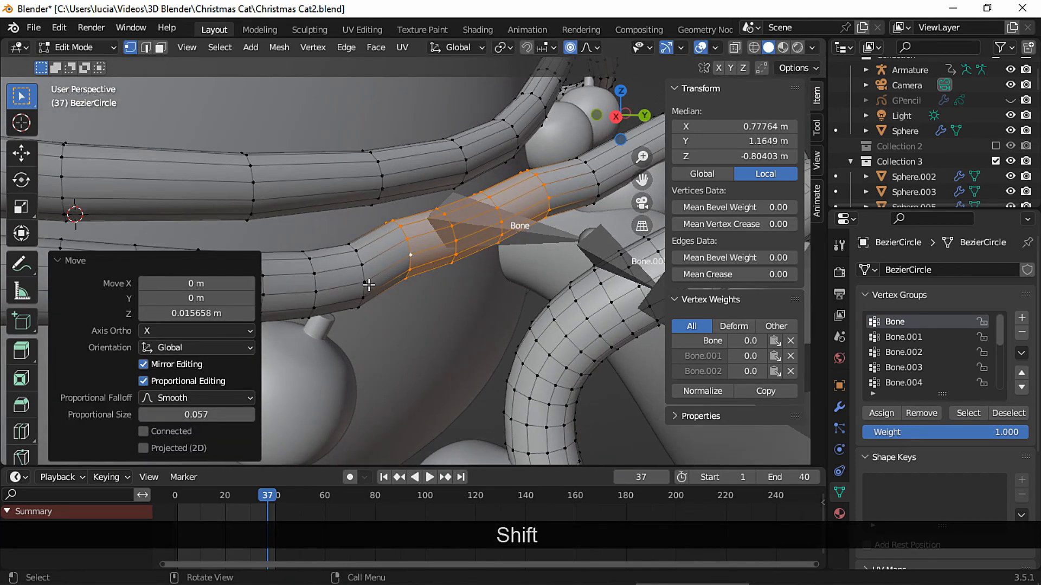
key(alt+g+z)
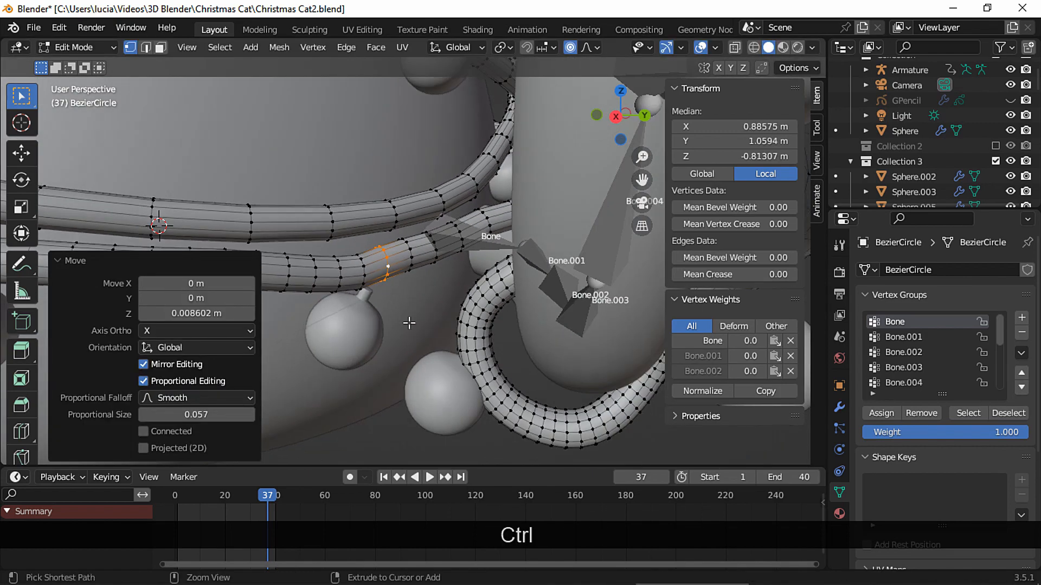
key(g)
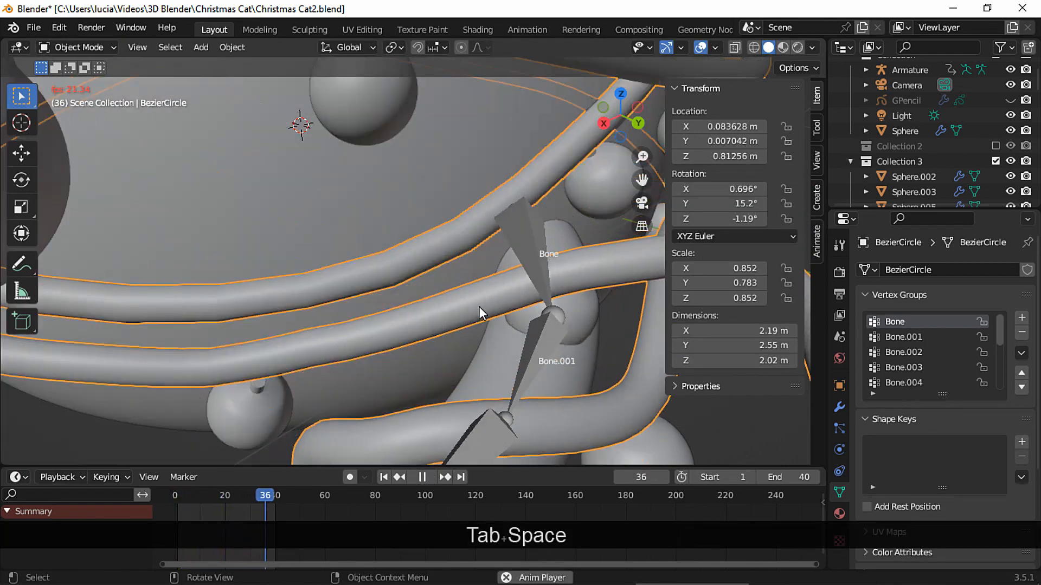
Edge-slide a loop along the tube and check the bend in Object Mode
key(Tab)
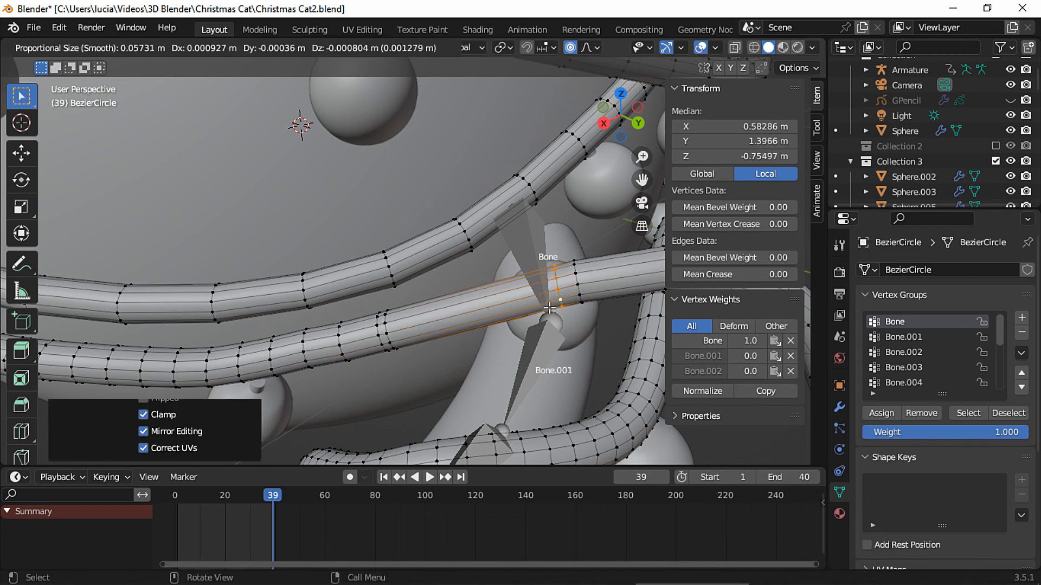
key(g)
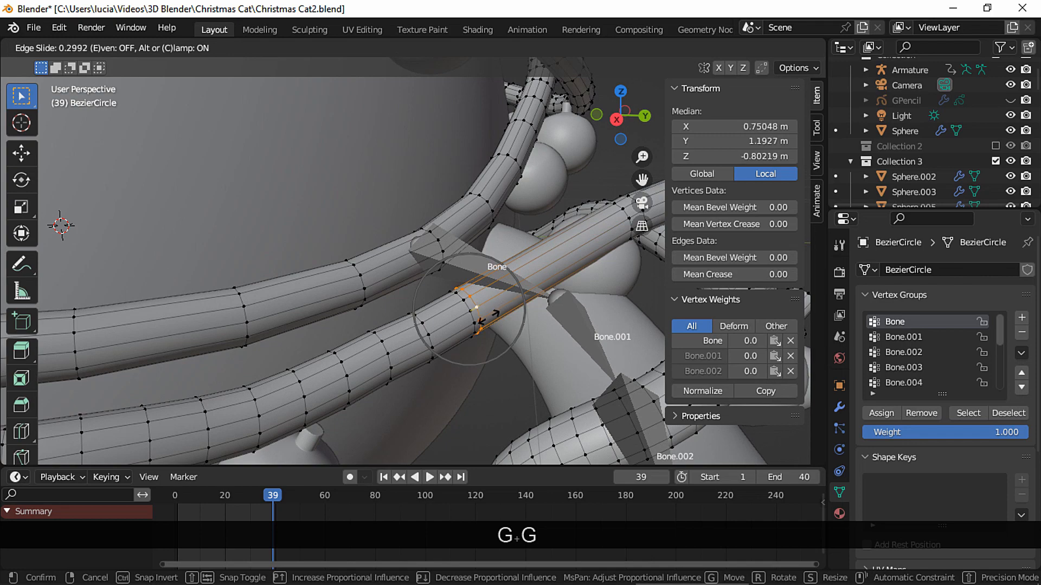
key(Tab)
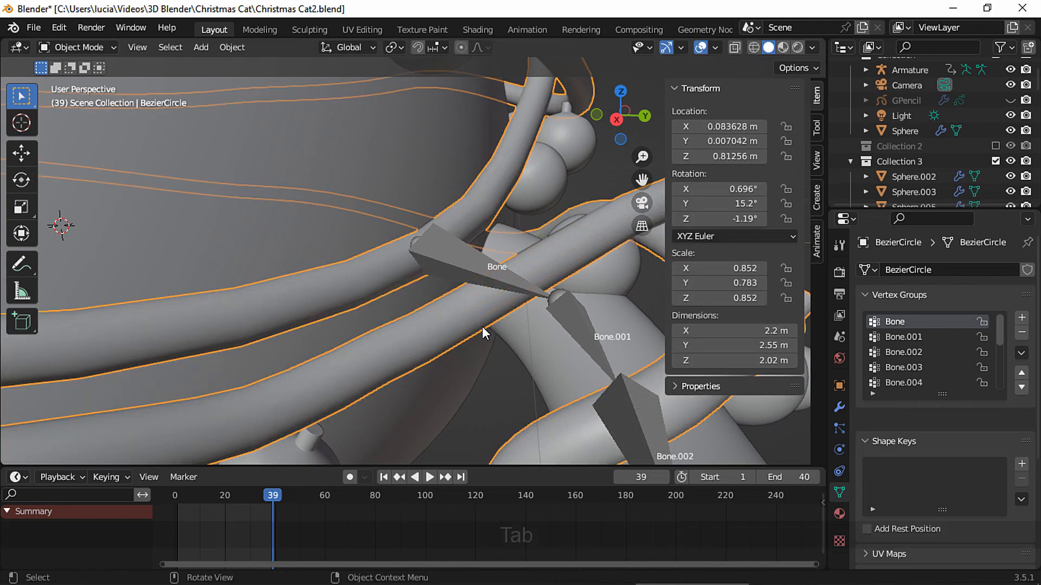
click(428, 476)
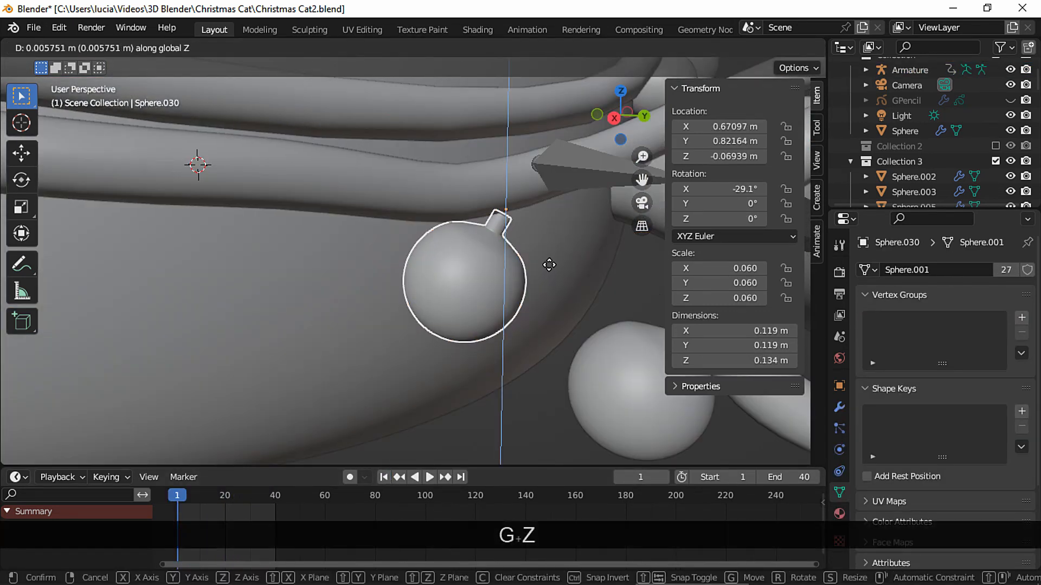
Move two bulbs along their local Z axis until they sit on the strand
key(r)
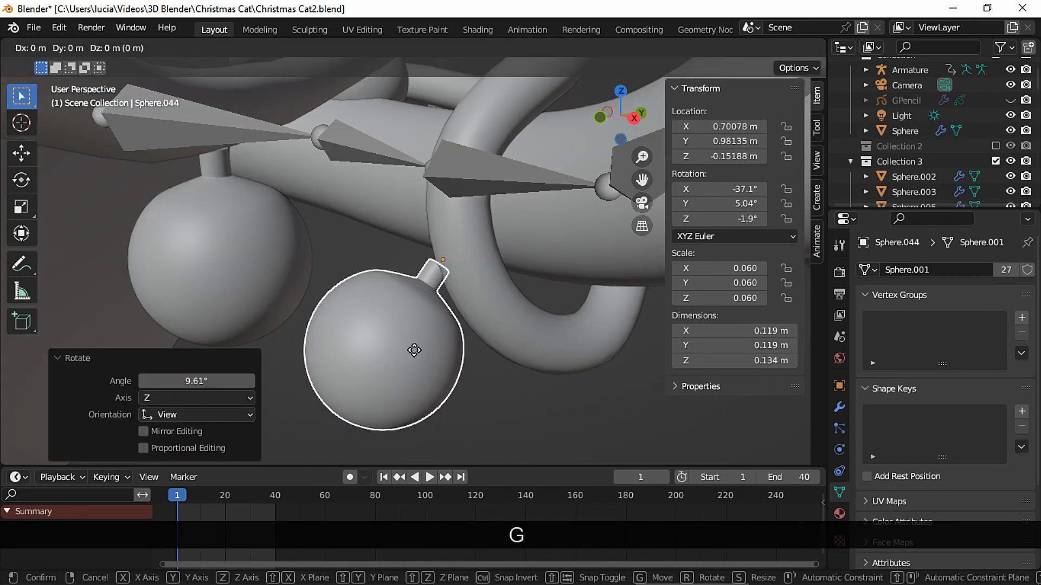
key(z)
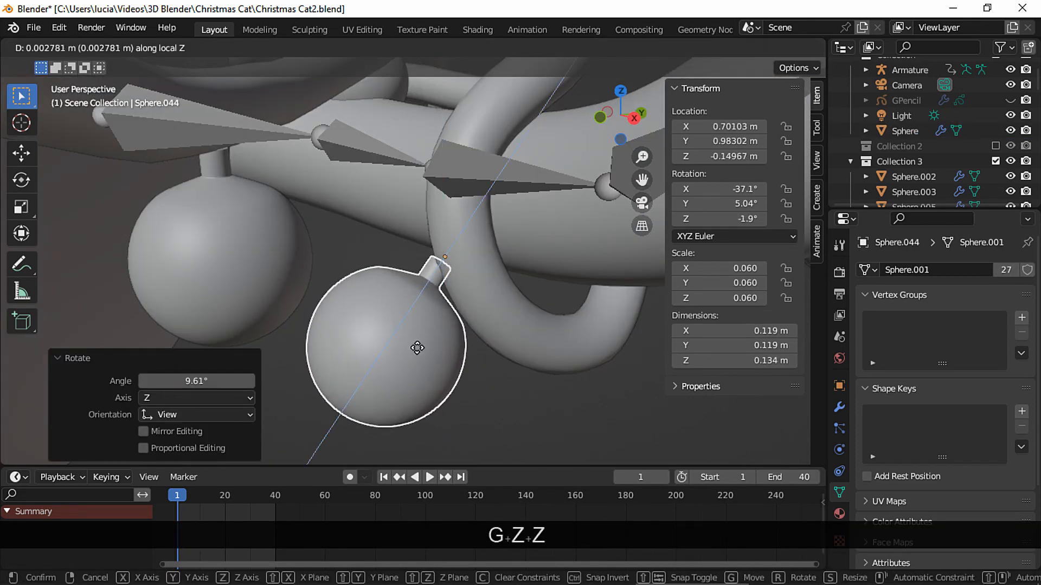
key(r)
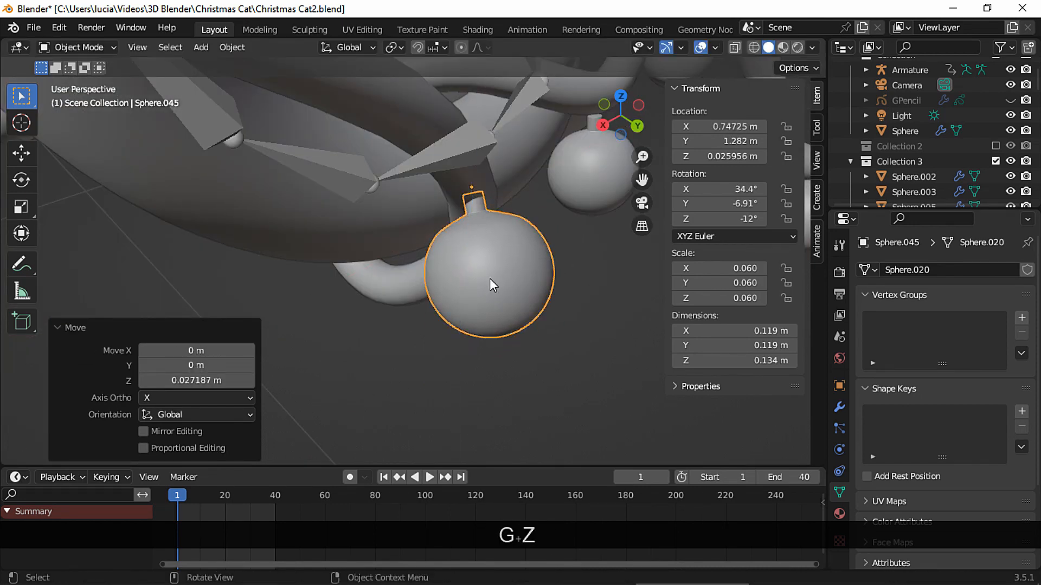
key(r)
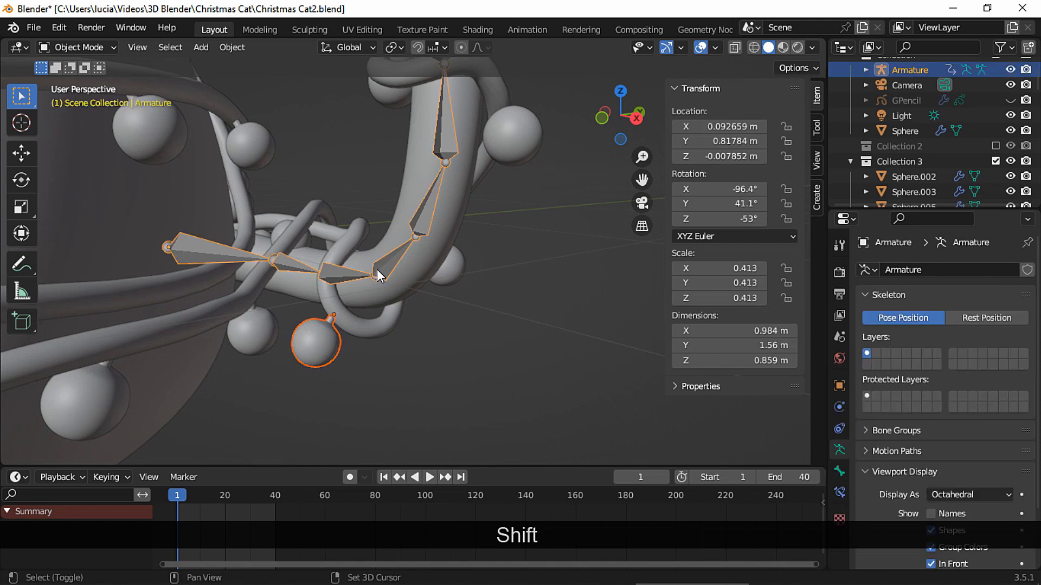
Parent the first bulb to its nearest tail bone and check it in playback
click(73, 47)
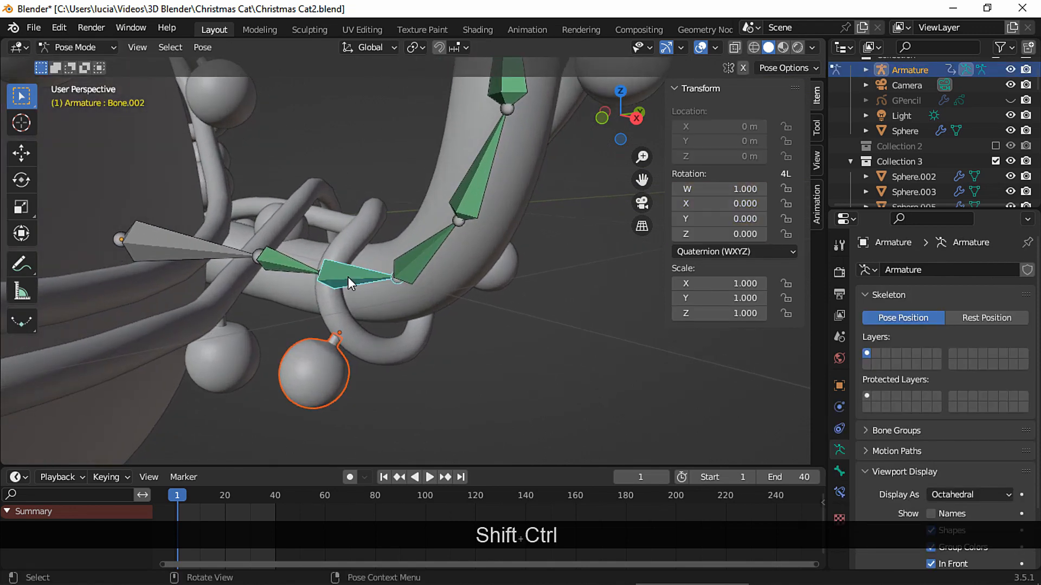
key(ctrl+p)
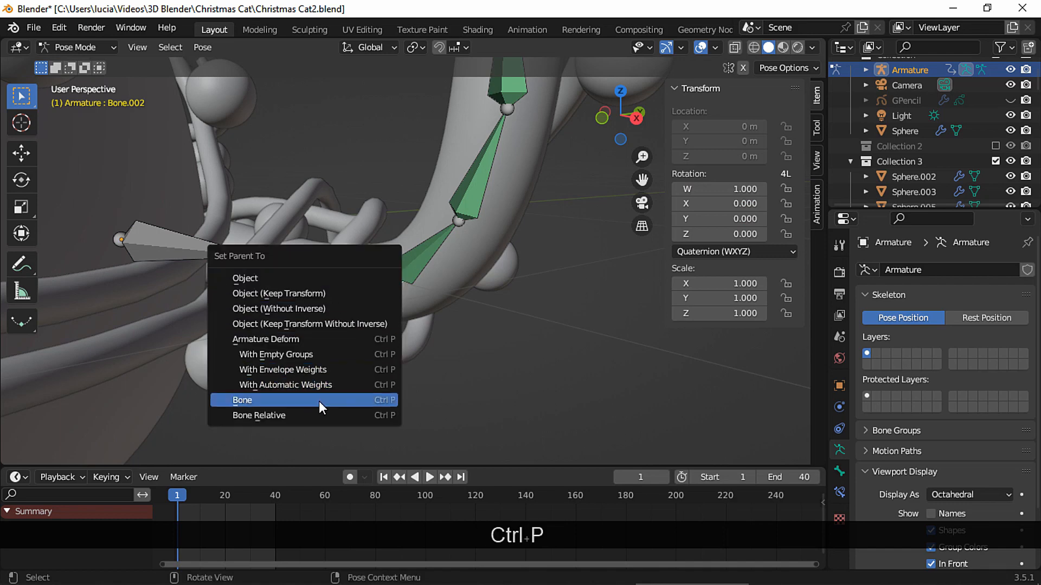
click(242, 400)
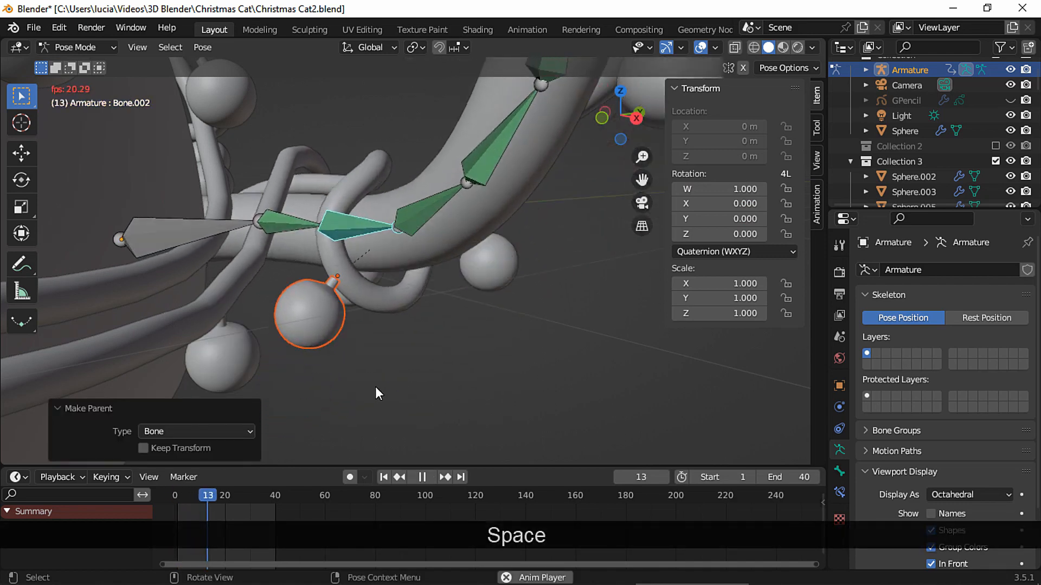
click(383, 477)
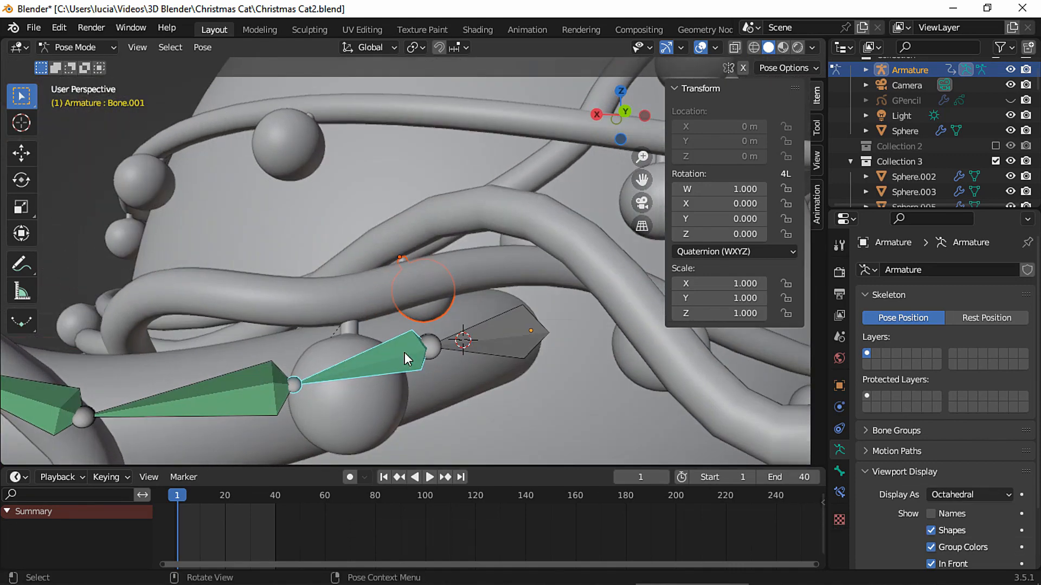
key(space)
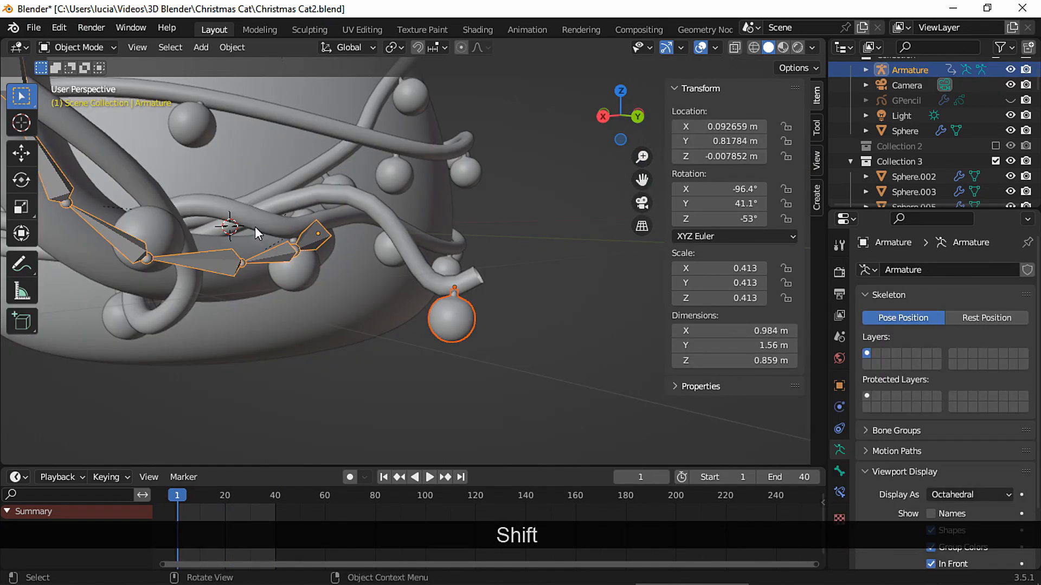
Parent the second bulb to another tail bone via Ctrl+P > Bone
click(74, 47)
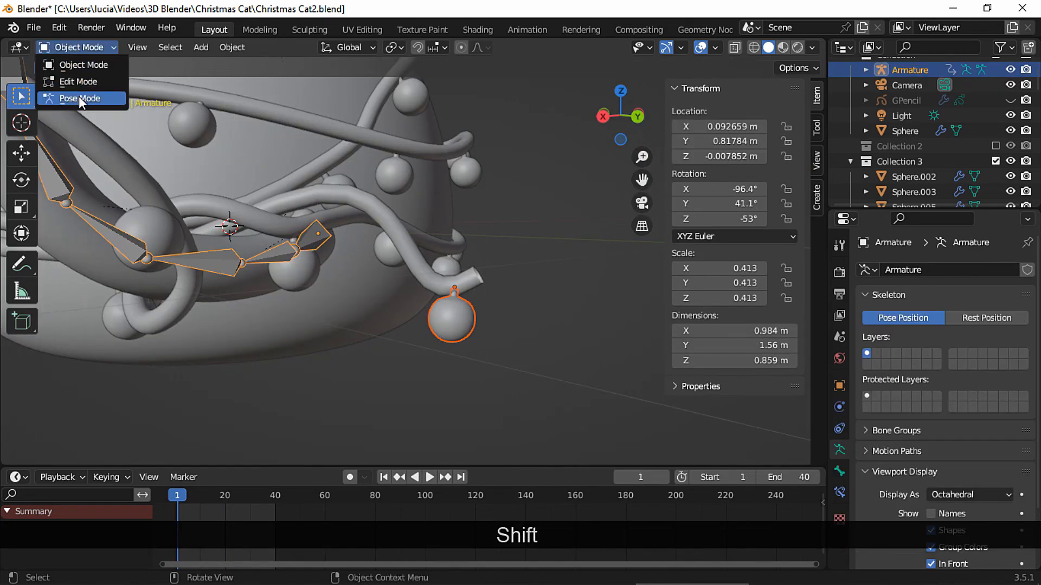
click(80, 98)
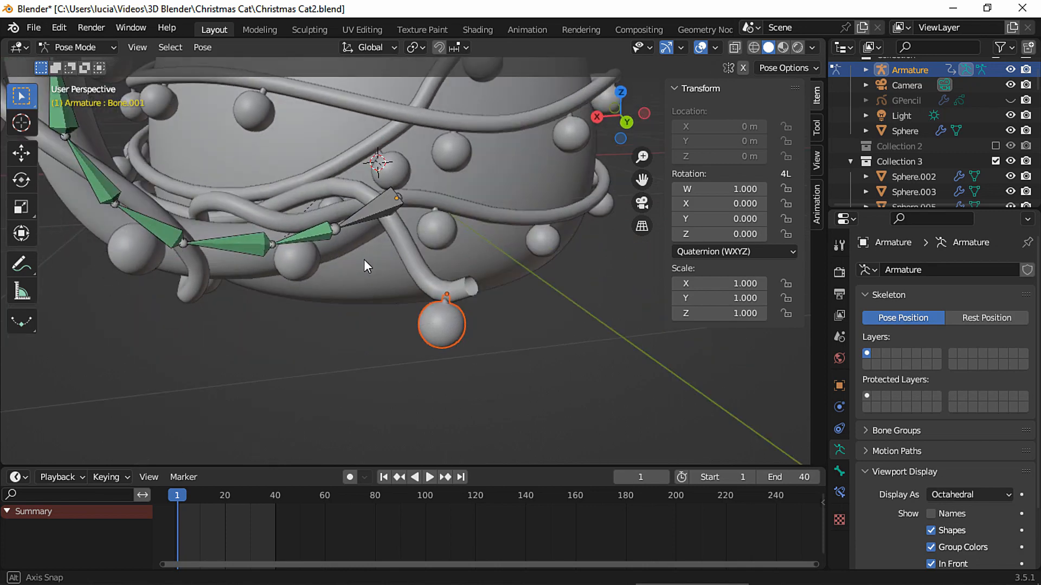
key(ctrl+p)
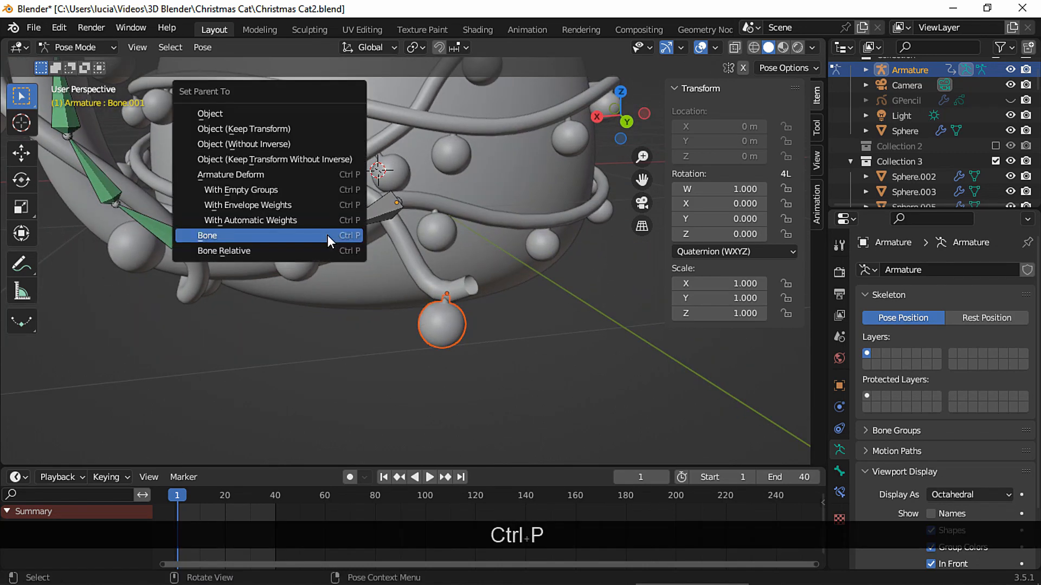
click(207, 235)
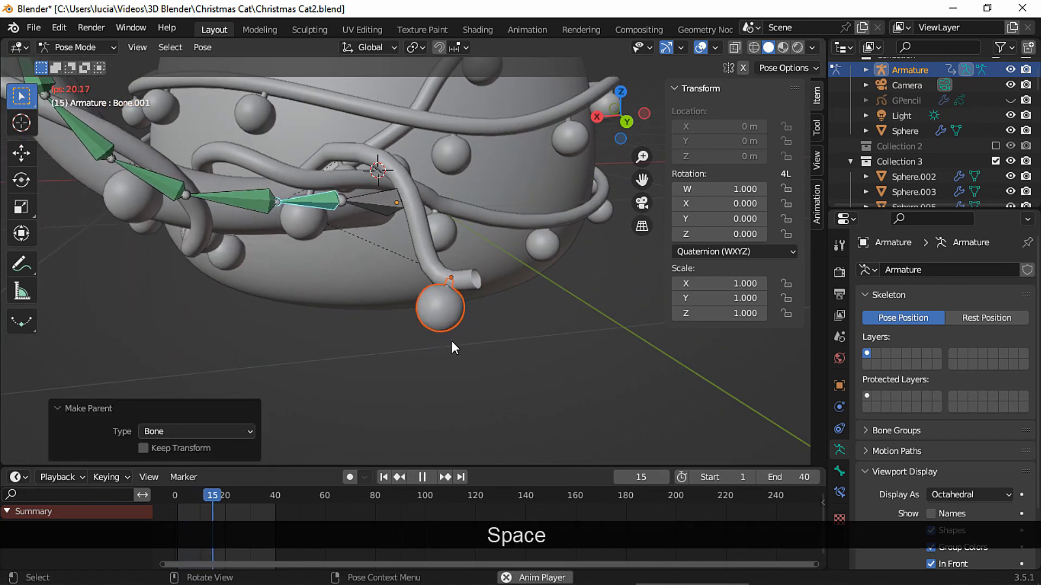
click(75, 47)
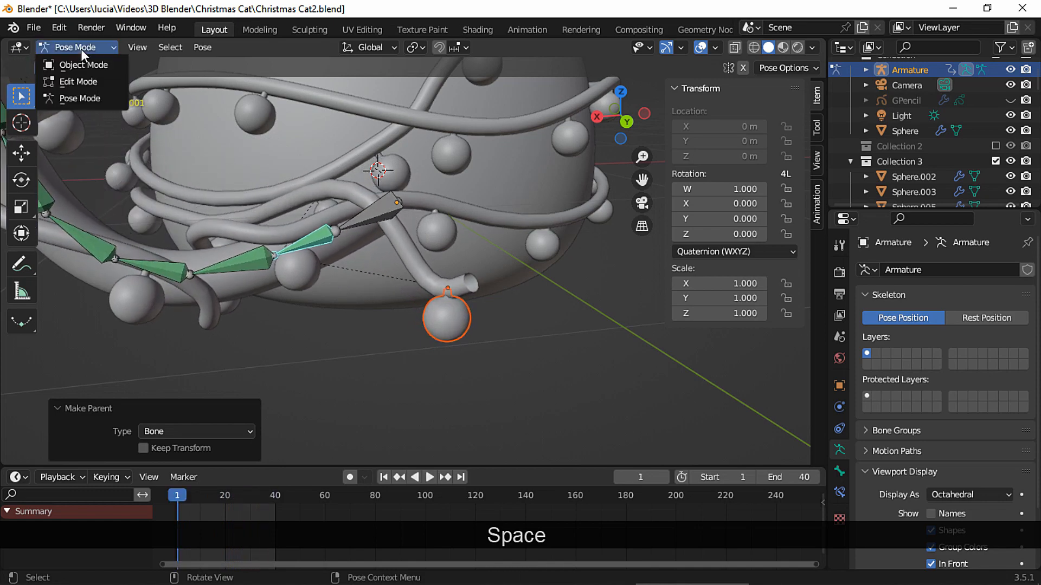
key(ctrl+space)
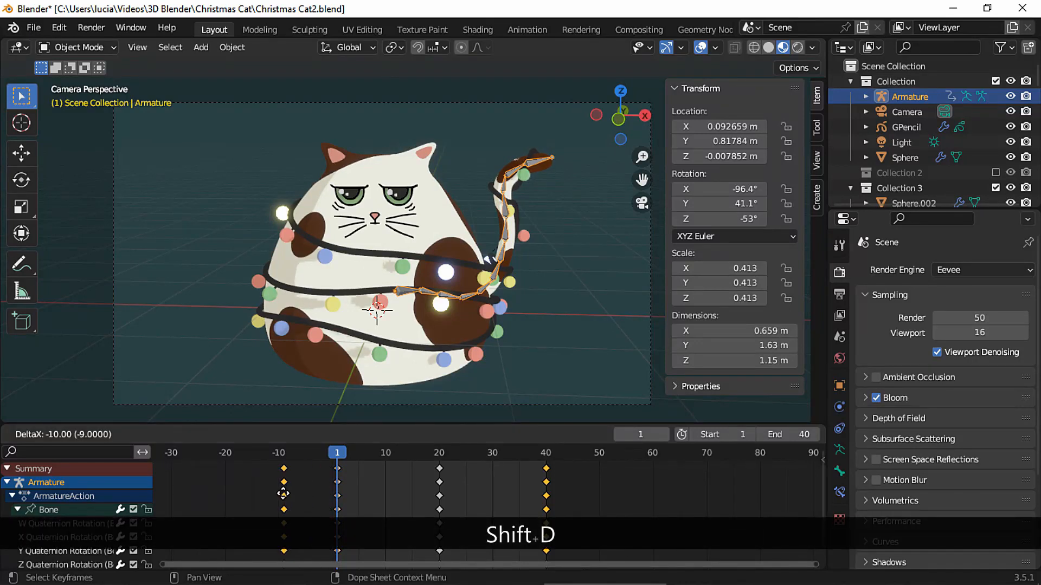
Duplicate the selected tail bone keyframes with Shift+D
key(shift+d)
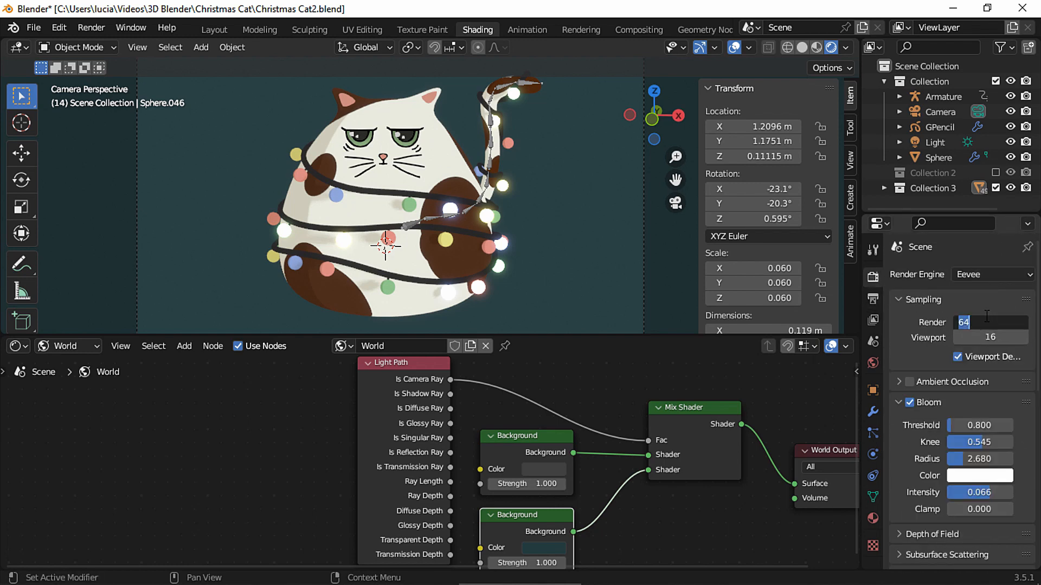
Hide the cat collections, render the teal background, and save it as ChrisBackground.png
text(100)
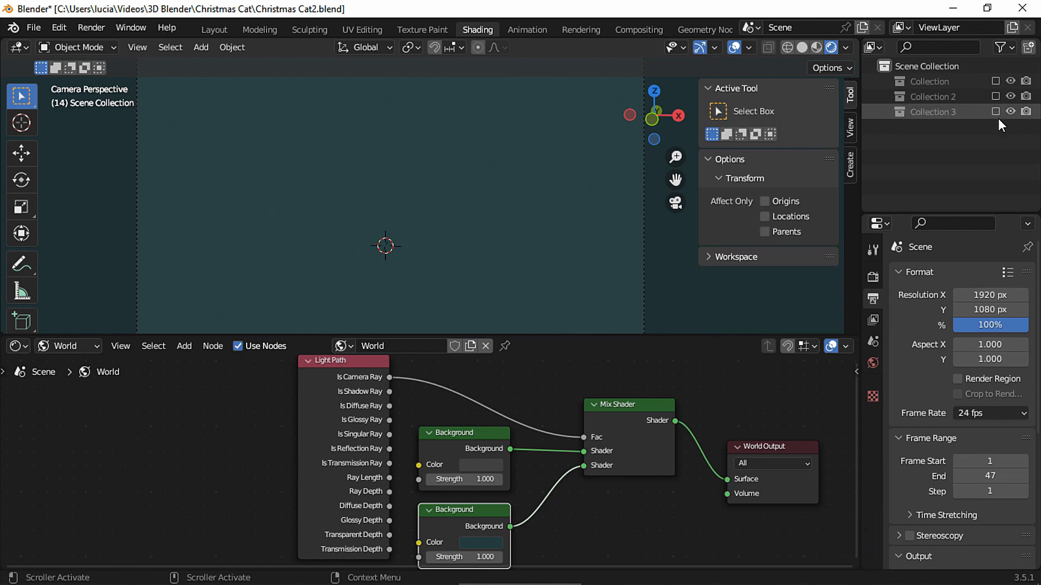
click(91, 27)
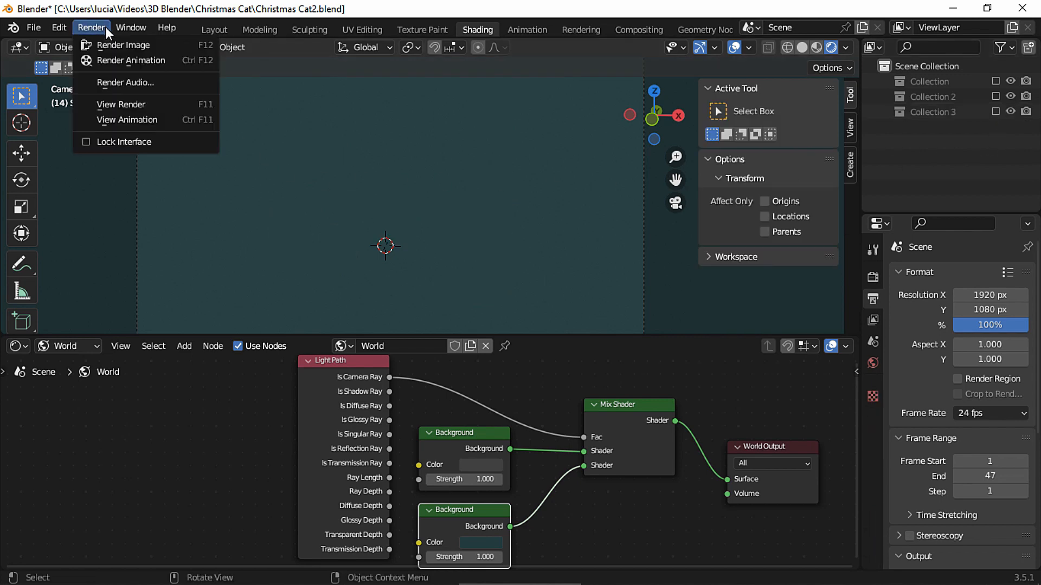
click(124, 45)
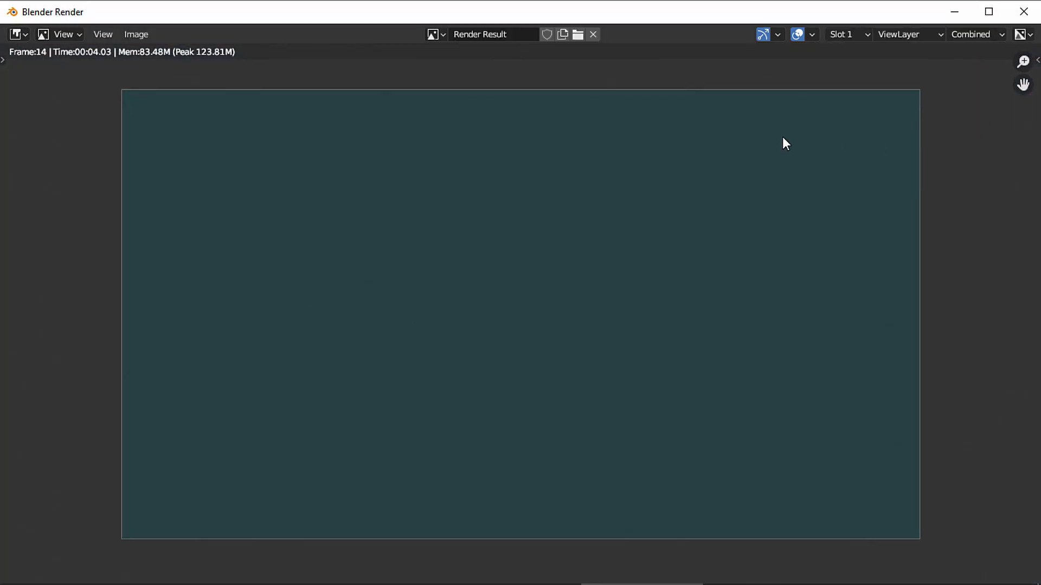
click(136, 34)
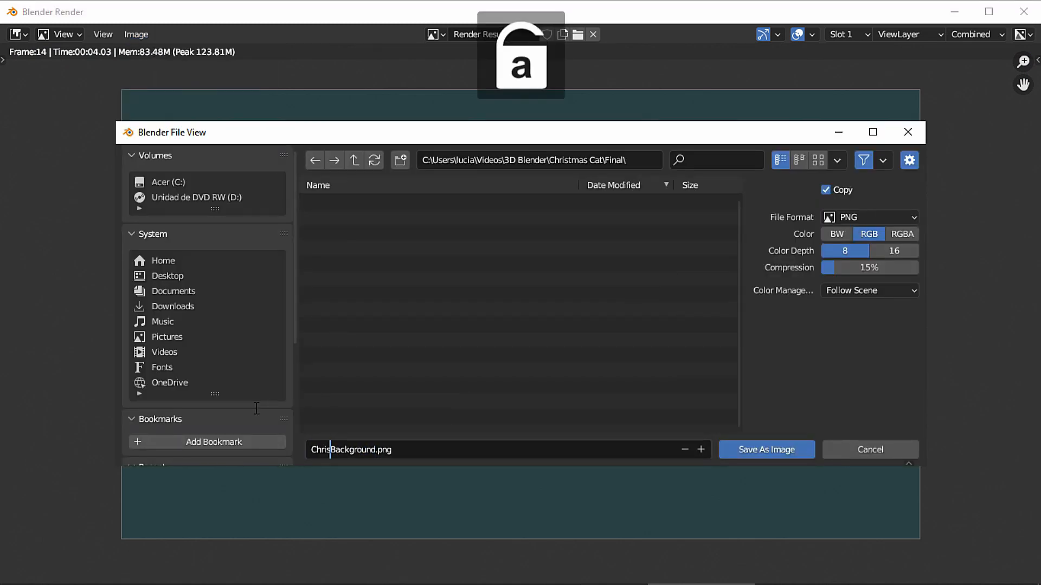
click(765, 450)
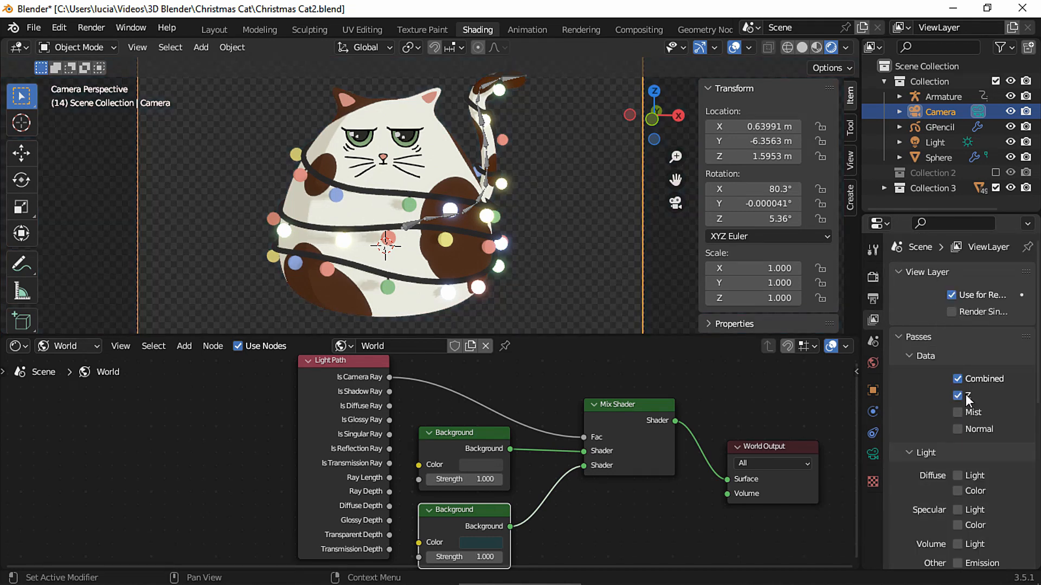
Enable the Z pass and send RGBA PNG animation frames to the _Animation output path
click(873, 298)
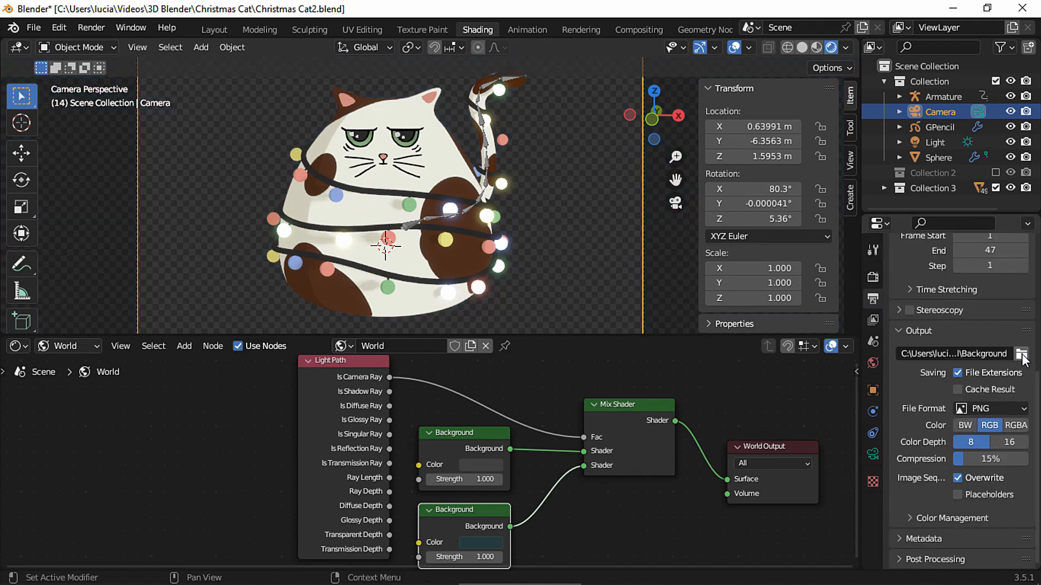
click(1022, 354)
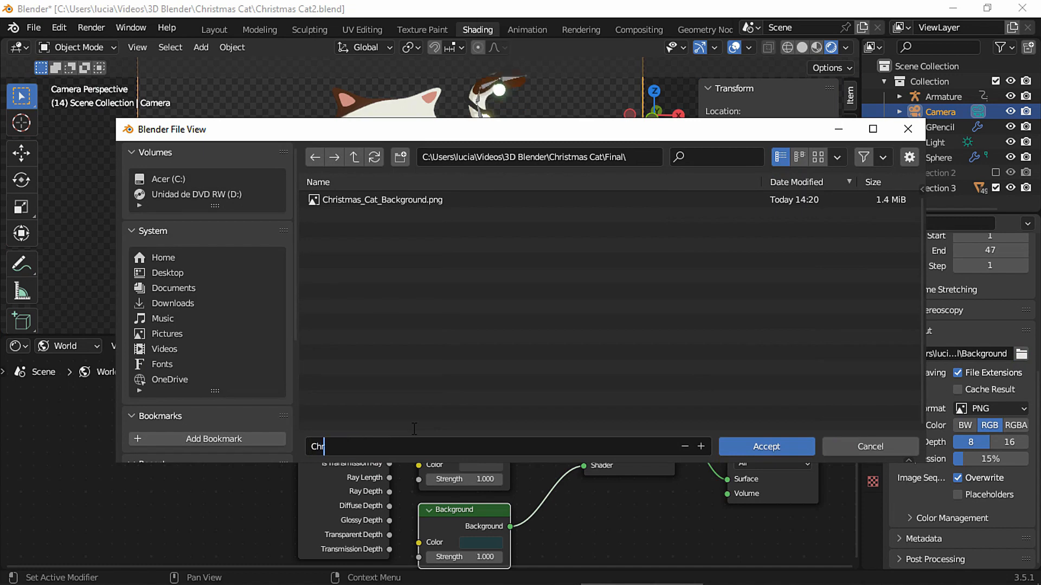
click(765, 447)
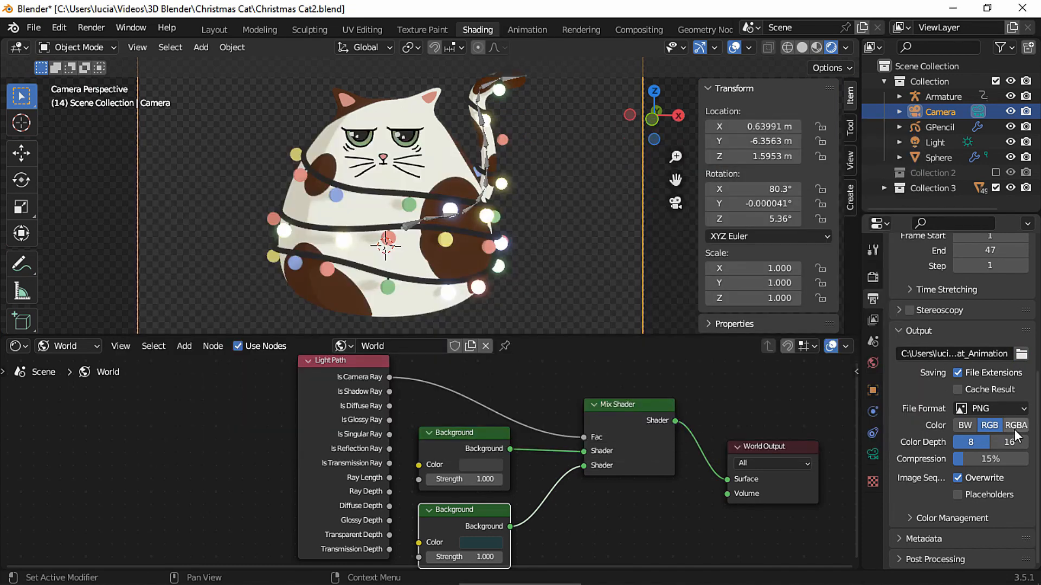
click(1016, 426)
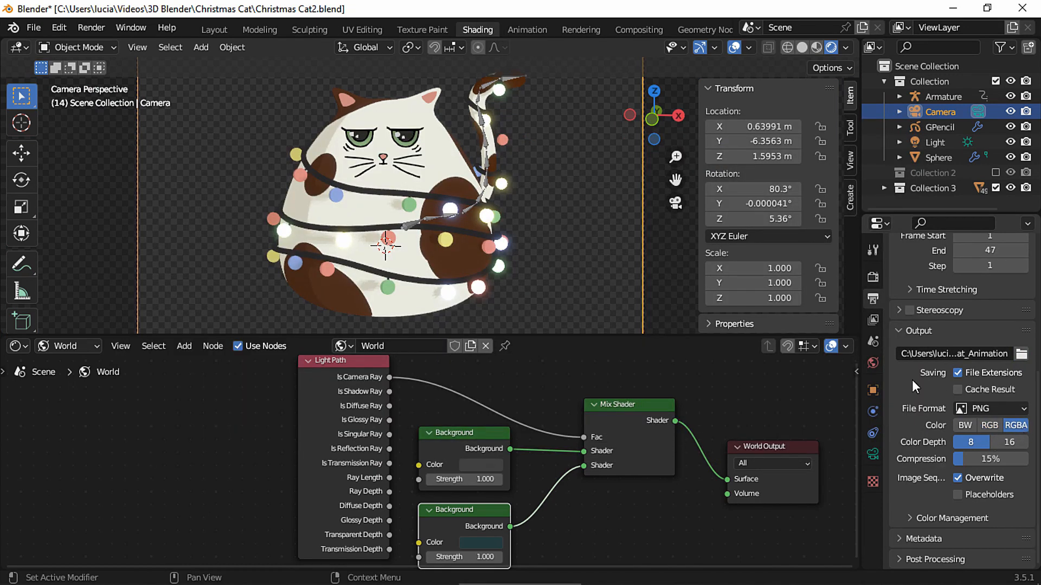
click(214, 29)
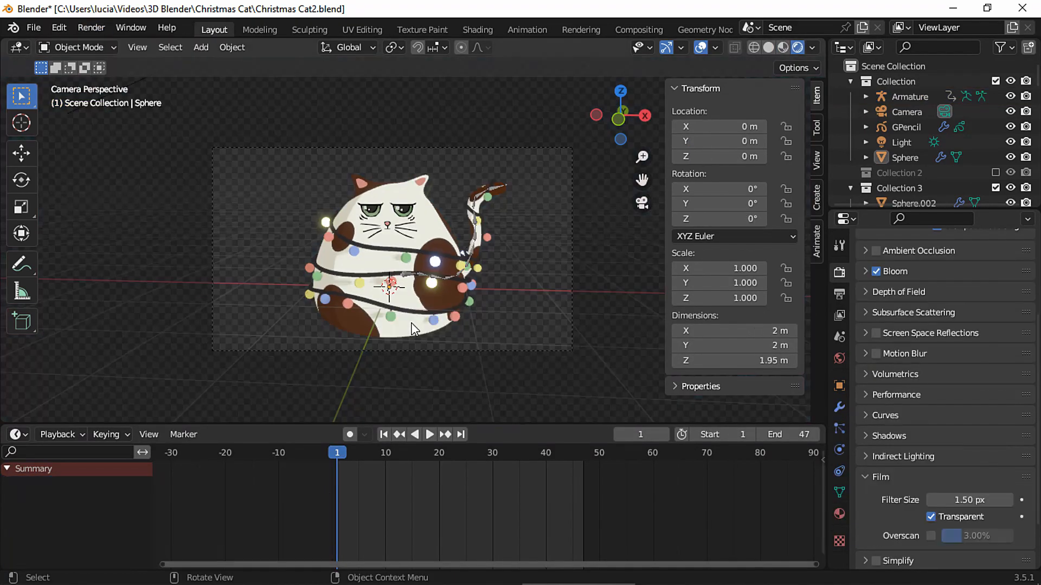
Add a ground plane and a sun light tilted 12.1° around X
key(shift+a)
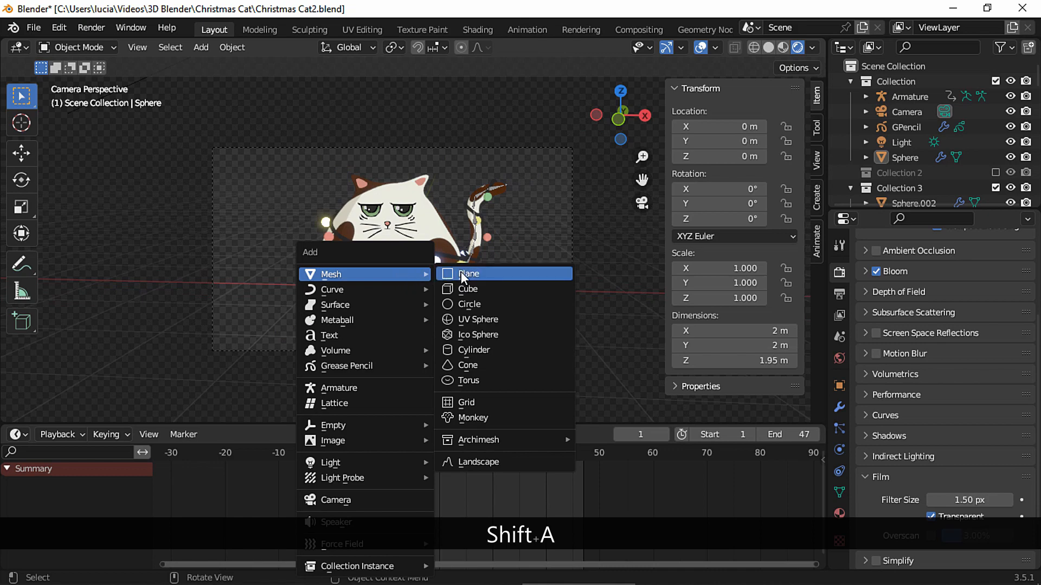
click(468, 274)
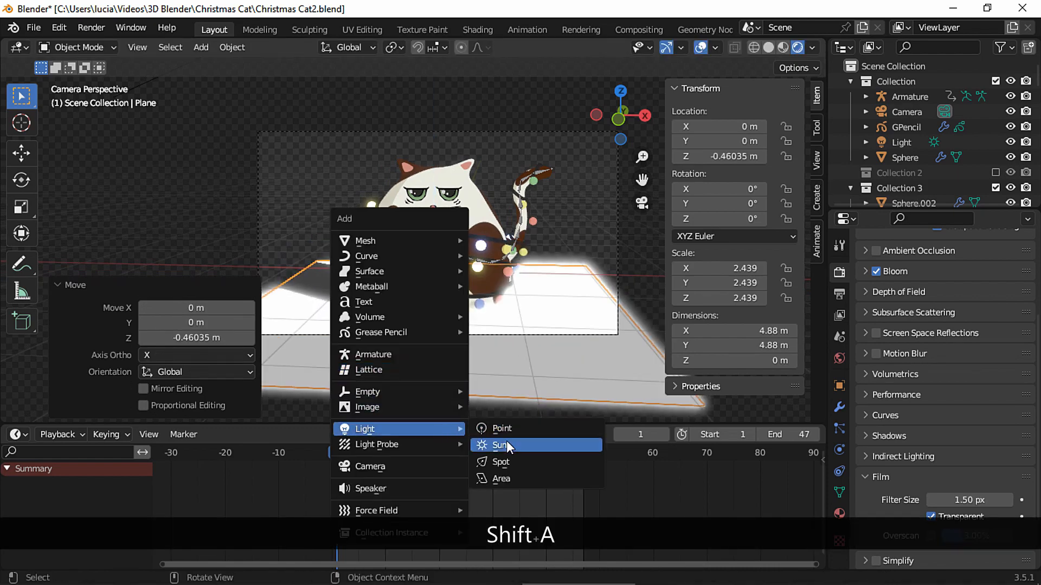
click(501, 445)
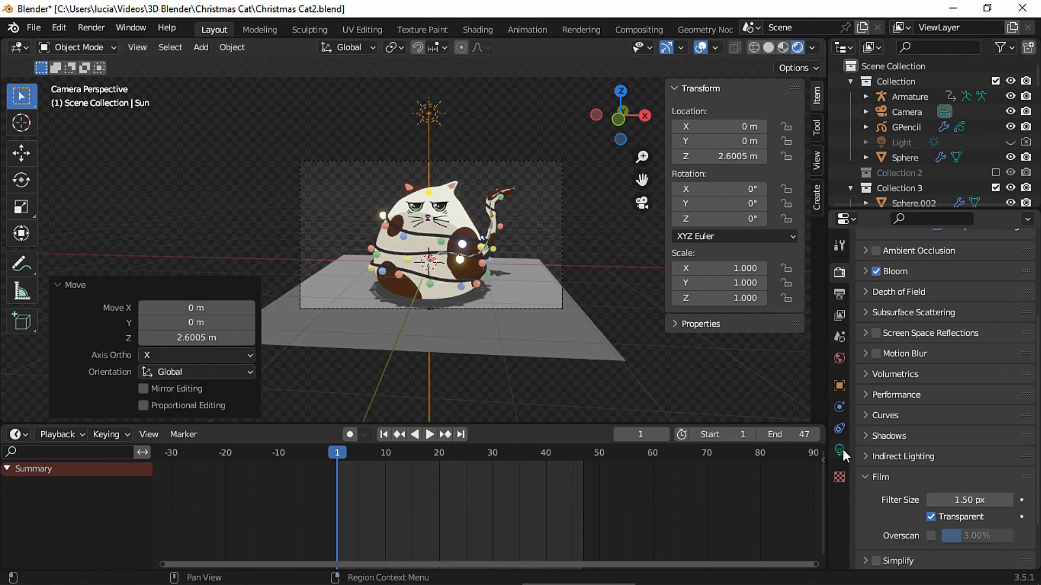
click(838, 451)
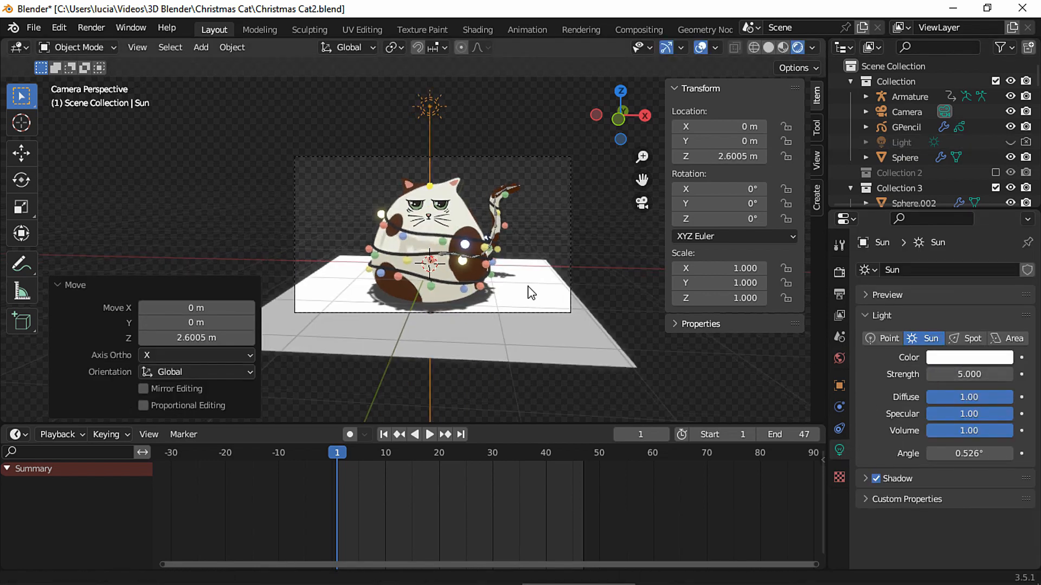
key(Escape)
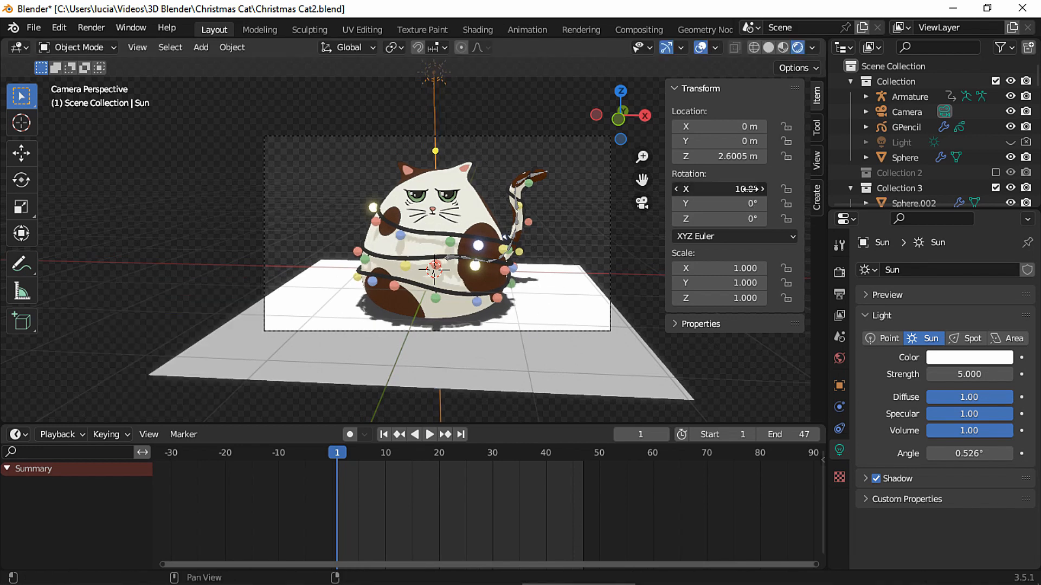
click(428, 434)
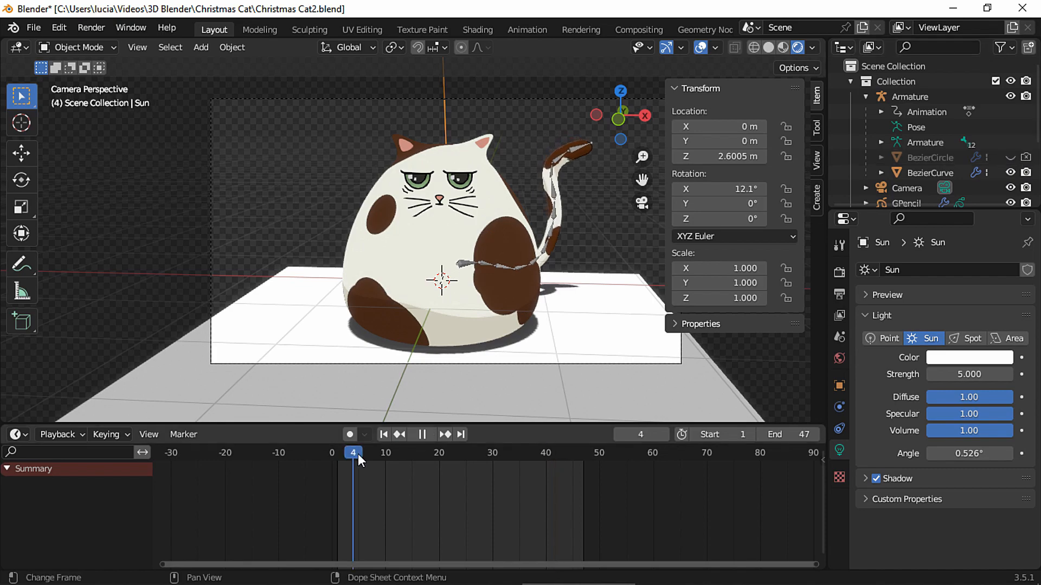
Set the floor material to Alpha Blend and darken the shadow stop in its color ramp
click(476, 30)
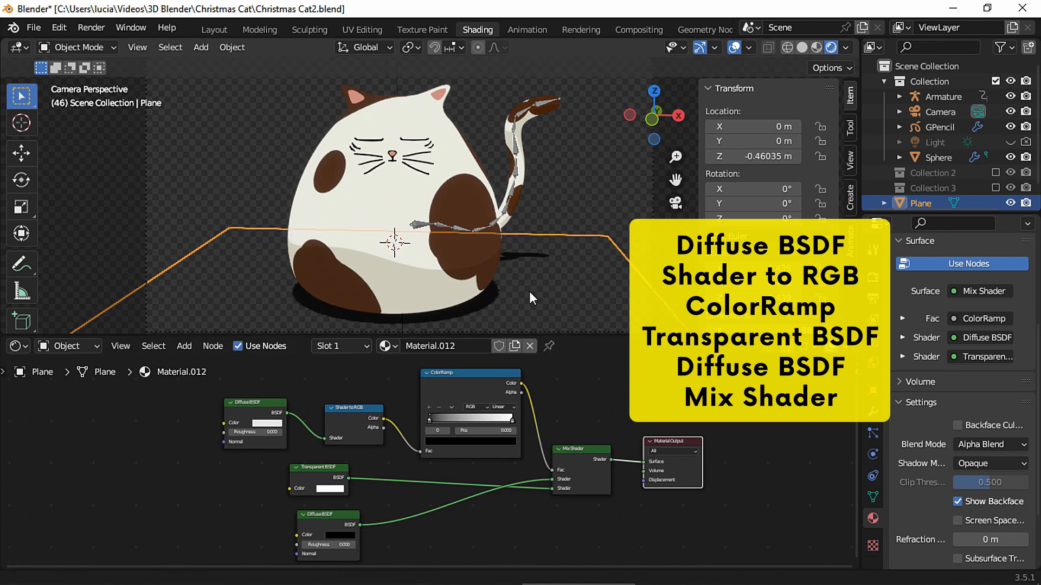
click(990, 444)
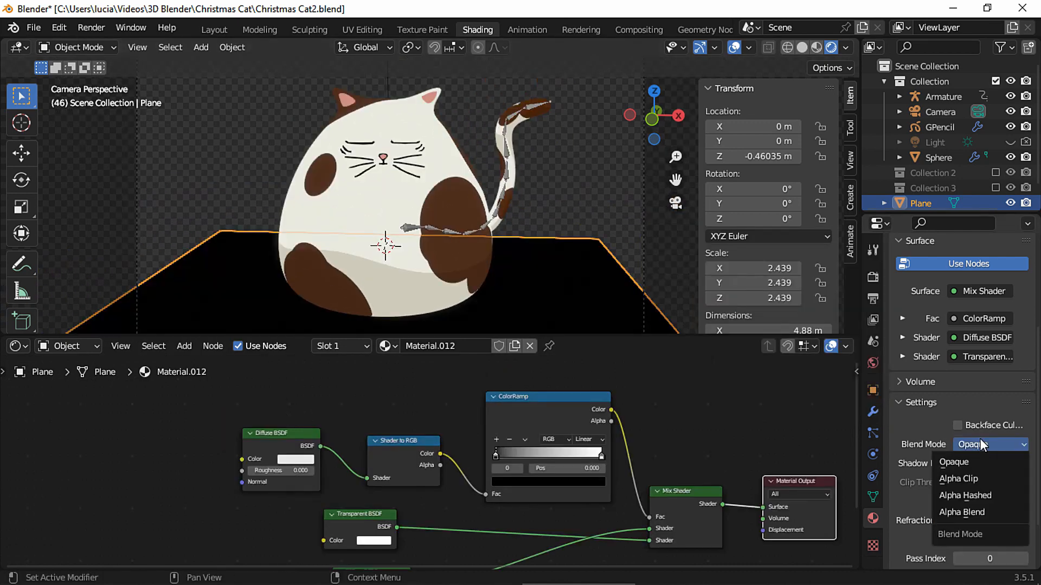
mouse_move(961, 512)
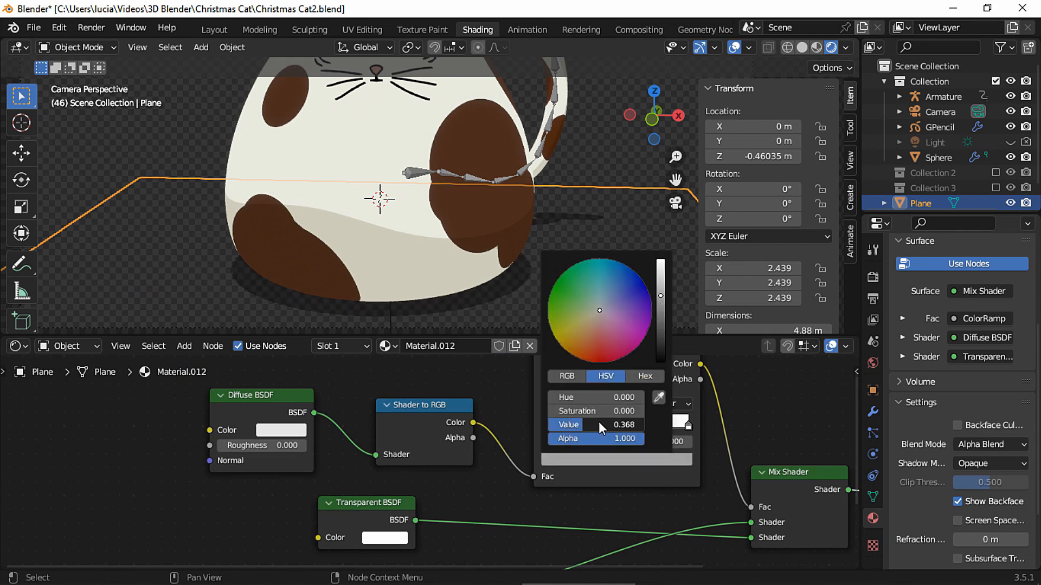
drag(624, 425, 578, 425)
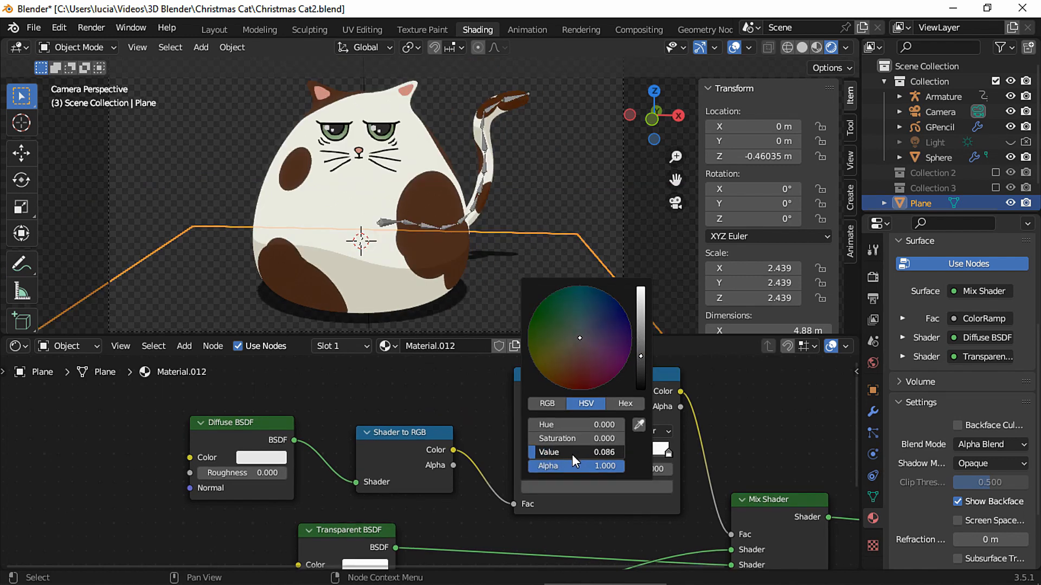
drag(590, 452, 576, 452)
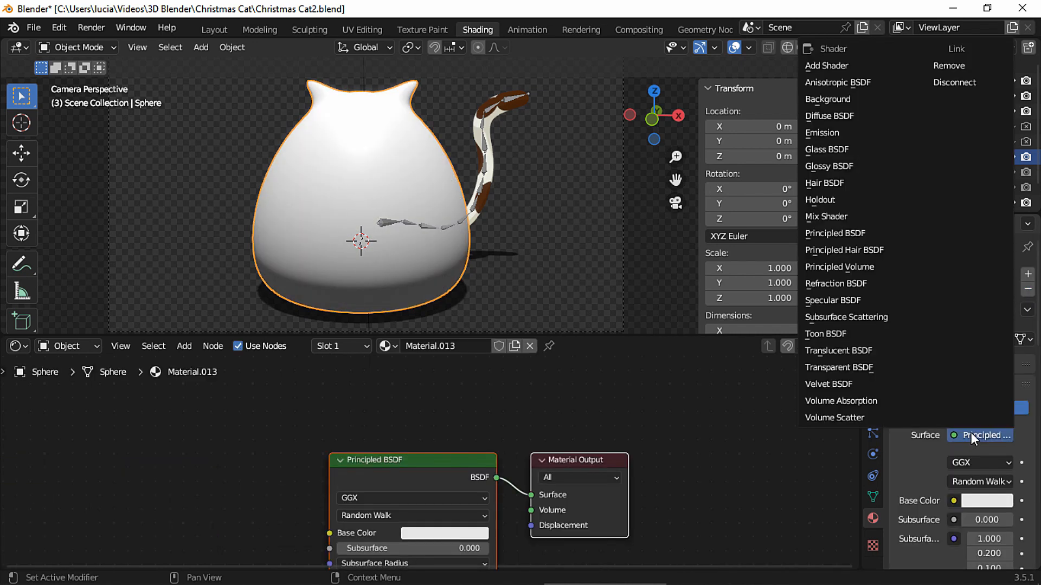
Give the cat's body and tail a Transparent BSDF shader
click(839, 367)
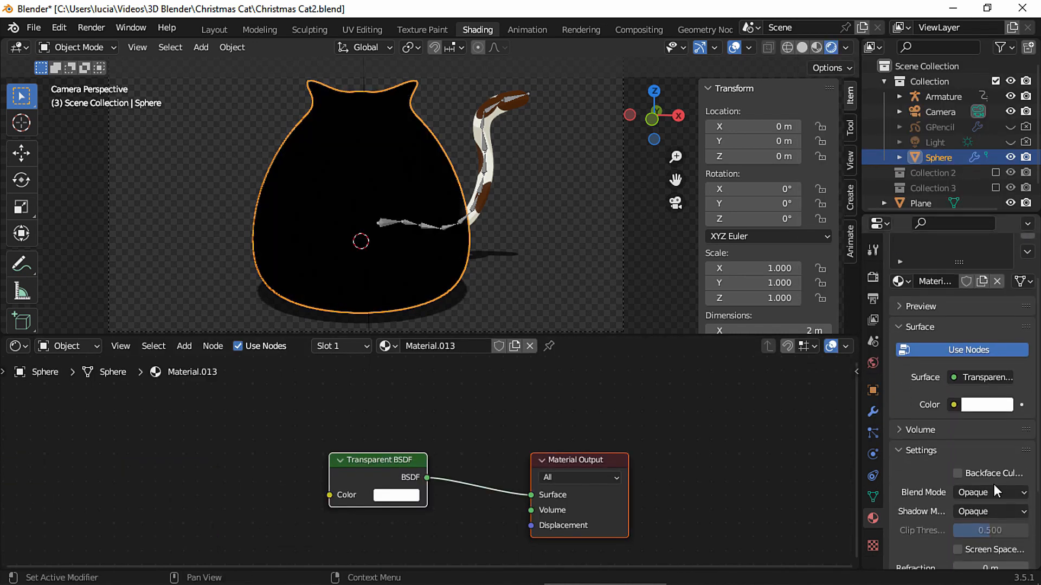
click(989, 493)
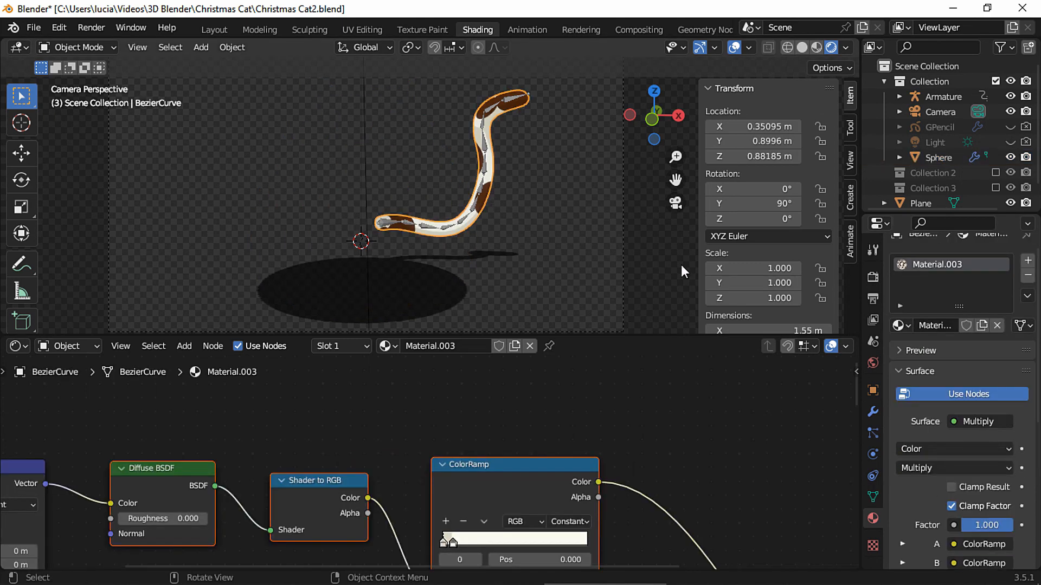
click(900, 325)
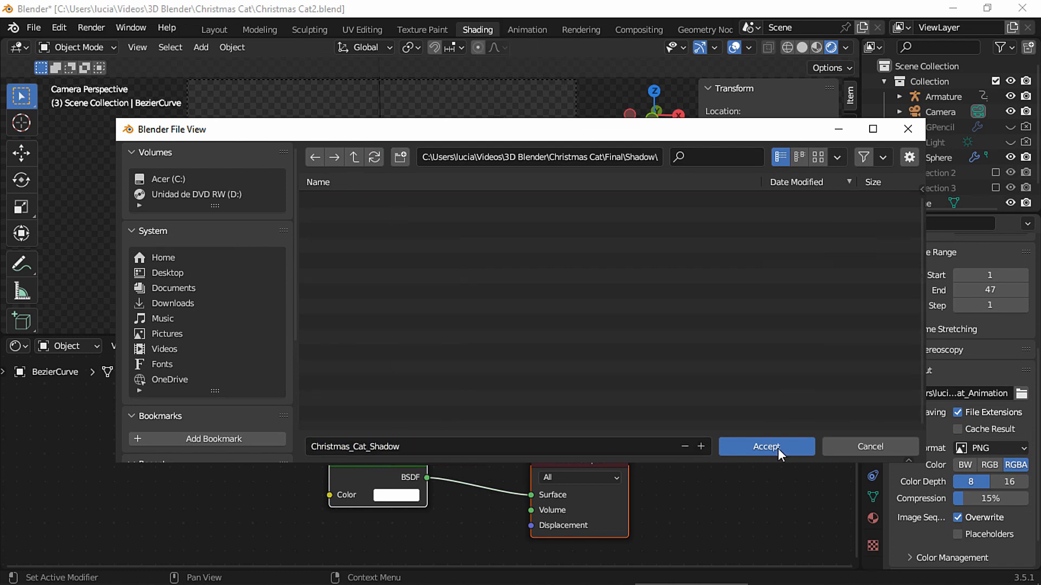
Set output to Final\Shadow\Christmas_Cat_Shadow and save as Christmas Cat2 SHADOW.blend
click(765, 447)
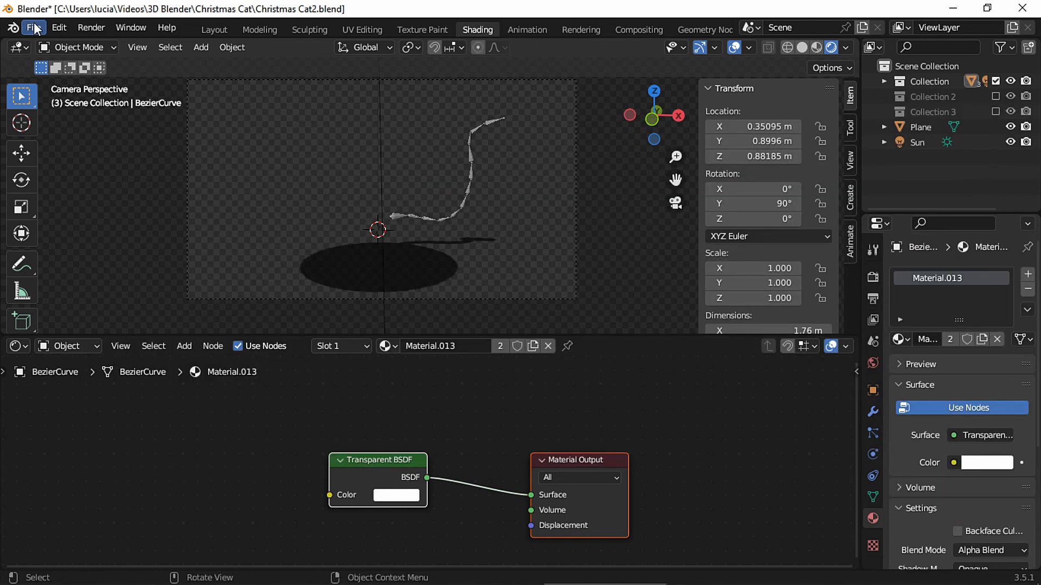
click(33, 27)
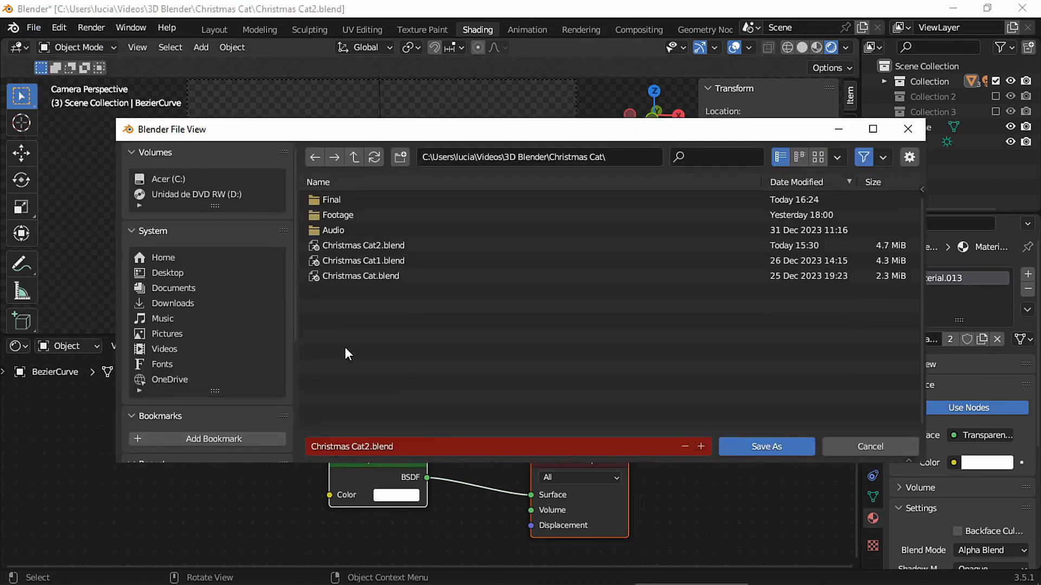
click(372, 447)
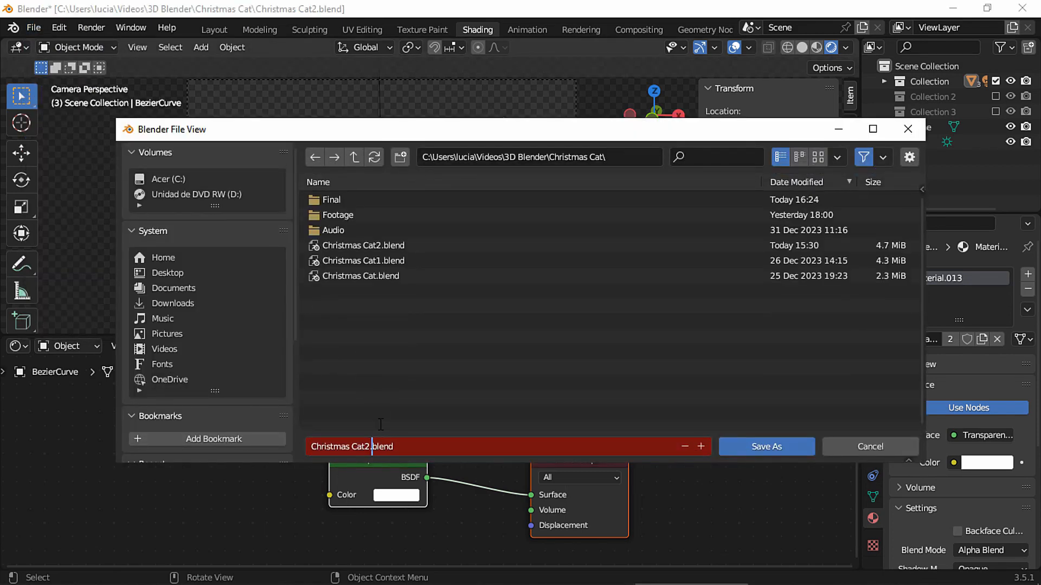
text(SH)
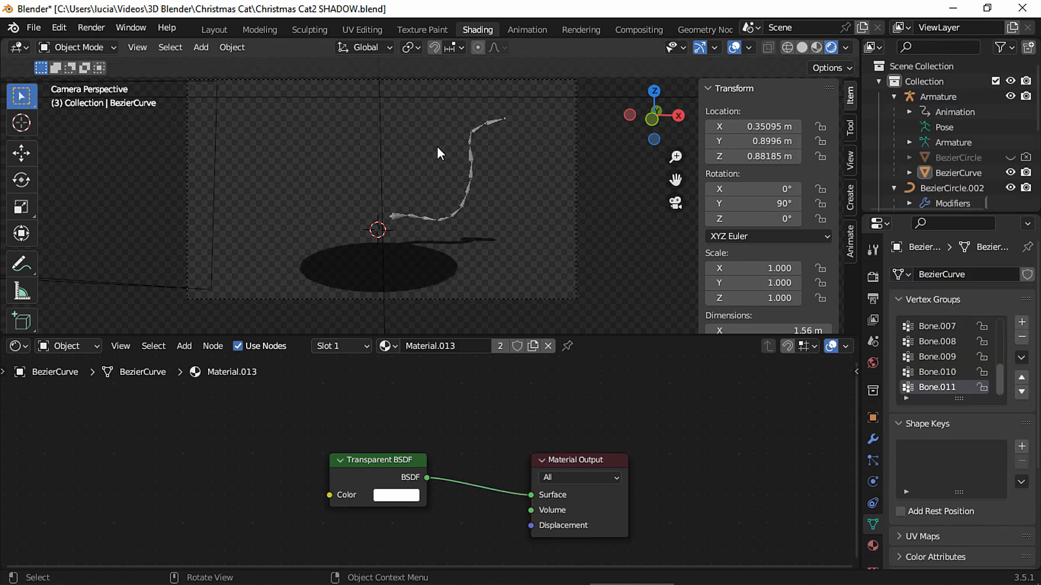
Enable compositing nodes and turn the left area into an Image Editor showing the Viewer Node
click(551, 30)
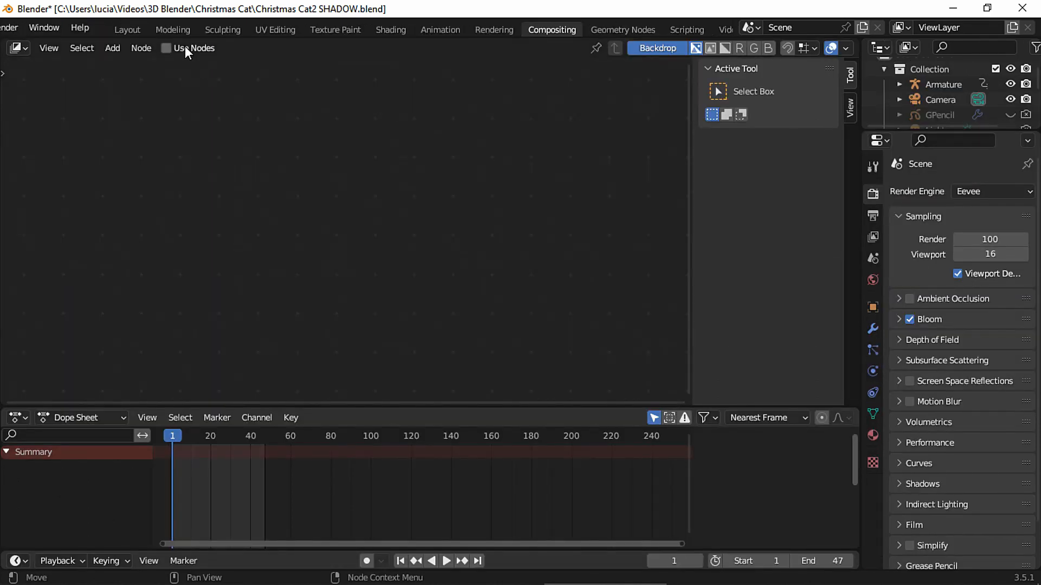
click(166, 48)
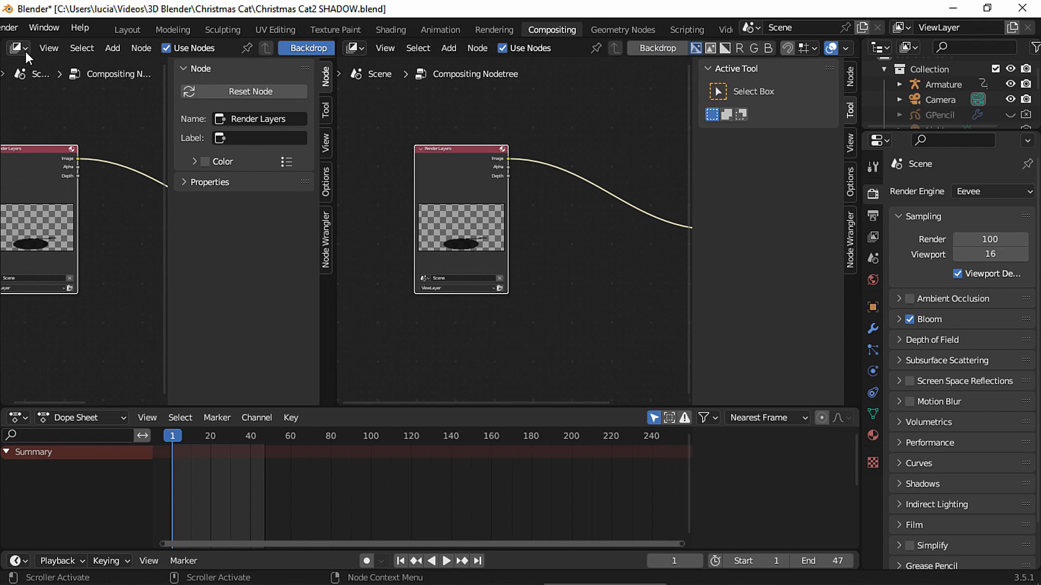
click(15, 47)
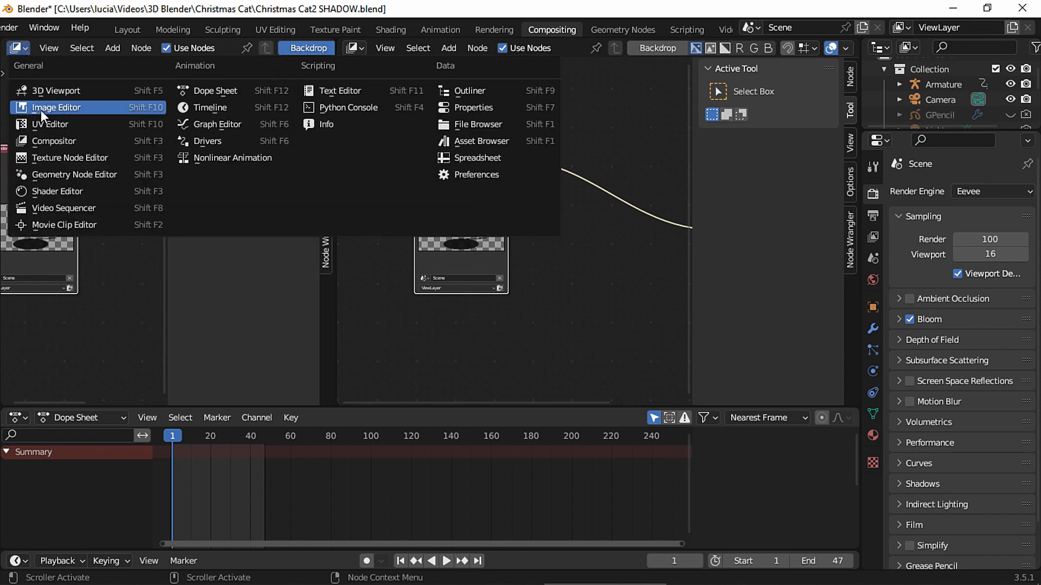
click(56, 108)
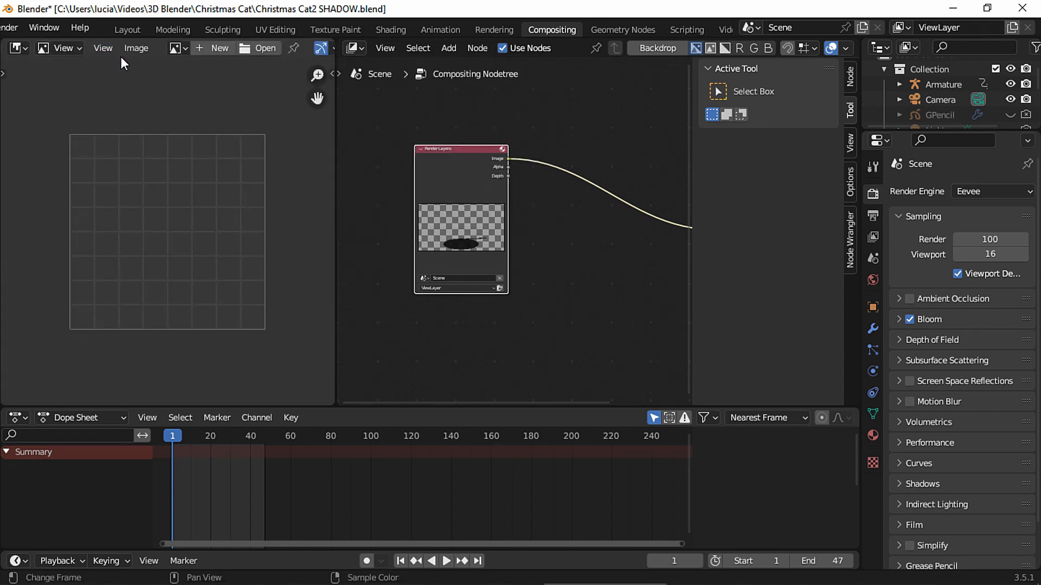
click(174, 48)
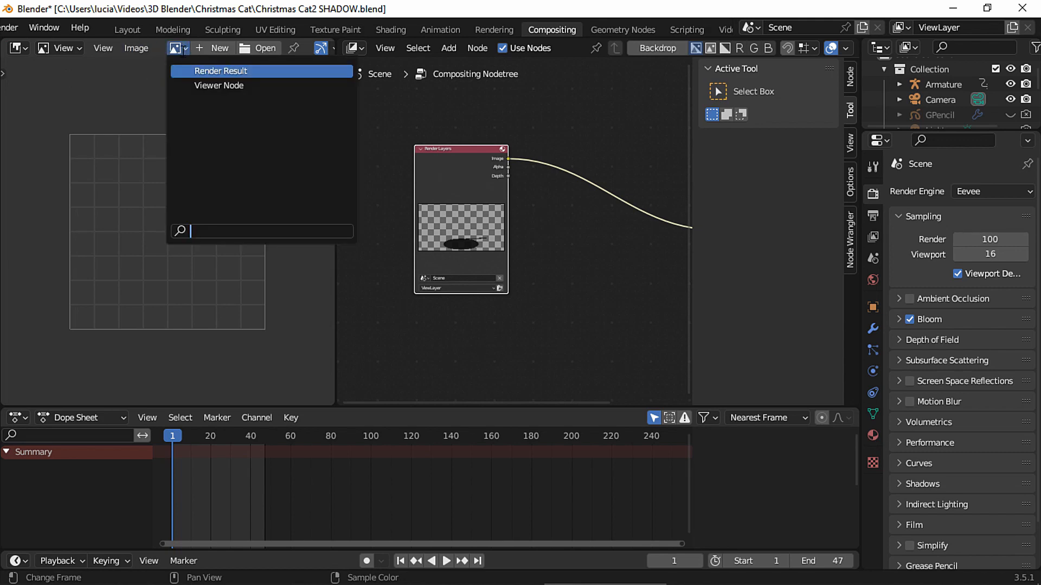
click(219, 85)
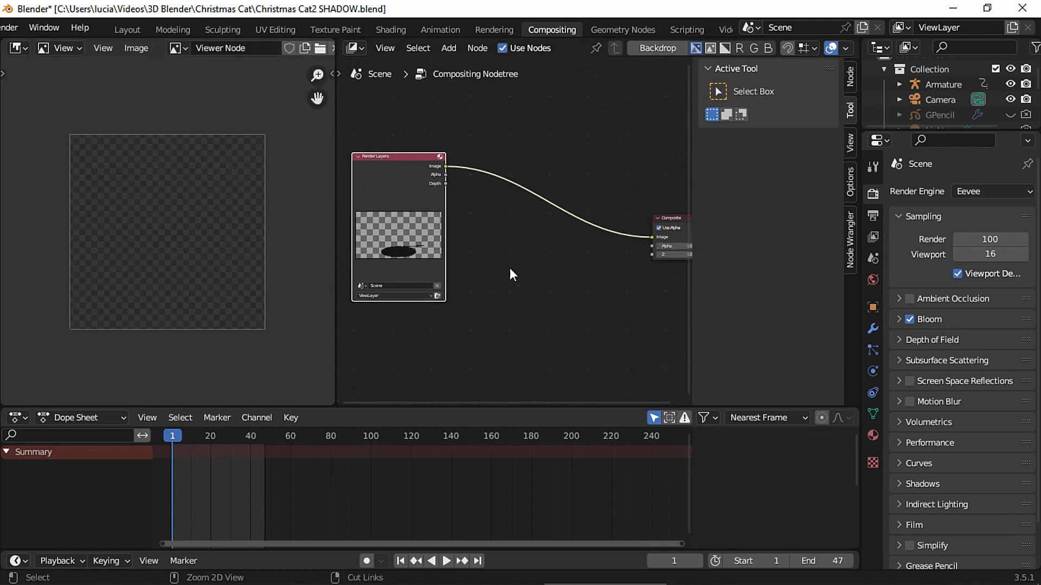
key(shift+a)
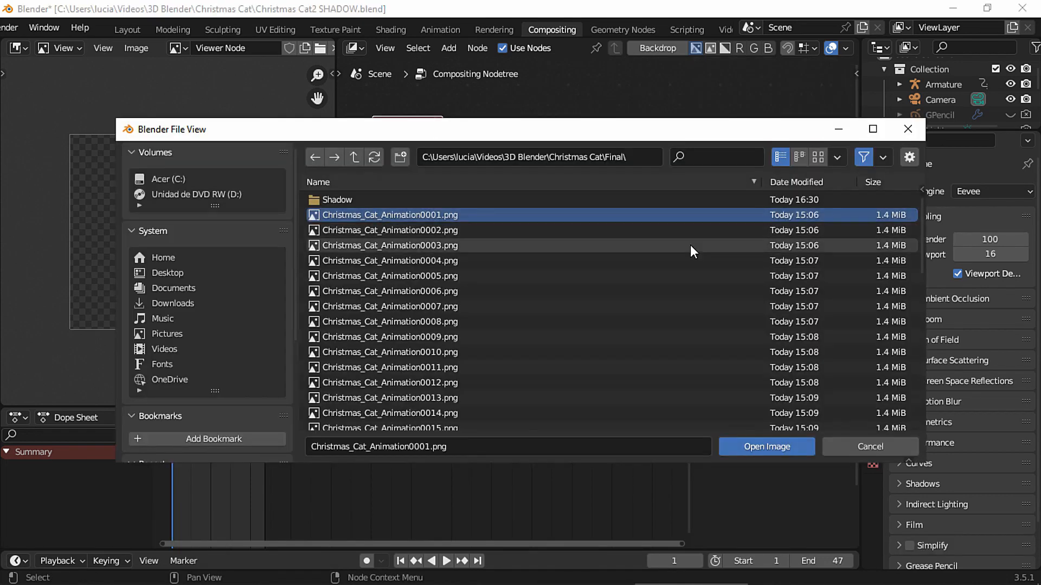
Add Image nodes for the 47 cat frames, the teal background, and 47 shadow frames
scroll(down, 3)
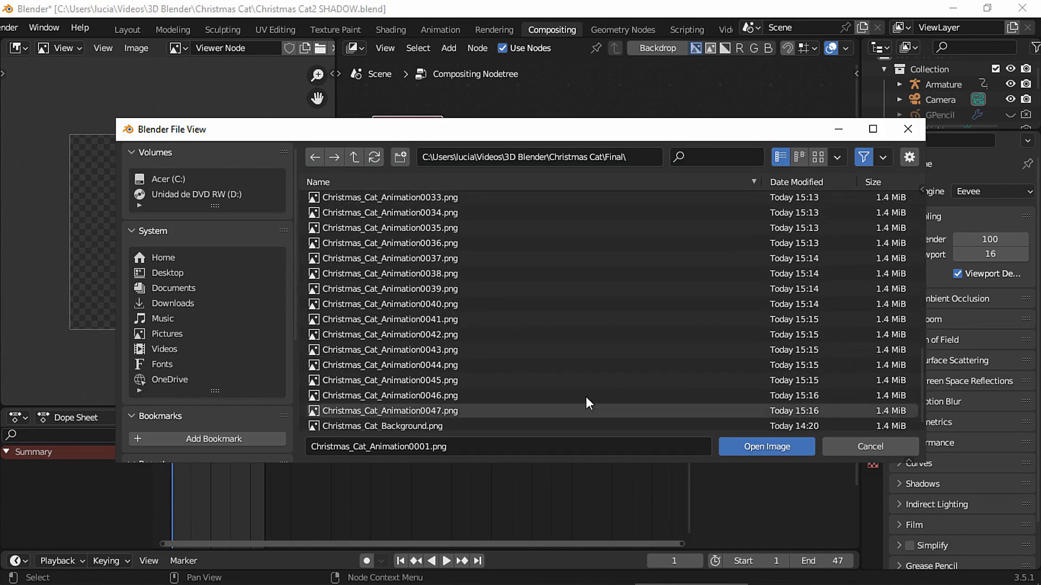
click(764, 446)
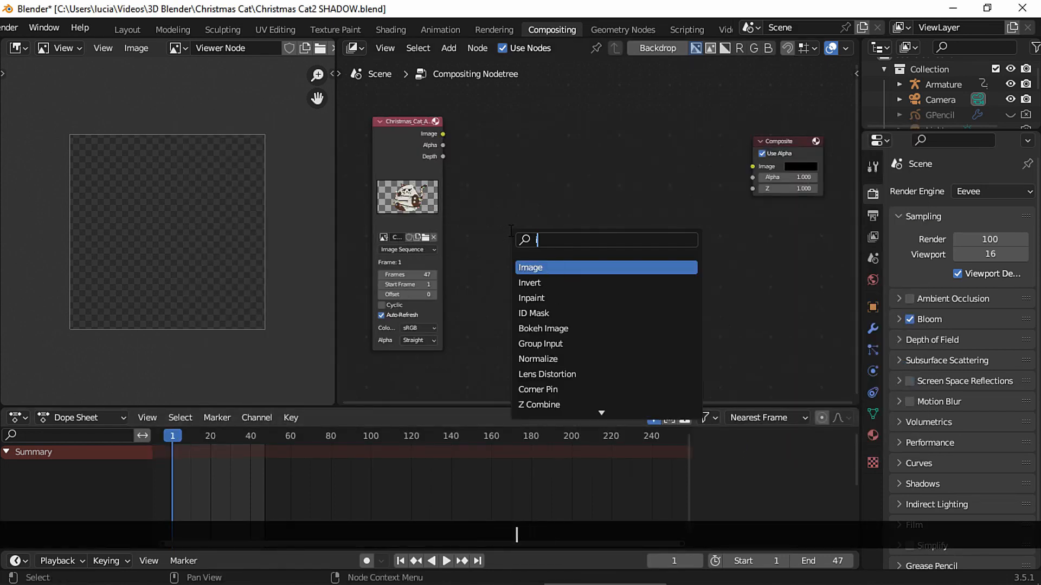
click(531, 267)
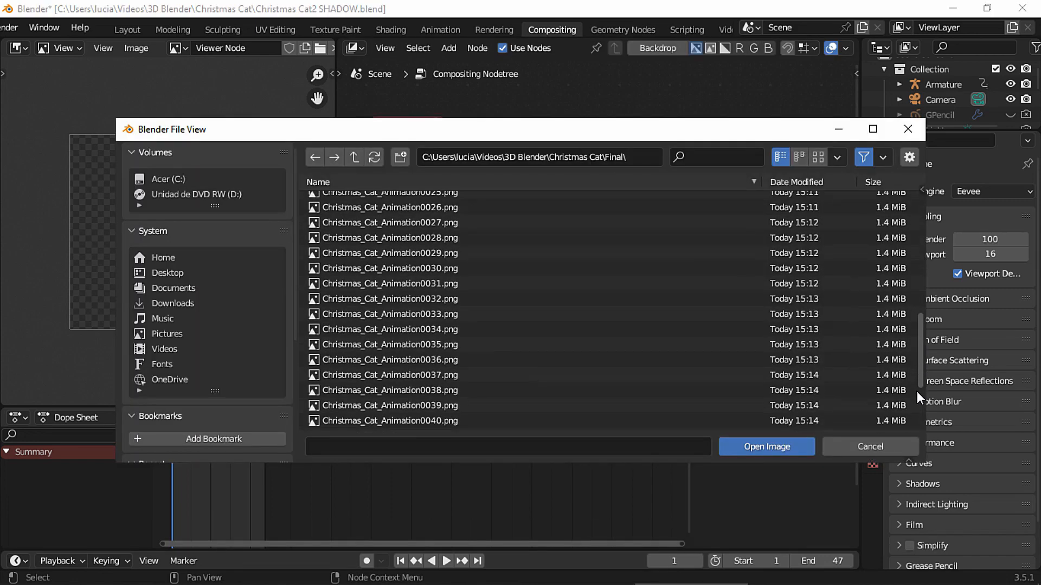
click(766, 446)
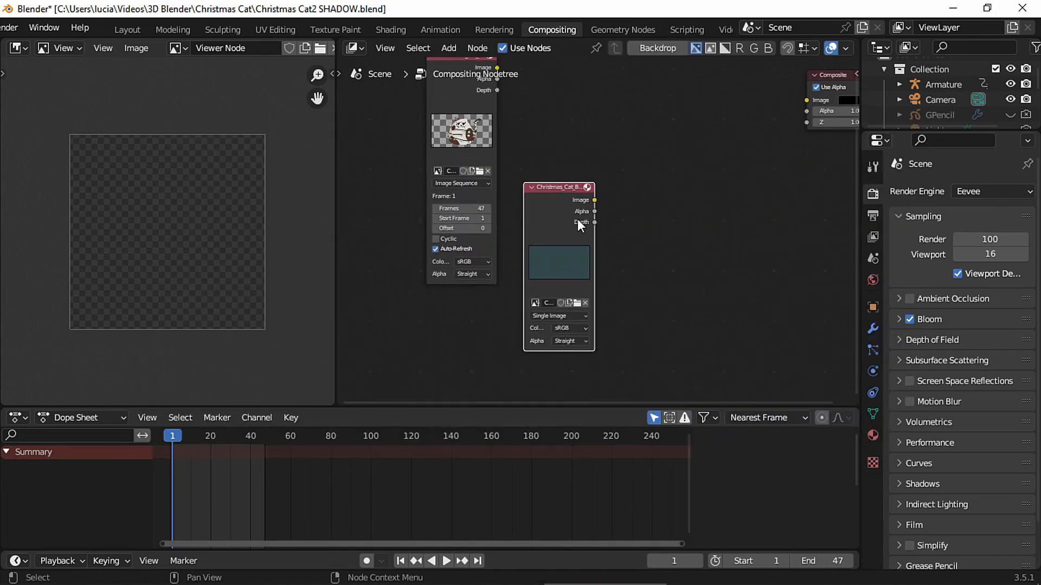
text(im)
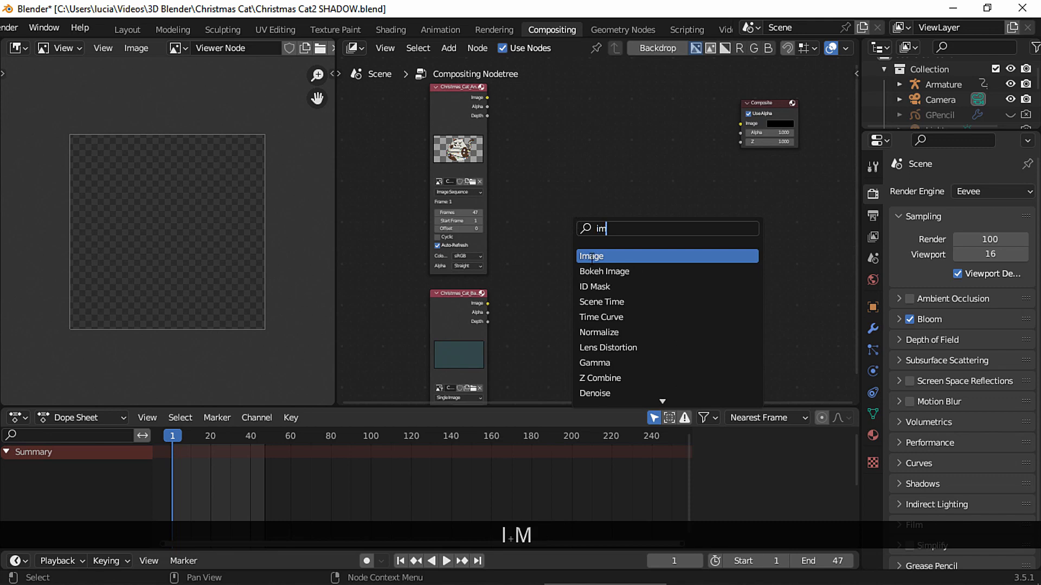
click(591, 256)
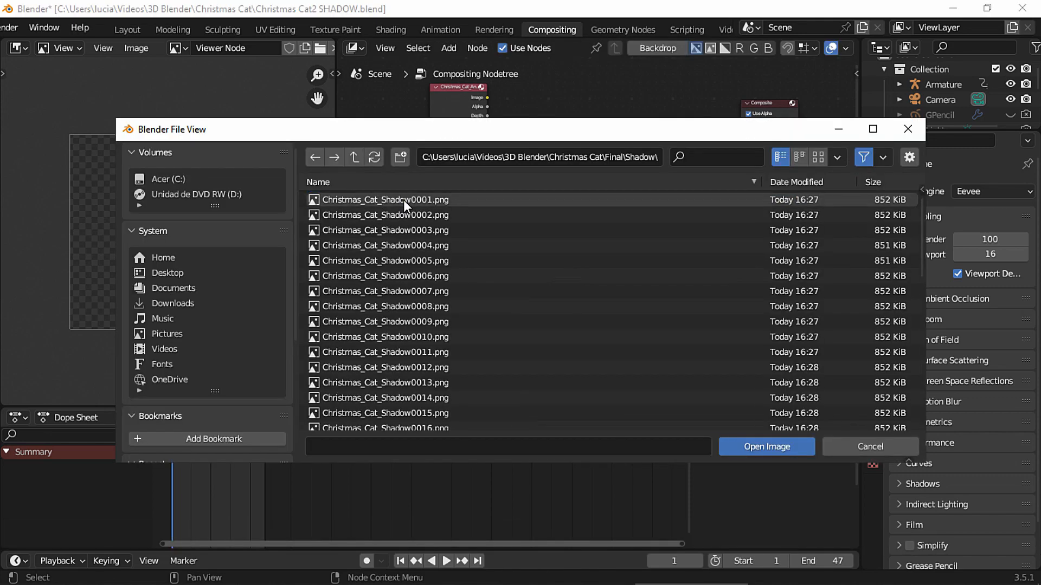
scroll(down, 3)
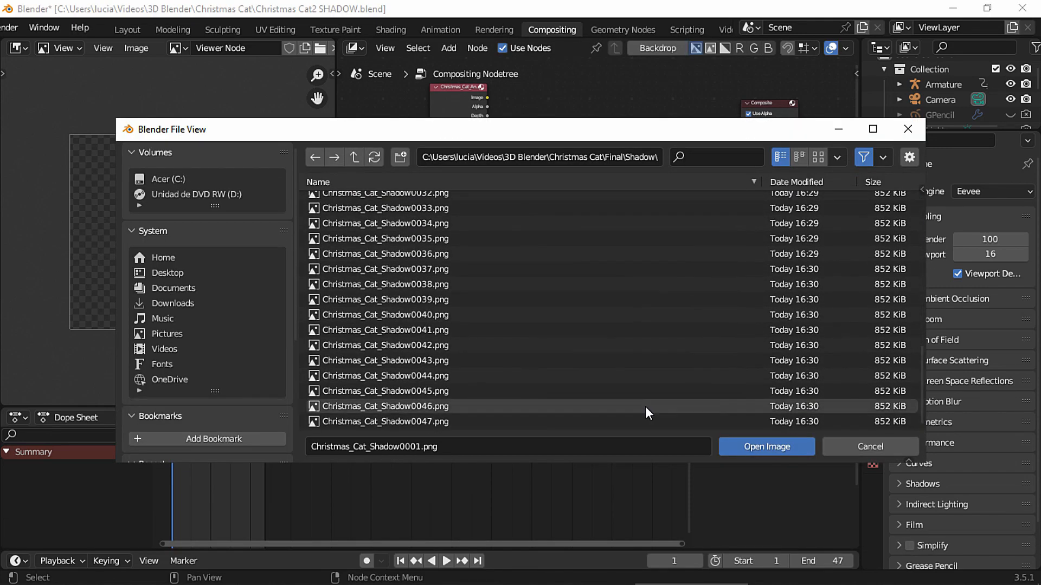
click(765, 447)
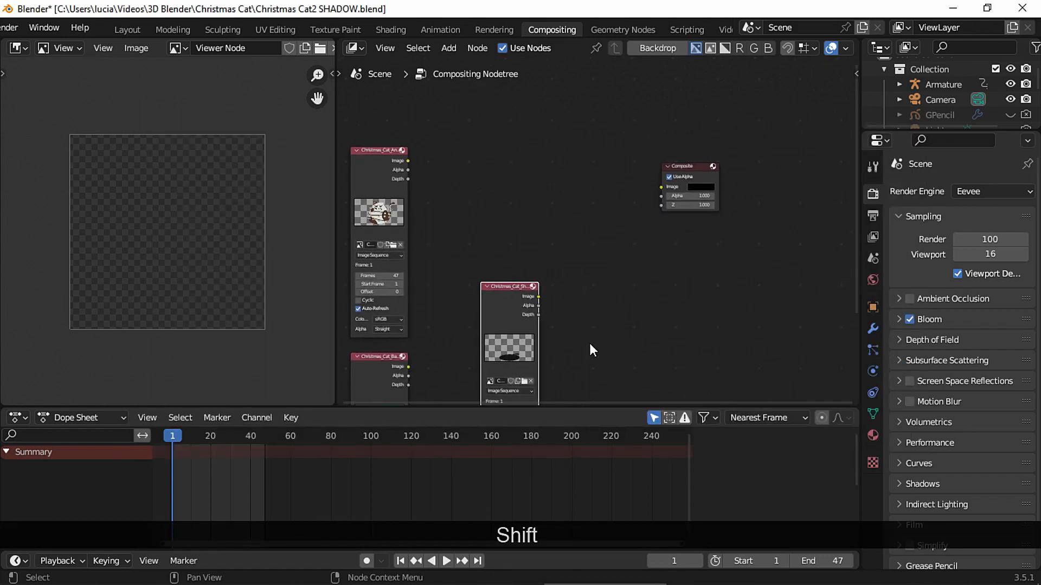
Add an Alpha Over node linked to the output and duplicate it for the background
text(alp)
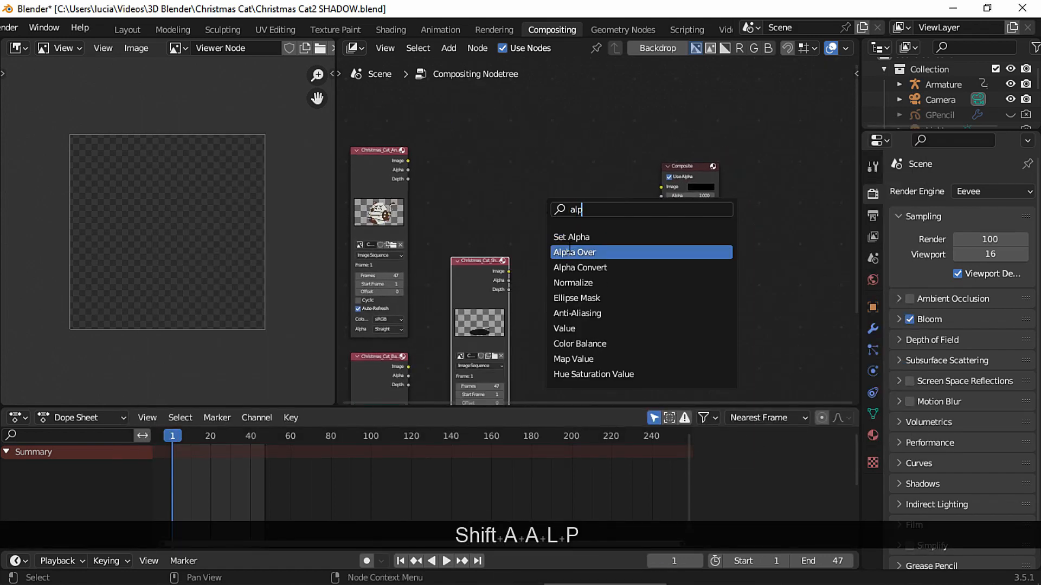
click(574, 252)
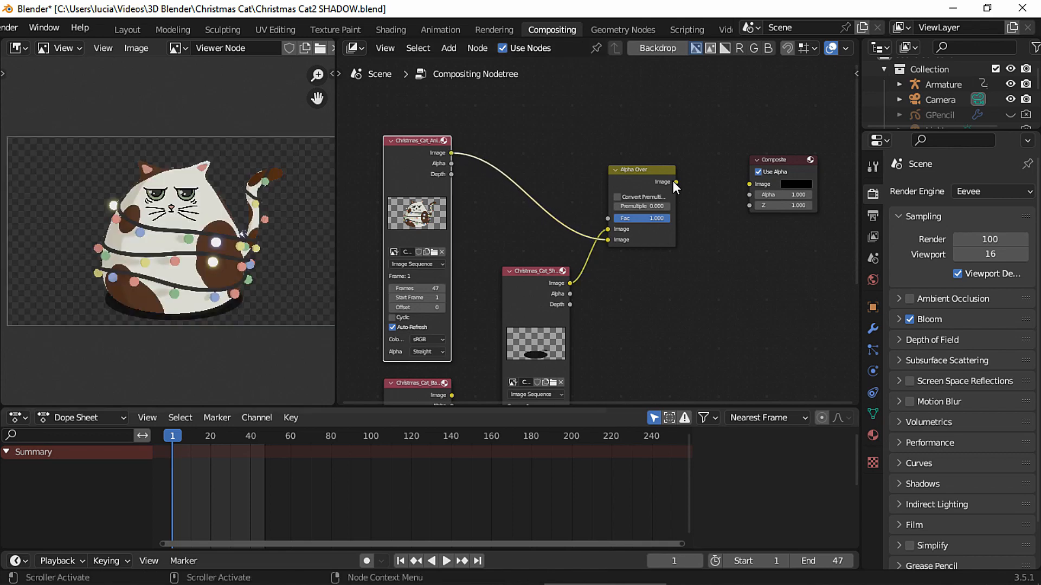
click(641, 169)
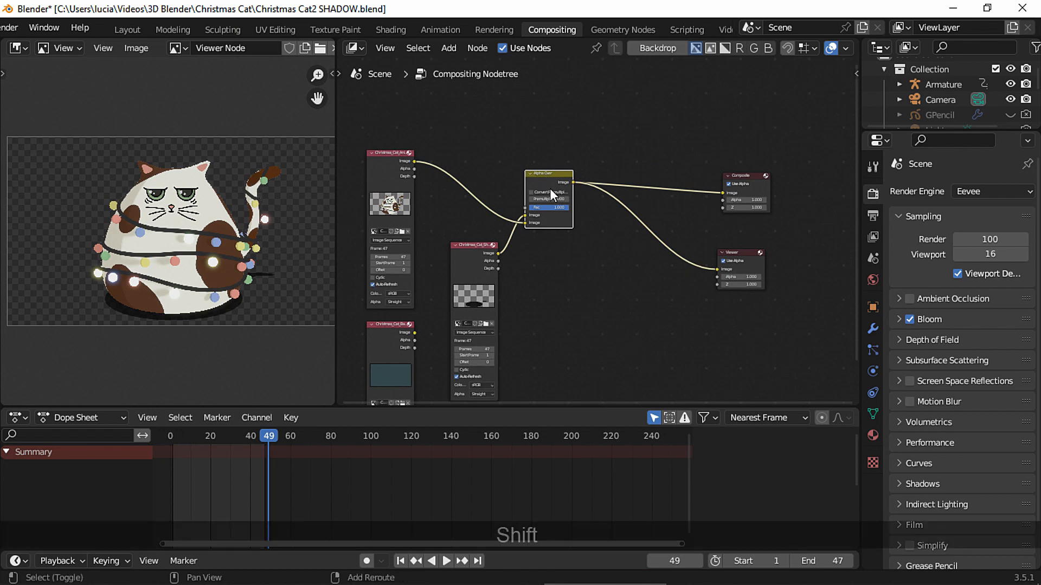
key(shift+d)
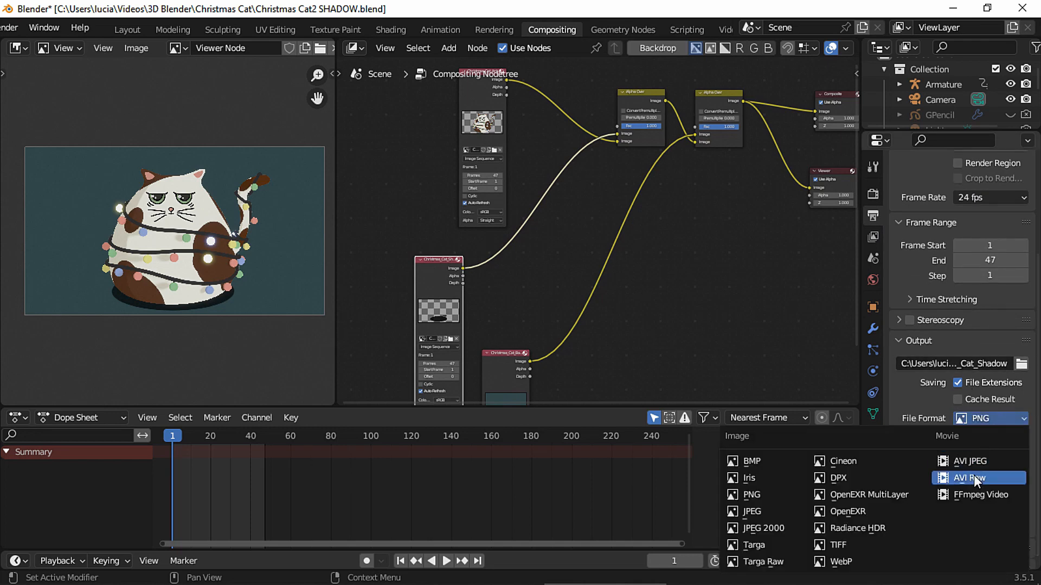
Set output to FFmpeg video at Christmas_Cat_FINAL and render the animation
click(979, 495)
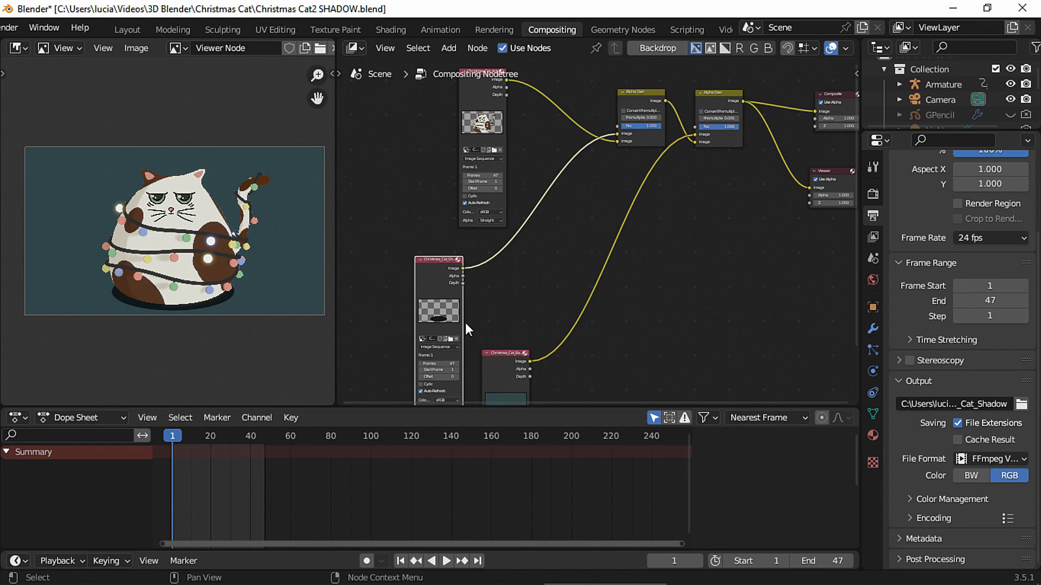
click(91, 27)
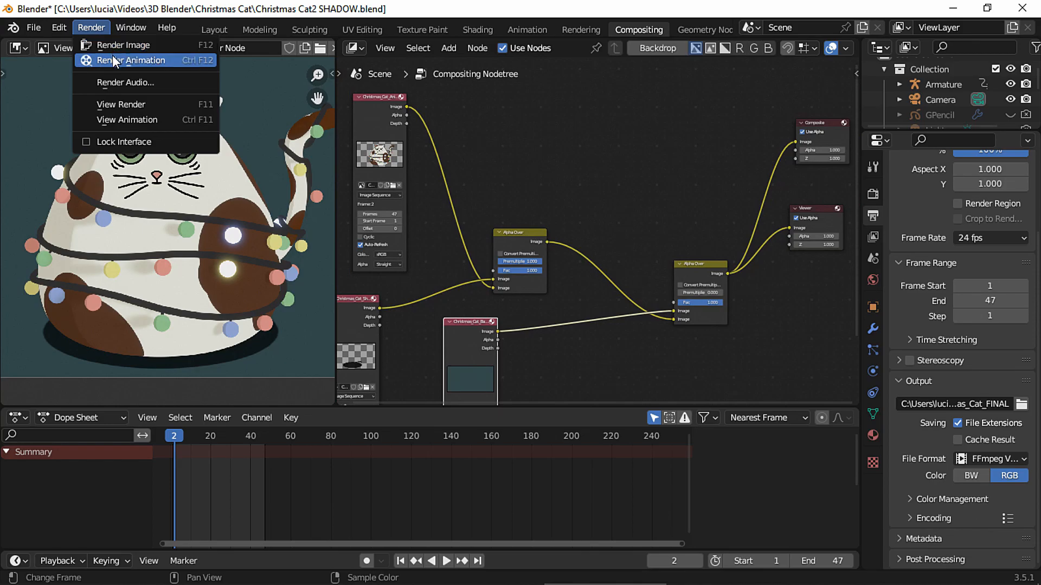
click(132, 61)
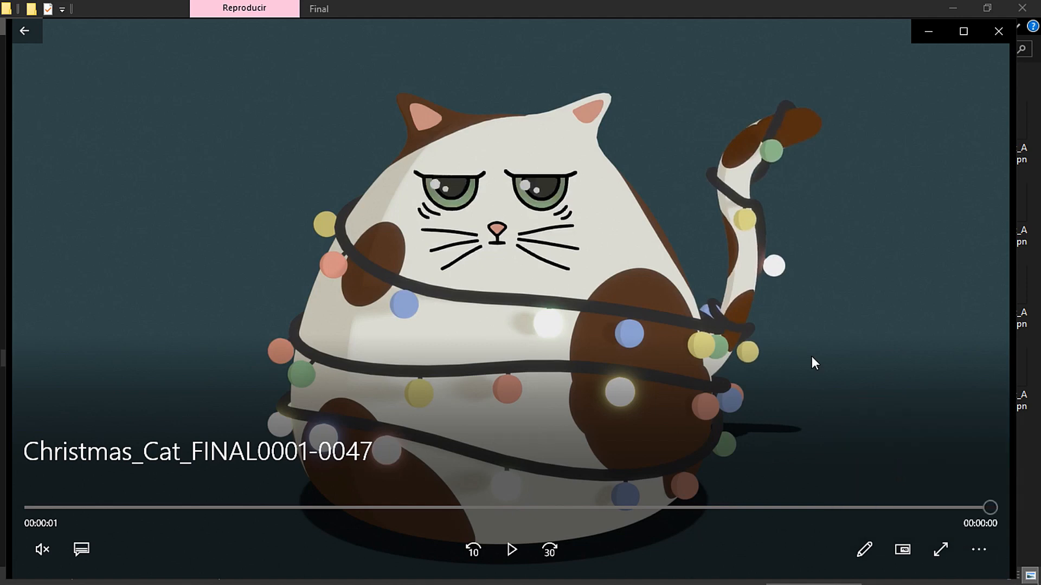
Play the rendered Christmas_Cat_FINAL video in Windows Media Player
key(space)
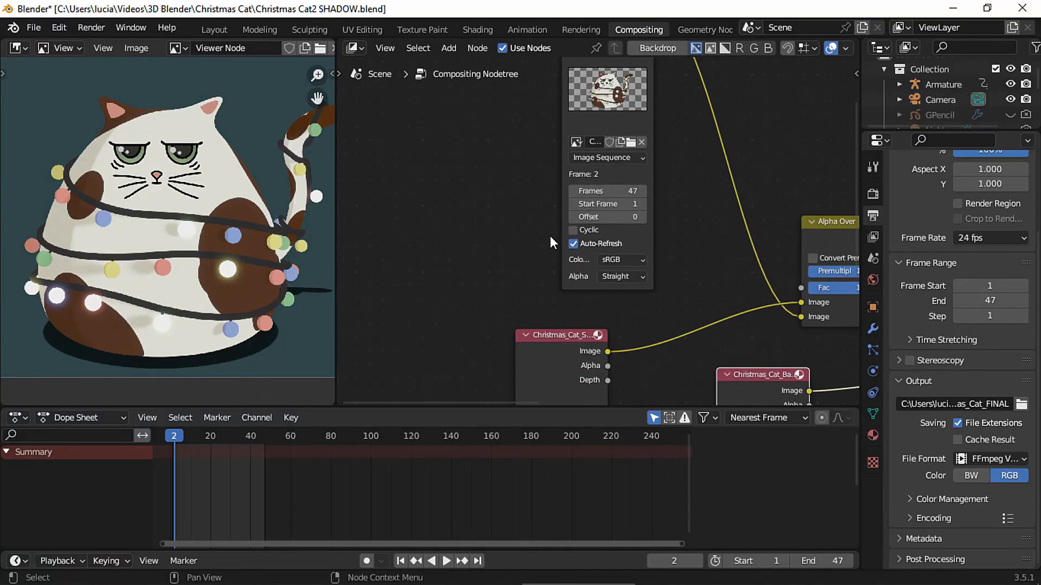
Make the cat image sequence cyclic, set the end frame to 100, and preview the loop
click(573, 230)
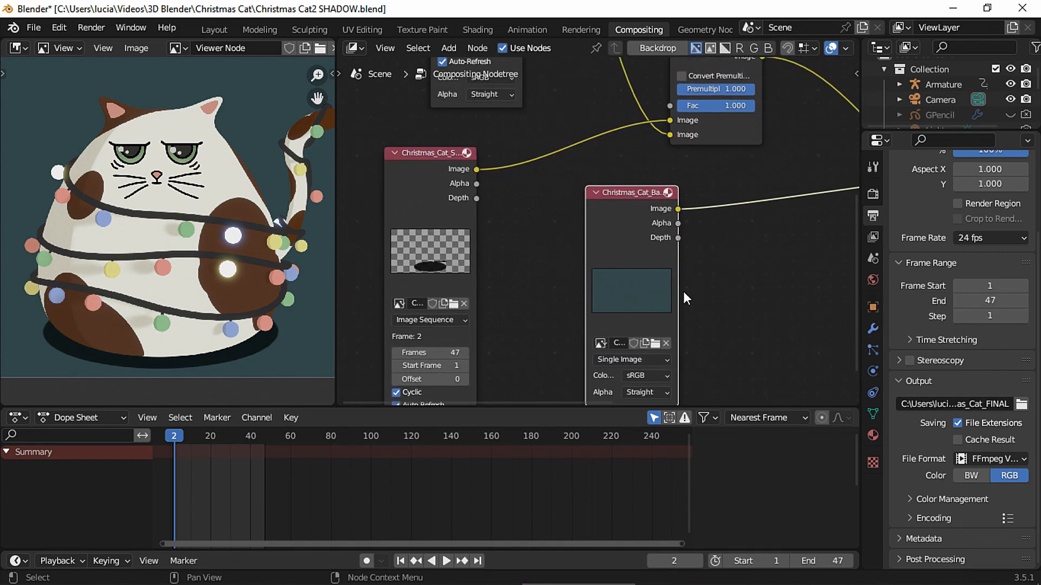
click(823, 561)
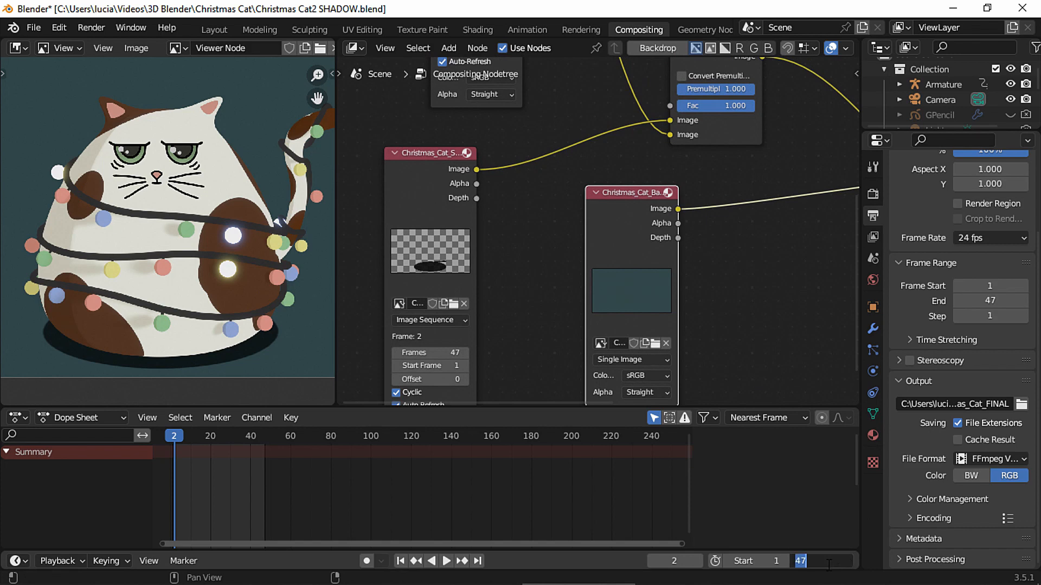
text(100)
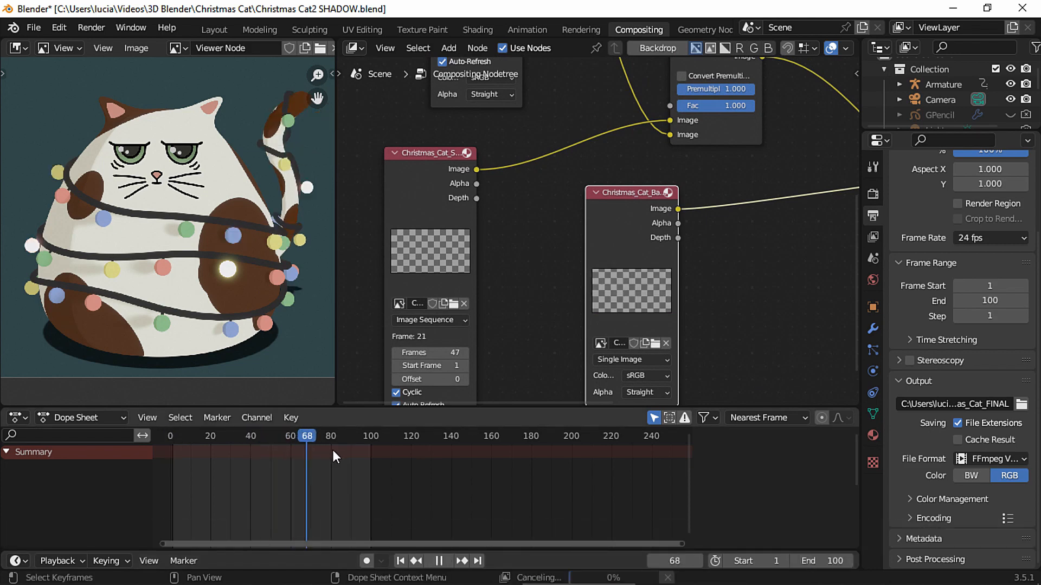
click(437, 561)
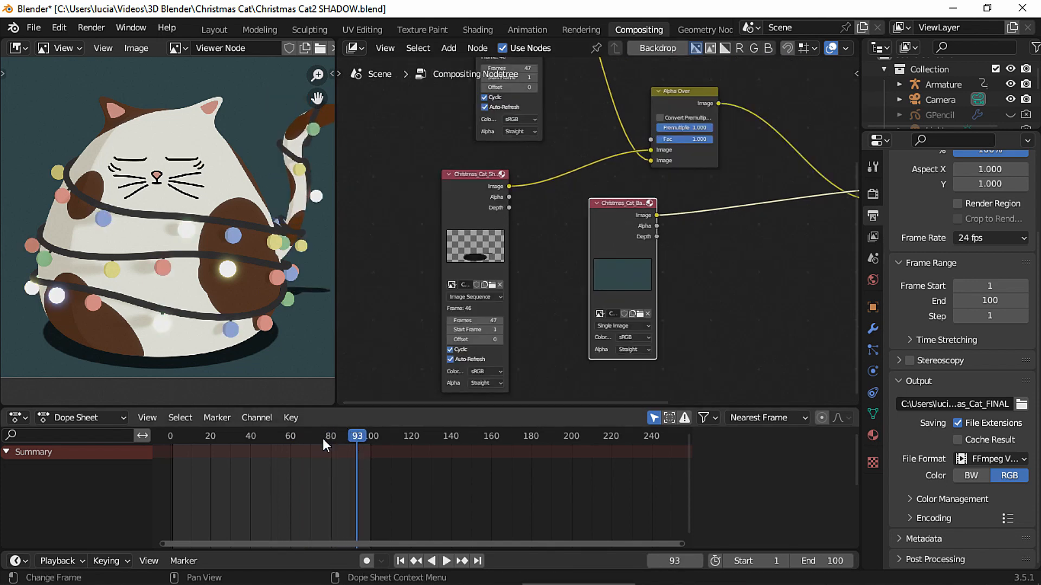
click(293, 436)
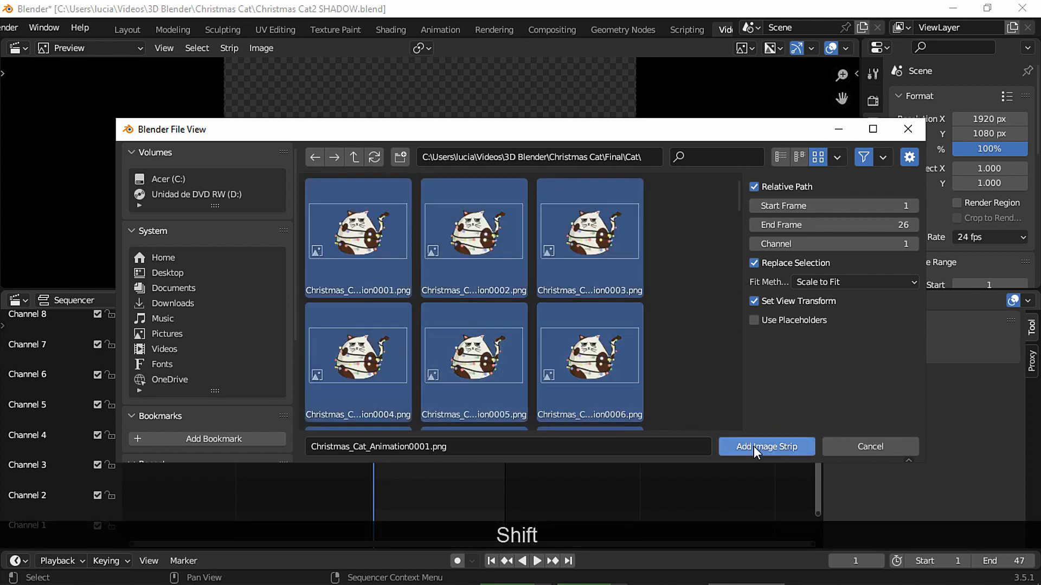
Add the cat frames, shadow frames and background image as strips on channels 3, 2 and 1
click(765, 447)
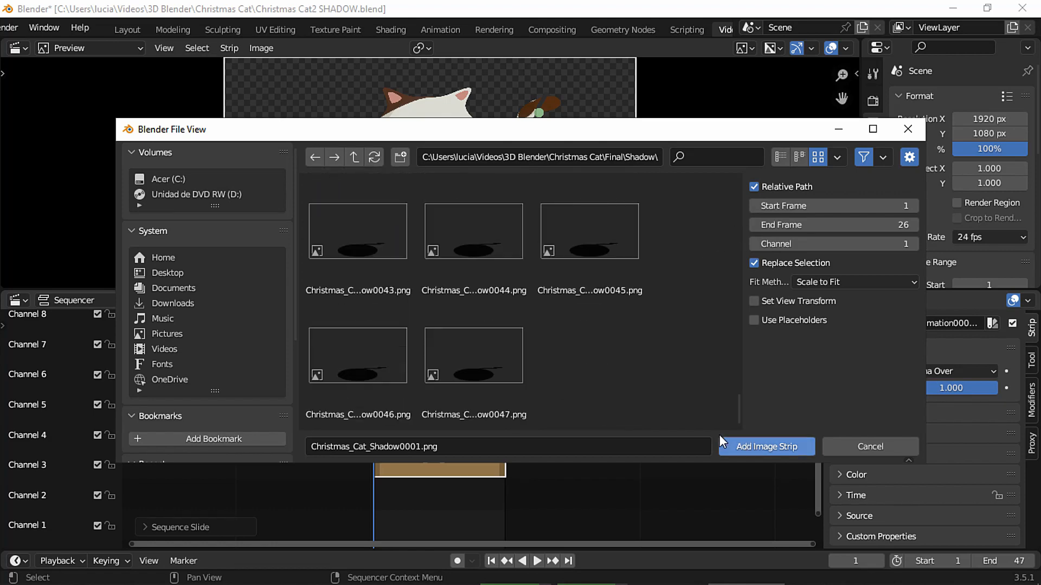
click(765, 446)
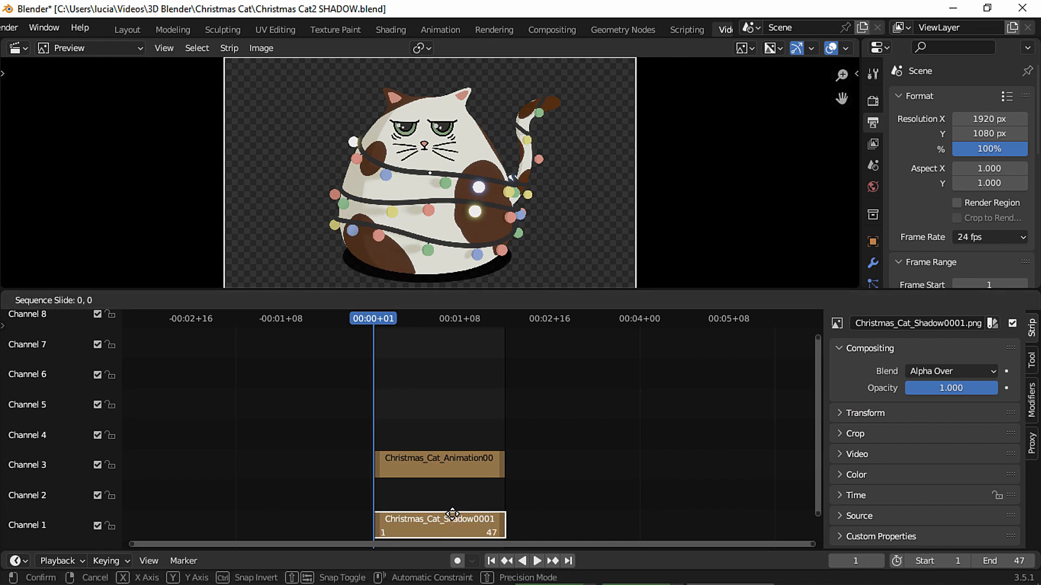
key(shift+a)
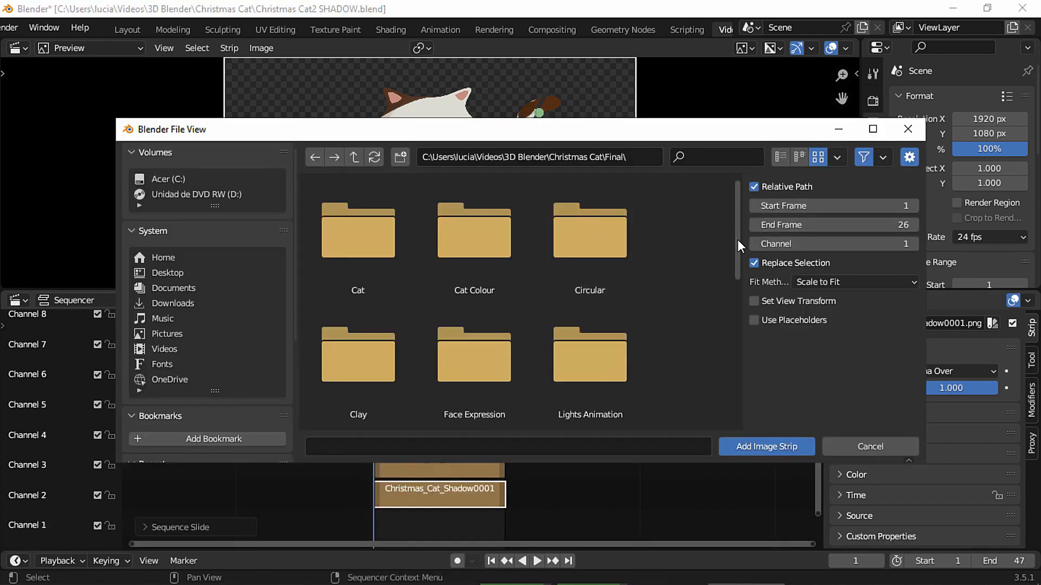
click(765, 446)
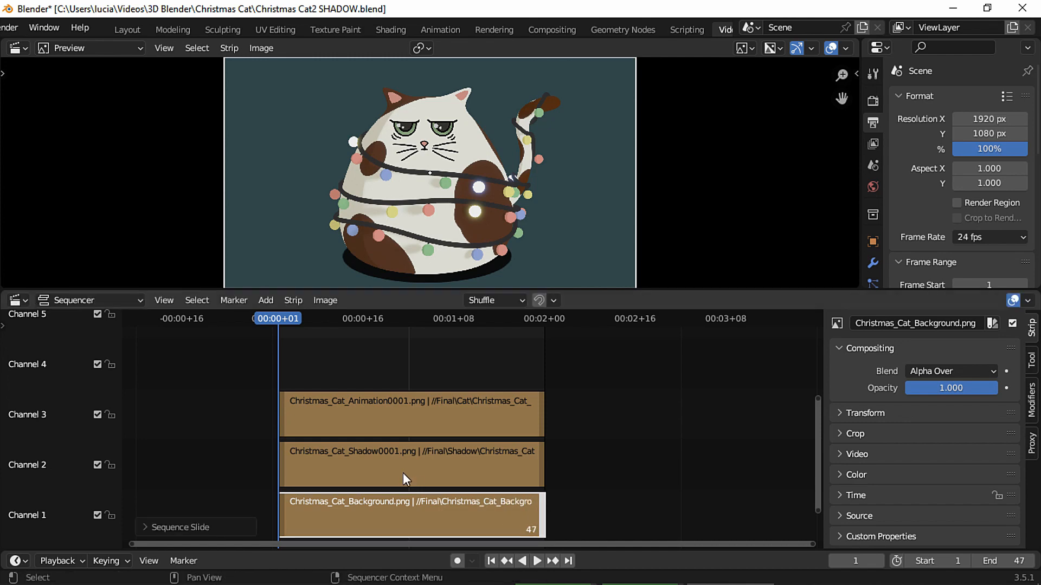
Set the shadow strip's blend mode to Soft Light and preview the softer shadow
click(405, 464)
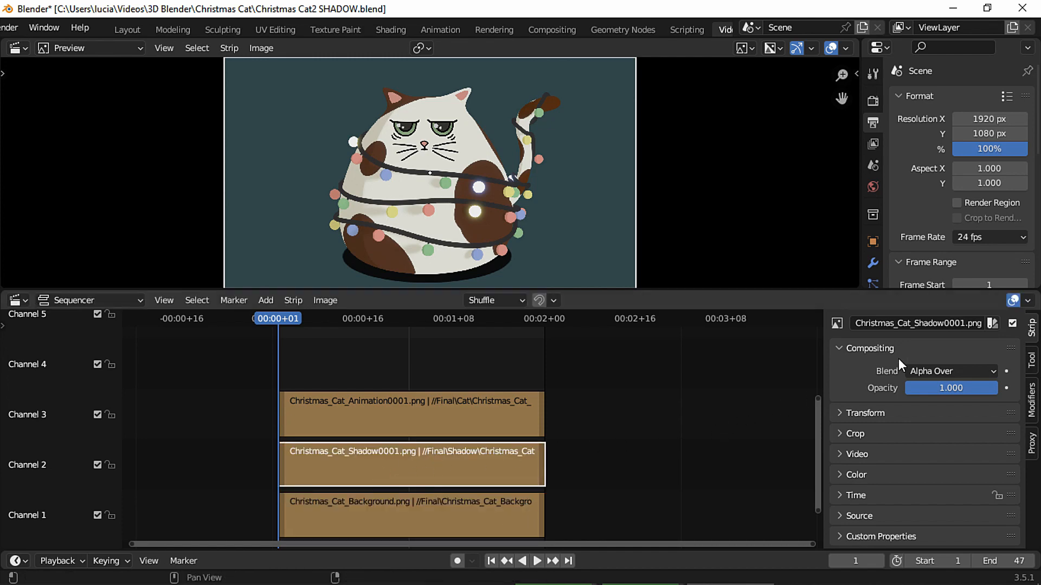
click(950, 371)
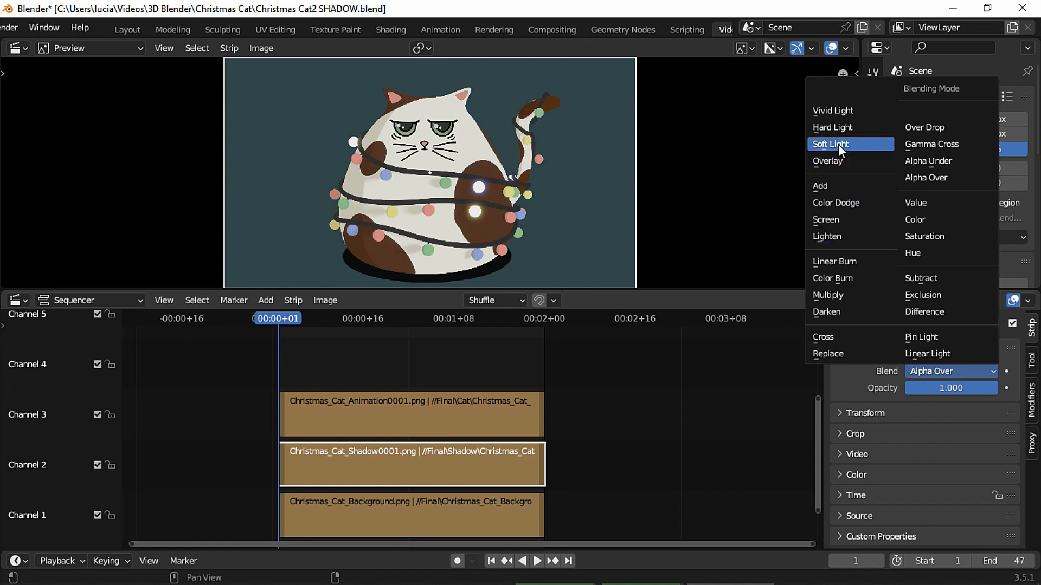
click(833, 145)
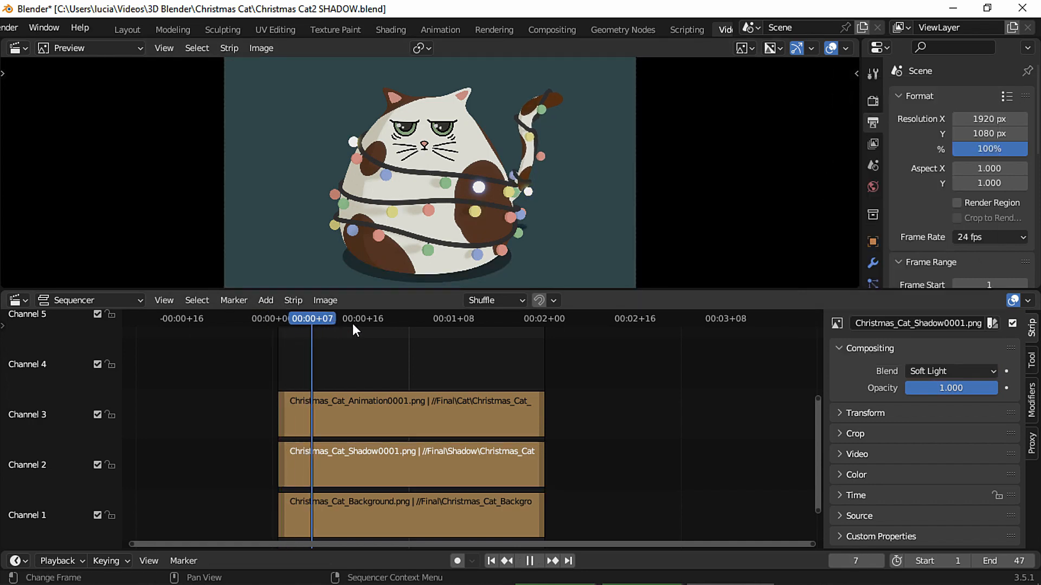
click(469, 319)
text(Final_Edit_Christmas_Cat)
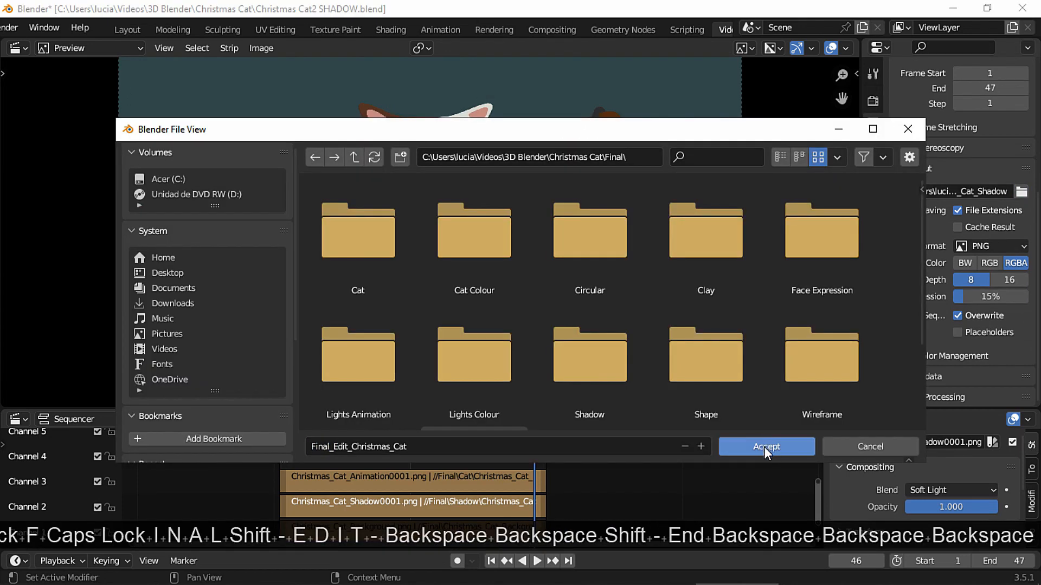
Set output to Final_Edit_Christmas_Cat as FFmpeg video, MPEG-4 container, AAC audio
click(766, 446)
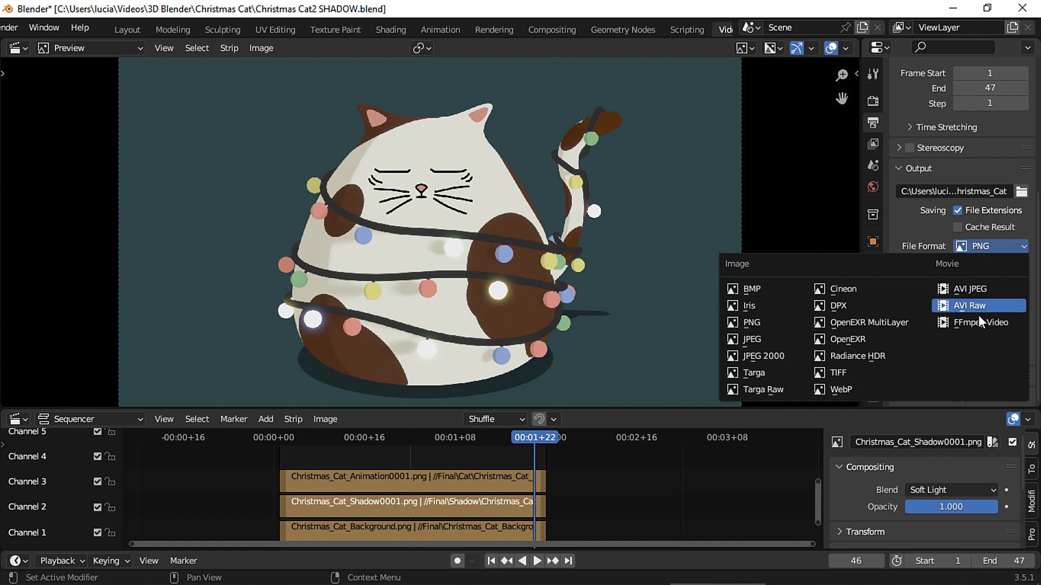
click(981, 322)
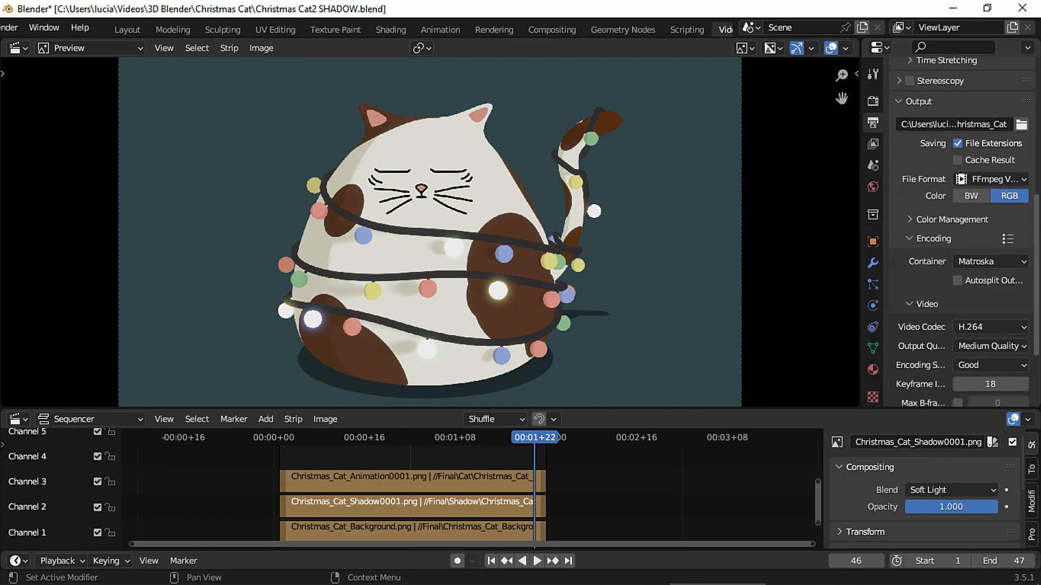
scroll(down, 3)
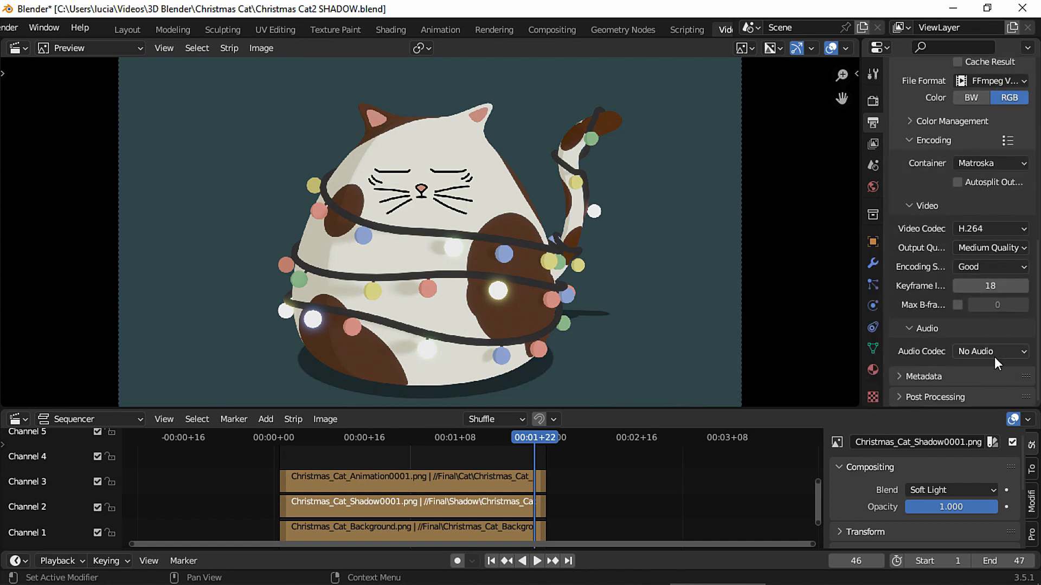
click(990, 351)
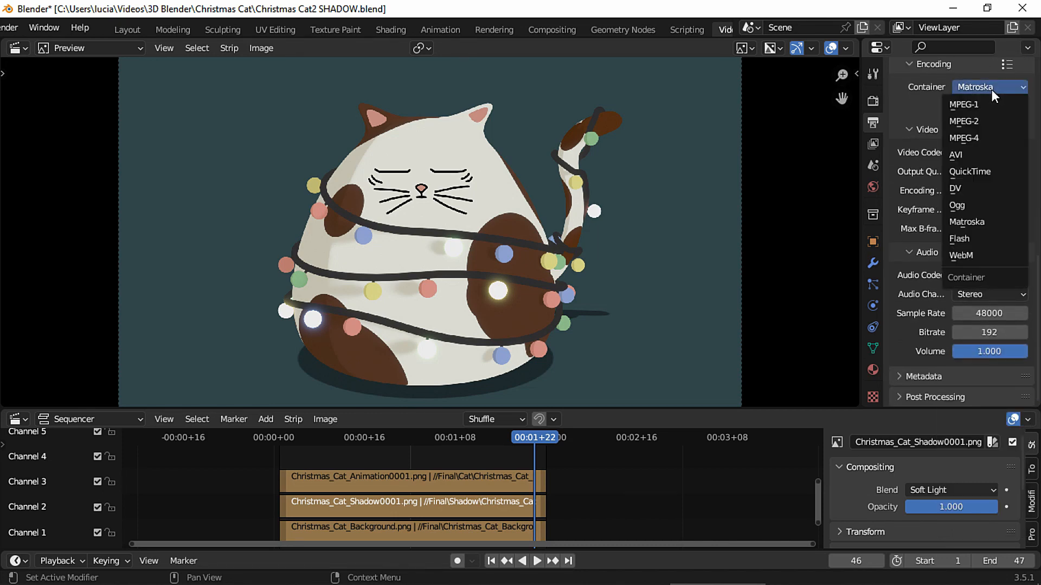
click(964, 139)
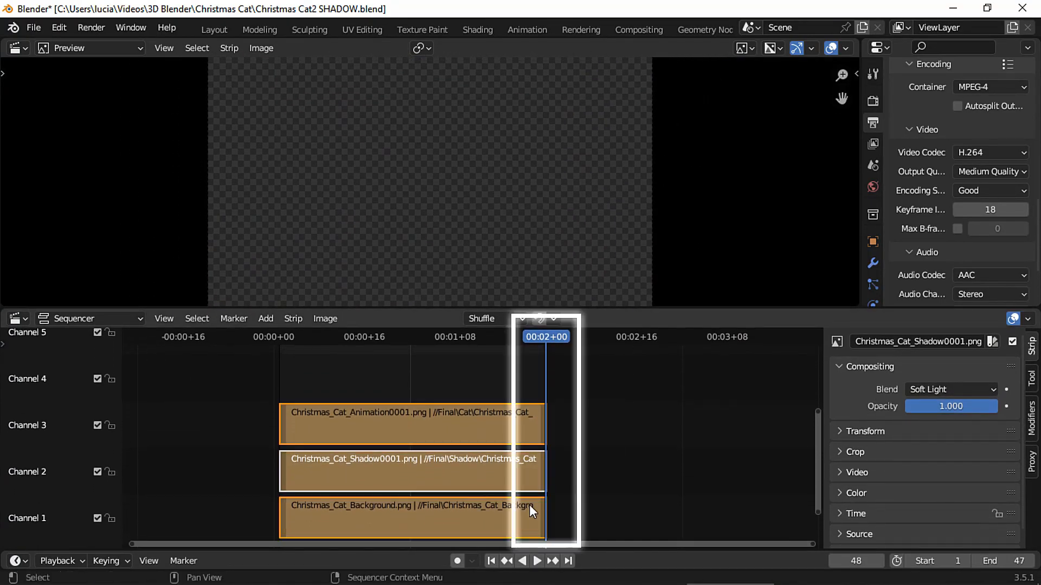
Duplicate the cat, shadow and background strips after the originals, extending playback to frame 94
key(ctrl+c)
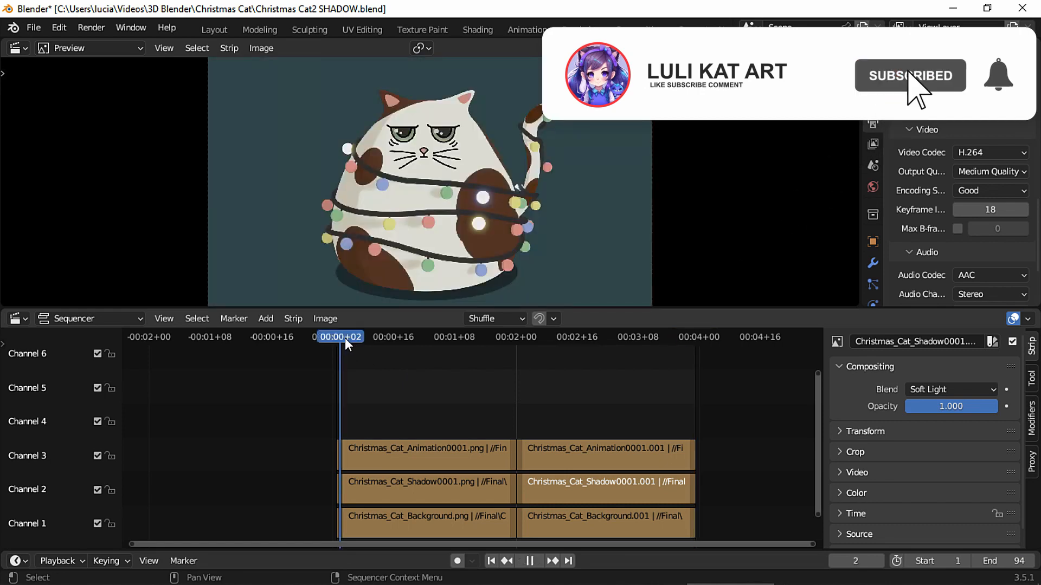
click(554, 336)
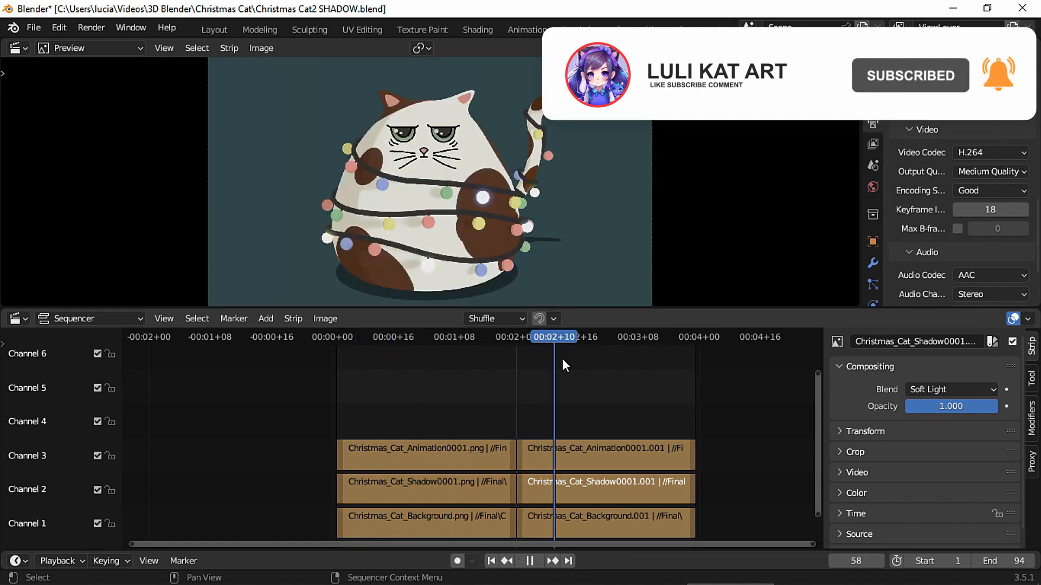